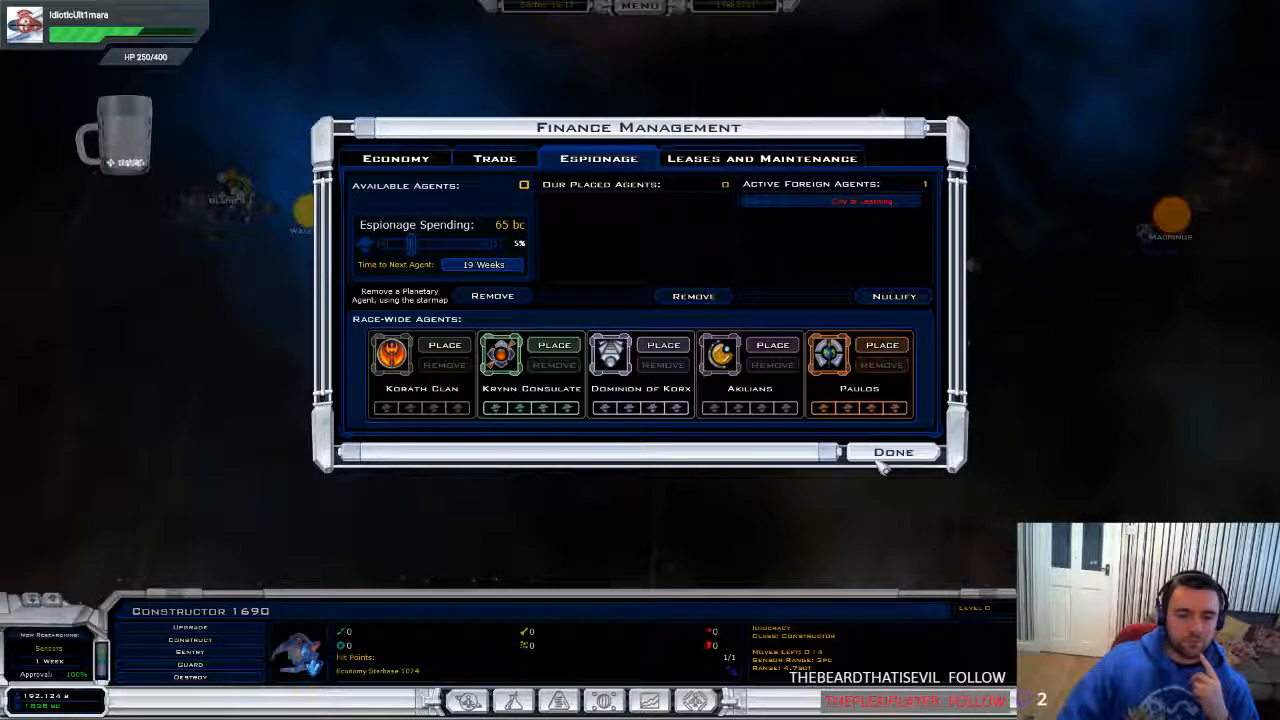
# Raise espionage spending to 15% so the next agent arrives in 6 weeks, then close finances
pyautogui.click(396, 158)
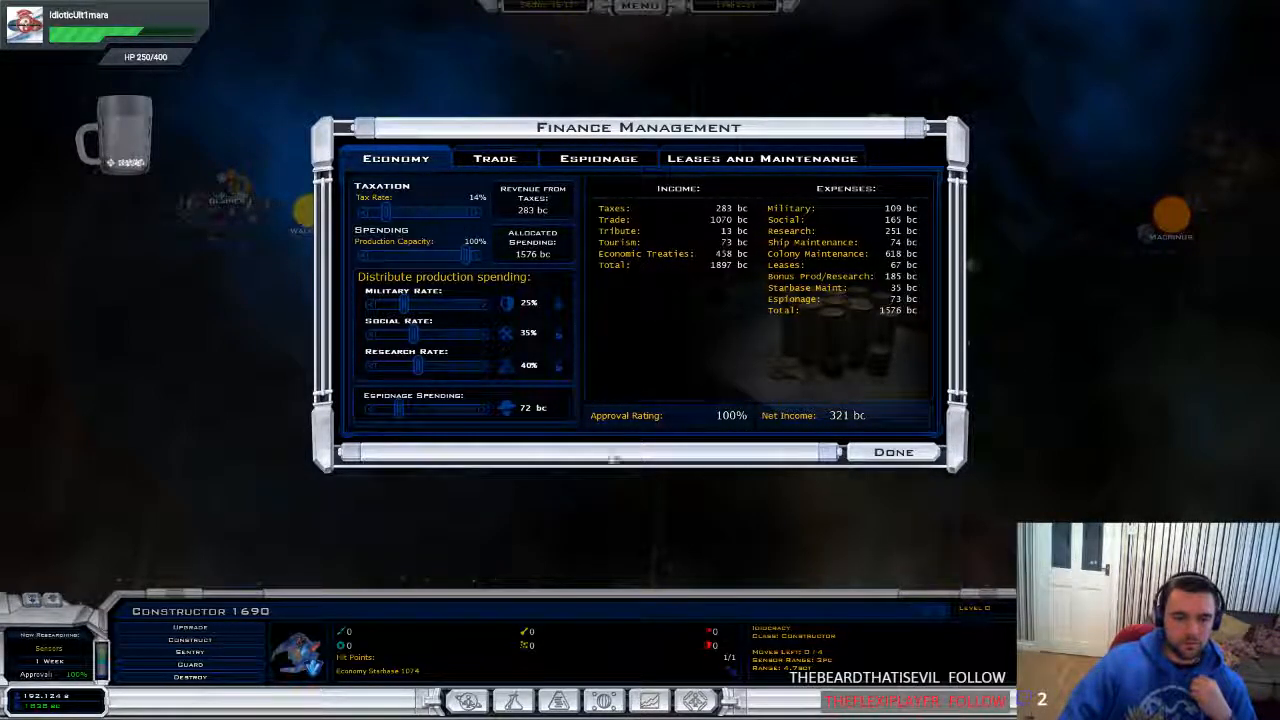
pyautogui.moveTo(440, 418)
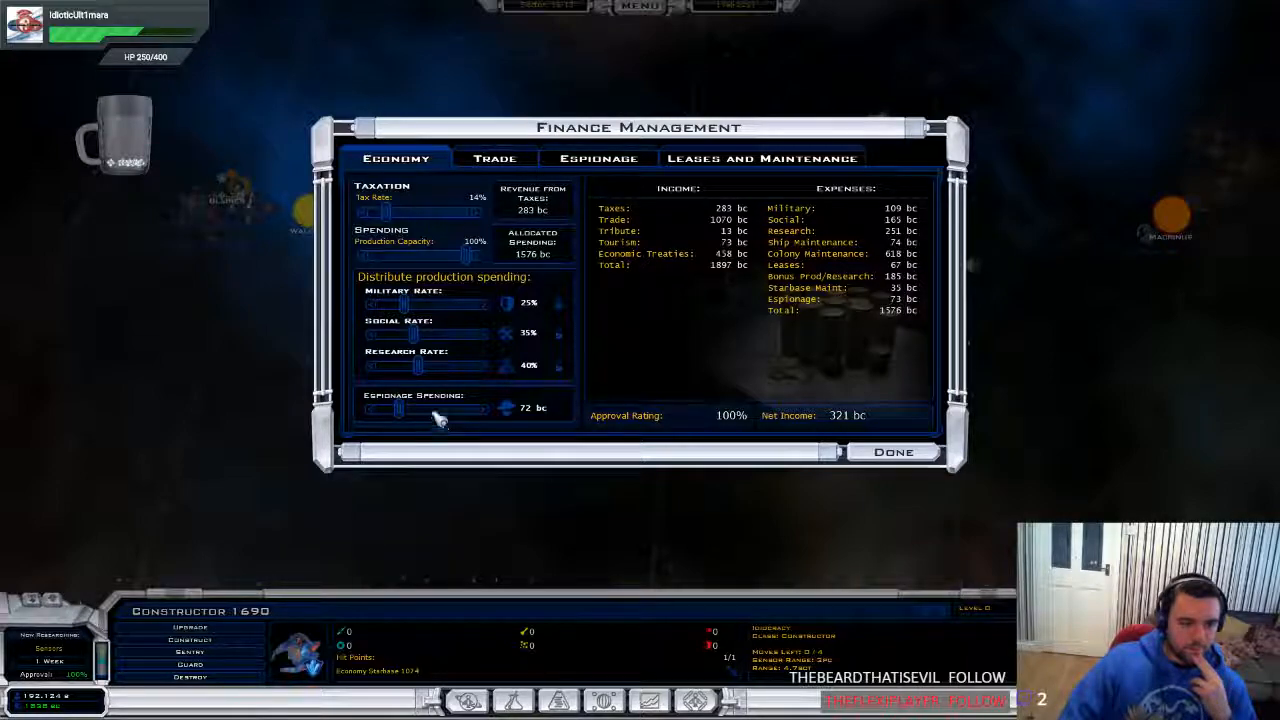
pyautogui.moveTo(400, 410); pyautogui.dragTo(475, 410)
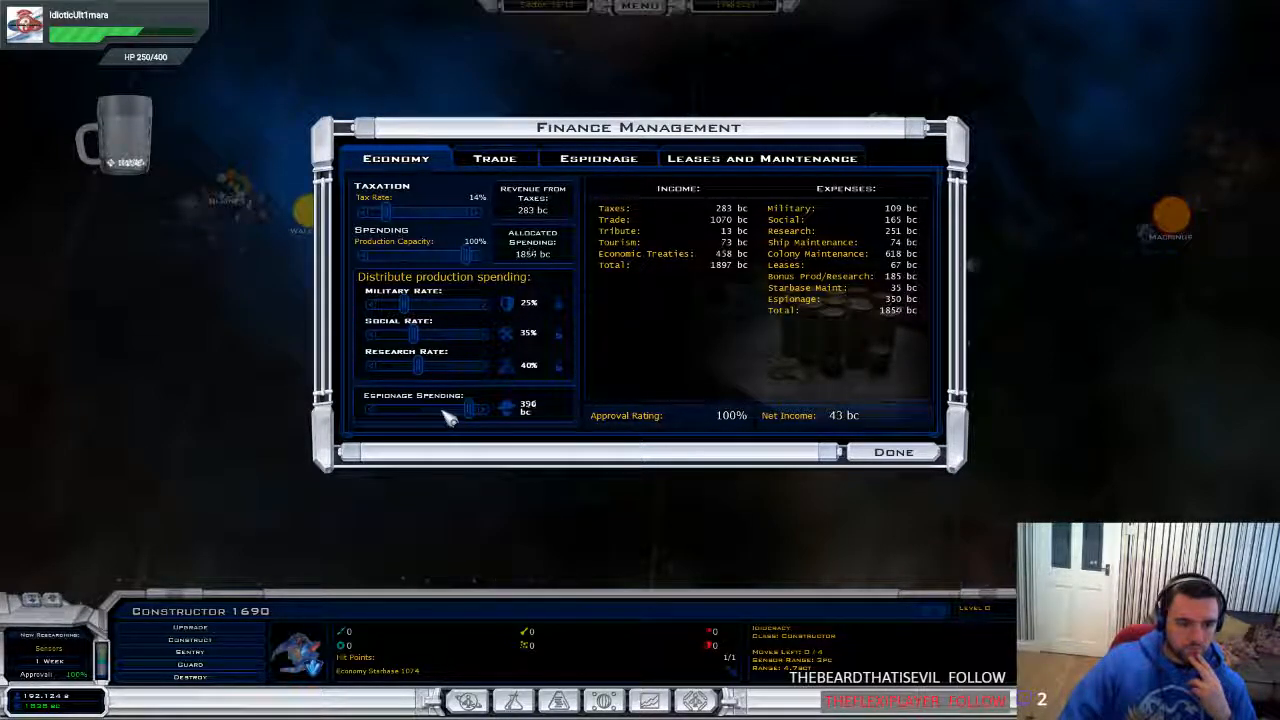
pyautogui.click(598, 158)
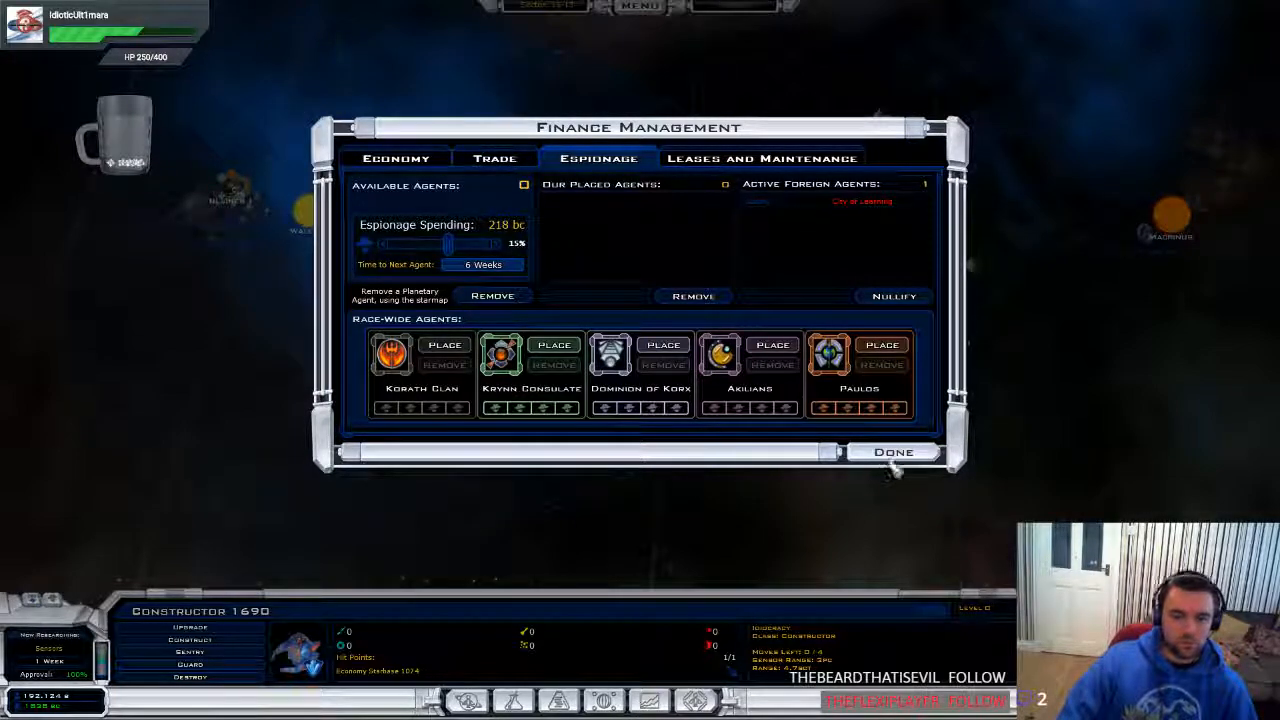
pyautogui.click(893, 451)
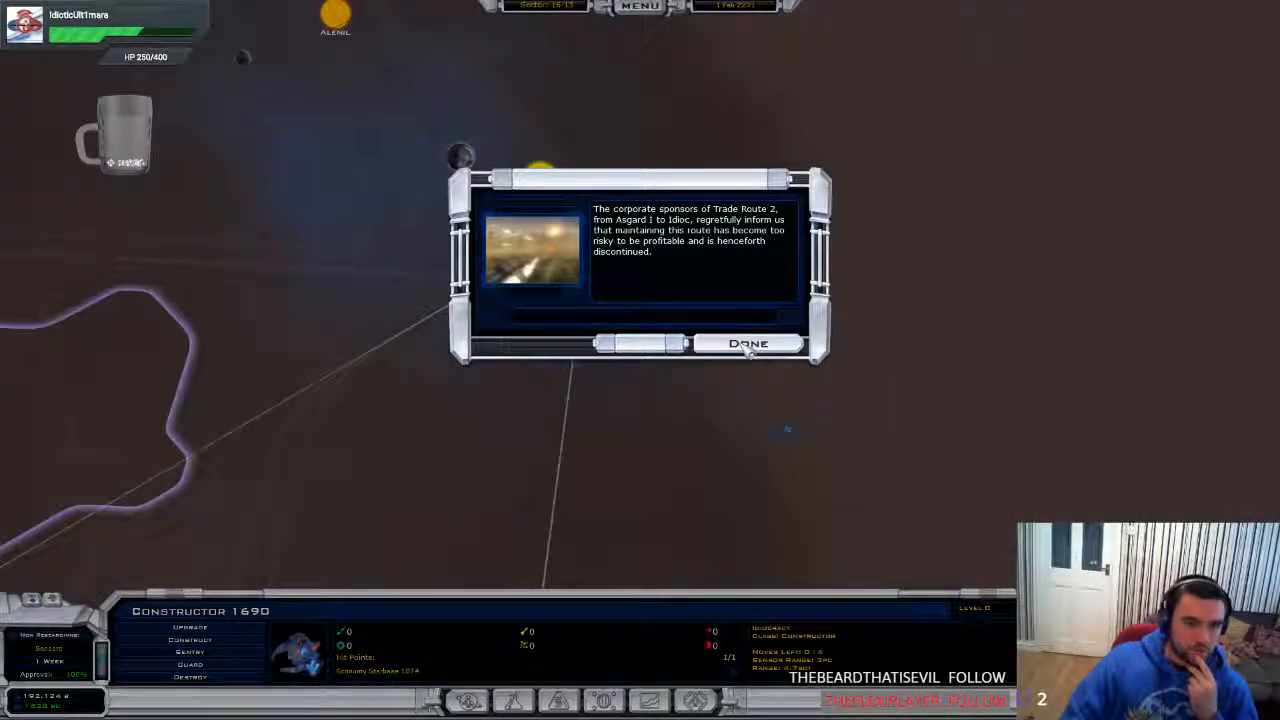
# Dismiss the Trade Route 2 and Sensors breakthrough notices, keeping Sensors Mark III as research
pyautogui.click(748, 343)
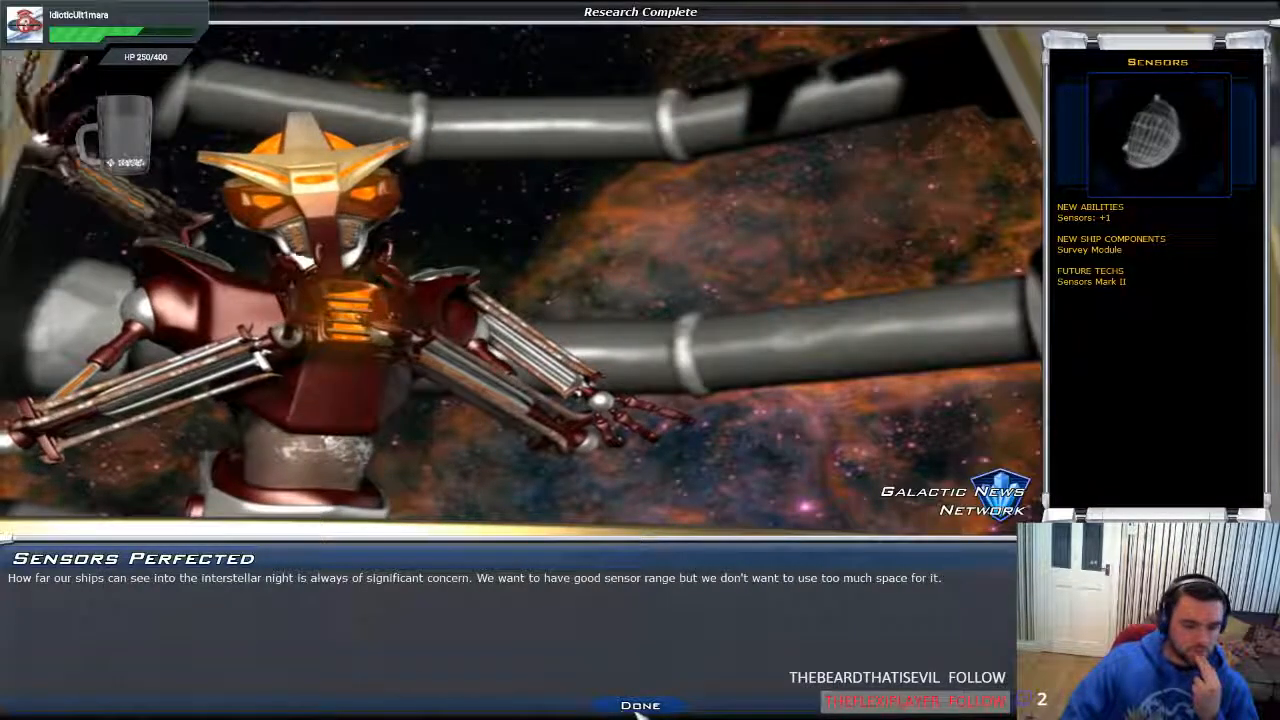
pyautogui.click(639, 704)
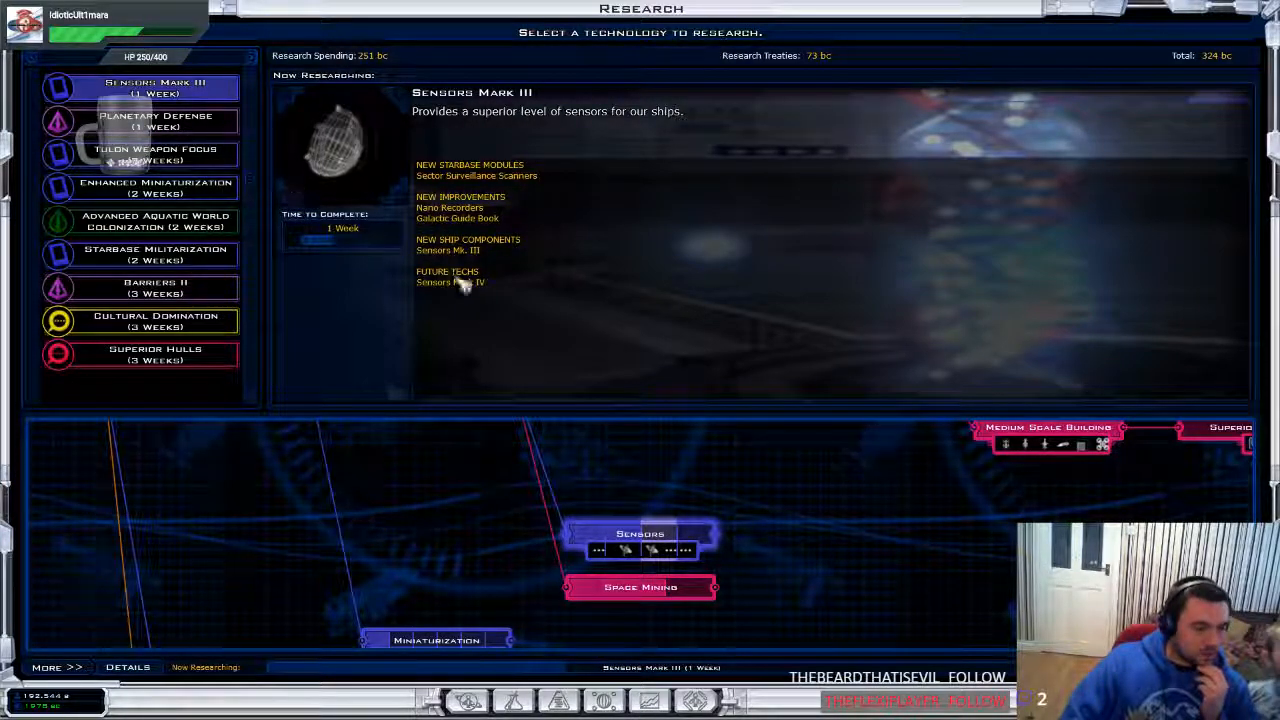
pyautogui.moveTo(490, 478)
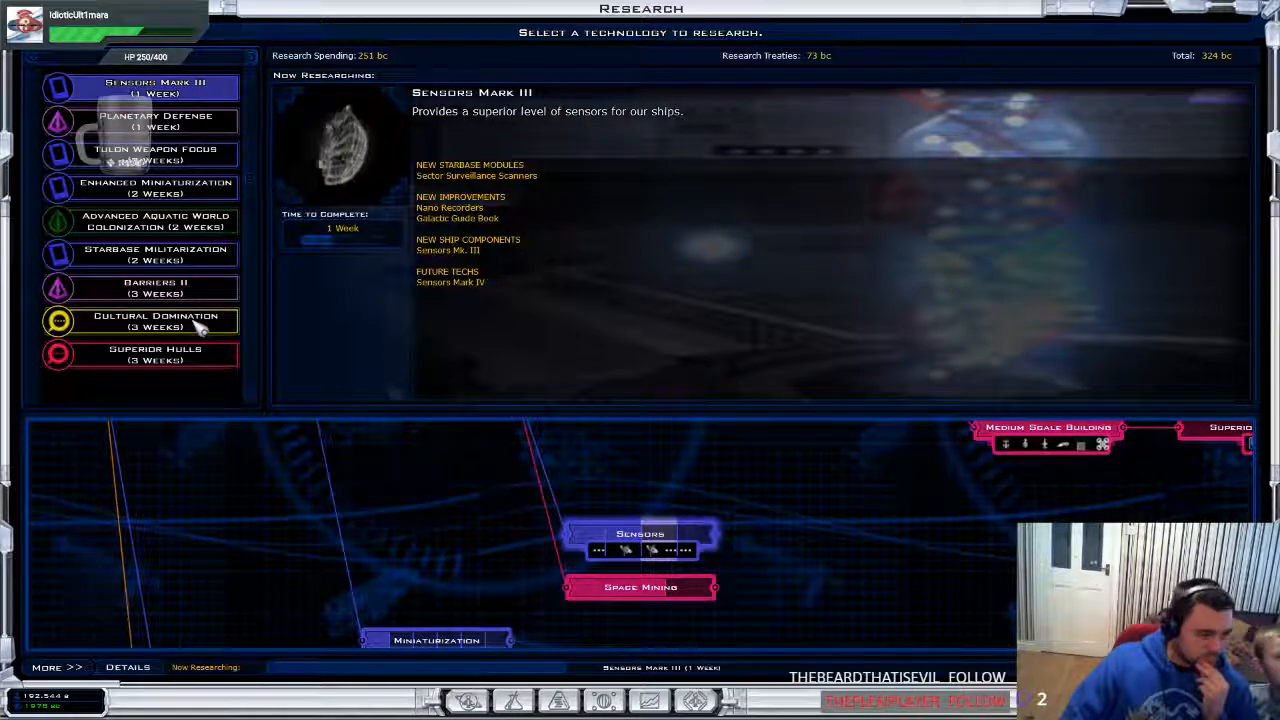
pyautogui.click(155, 320)
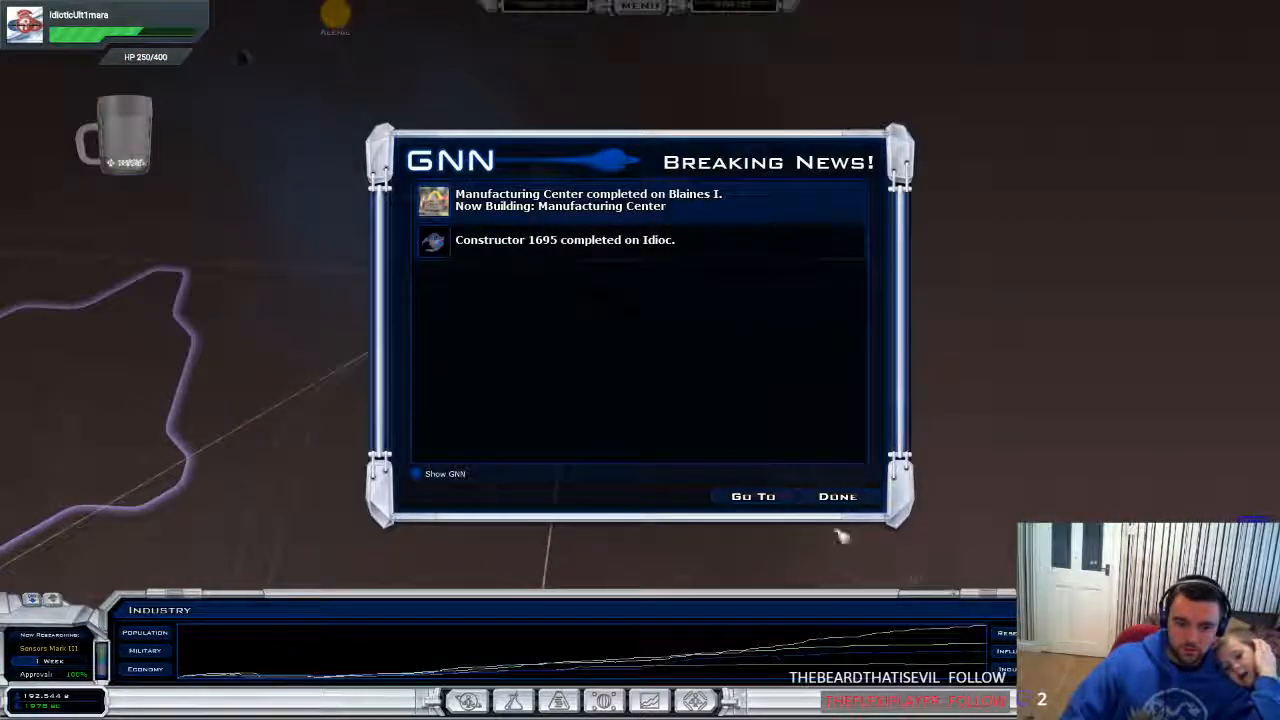
# Send Constructor 1695 to add Interstellar Collectors to Starbase 145; approve Starbase 1074's upgrade
pyautogui.click(838, 496)
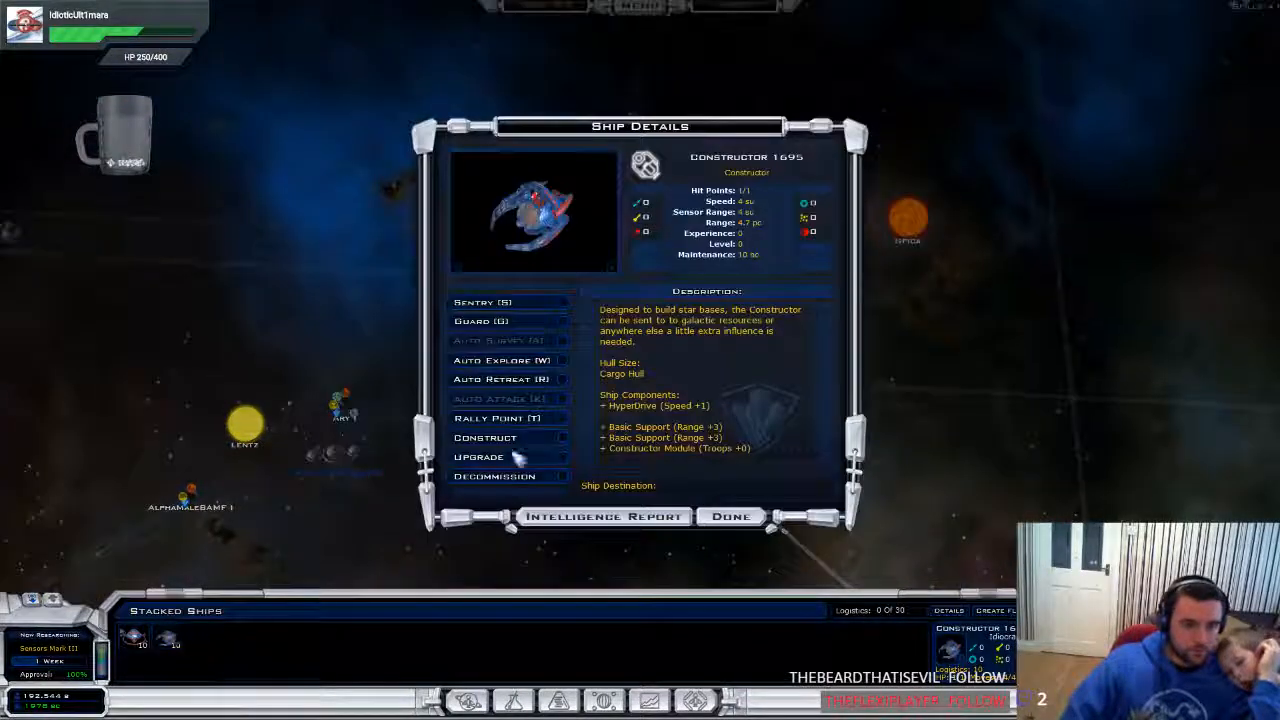
pyautogui.click(479, 457)
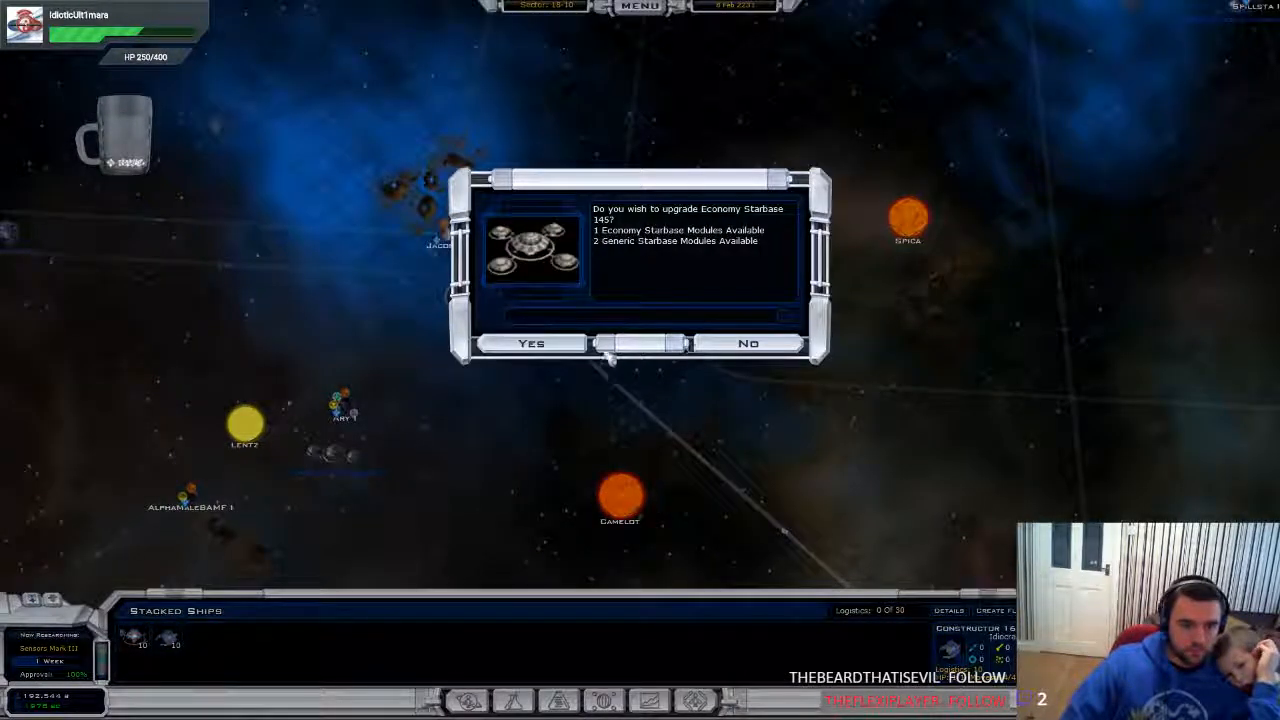
pyautogui.click(530, 343)
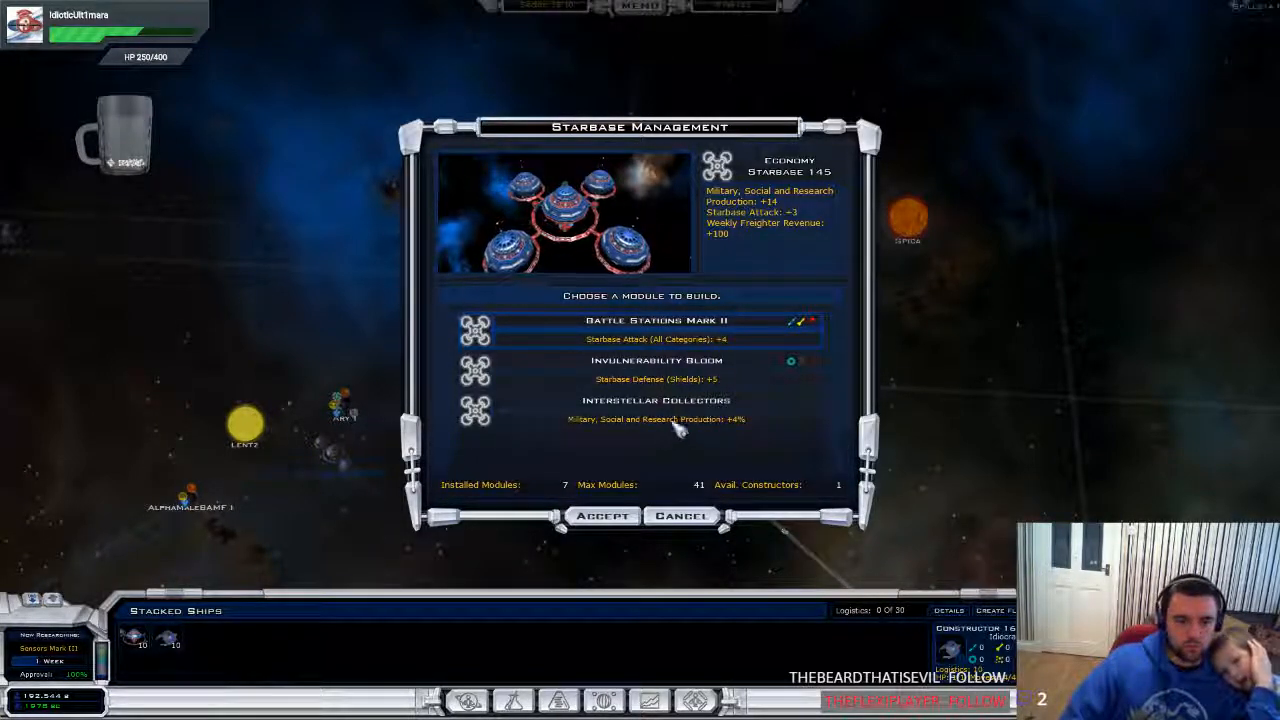
pyautogui.click(681, 515)
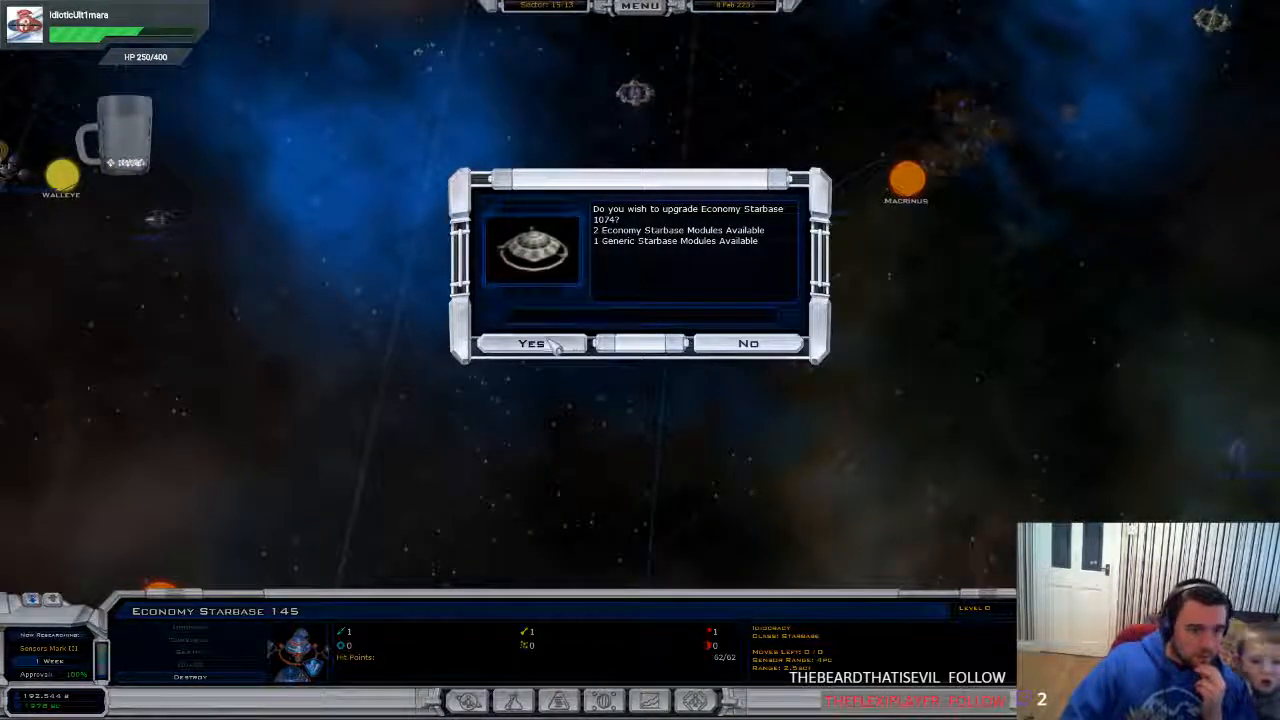
pyautogui.click(531, 343)
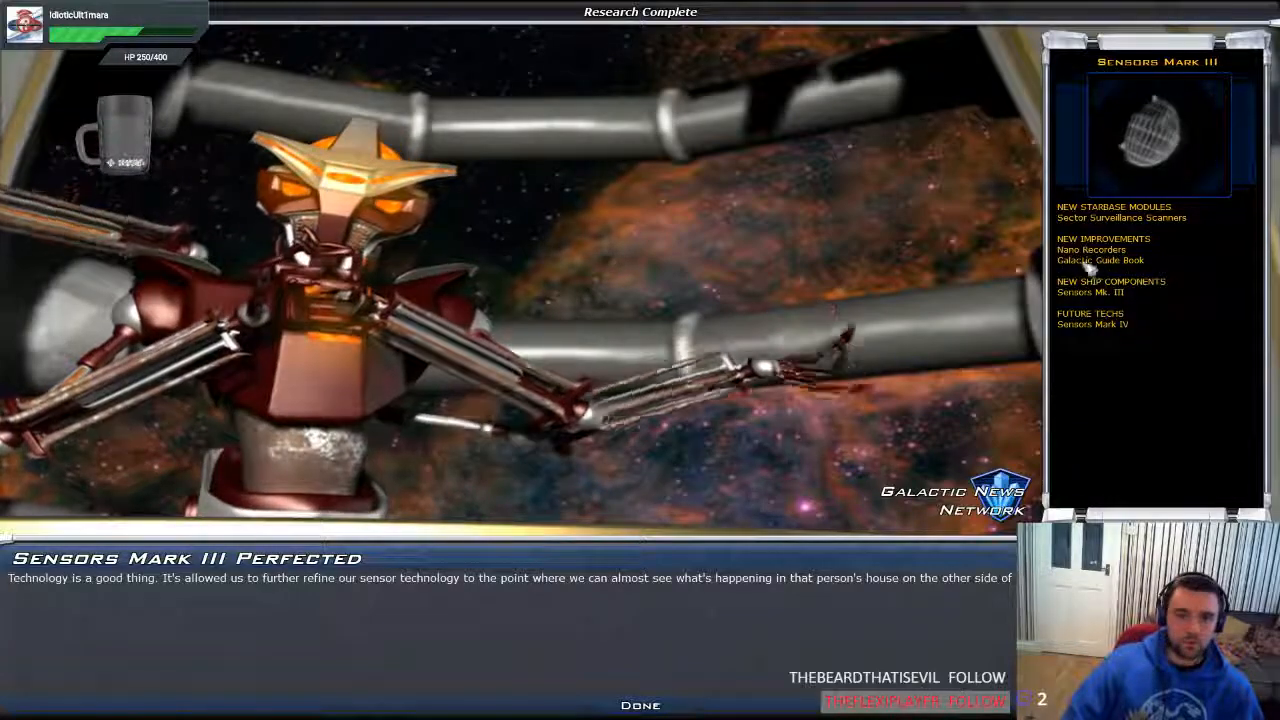
# Review Sensors Mark III, take the Korx ambassador's refusal, and have Constructor 1724 found an Economy Starbase
pyautogui.click(640, 705)
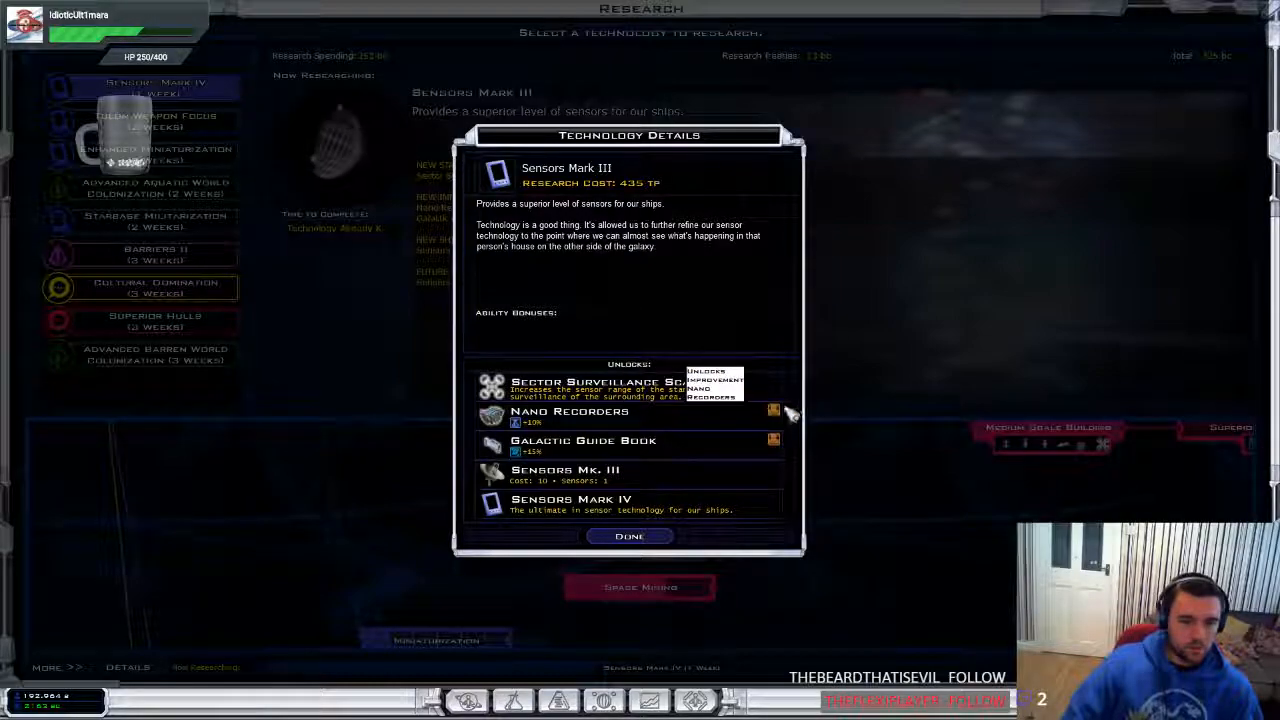
pyautogui.moveTo(525, 452)
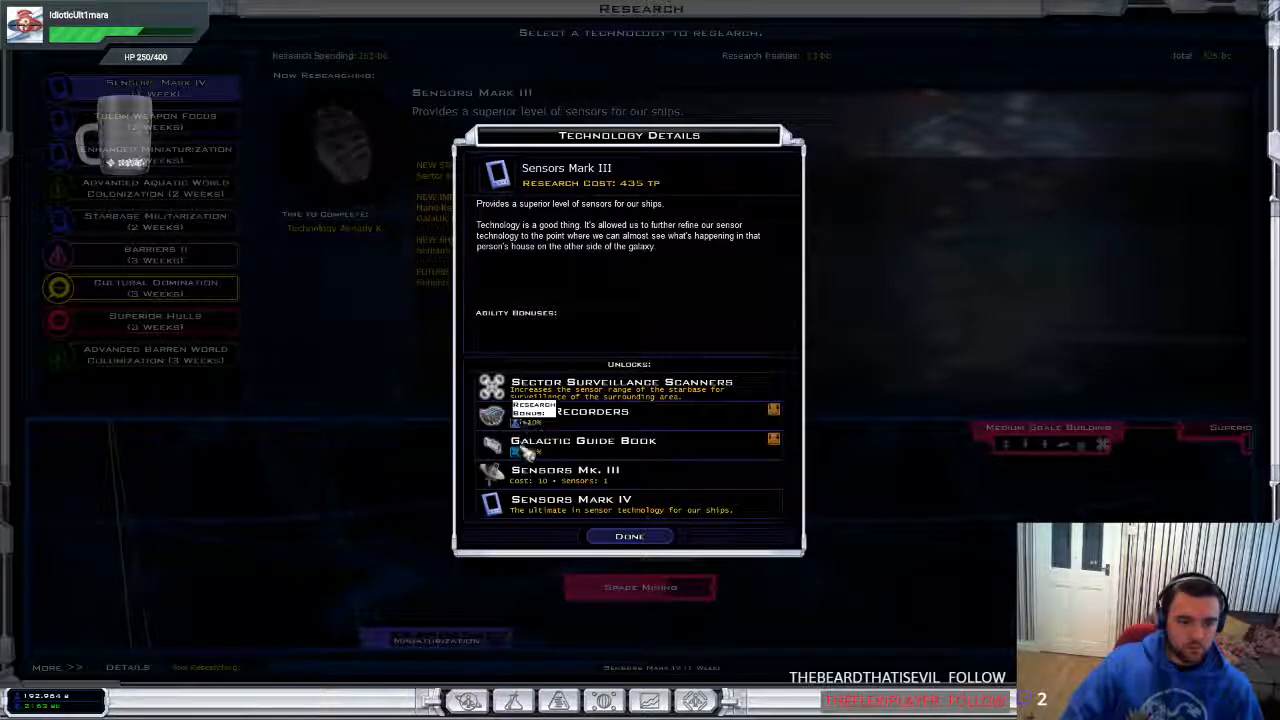
pyautogui.click(628, 536)
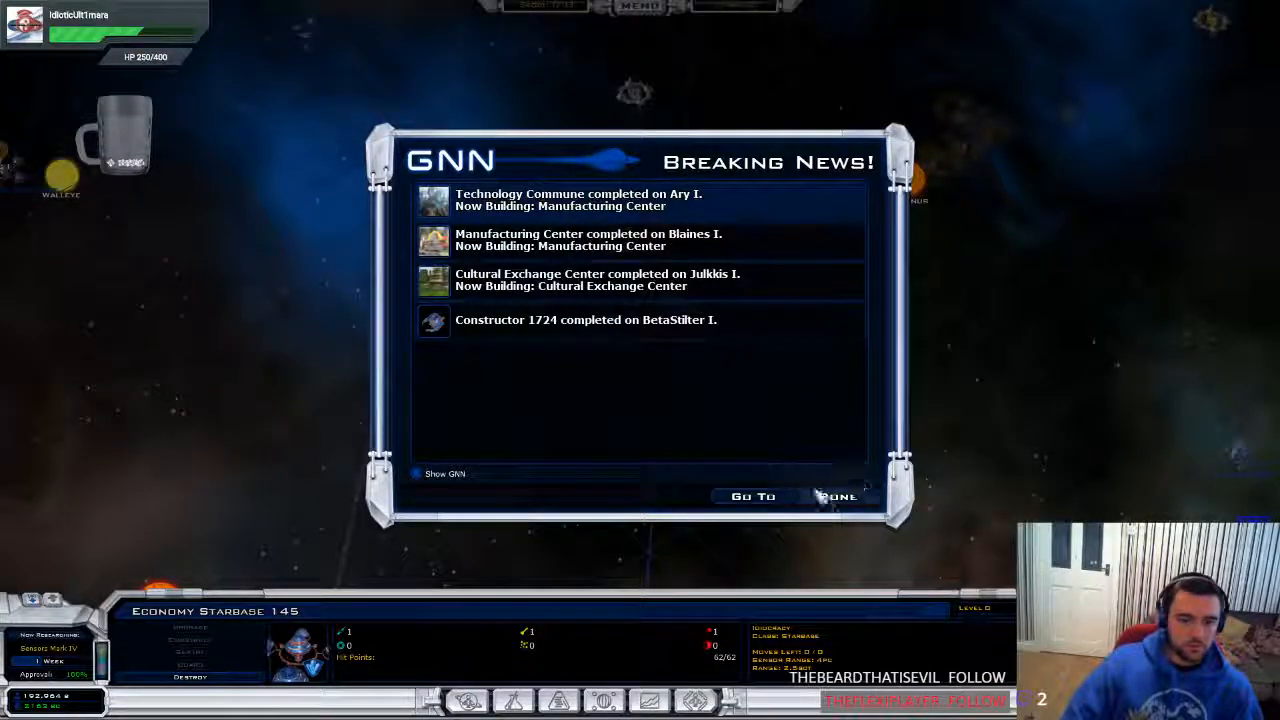
pyautogui.moveTo(680, 255)
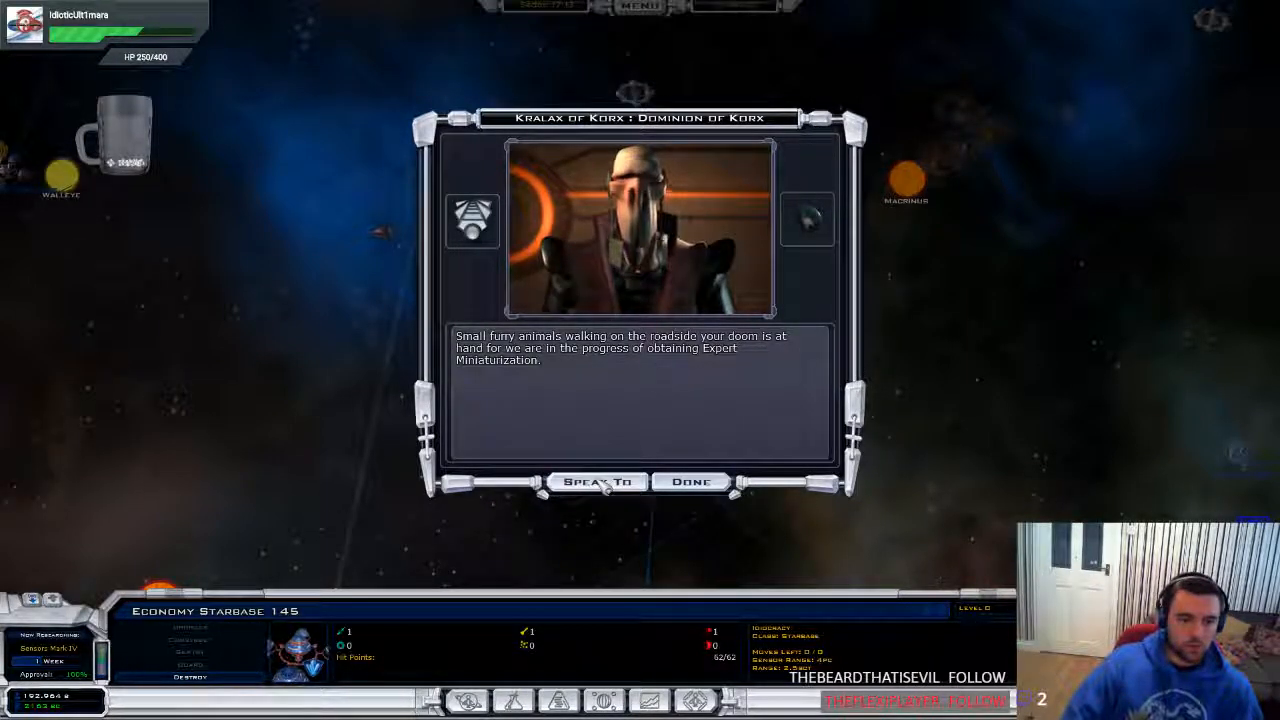
pyautogui.click(597, 481)
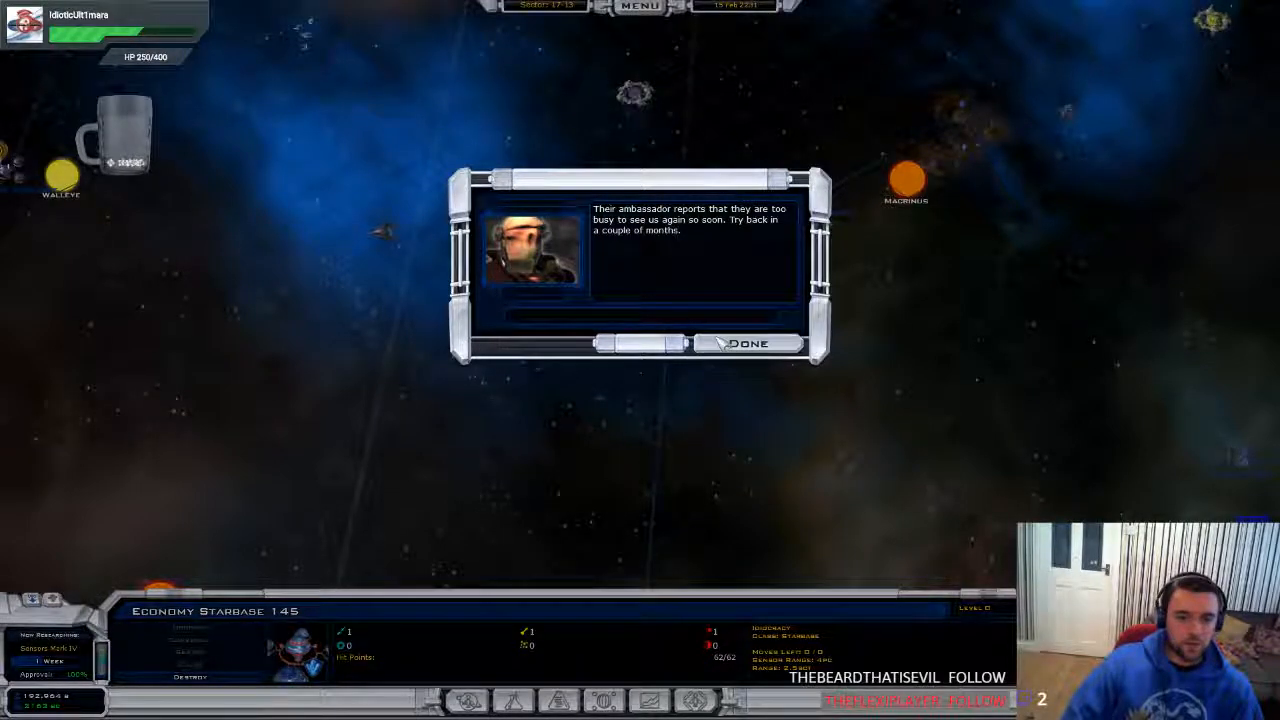
pyautogui.click(749, 343)
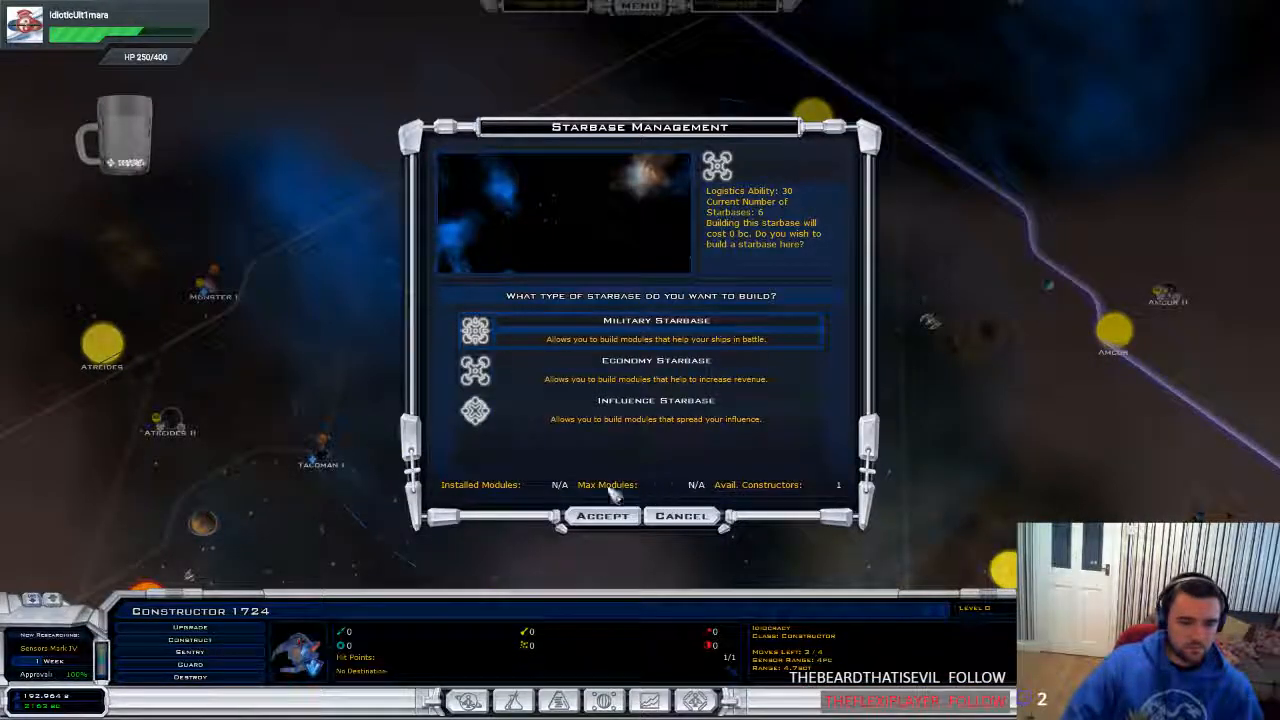
pyautogui.click(656, 370)
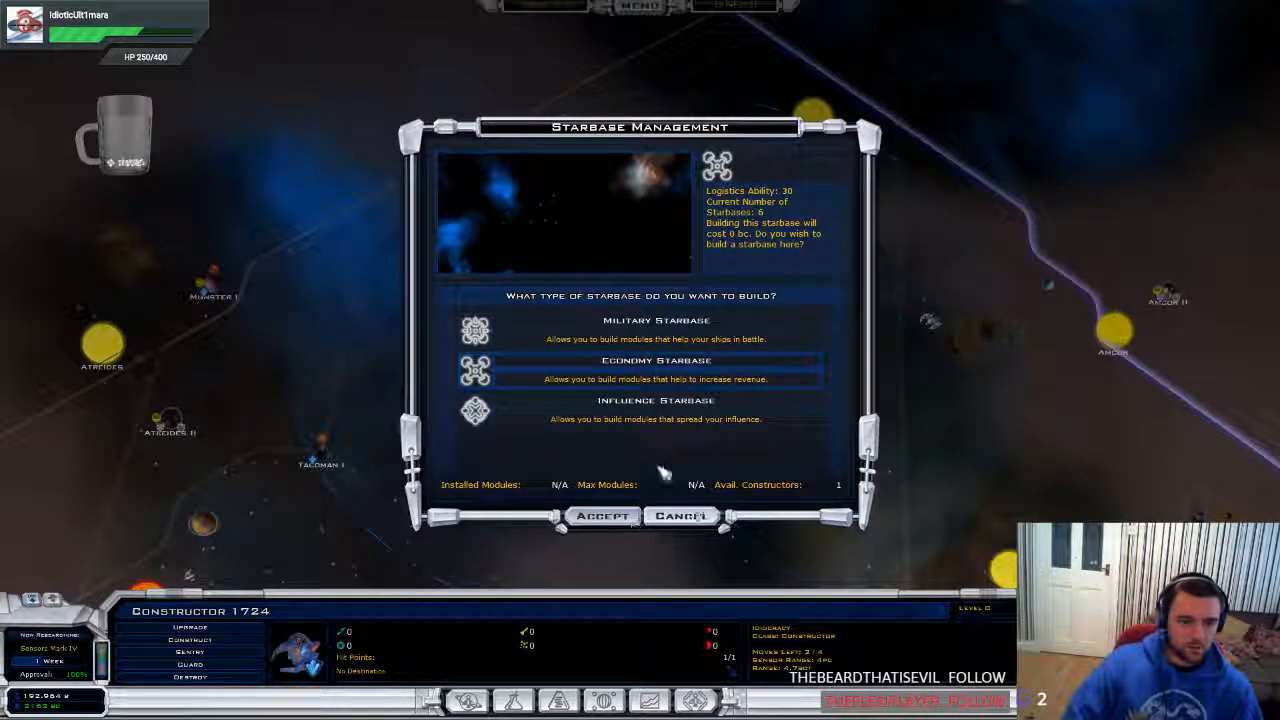
pyautogui.click(602, 516)
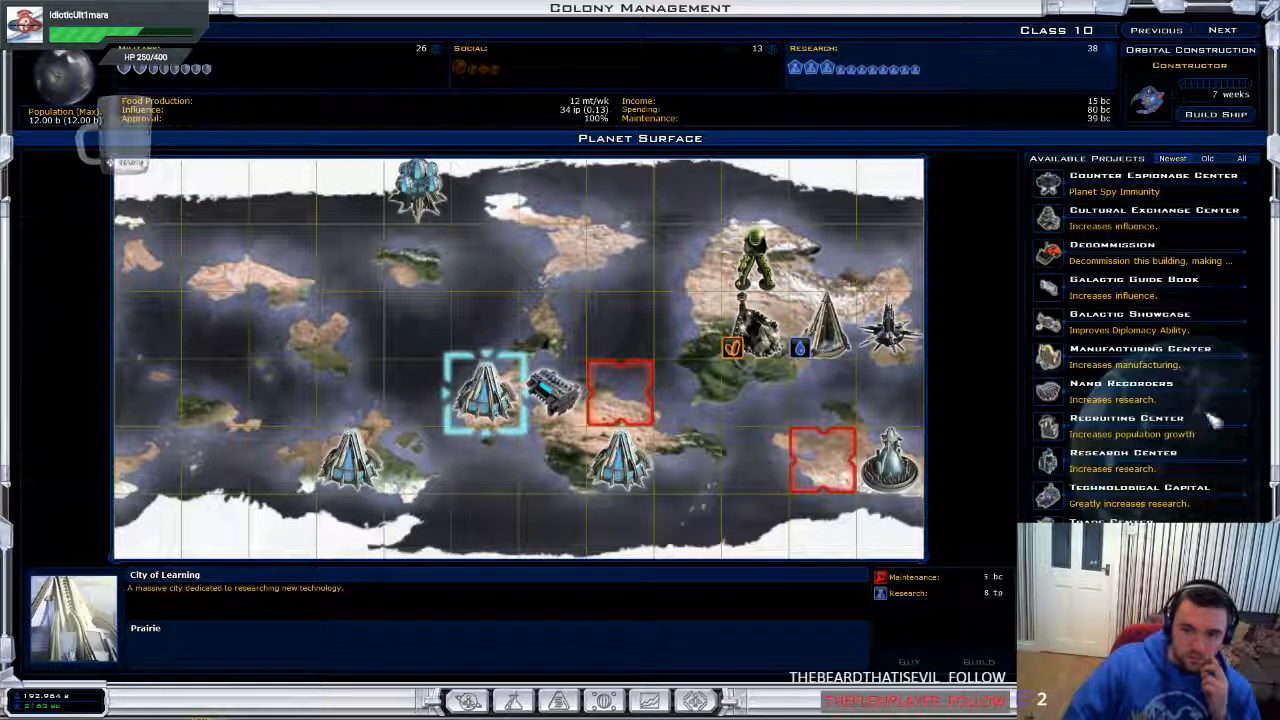
# Queue a City of Learning upgrade, Nano Recorders and Cultural Exchange Center, then end the turn
pyautogui.click(1140, 320)
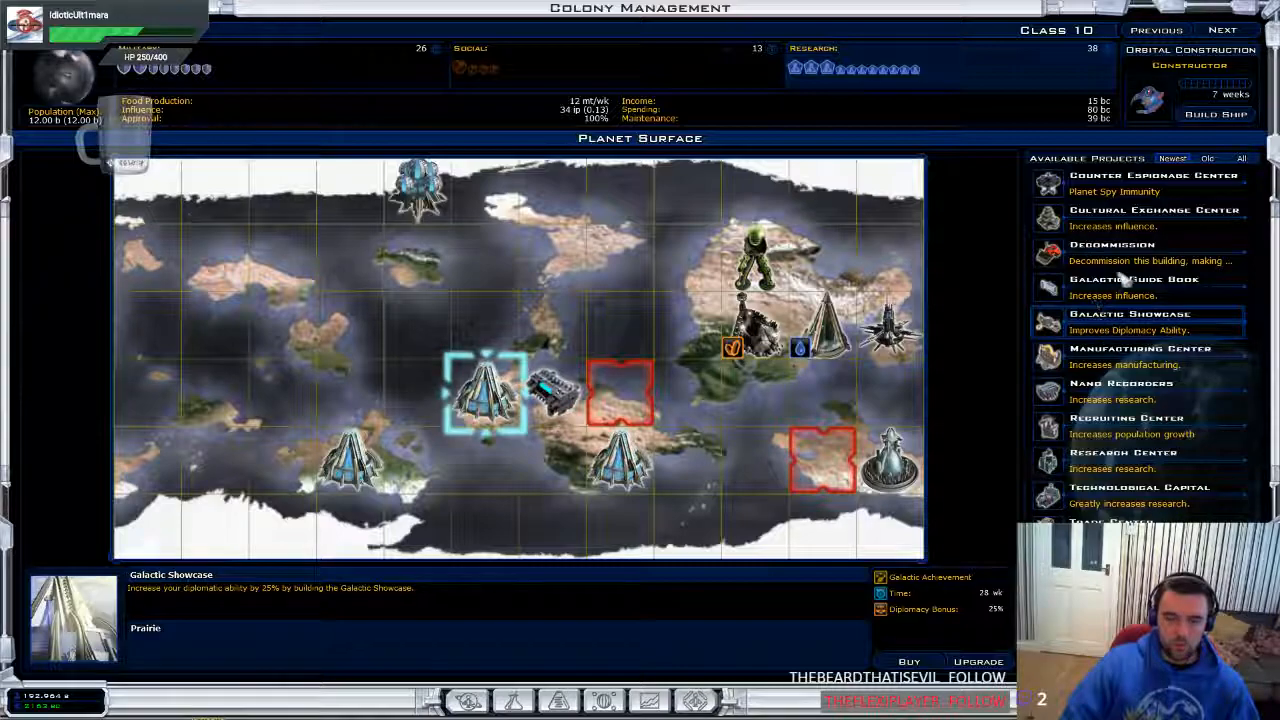
pyautogui.click(1134, 279)
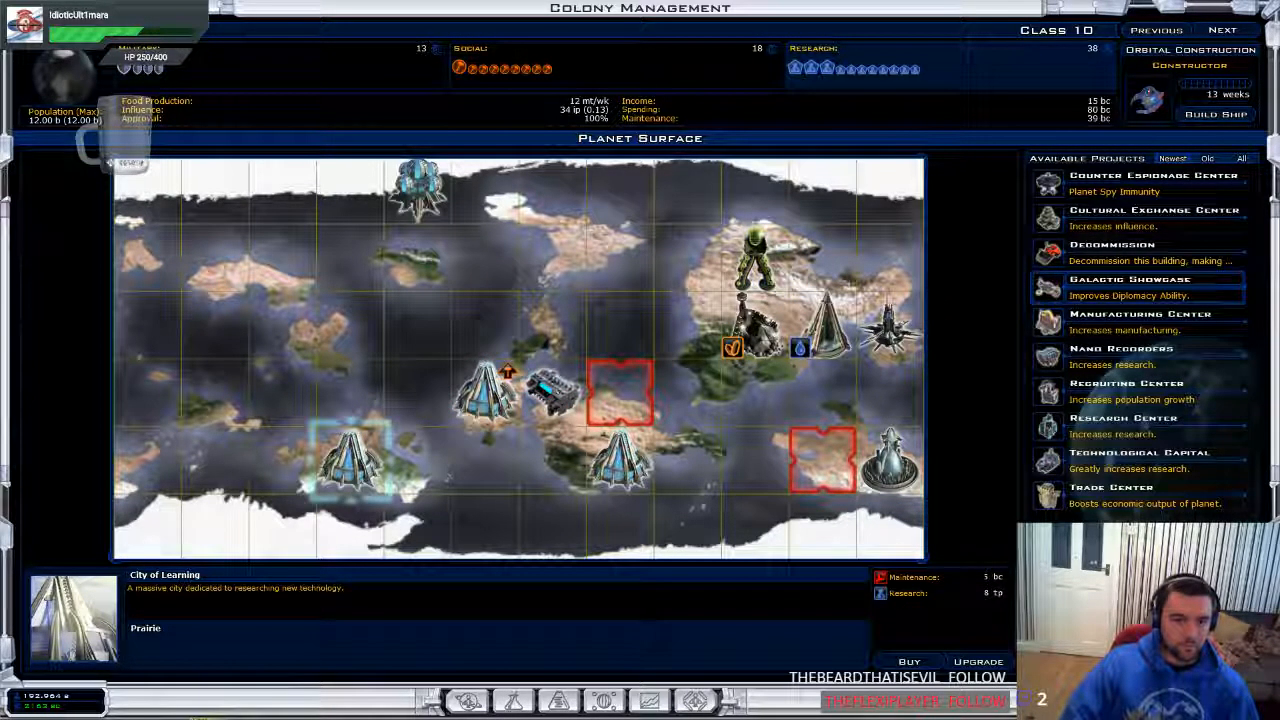
pyautogui.click(1120, 348)
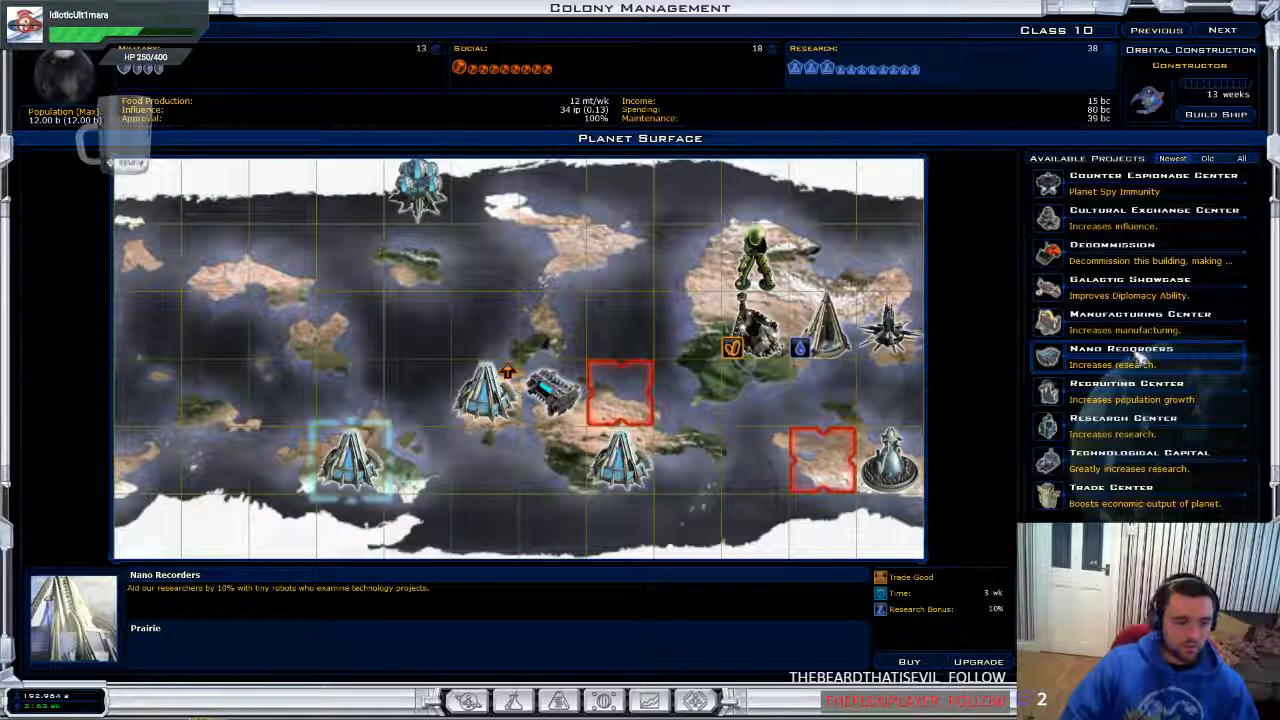
pyautogui.moveTo(172, 608)
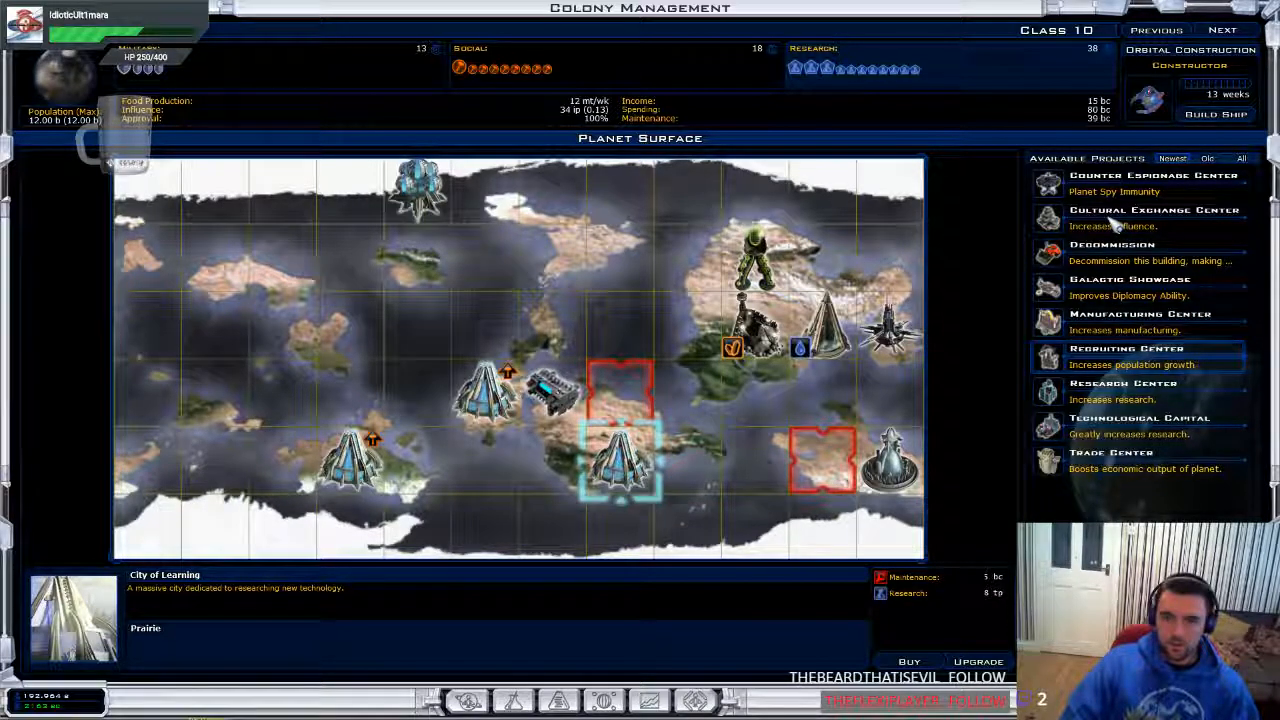
pyautogui.click(1135, 217)
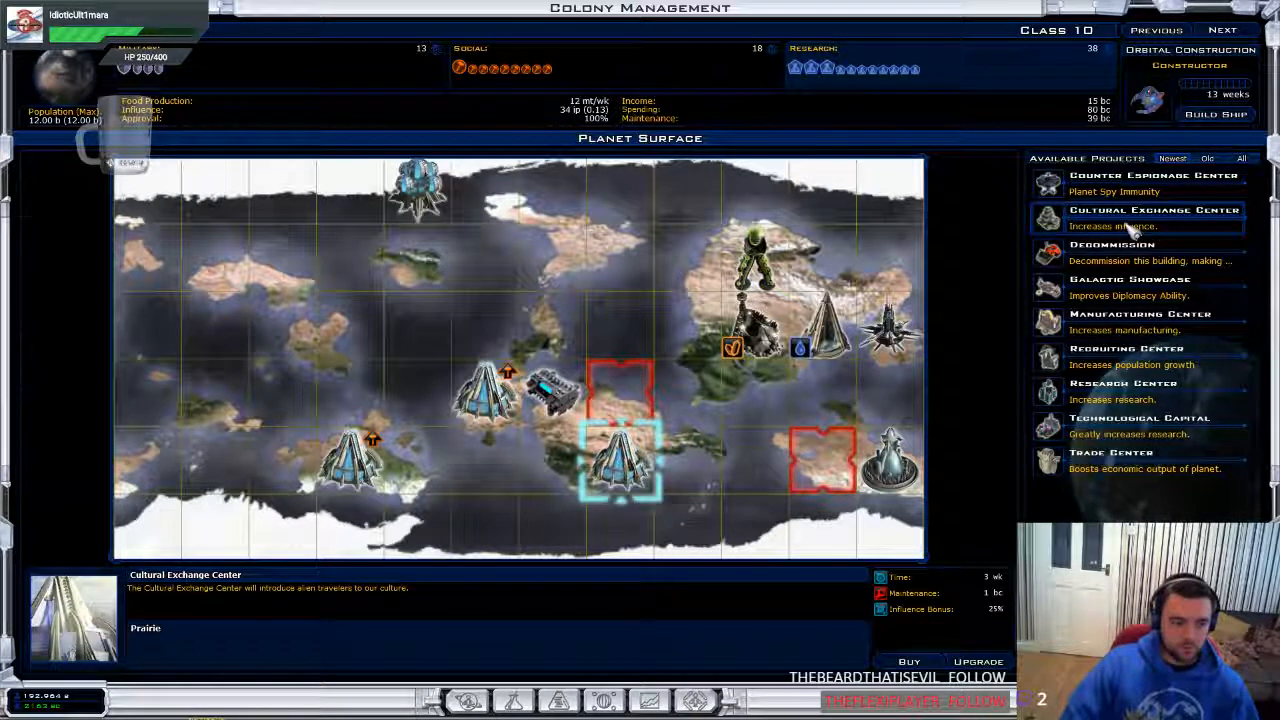
pyautogui.moveTo(300, 610)
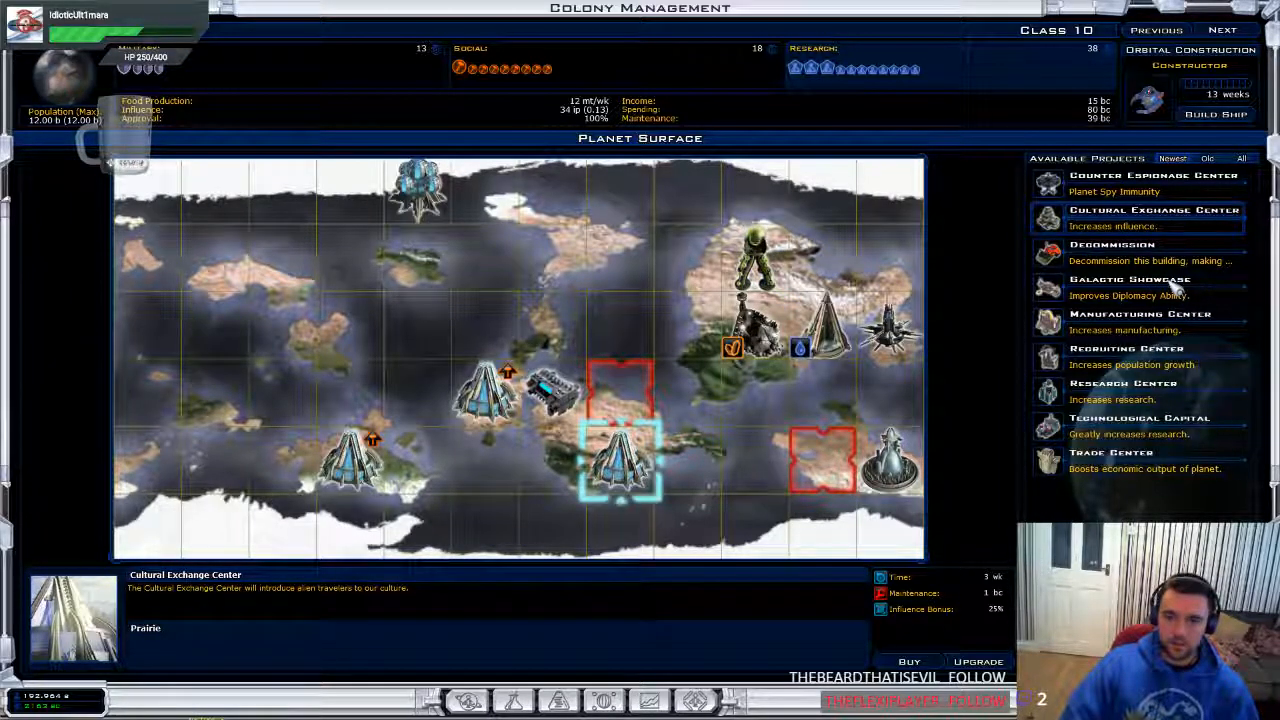
pyautogui.click(1130, 285)
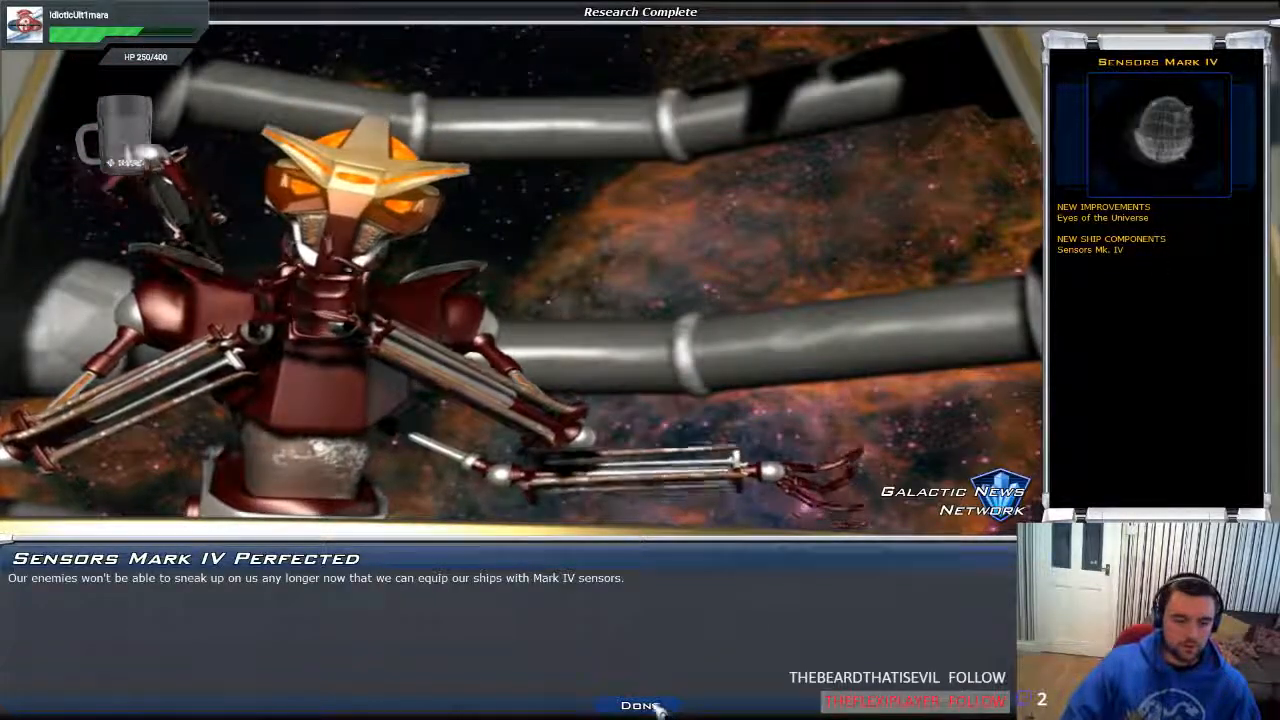
# Dismiss the Sensors Mark IV report and inspect Starbase Militarization and Military Starbase Construction
pyautogui.click(640, 705)
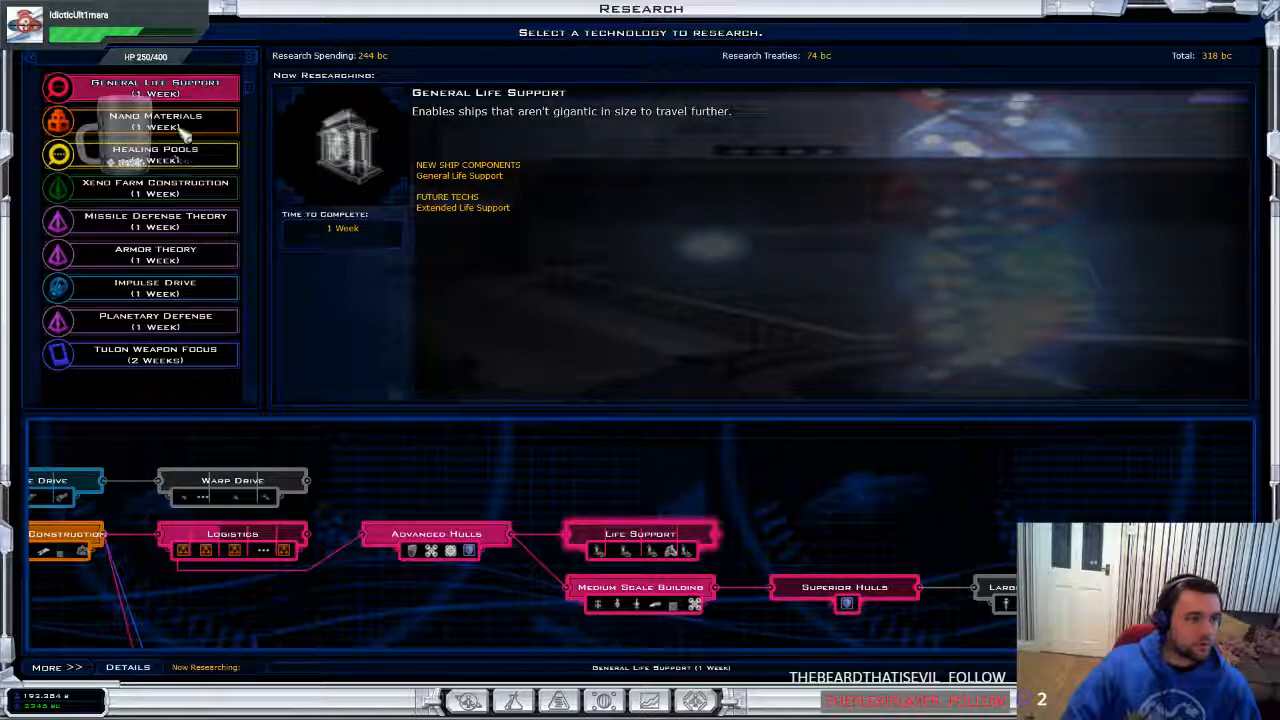
pyautogui.scroll(-3)
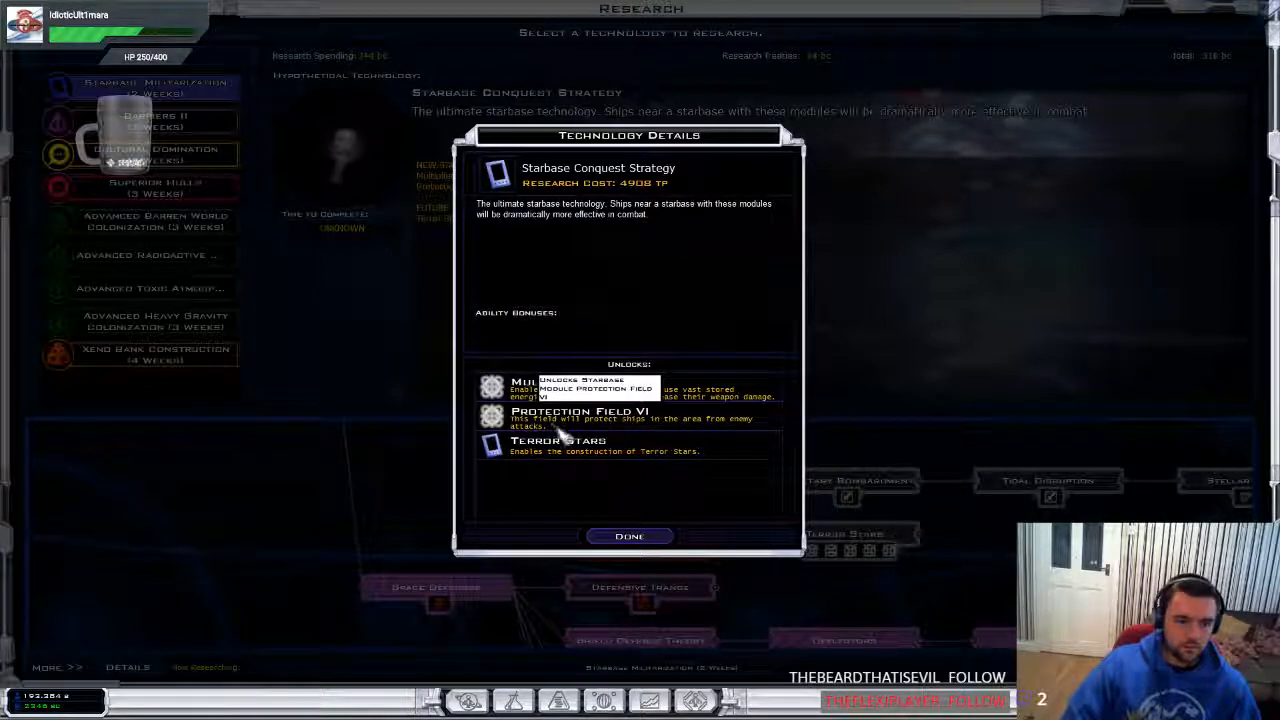
pyautogui.click(629, 536)
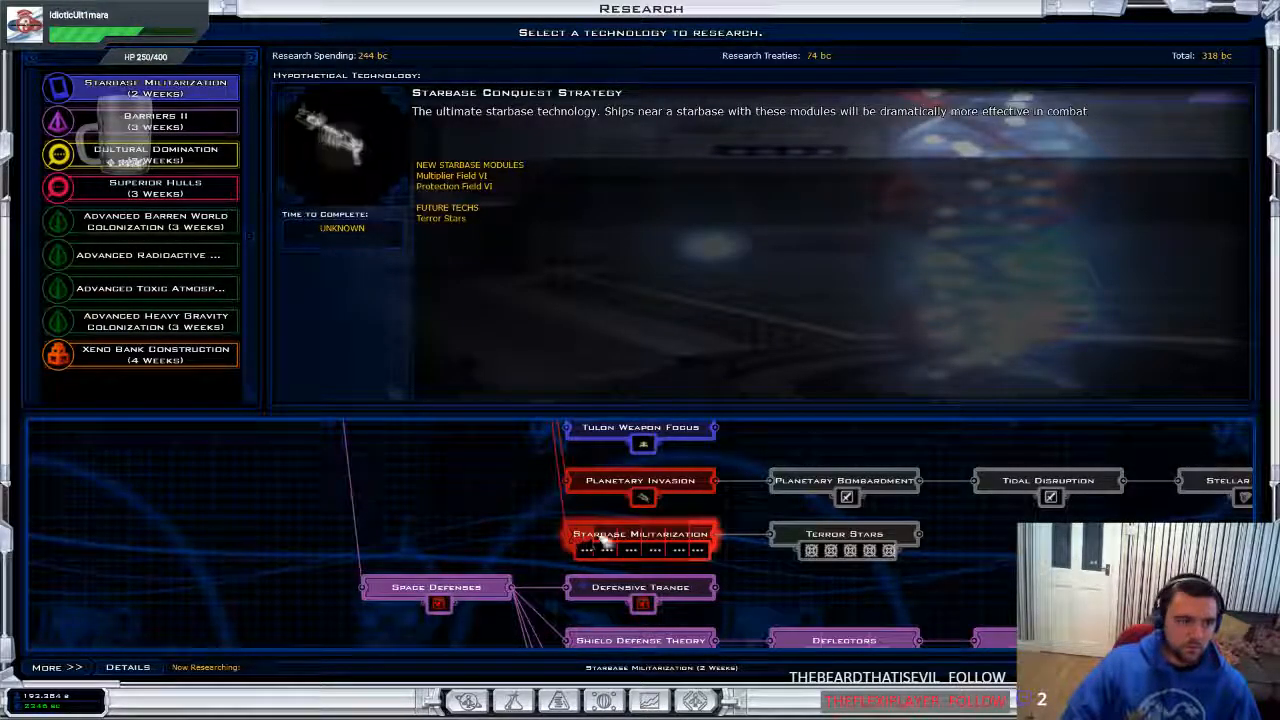
pyautogui.click(640, 533)
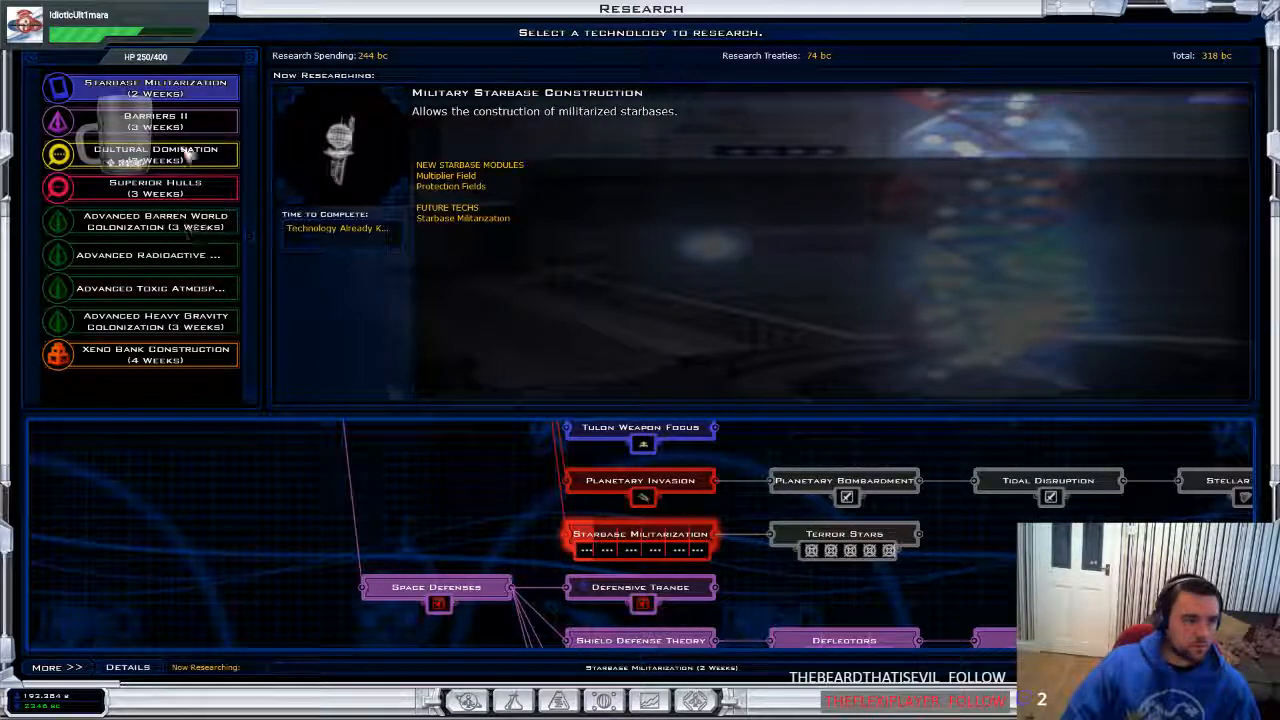
# Browse Master Hull Building and Hardened Hull Design, then research Advanced Barren World Colonization
pyautogui.click(155, 188)
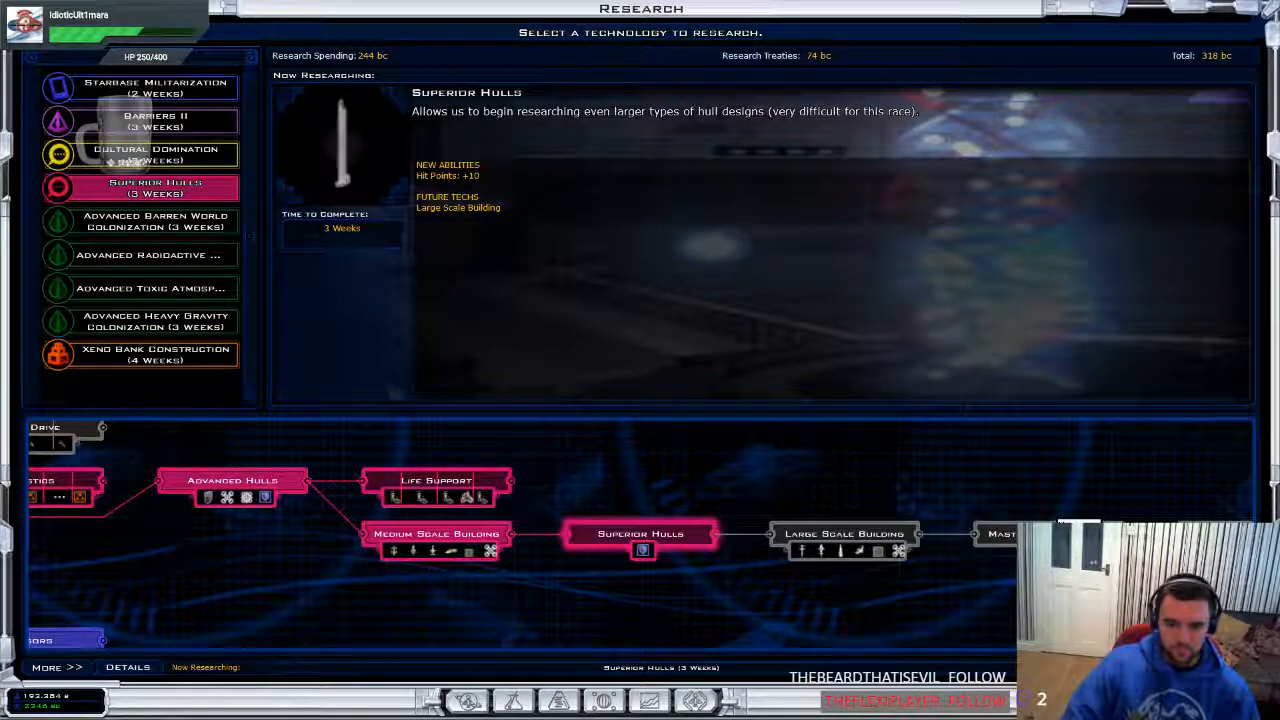
pyautogui.click(1003, 533)
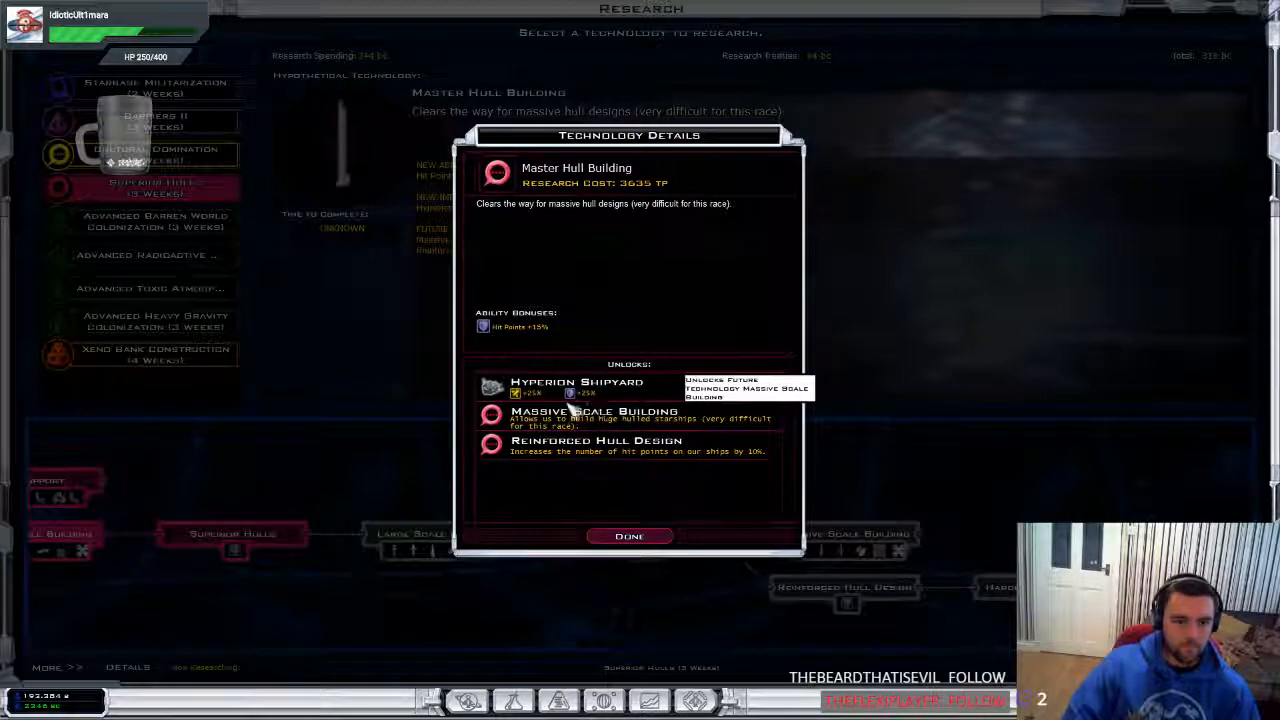
pyautogui.click(629, 536)
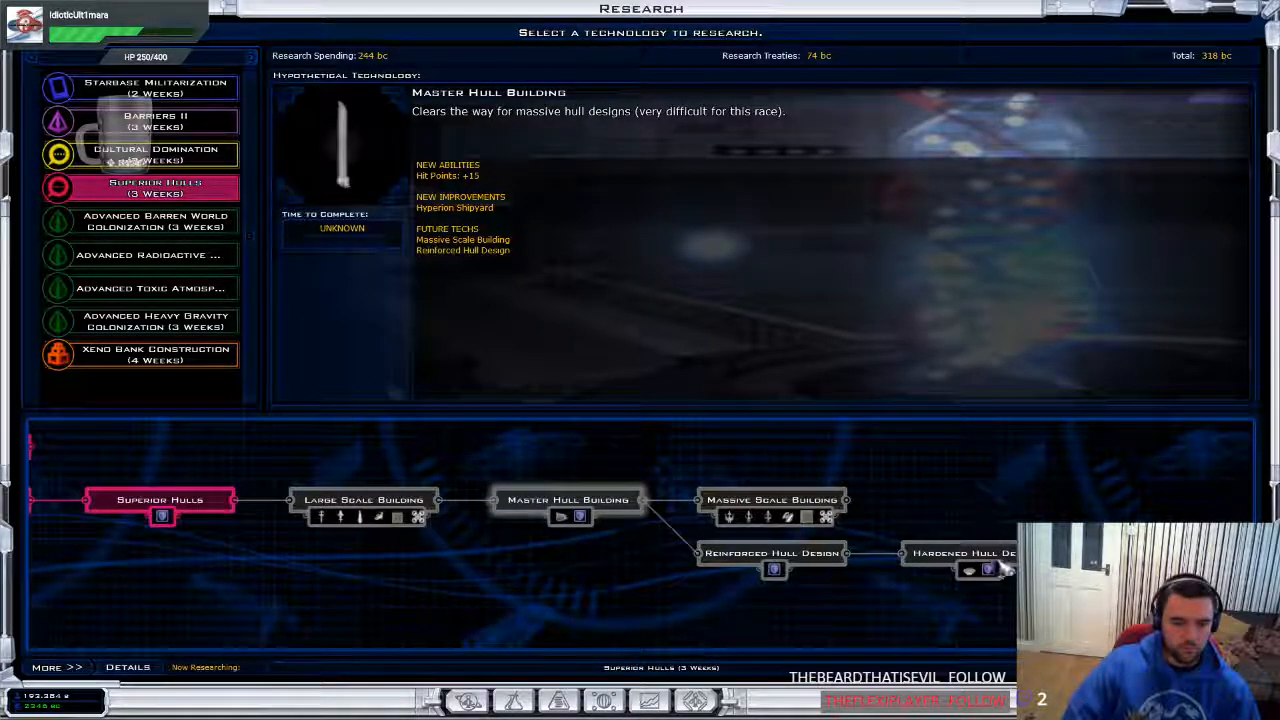
pyautogui.click(963, 560)
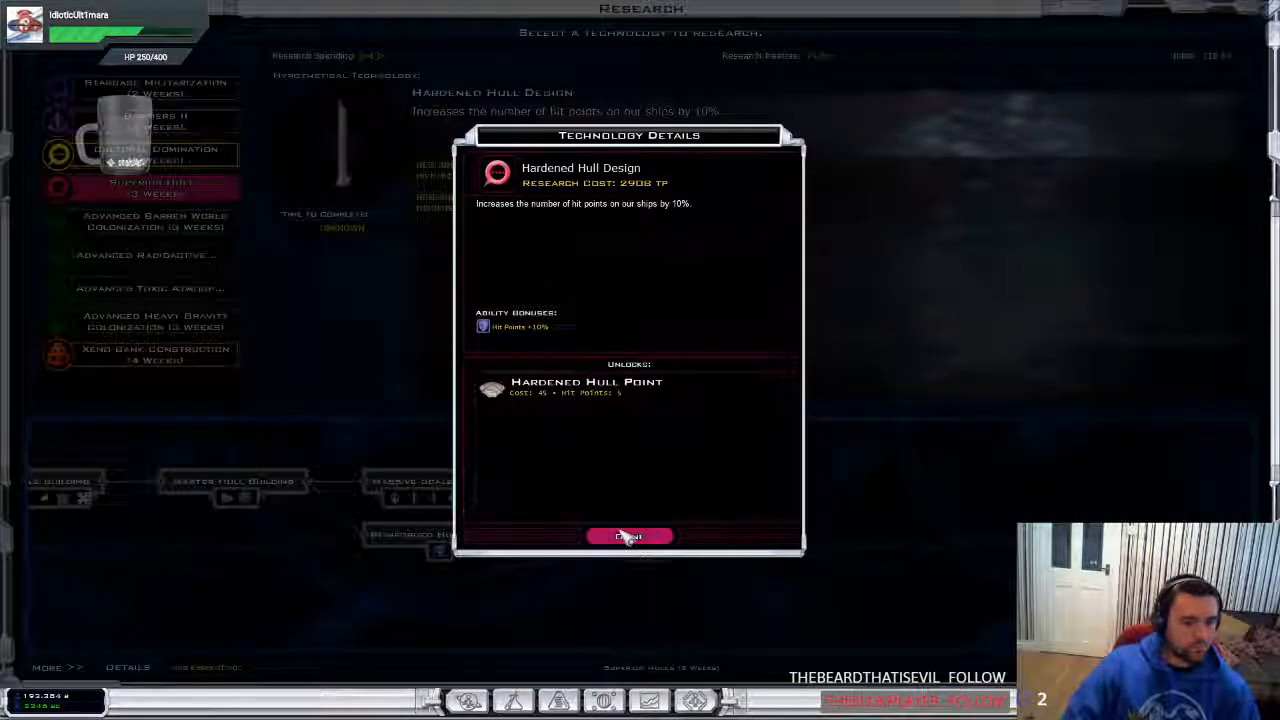
pyautogui.click(629, 536)
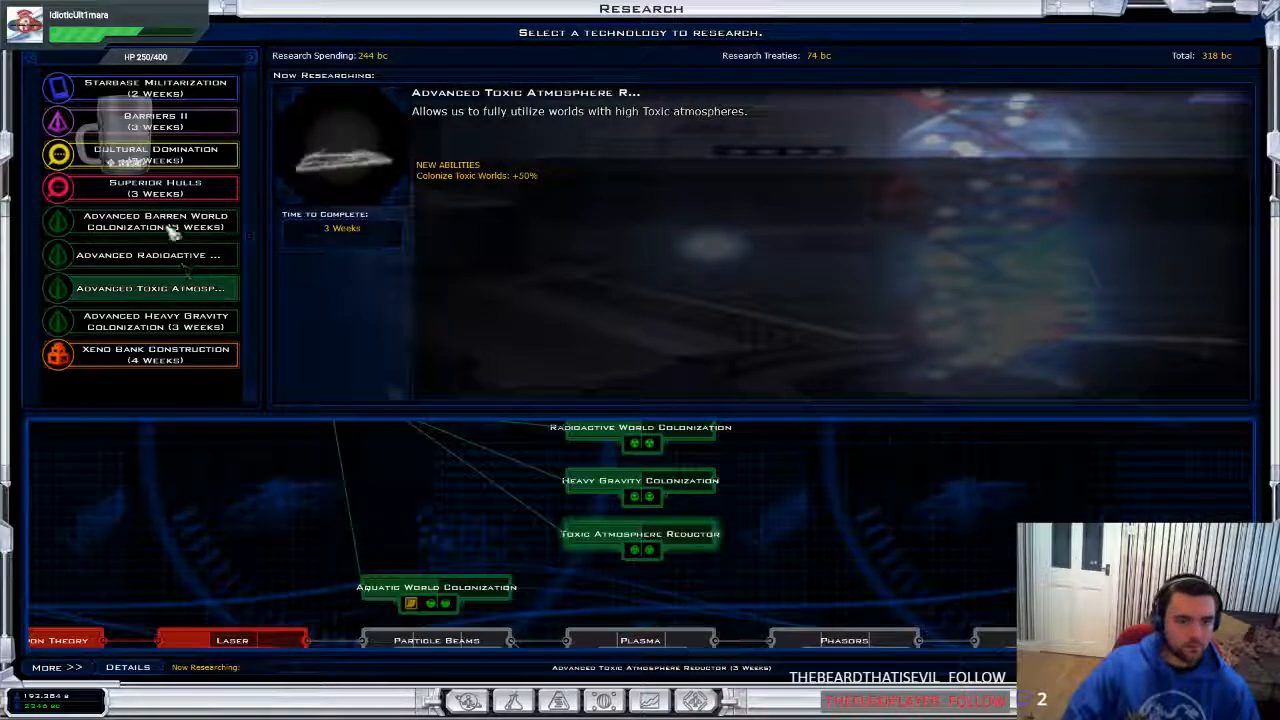
pyautogui.click(155, 221)
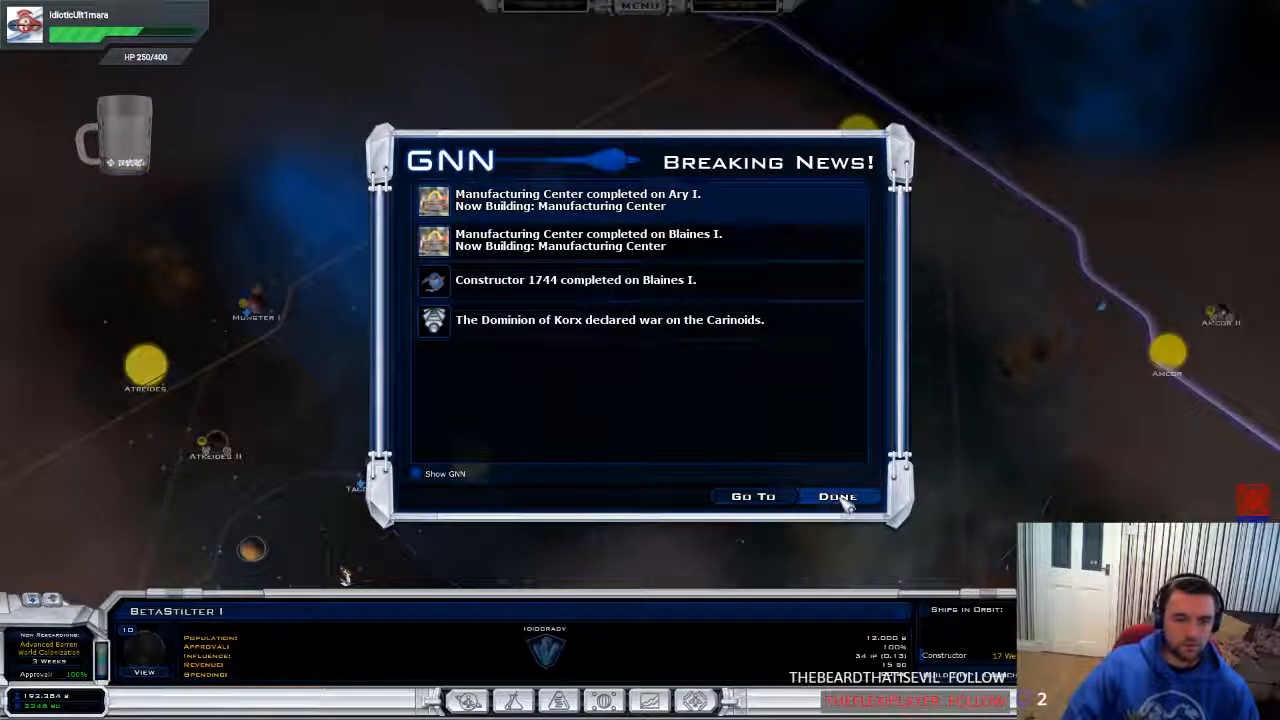
# Dismiss the Korx war news and start upgrading the The Eye MK2 colony ship design
pyautogui.click(837, 496)
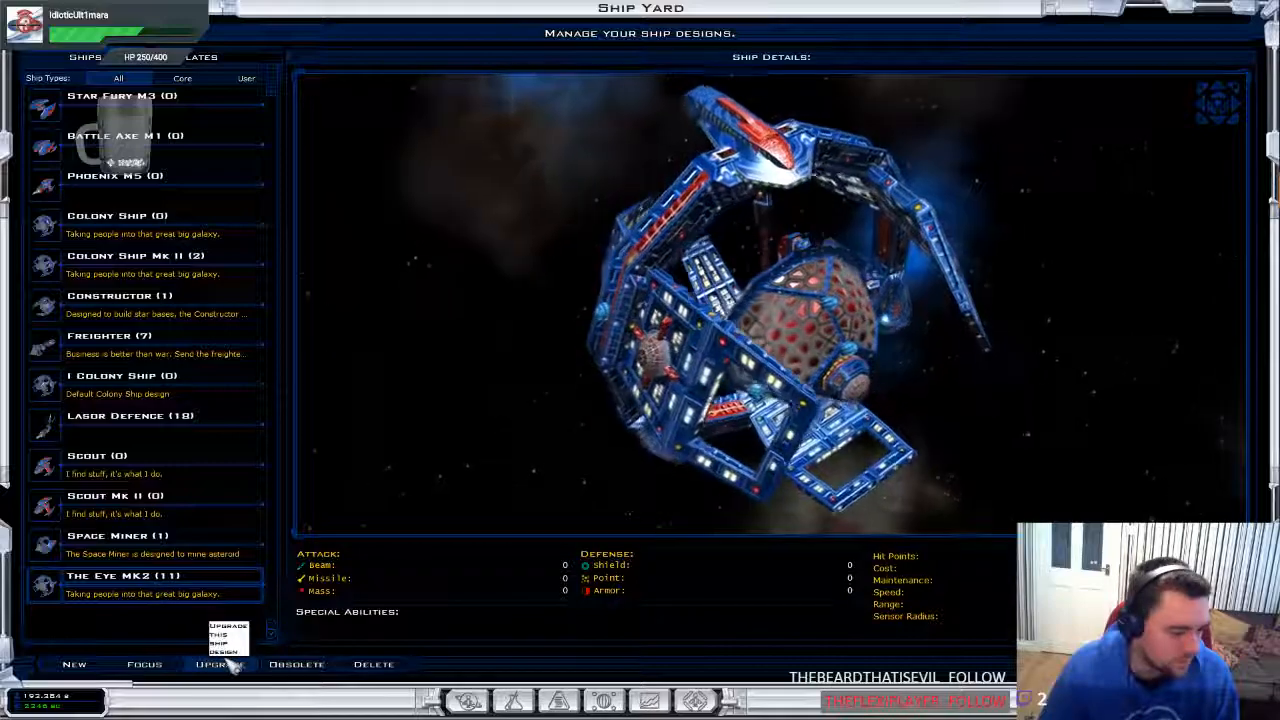
pyautogui.click(218, 664)
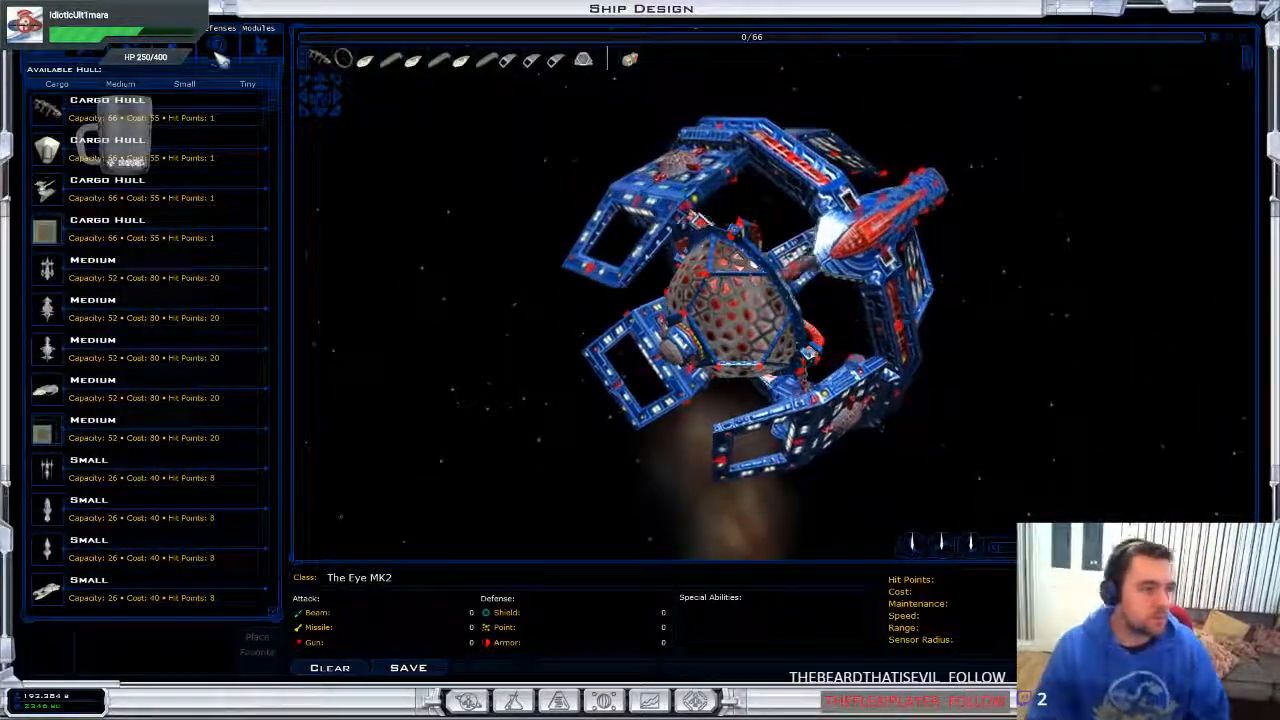
# Fit Sensors Mk. IV and Survey Modules to The Eye MK2, then discard the unsaved changes
pyautogui.click(258, 27)
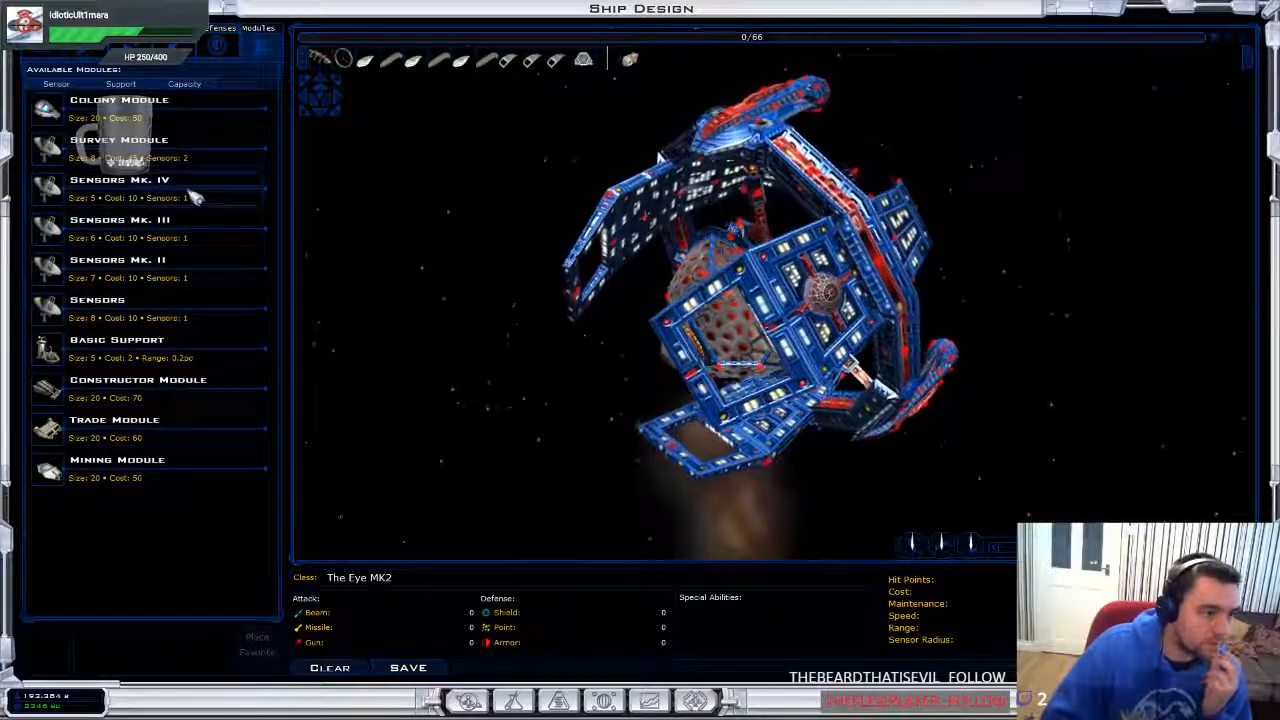
pyautogui.click(120, 180)
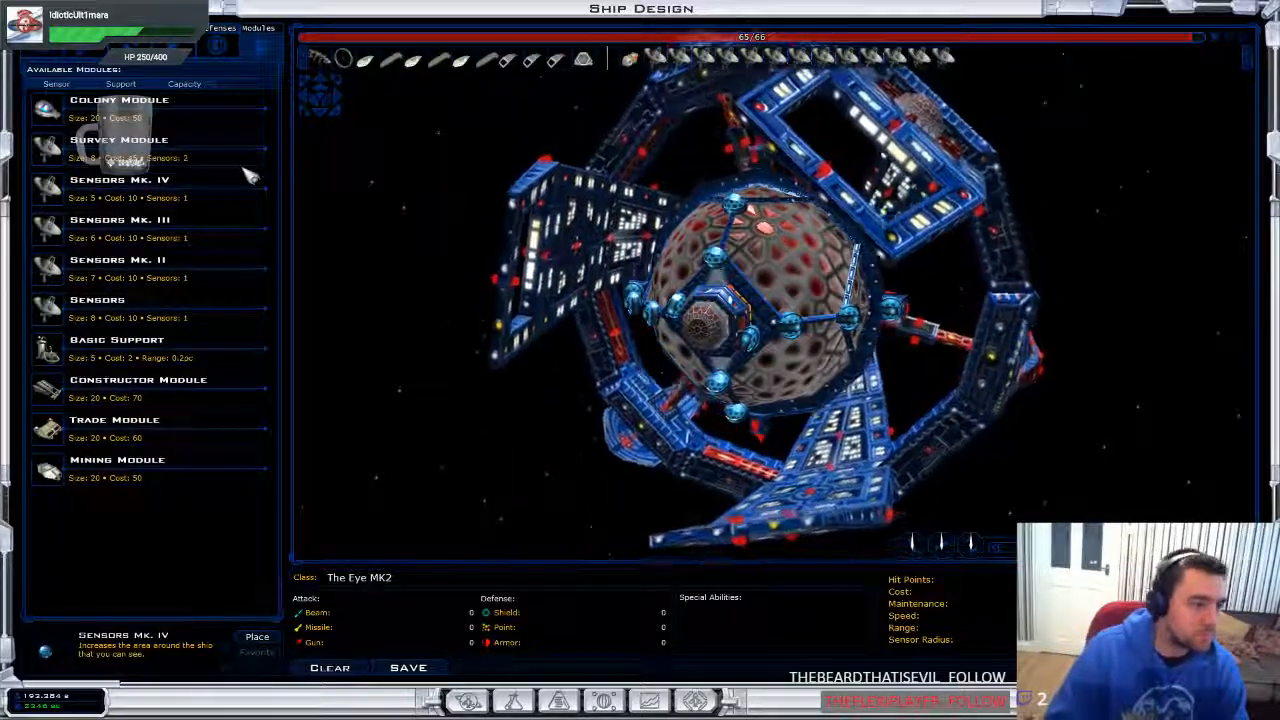
pyautogui.click(119, 140)
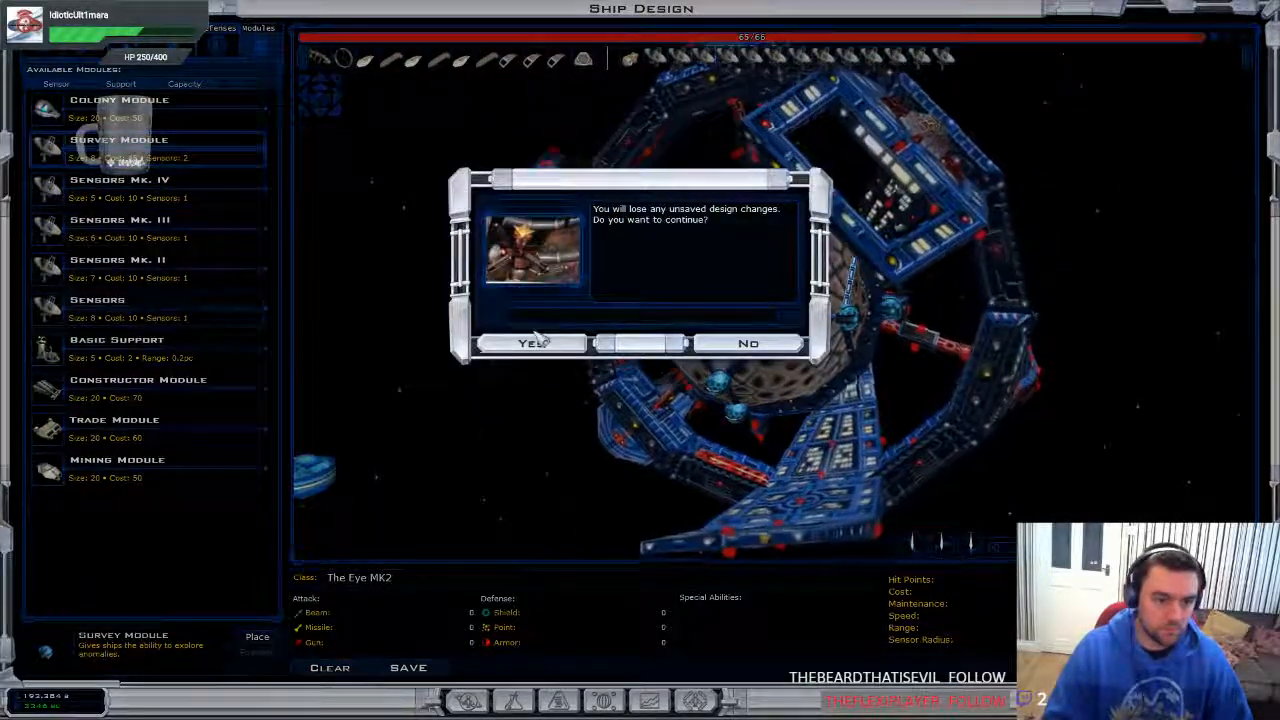
pyautogui.click(533, 343)
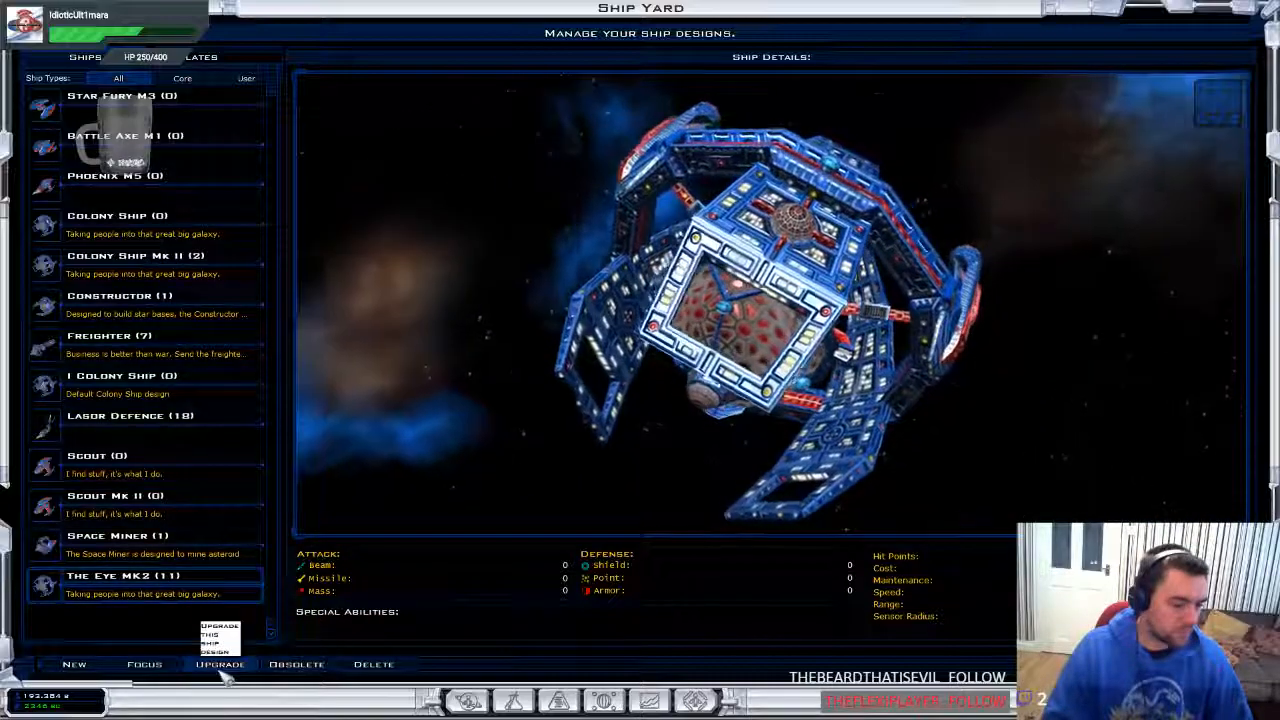
# Add a Survey Module to The Eye MK2 and save the design as The Eye MK3
pyautogui.click(220, 664)
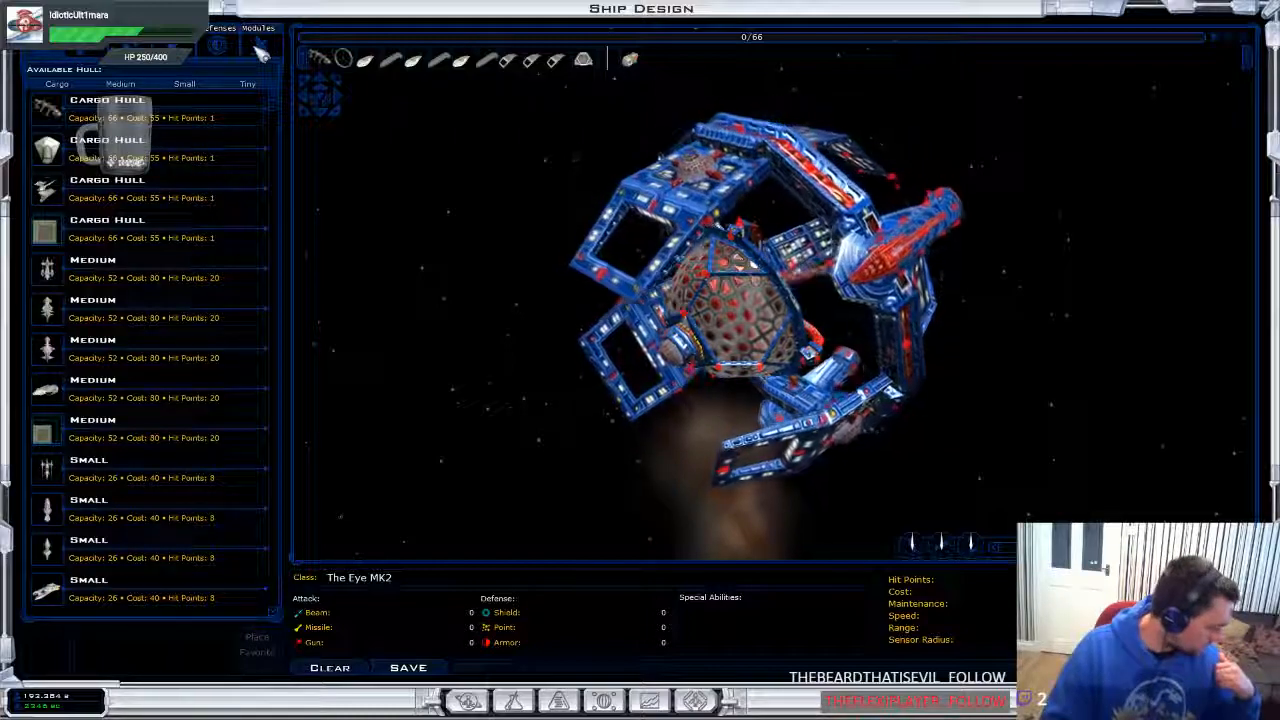
pyautogui.click(258, 27)
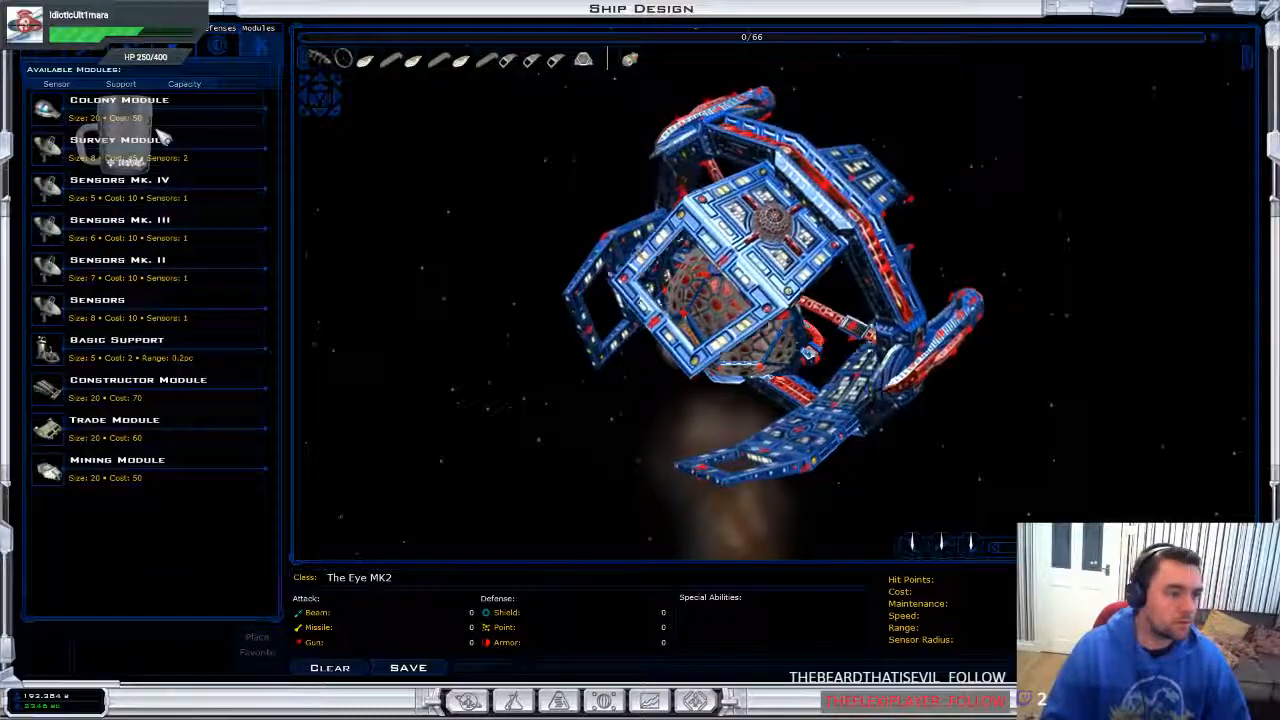
pyautogui.click(119, 148)
pyautogui.write('3')
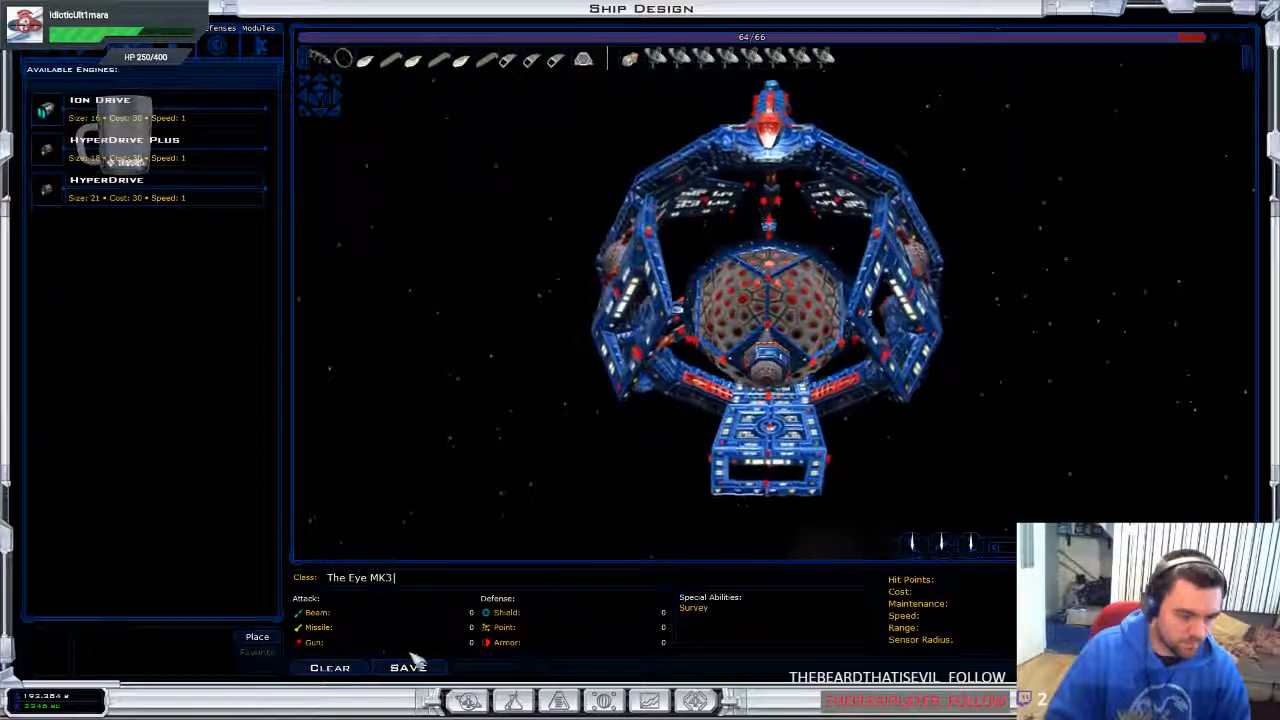
pyautogui.click(408, 667)
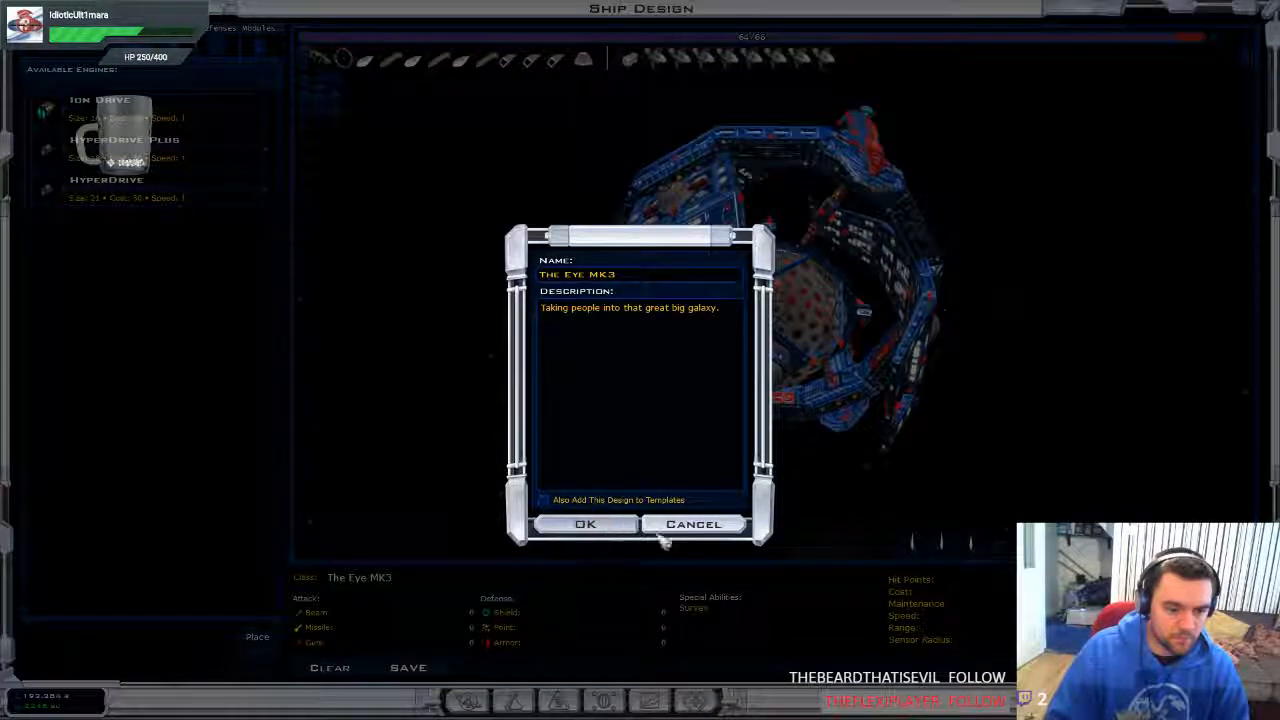
pyautogui.click(585, 523)
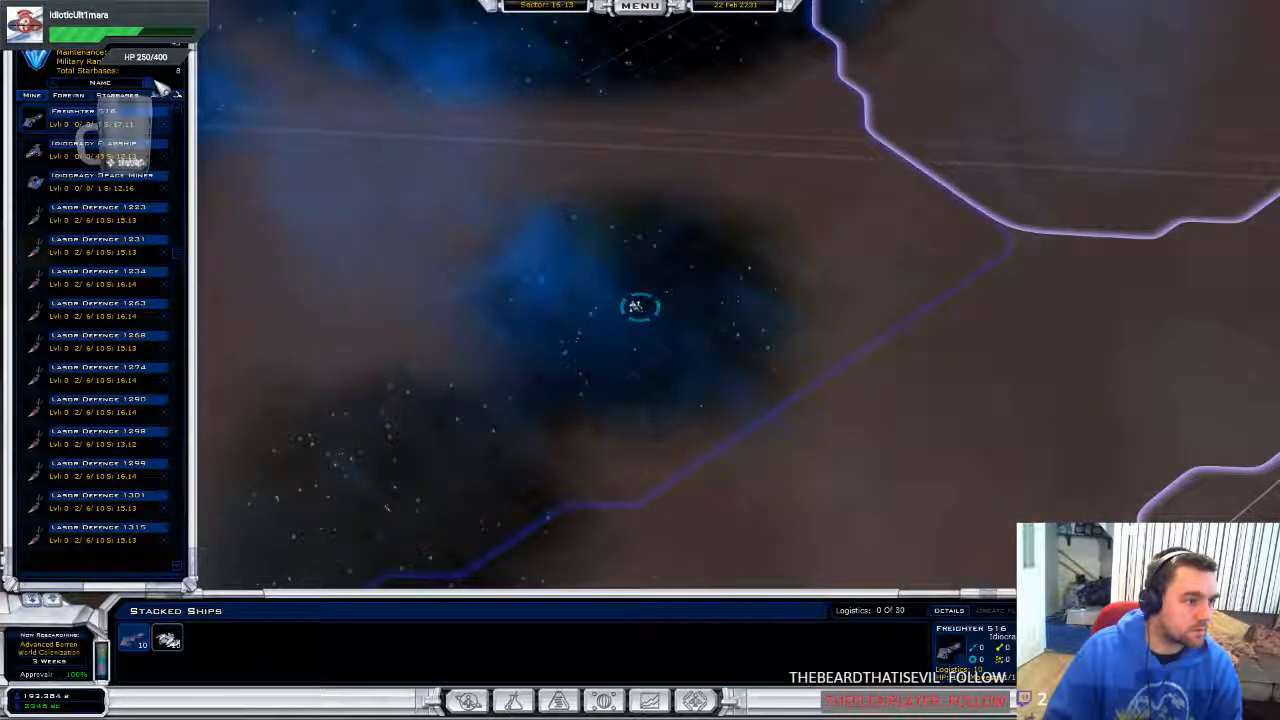
# Upgrade The Eye 19 to The Eye MK3
pyautogui.scroll(-3)
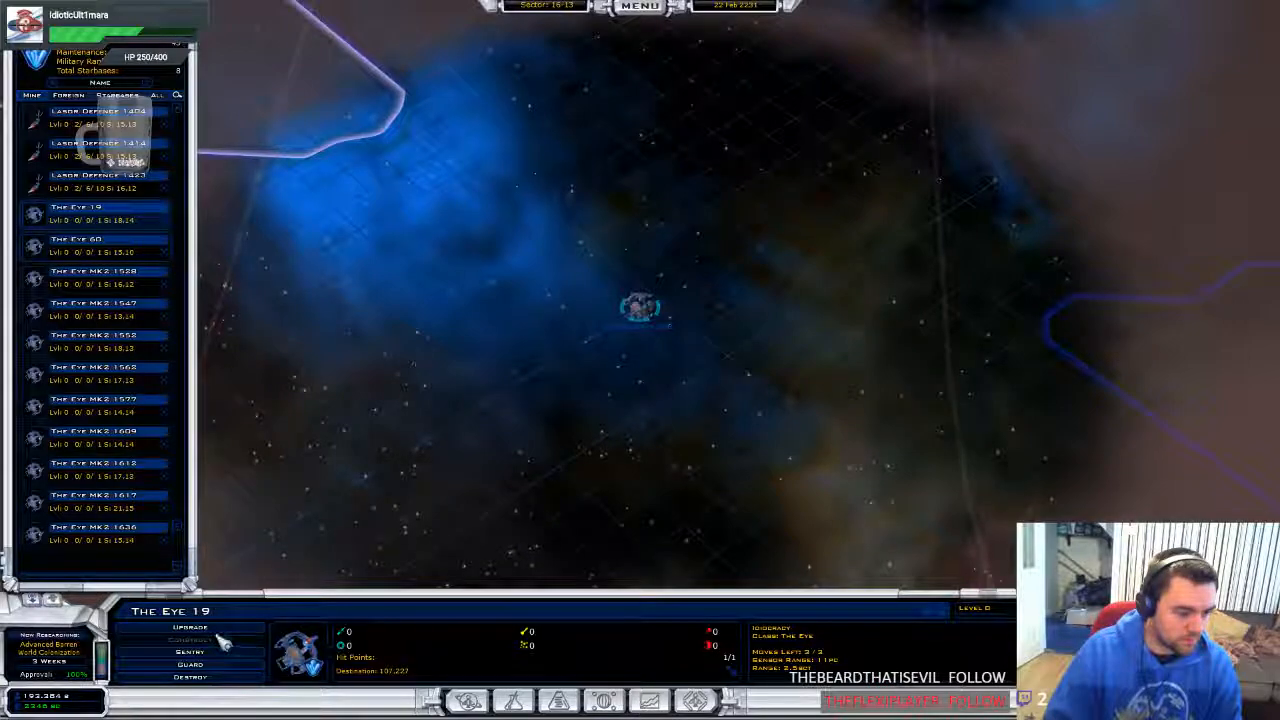
pyautogui.click(190, 627)
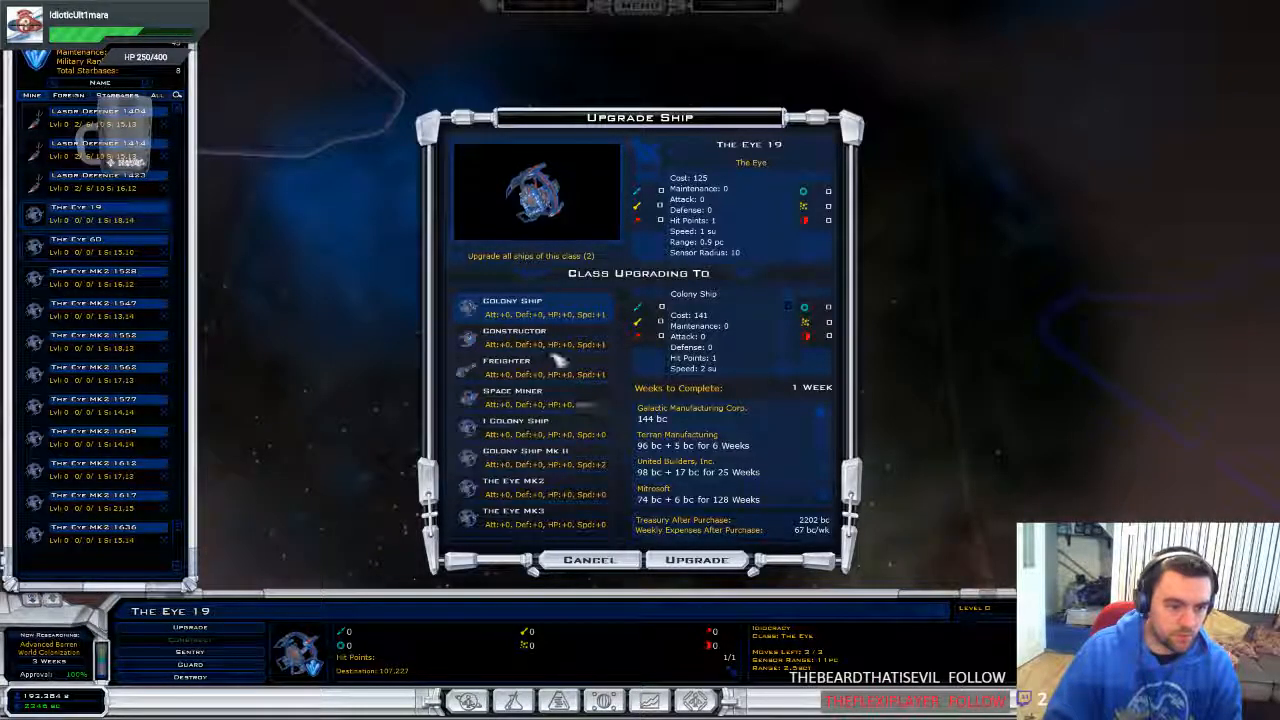
pyautogui.click(513, 510)
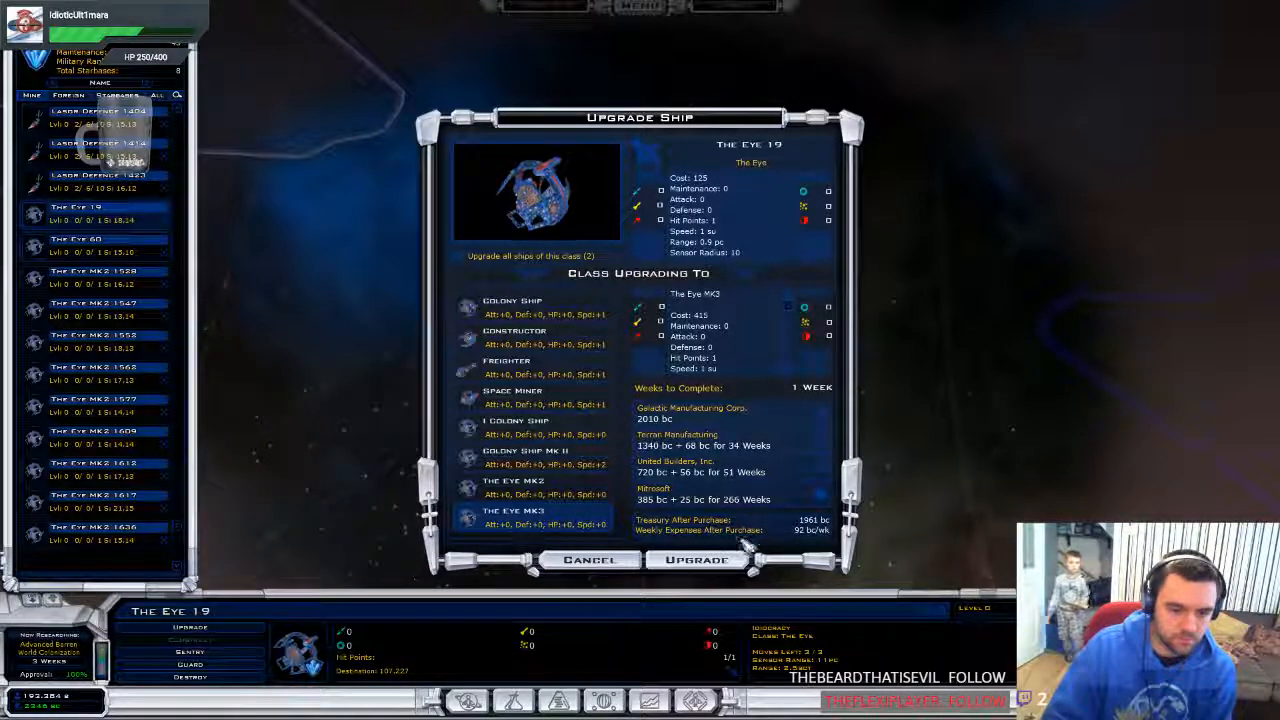
pyautogui.click(695, 559)
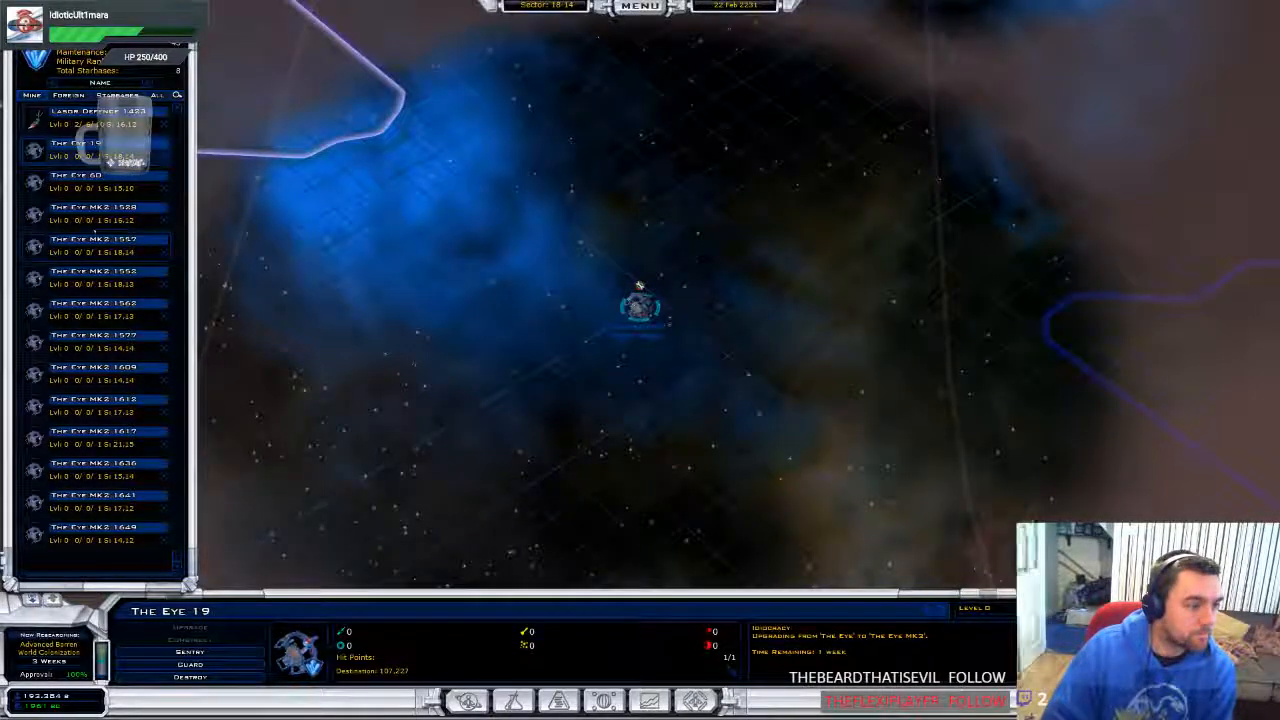
# Upgrade The Eye 60 and The Eye MK2 1528 to The Eye MK3
pyautogui.click(90, 175)
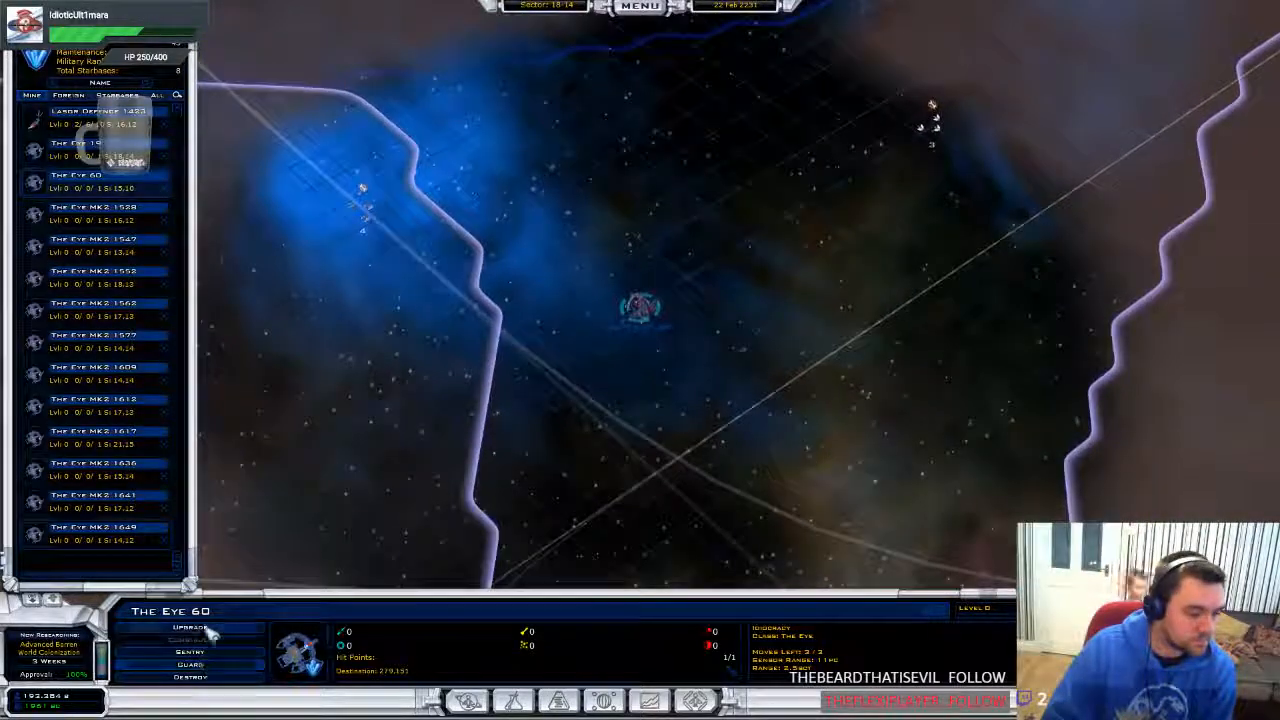
pyautogui.click(189, 628)
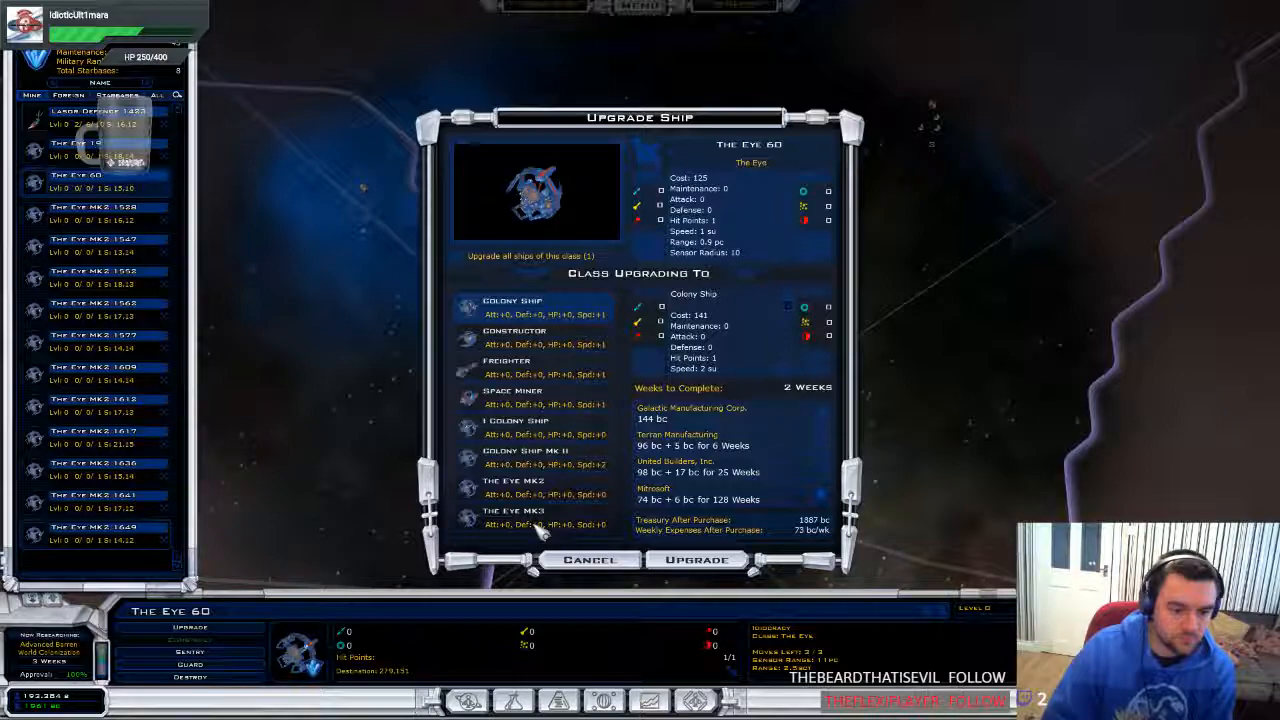
pyautogui.click(513, 513)
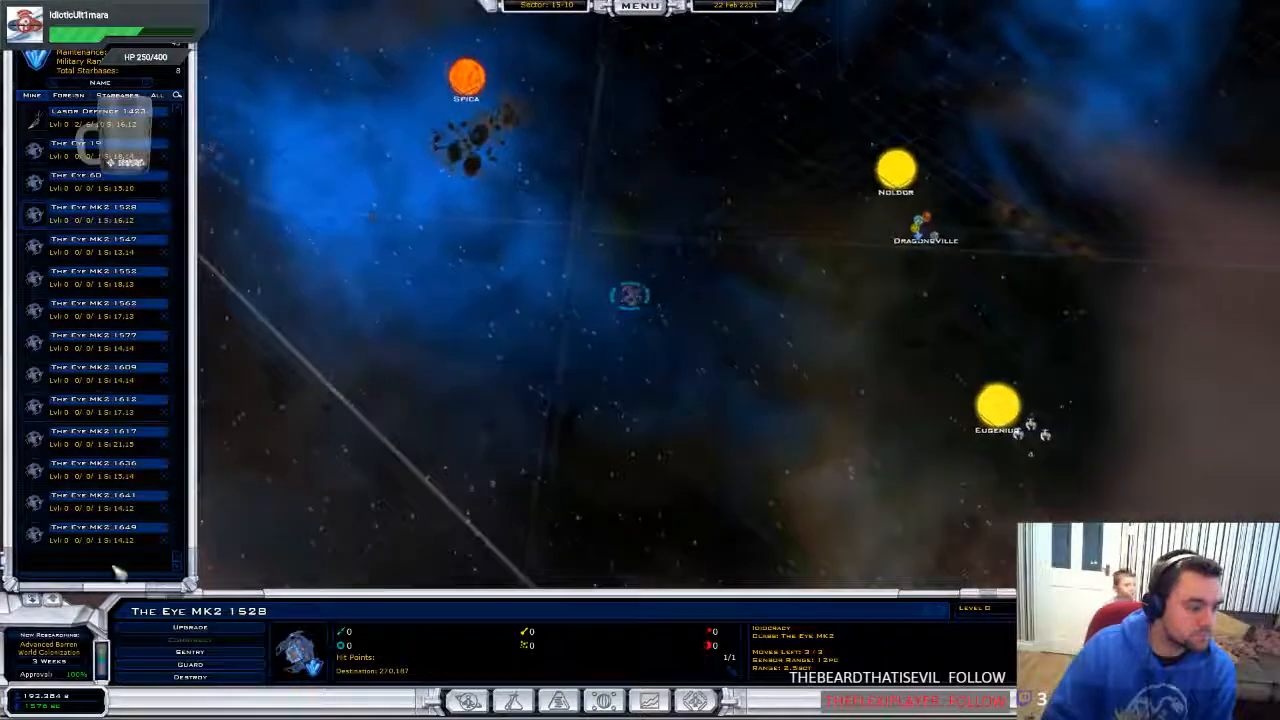
pyautogui.click(190, 627)
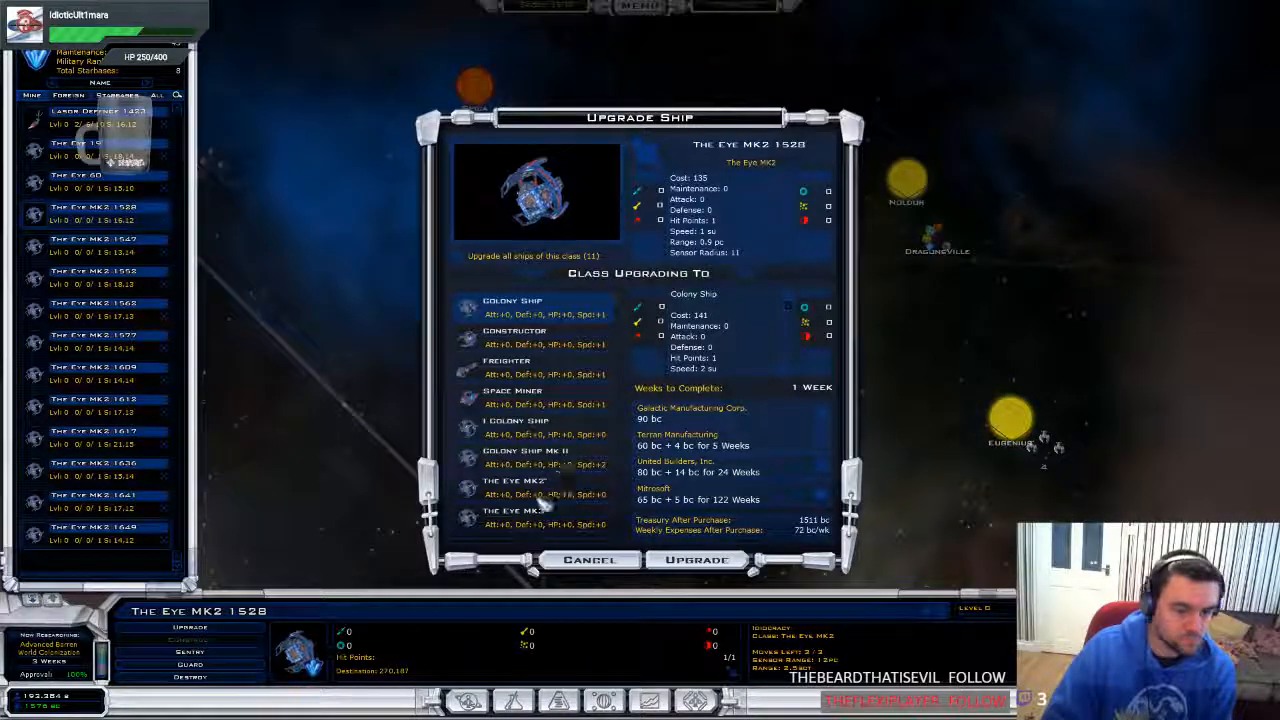
pyautogui.click(697, 559)
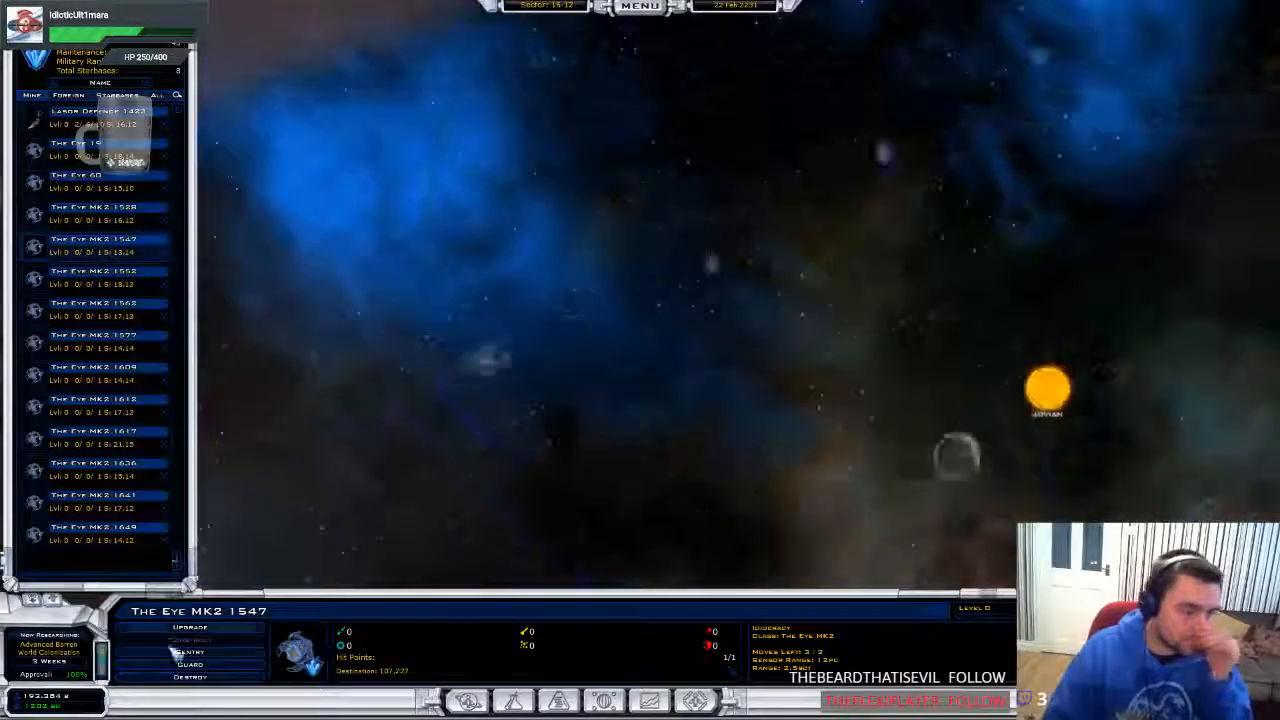
# Select another Eye MK2 and upgrade The Eye MK2 1552 to The Eye MK3
pyautogui.click(190, 627)
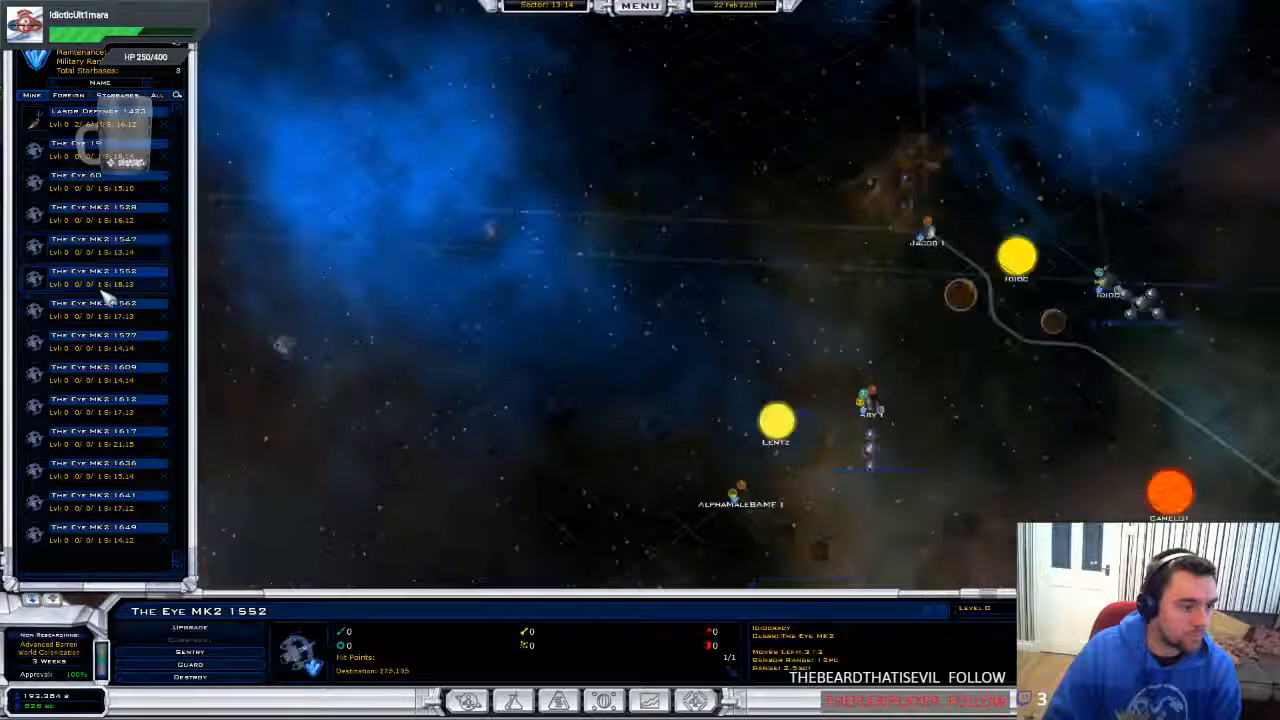
pyautogui.click(190, 627)
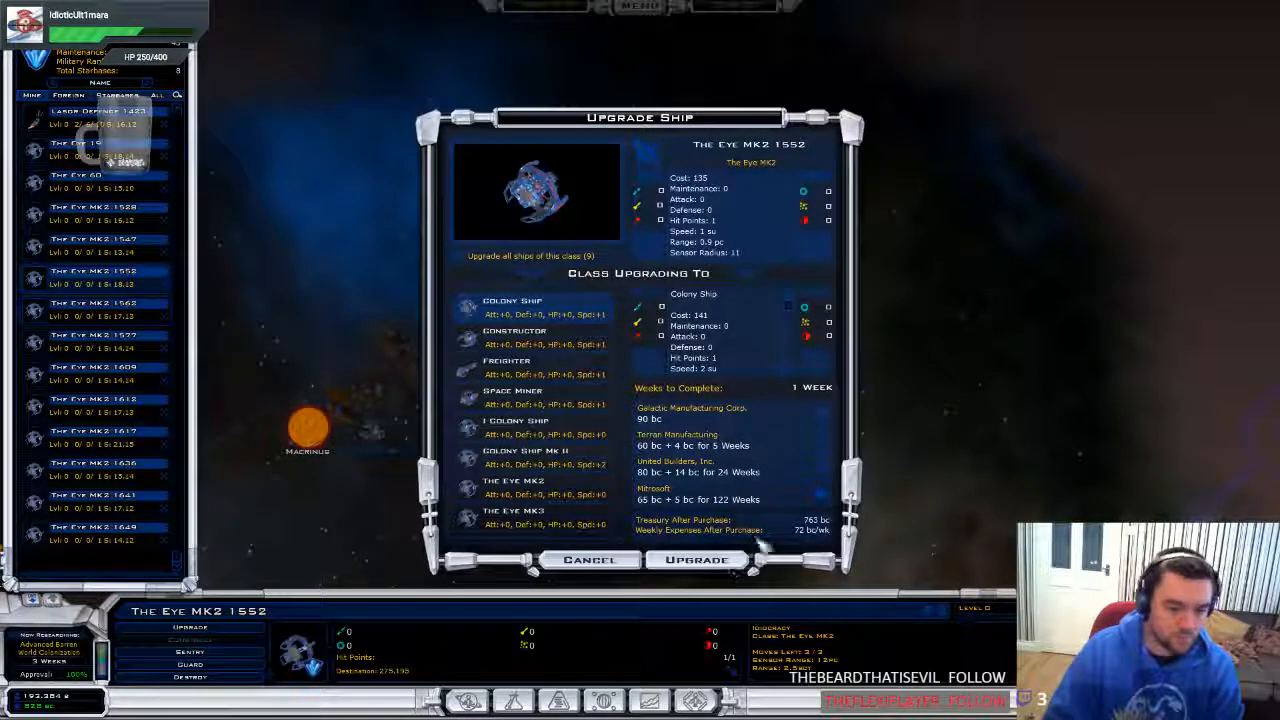
pyautogui.click(513, 510)
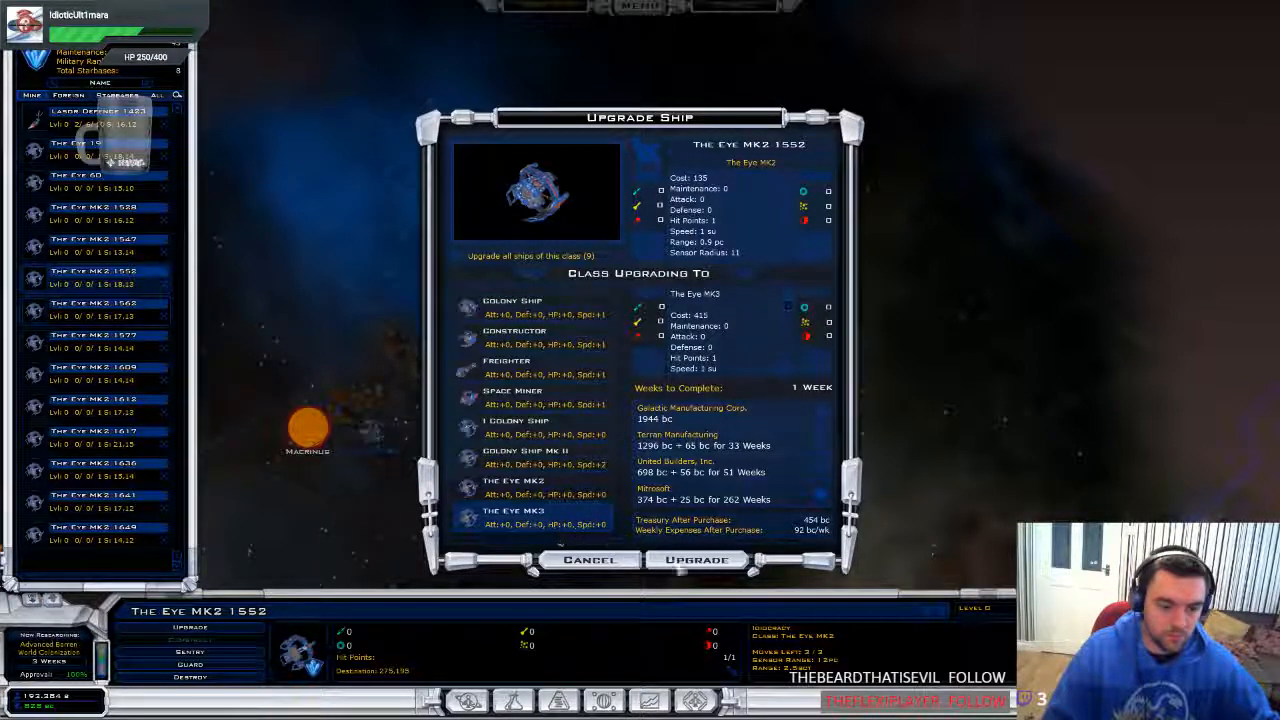
pyautogui.click(696, 559)
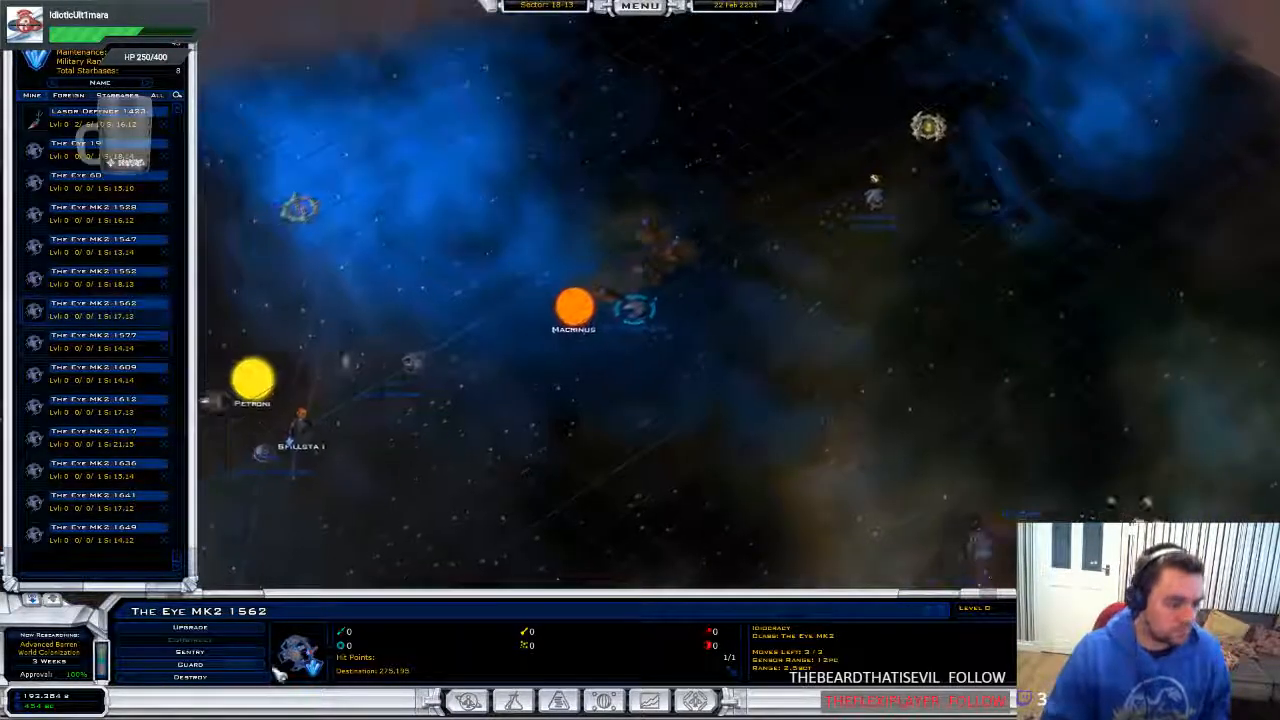
# Upgrade The Eye MK2 1562 and The Eye MK2 1577 to The Eye MK3
pyautogui.click(190, 627)
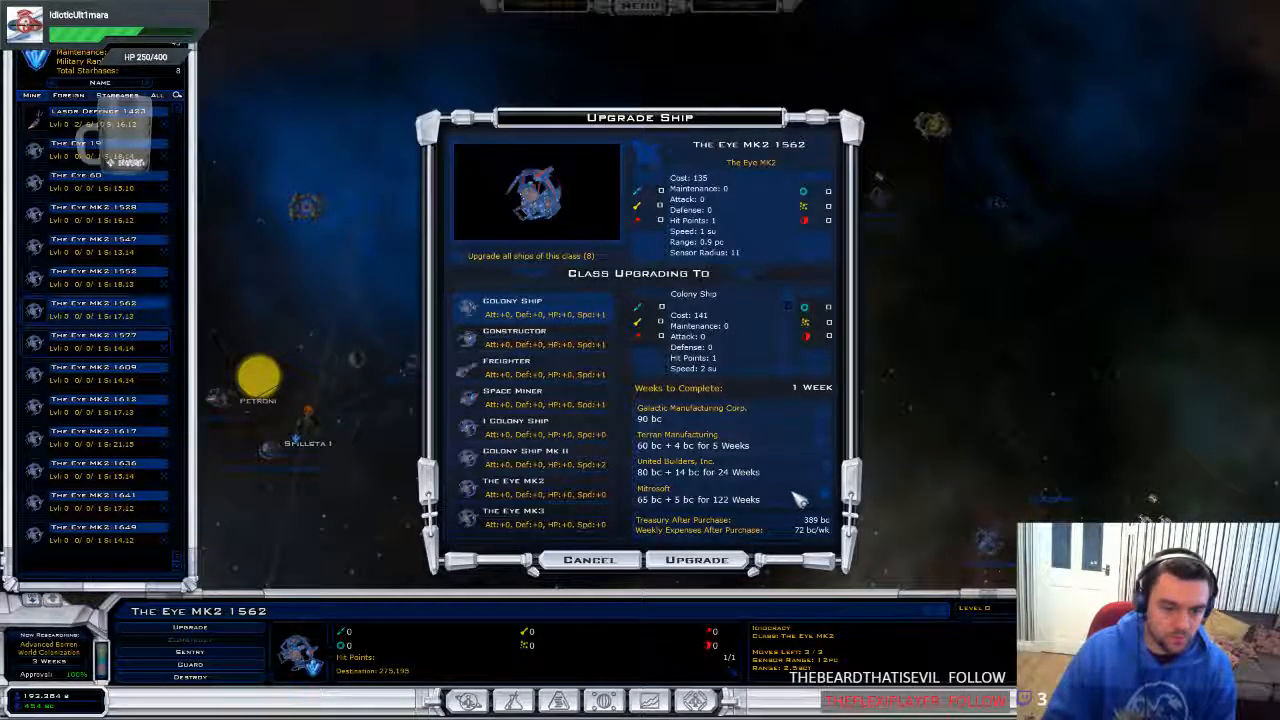
pyautogui.click(513, 515)
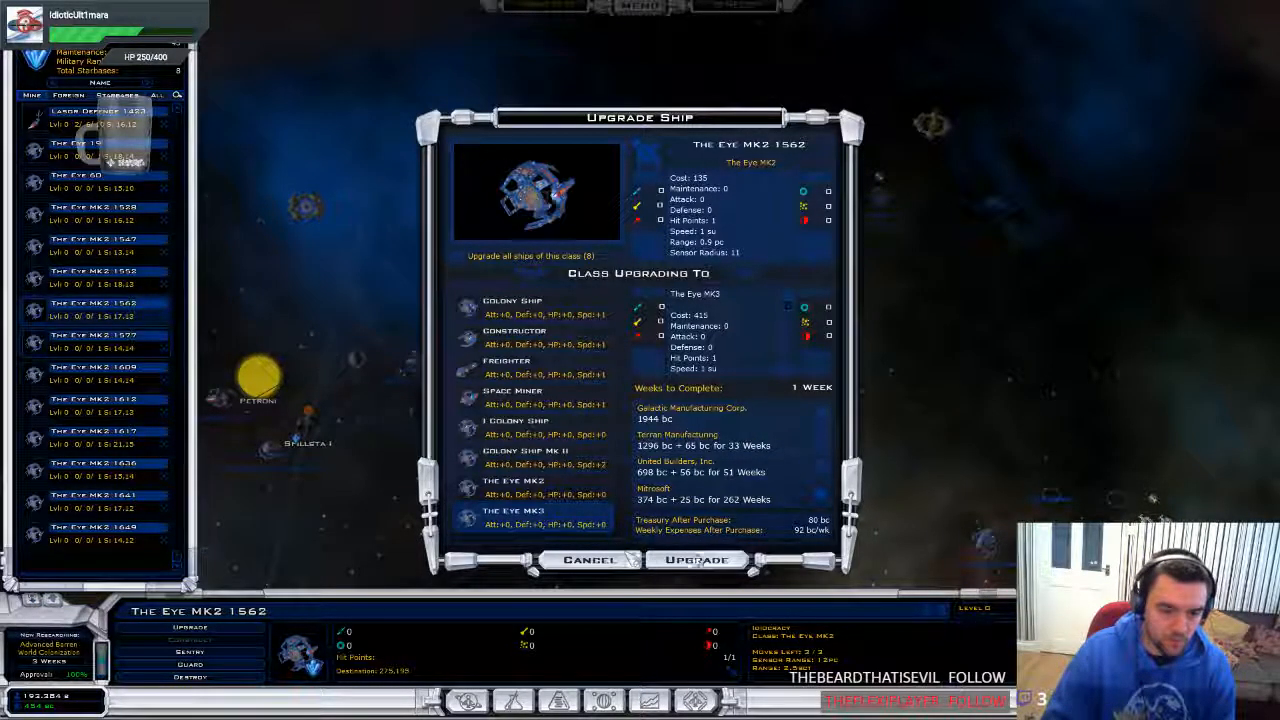
pyautogui.click(695, 559)
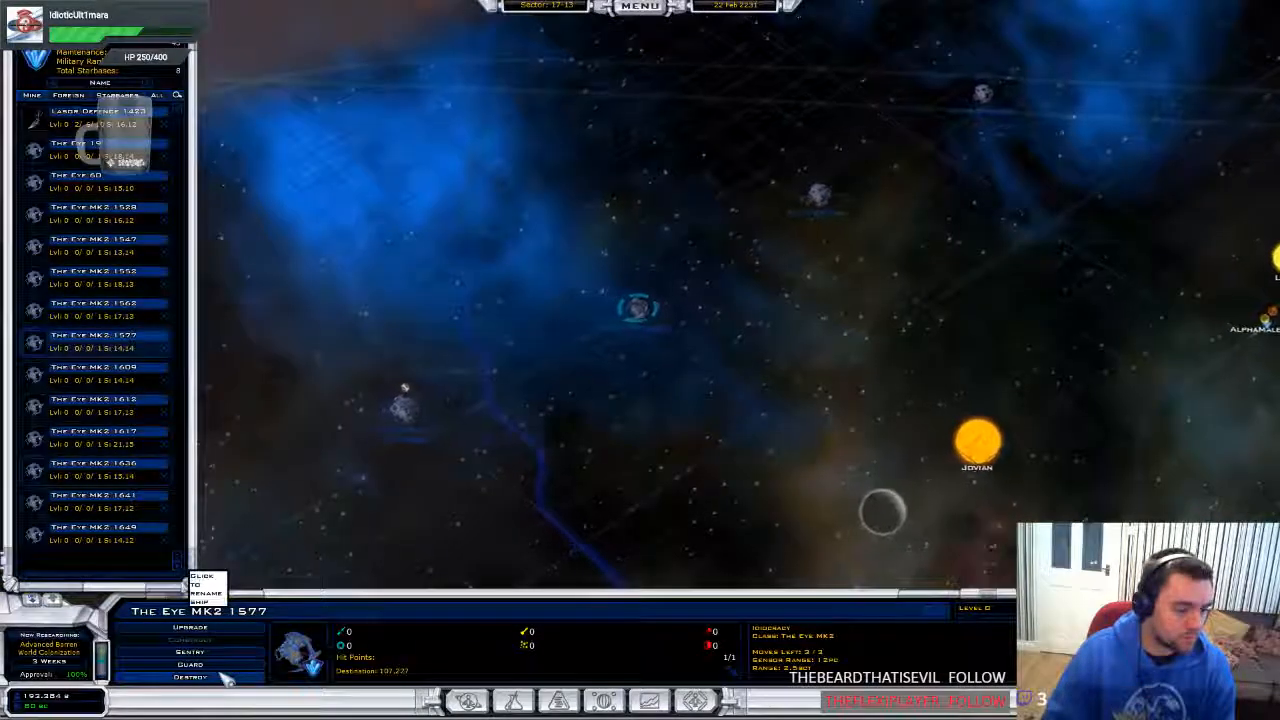
pyautogui.click(190, 628)
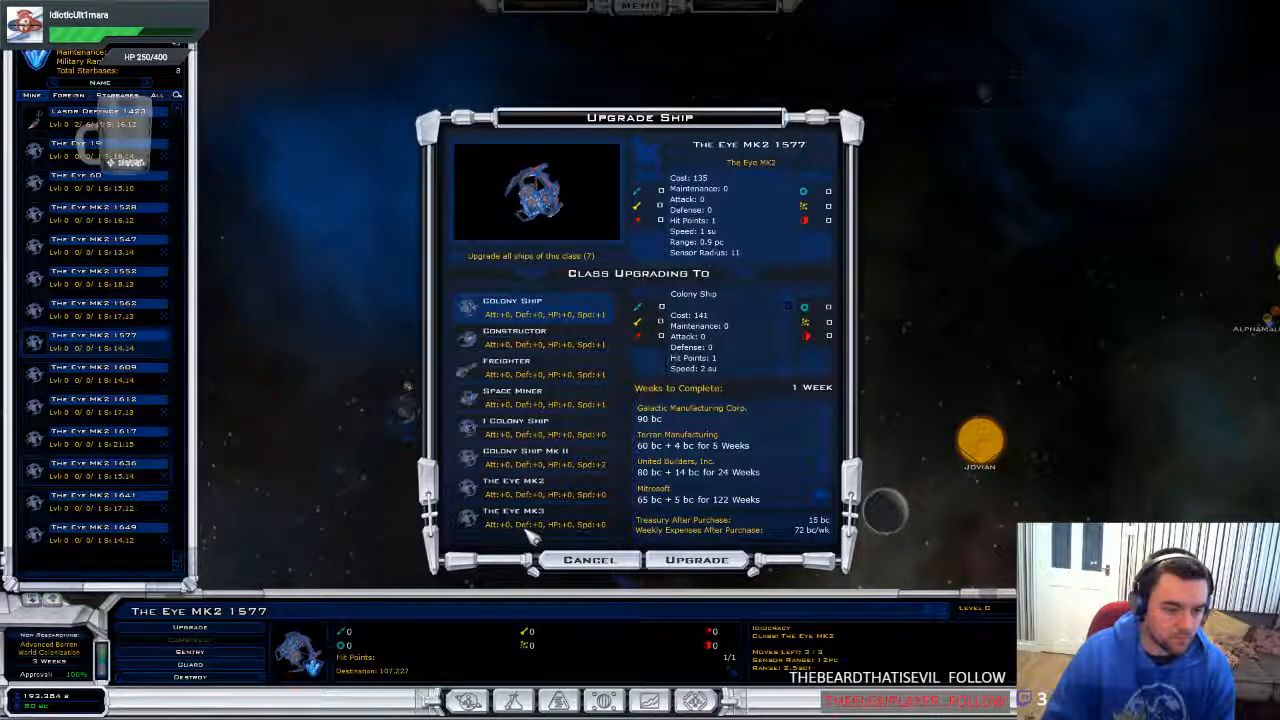
pyautogui.click(513, 517)
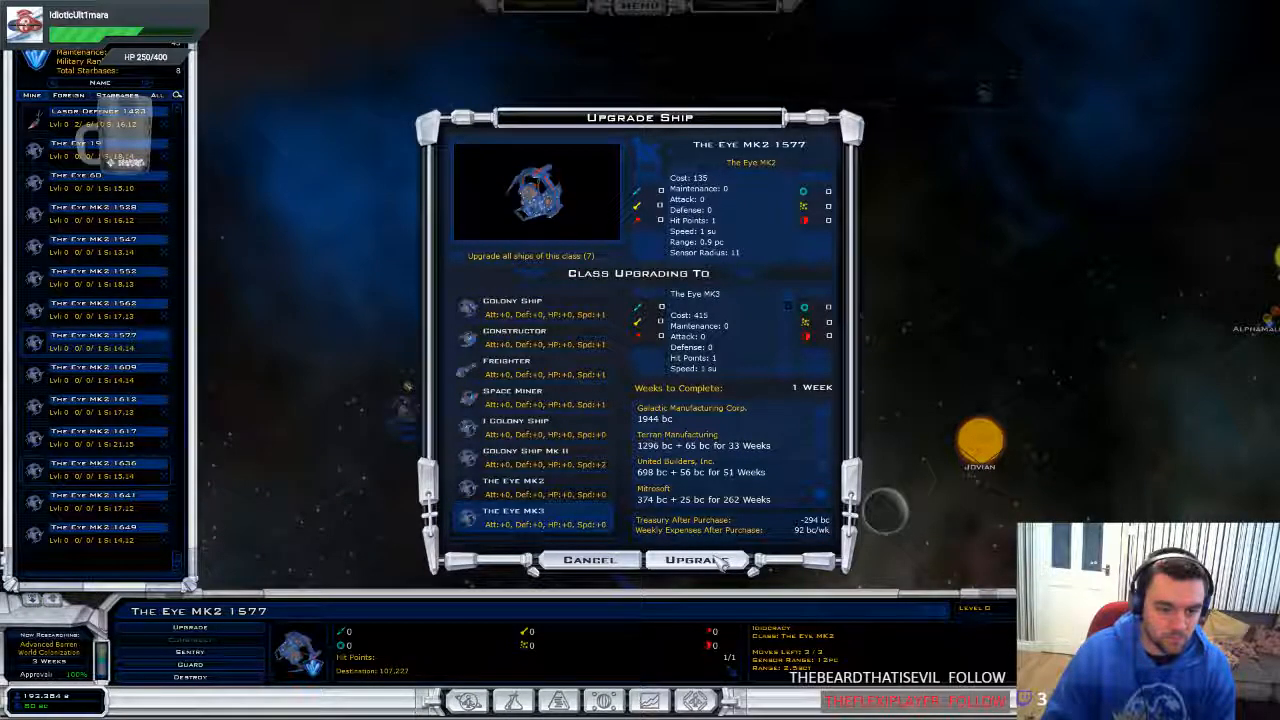
pyautogui.click(695, 560)
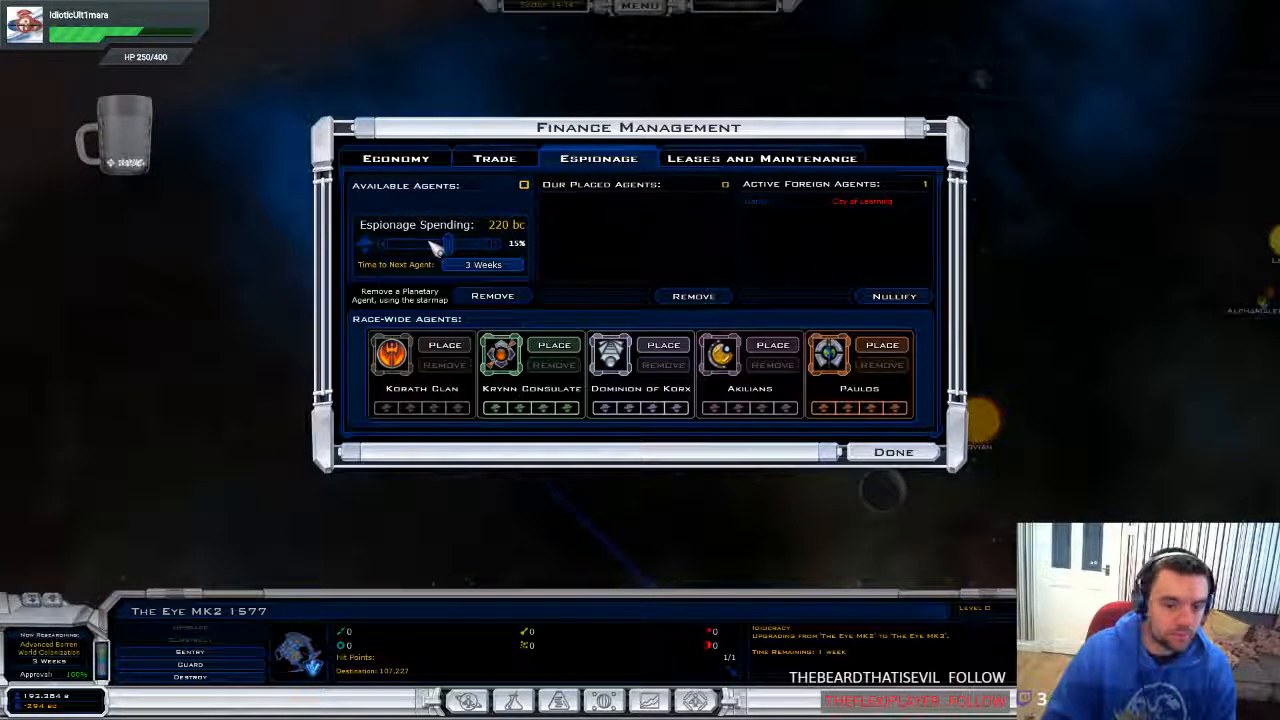
# On the Economy finances view, cut espionage spending to 0 bc and close the window
pyautogui.click(396, 158)
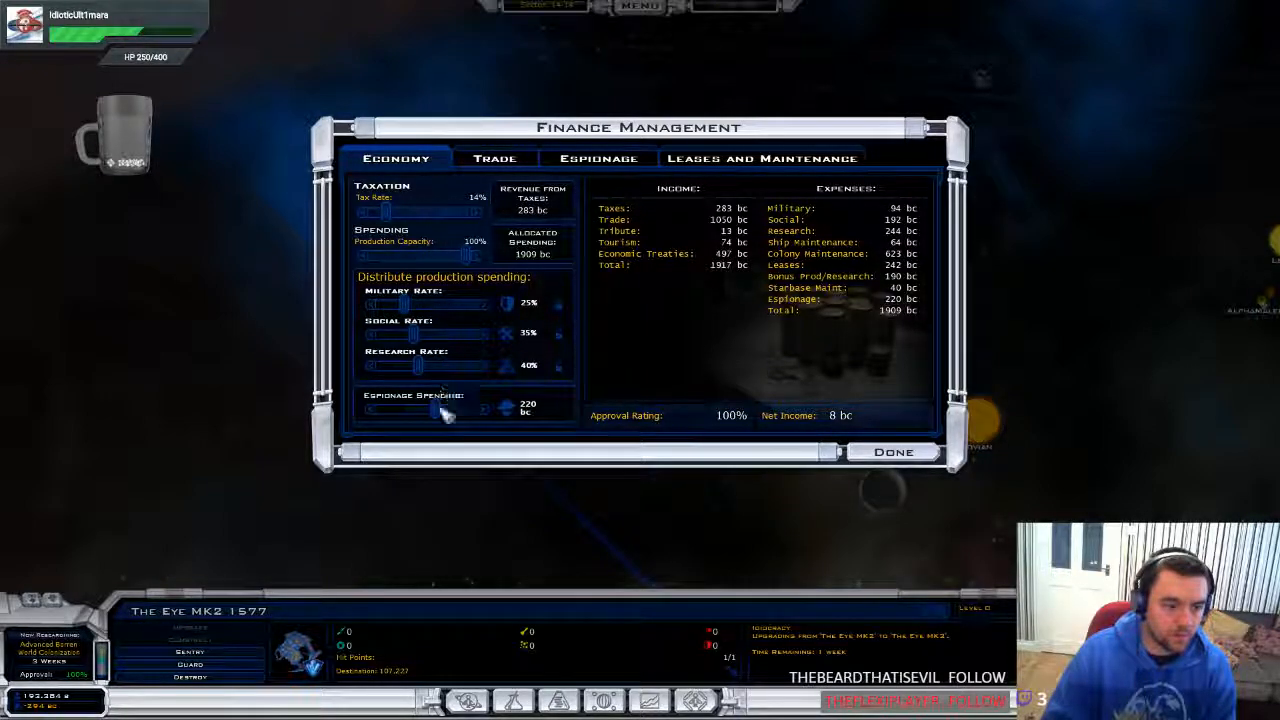
pyautogui.moveTo(440, 410); pyautogui.dragTo(375, 410)
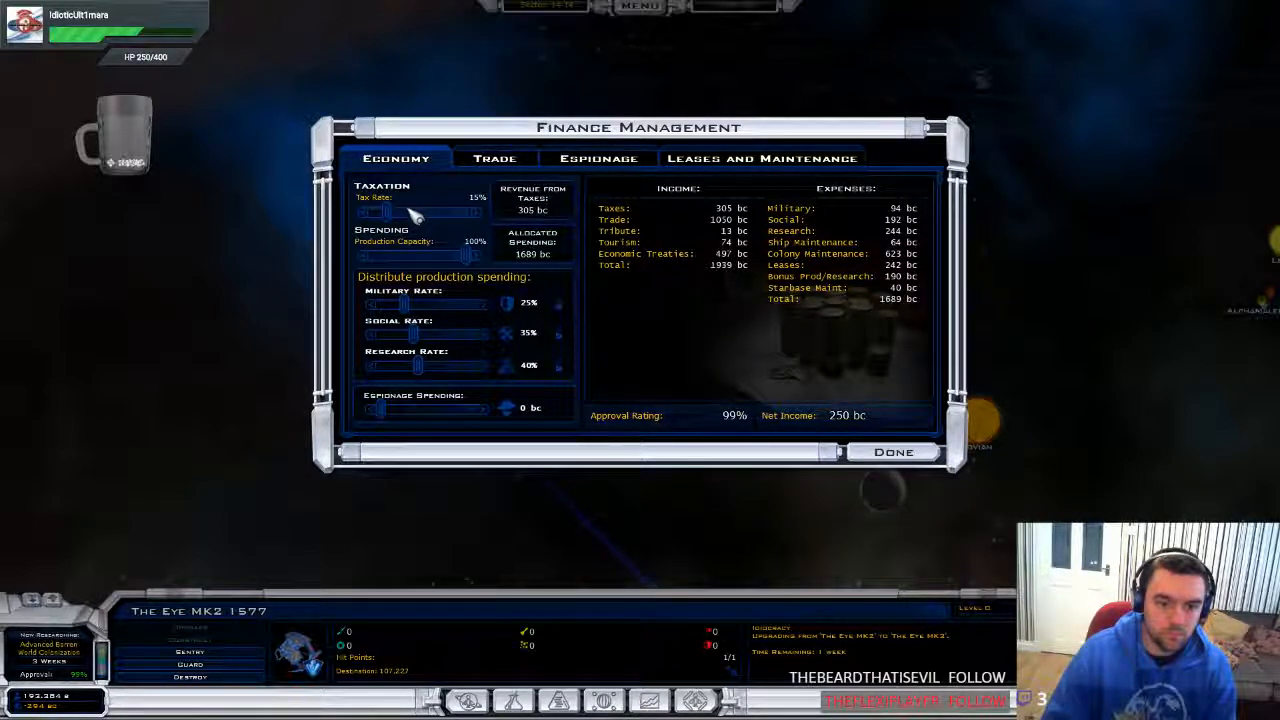
pyautogui.click(892, 451)
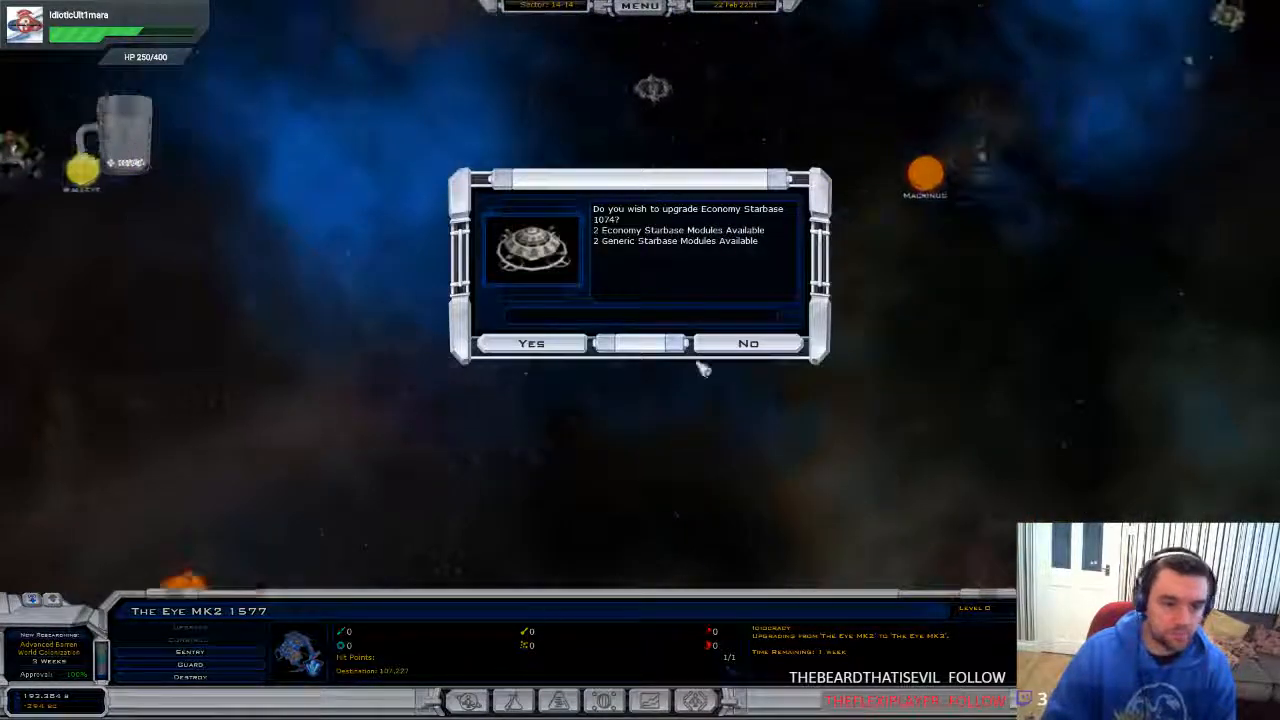
# Approve the Economy Starbase 1074 upgrade, pick a new module, and dismiss the news
pyautogui.click(531, 343)
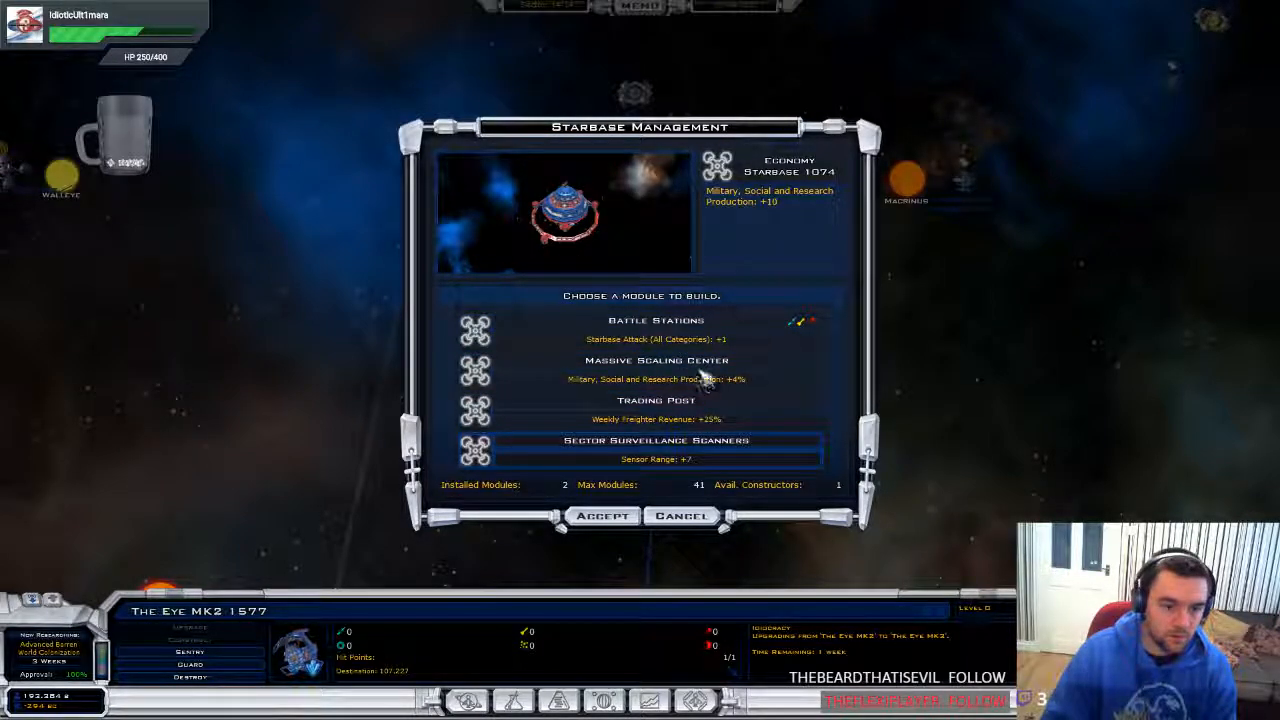
pyautogui.click(682, 515)
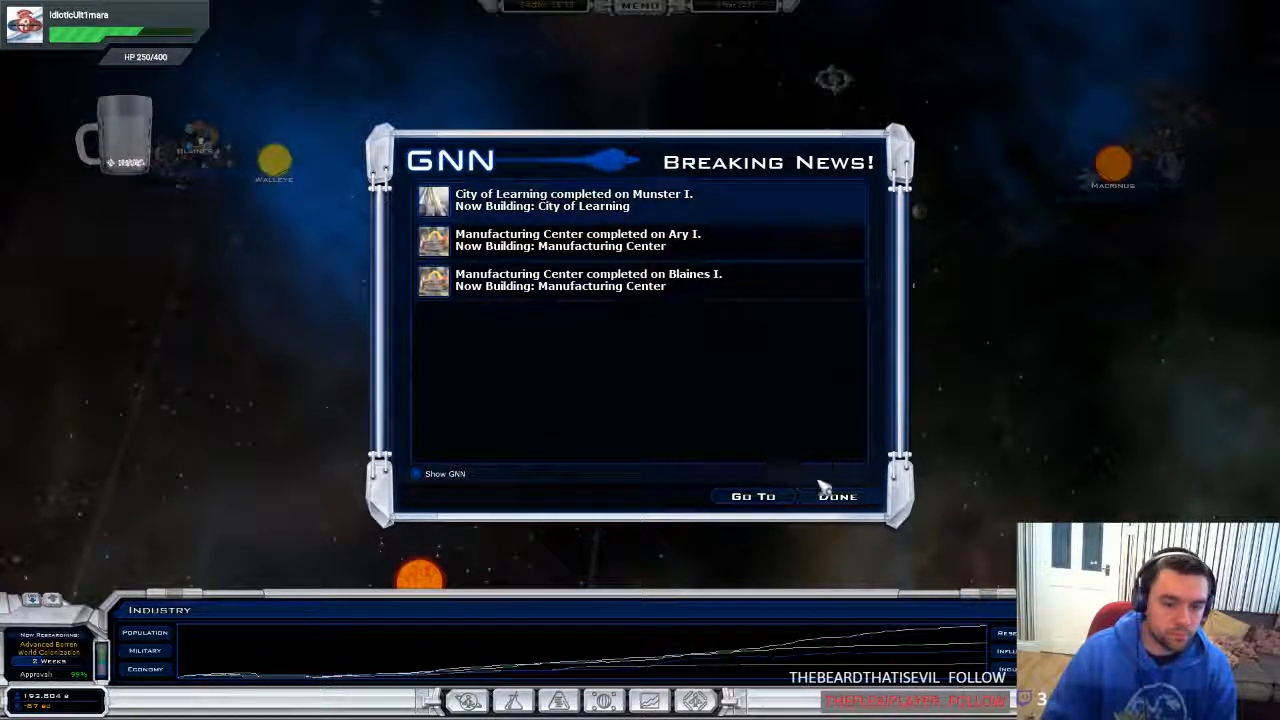
pyautogui.click(838, 496)
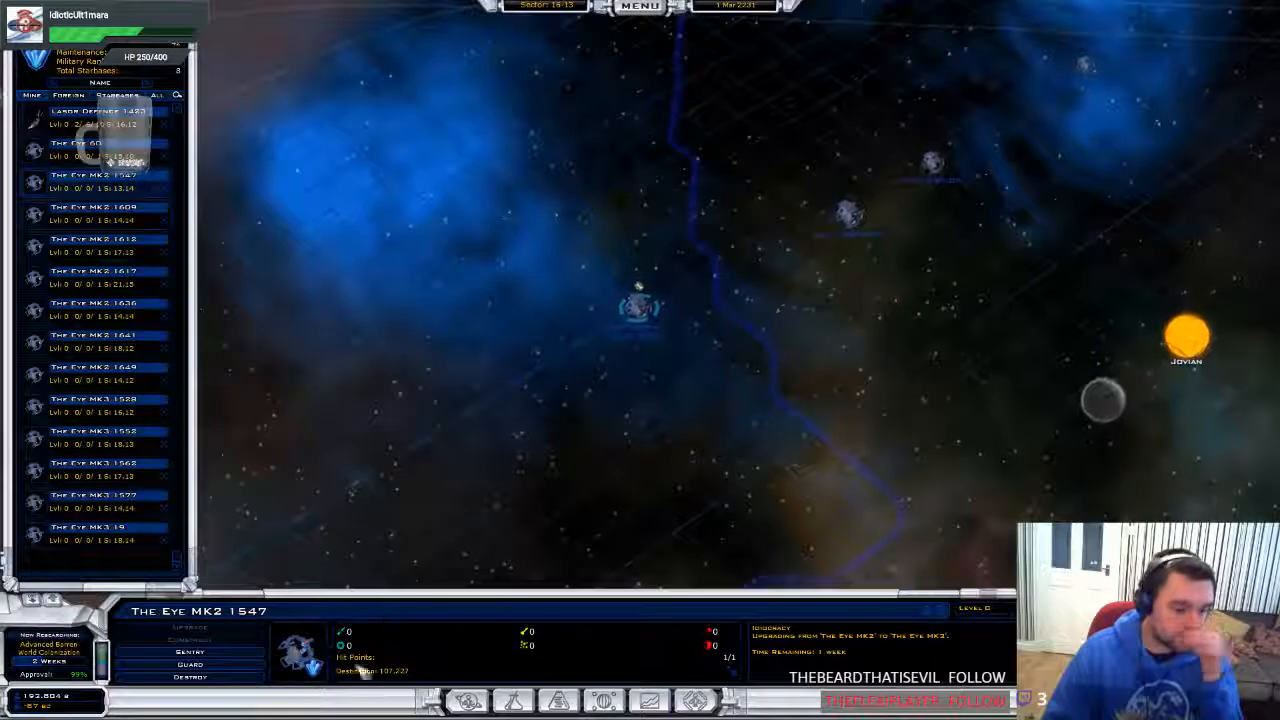
# Select The Eye MK2 1609, upgrade it to The Eye MK3, and dismiss the news
pyautogui.click(95, 143)
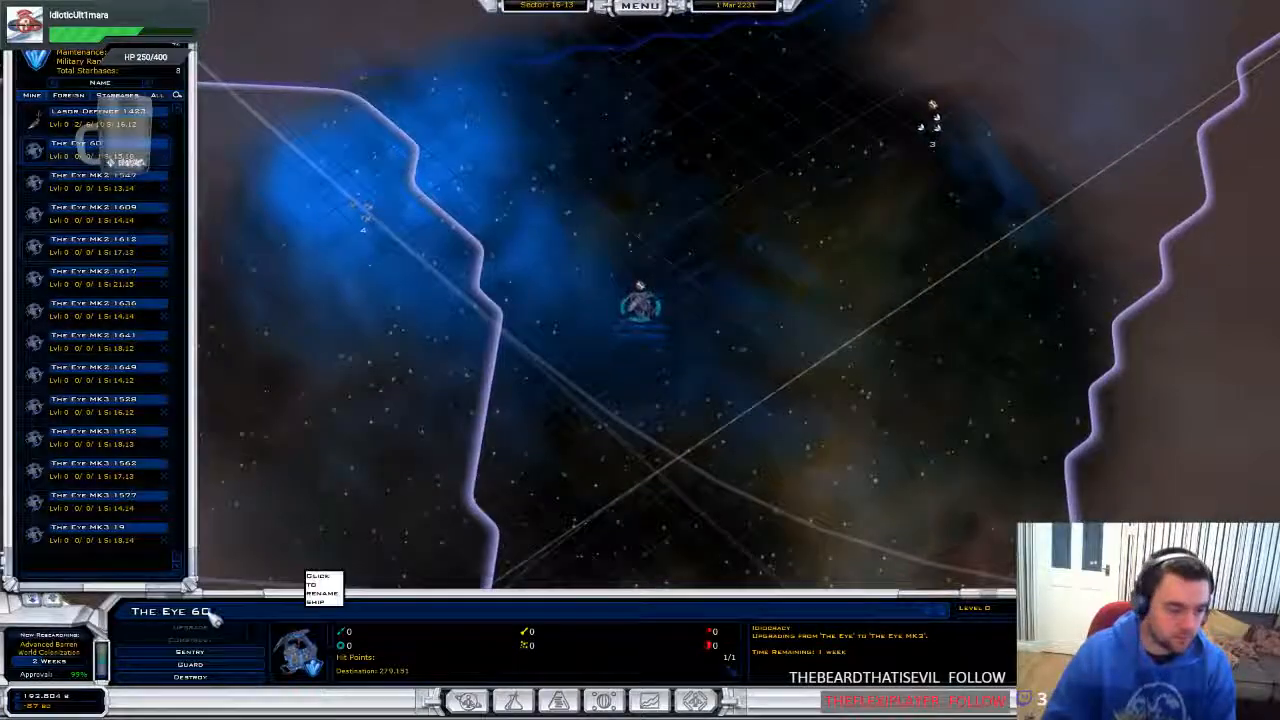
pyautogui.click(90, 180)
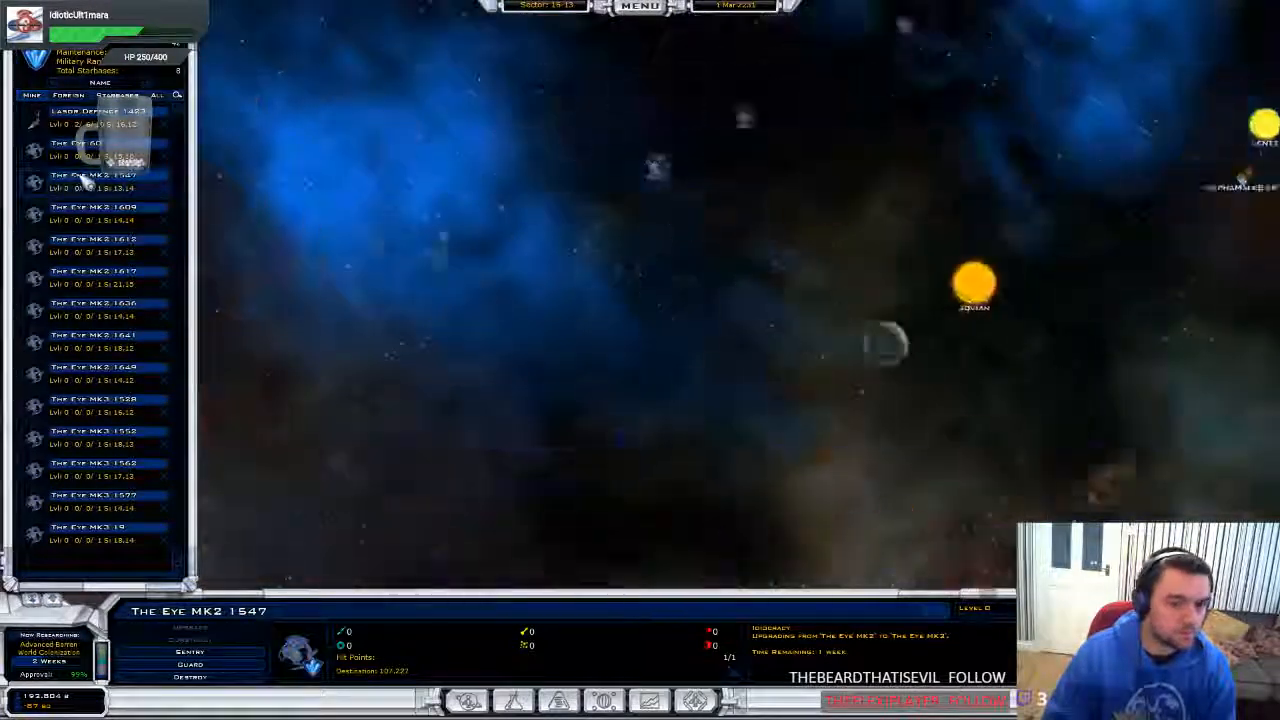
pyautogui.click(93, 213)
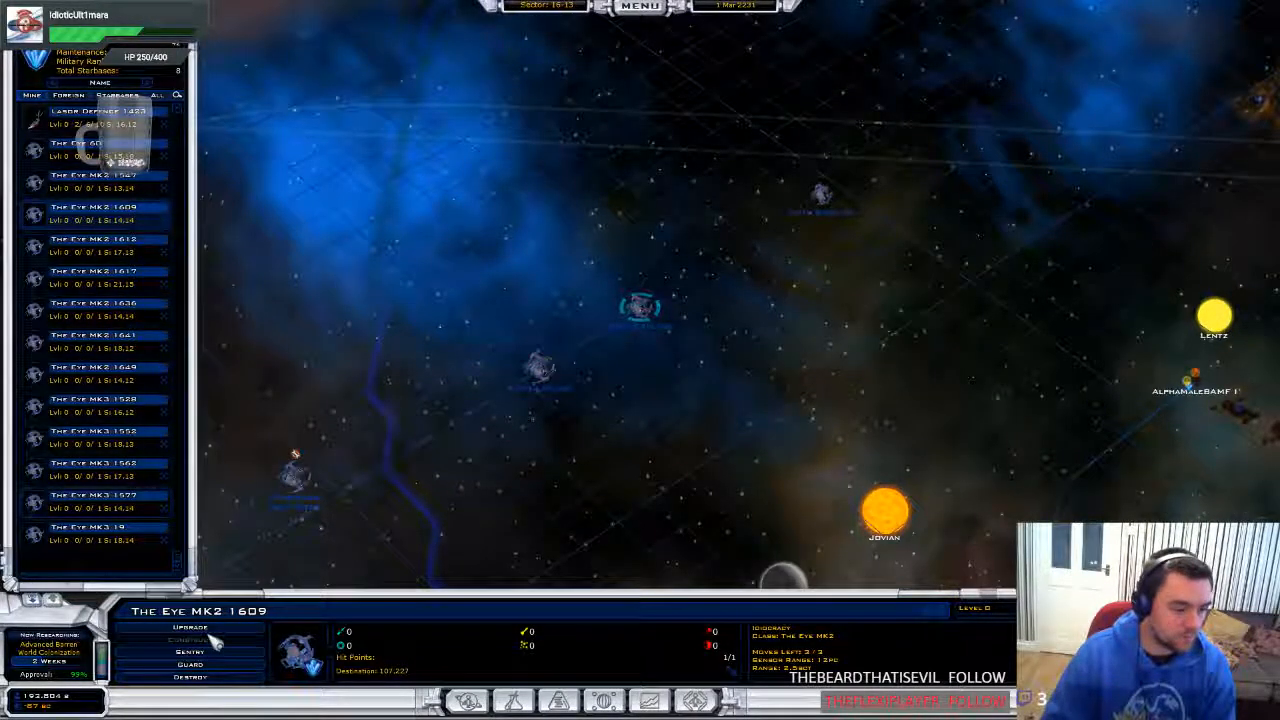
pyautogui.click(190, 627)
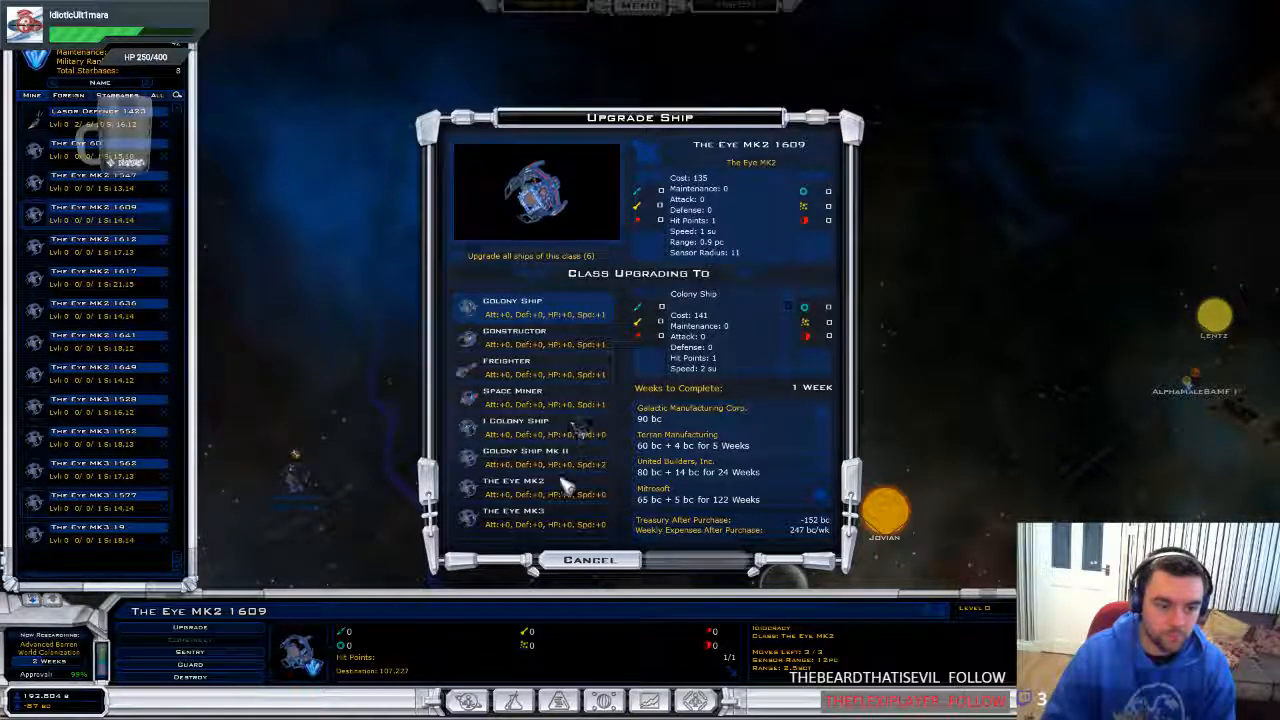
pyautogui.click(513, 510)
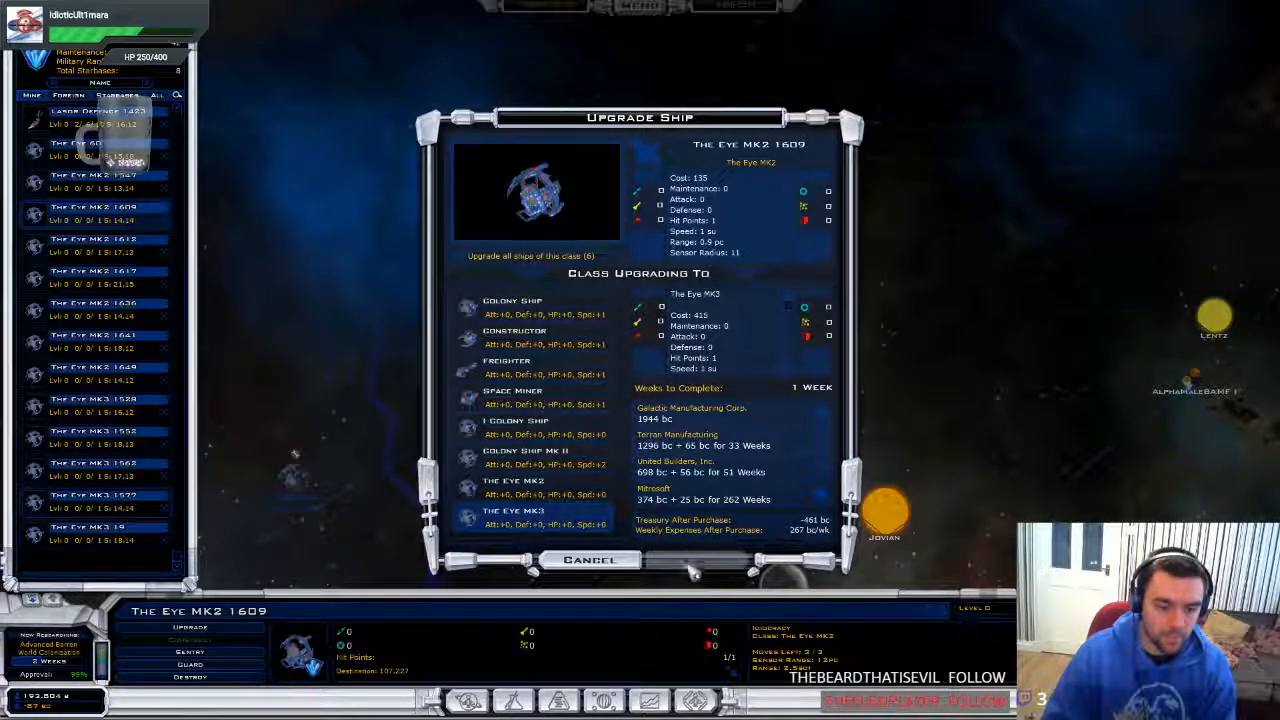
pyautogui.click(591, 559)
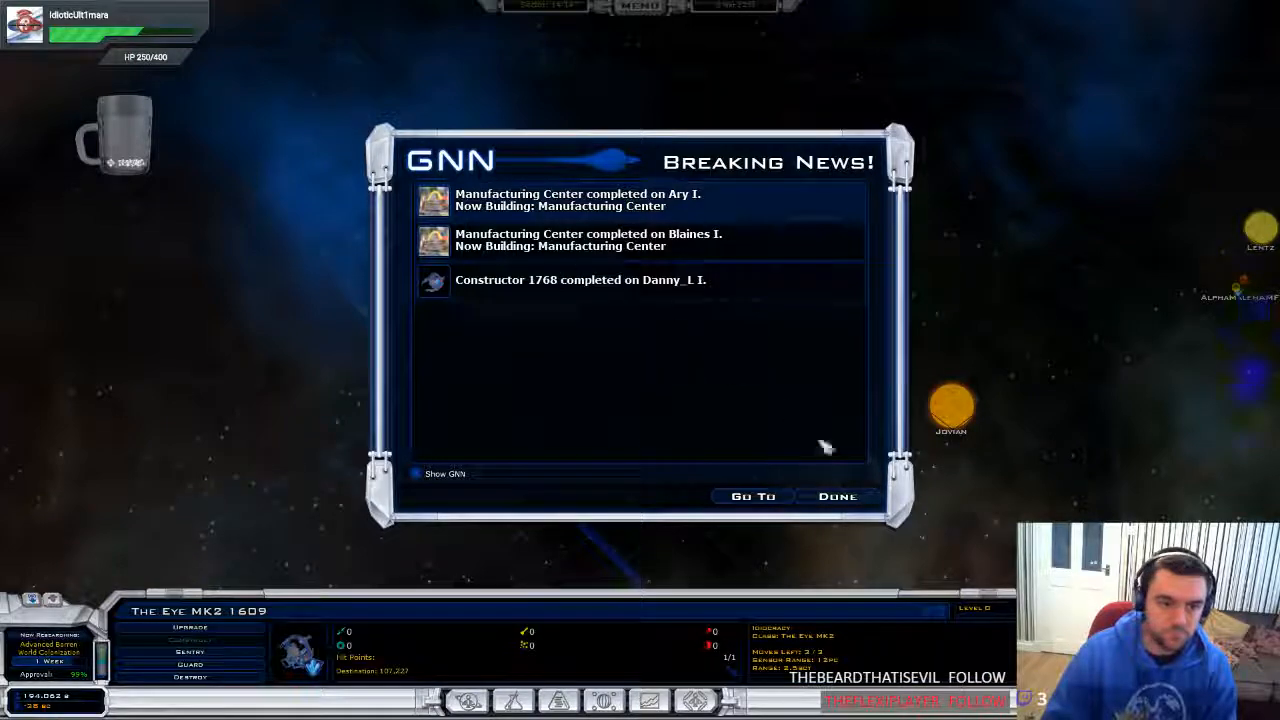
pyautogui.click(838, 496)
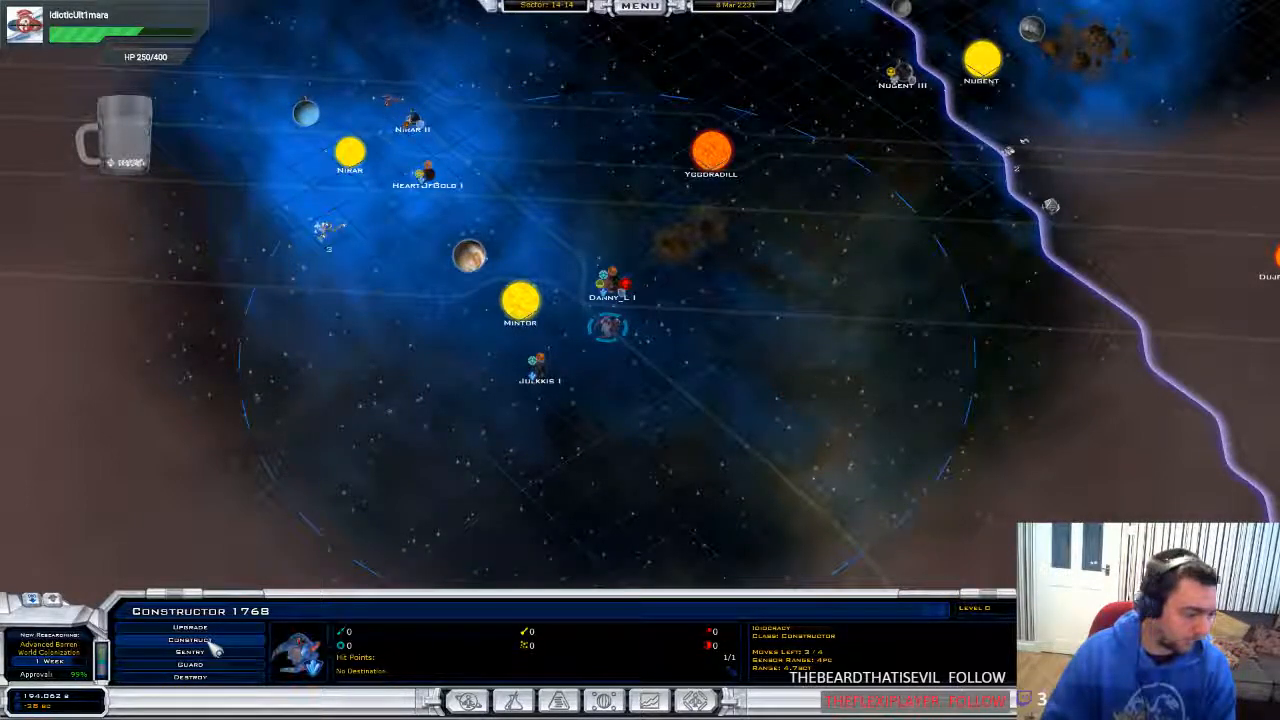
# Order Constructor 1768 to build an Economy Starbase at its current spot
pyautogui.click(190, 639)
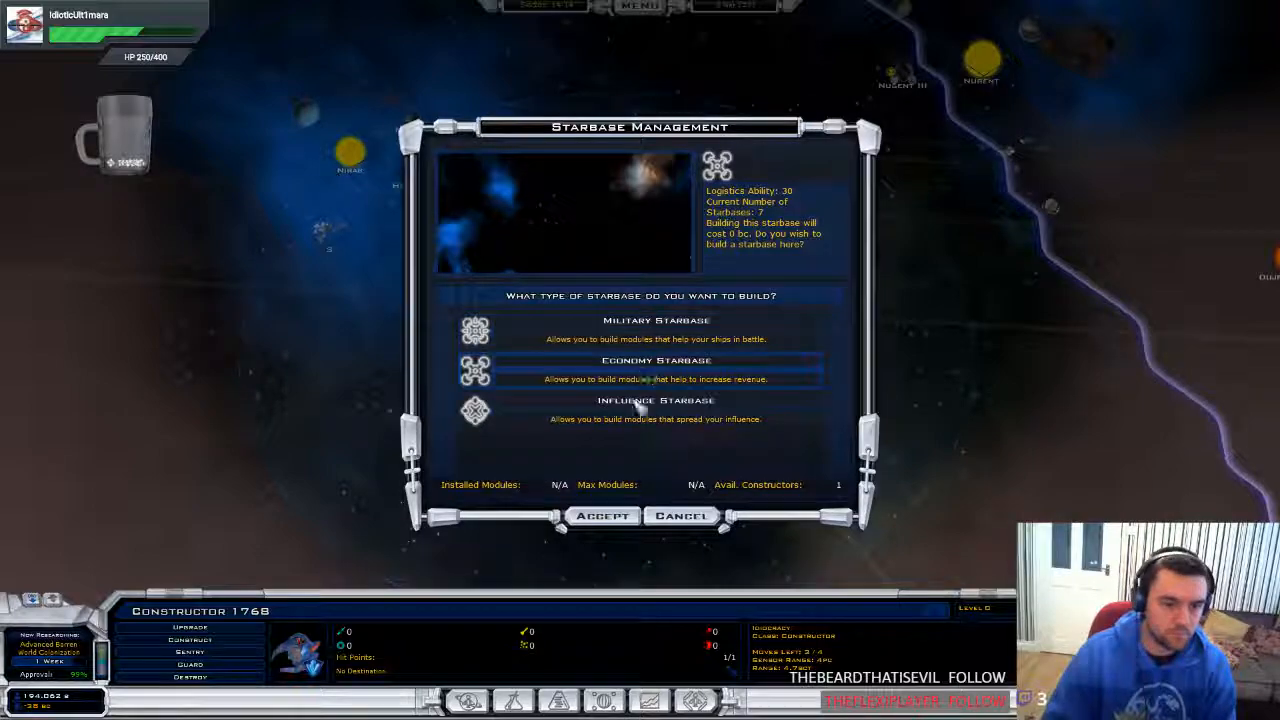
pyautogui.click(602, 515)
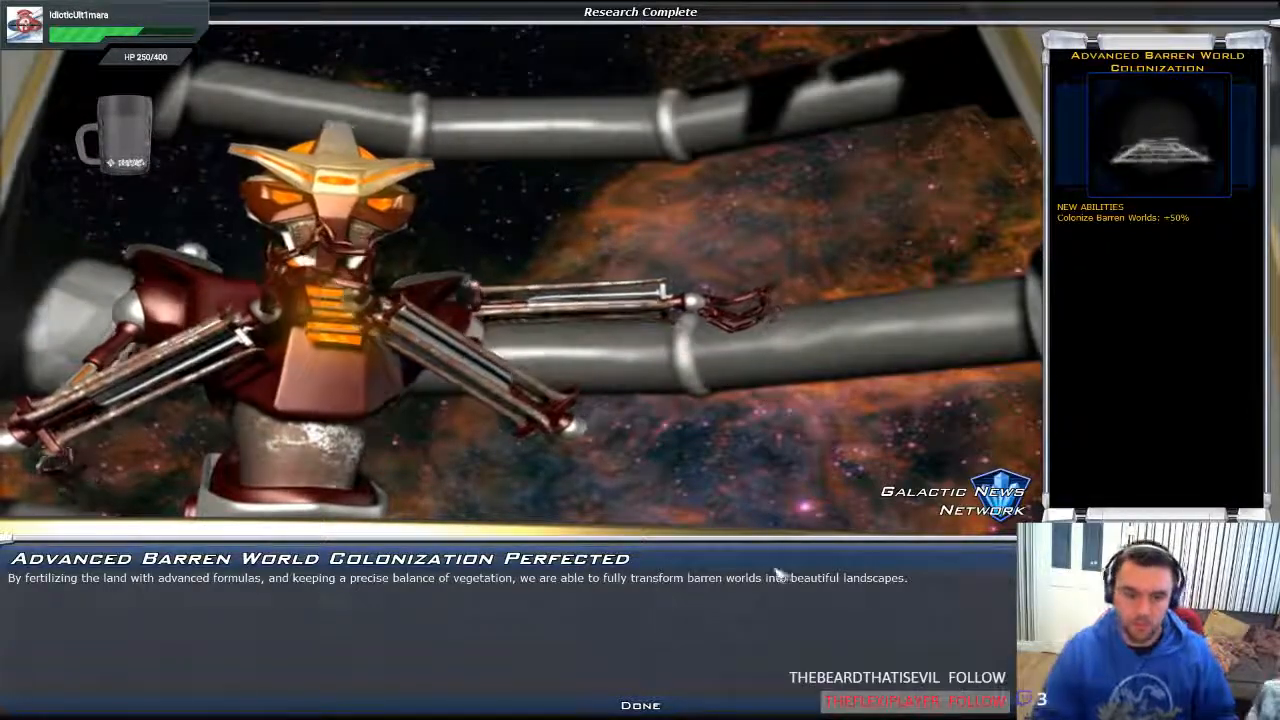
# Dismiss the research, achievement, news and Paulos rumour popups, then jump to a colony
pyautogui.click(640, 704)
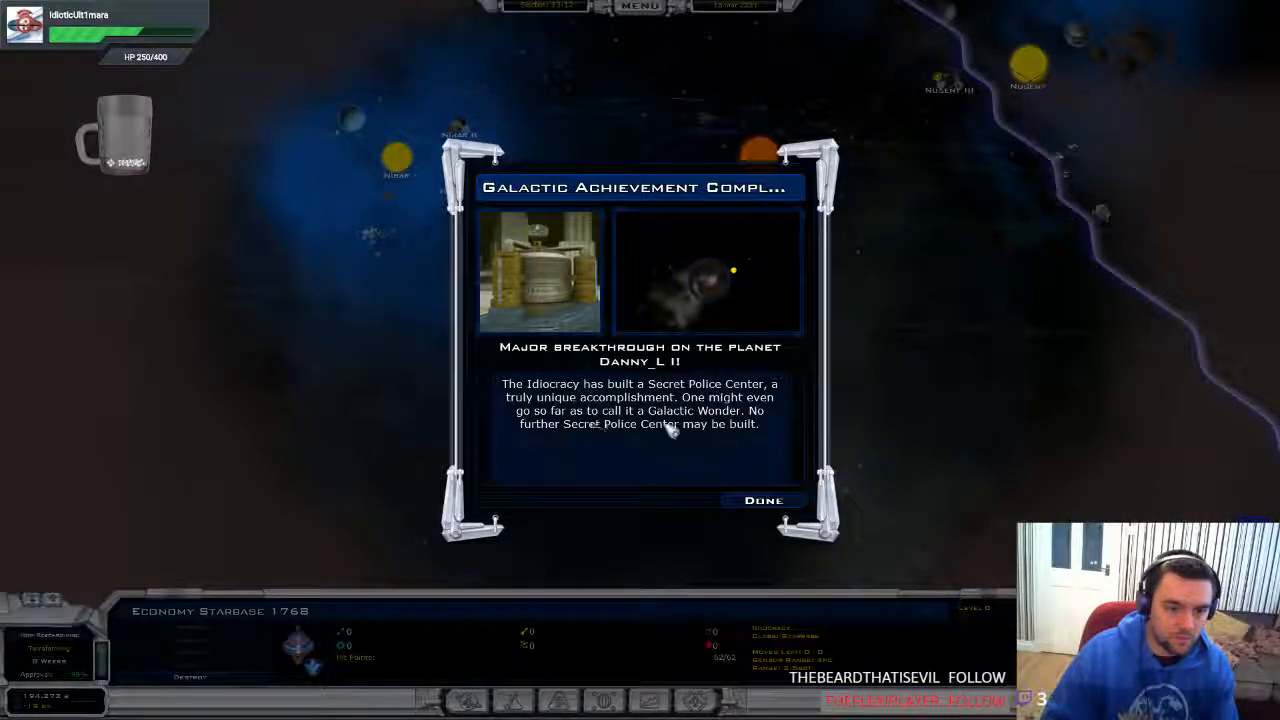
pyautogui.click(763, 500)
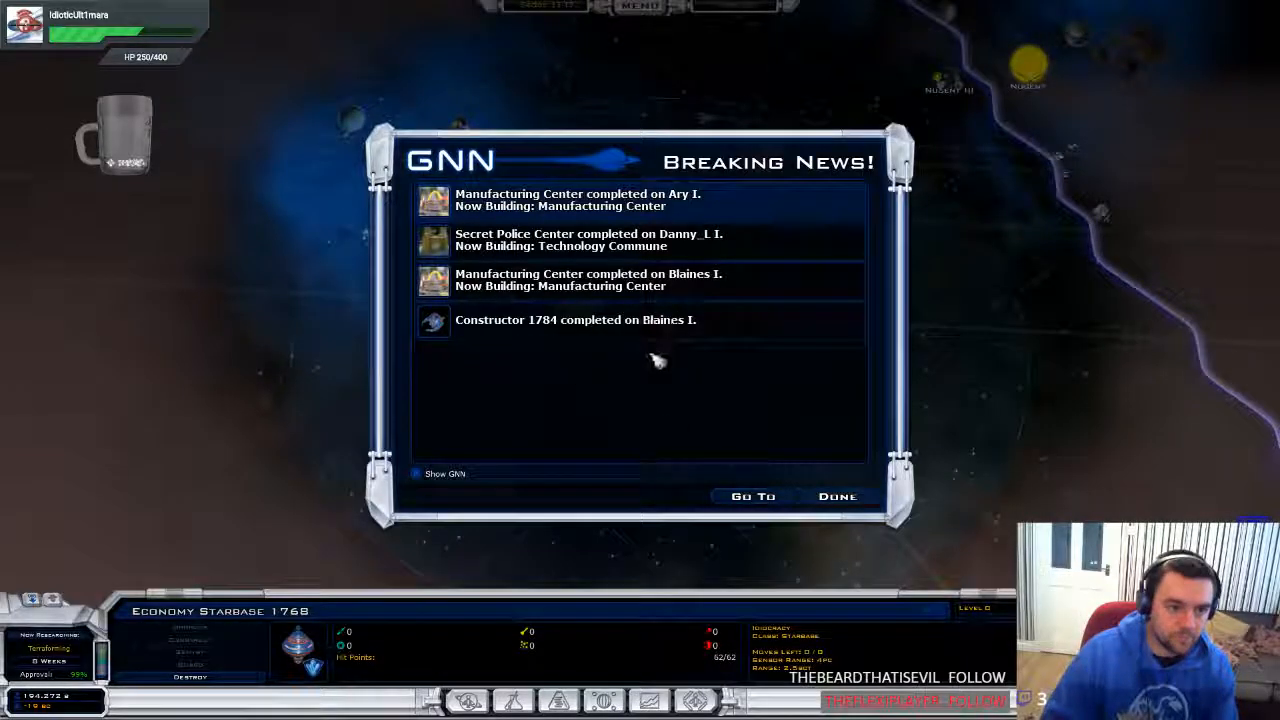
pyautogui.click(838, 496)
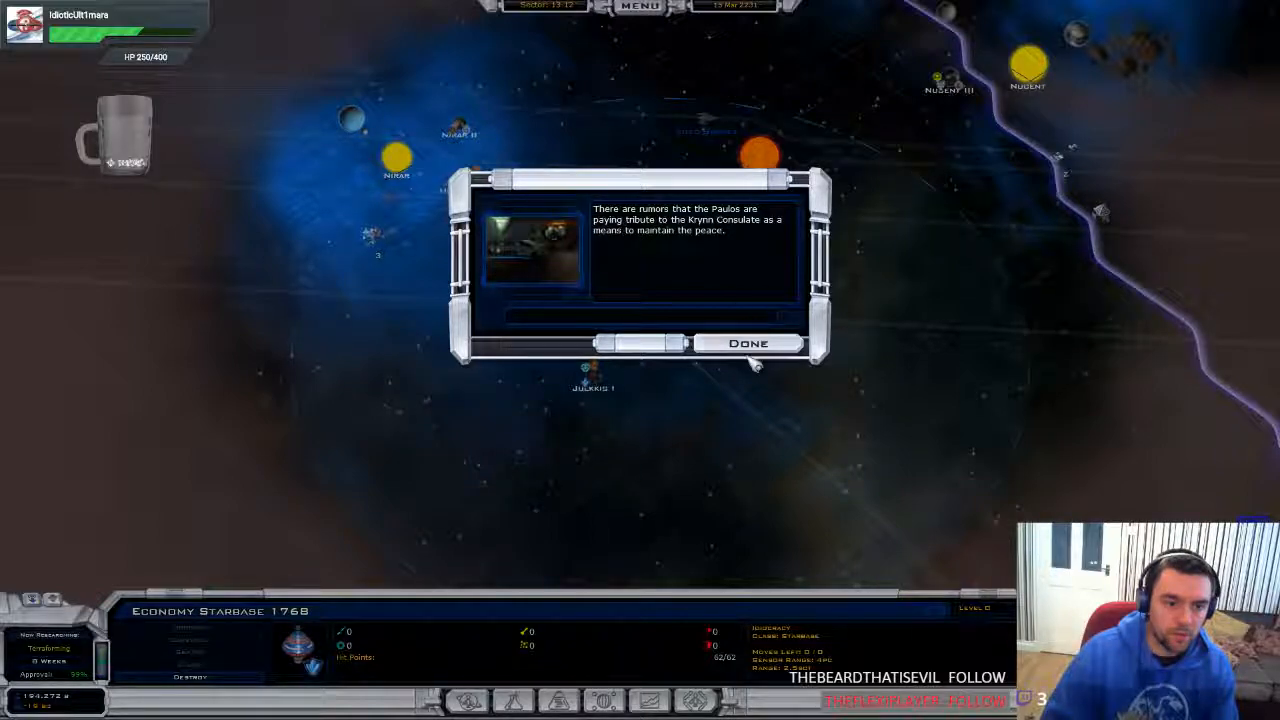
pyautogui.click(748, 343)
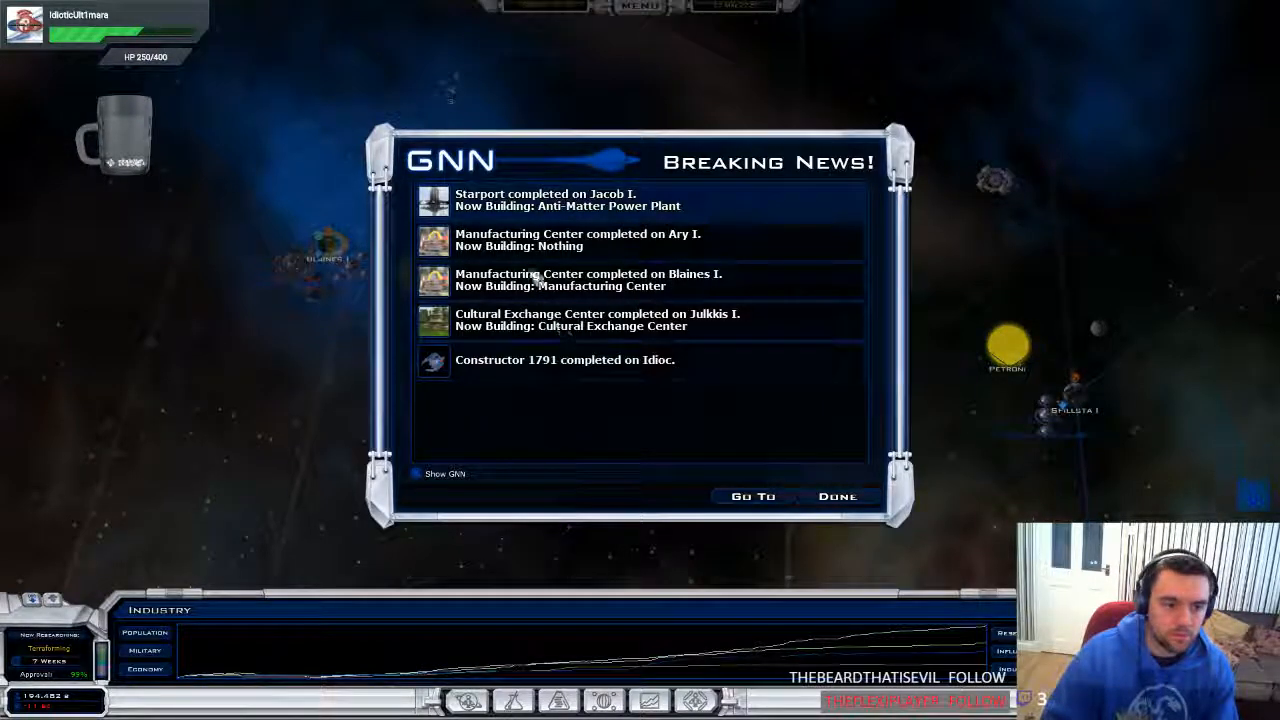
pyautogui.click(837, 496)
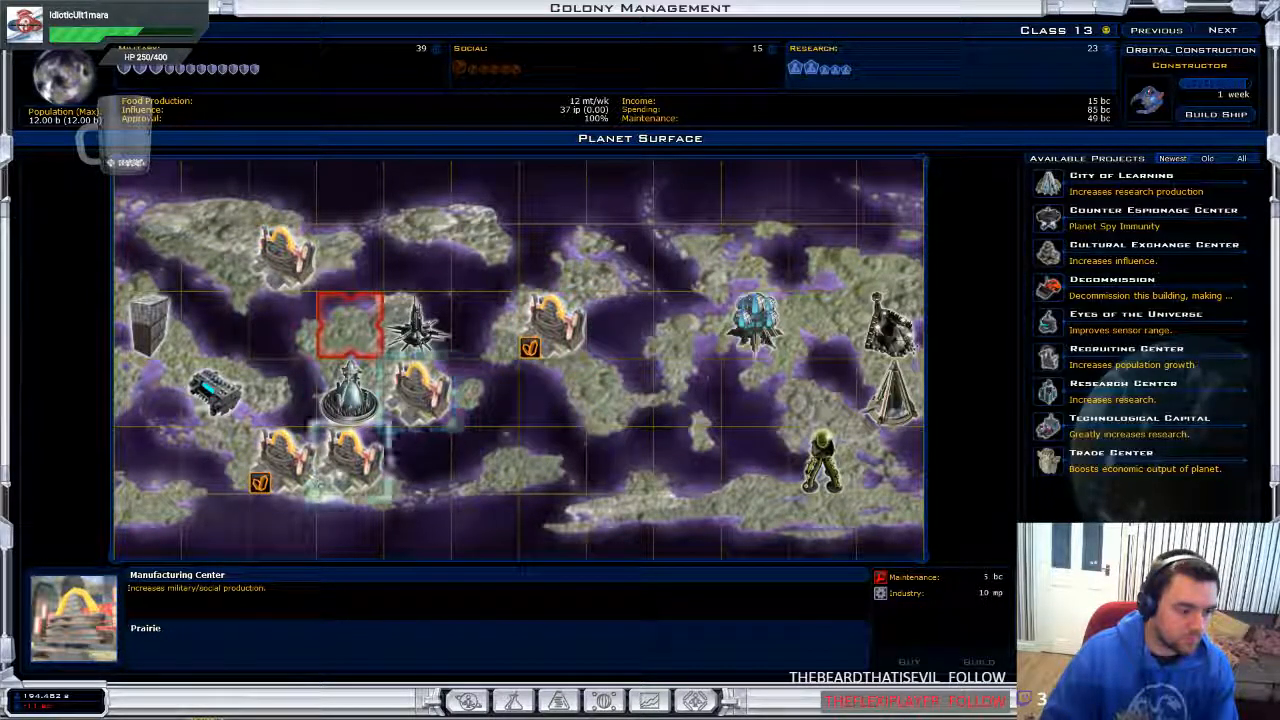
# Inspect a Manufacturing Center tile, then select Eyes of the Universe from Available Projects
pyautogui.click(555, 325)
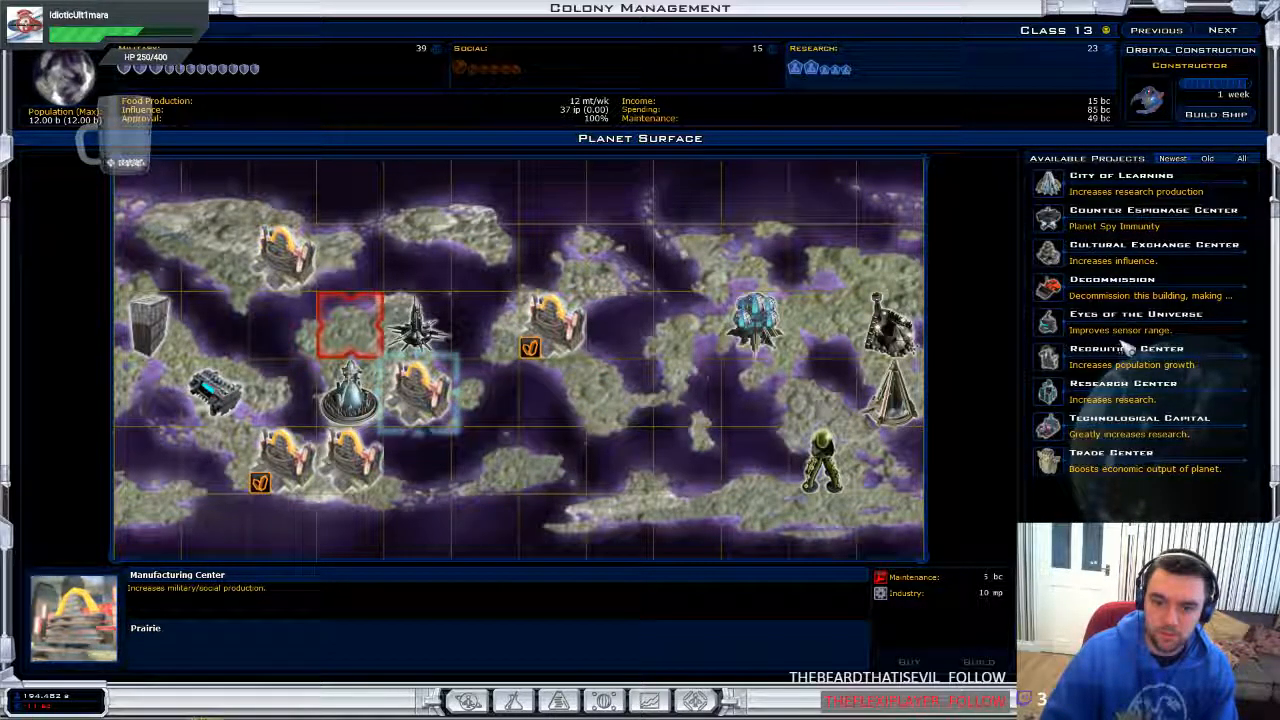
pyautogui.click(1135, 314)
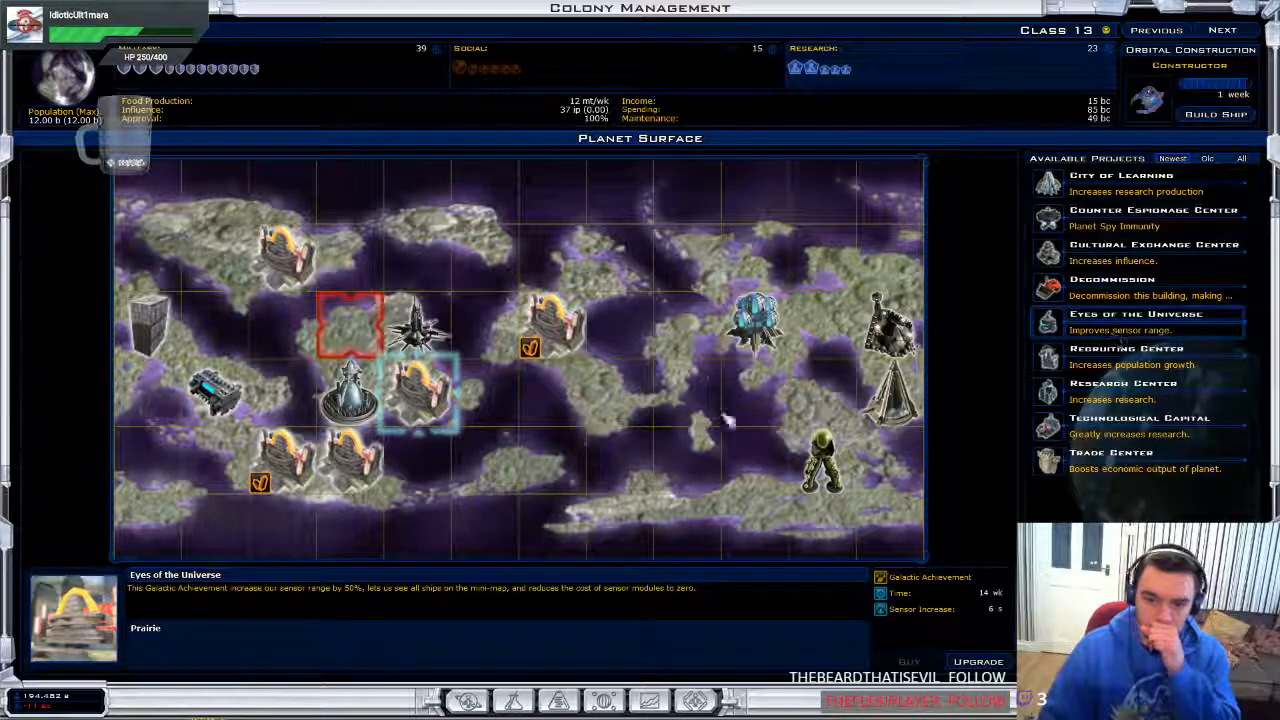
pyautogui.moveTo(895, 630)
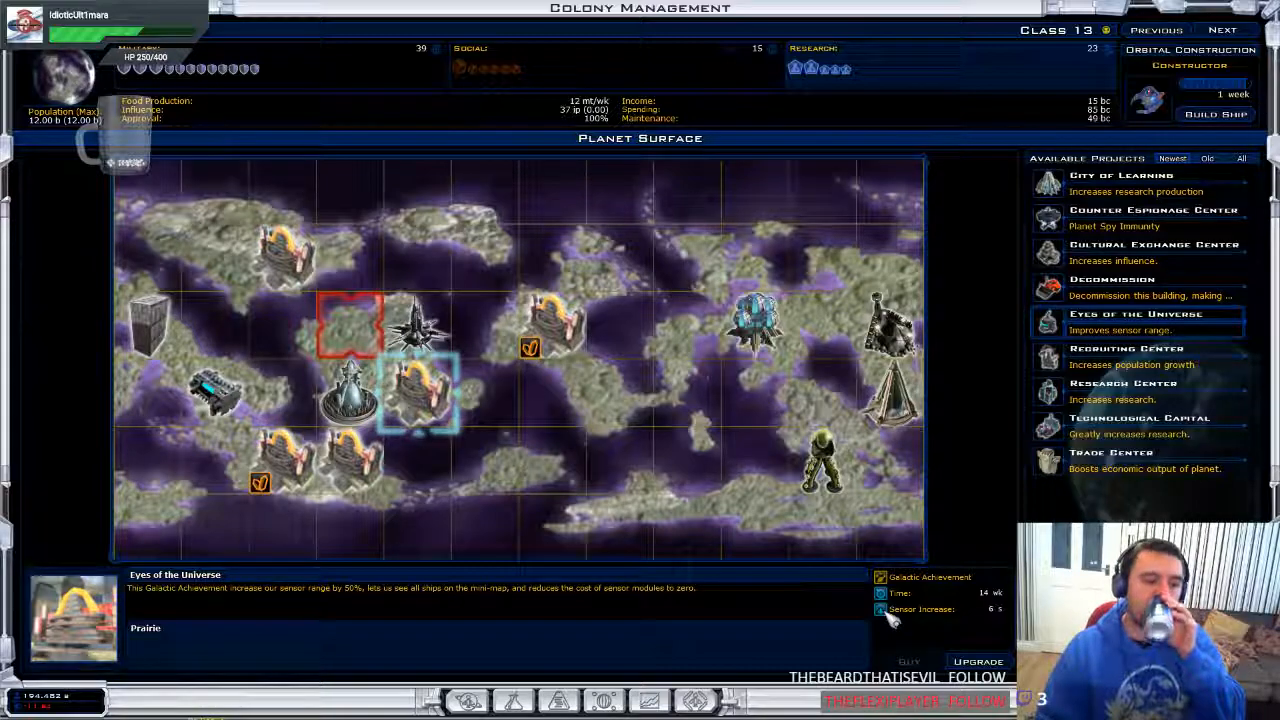
pyautogui.moveTo(430, 615)
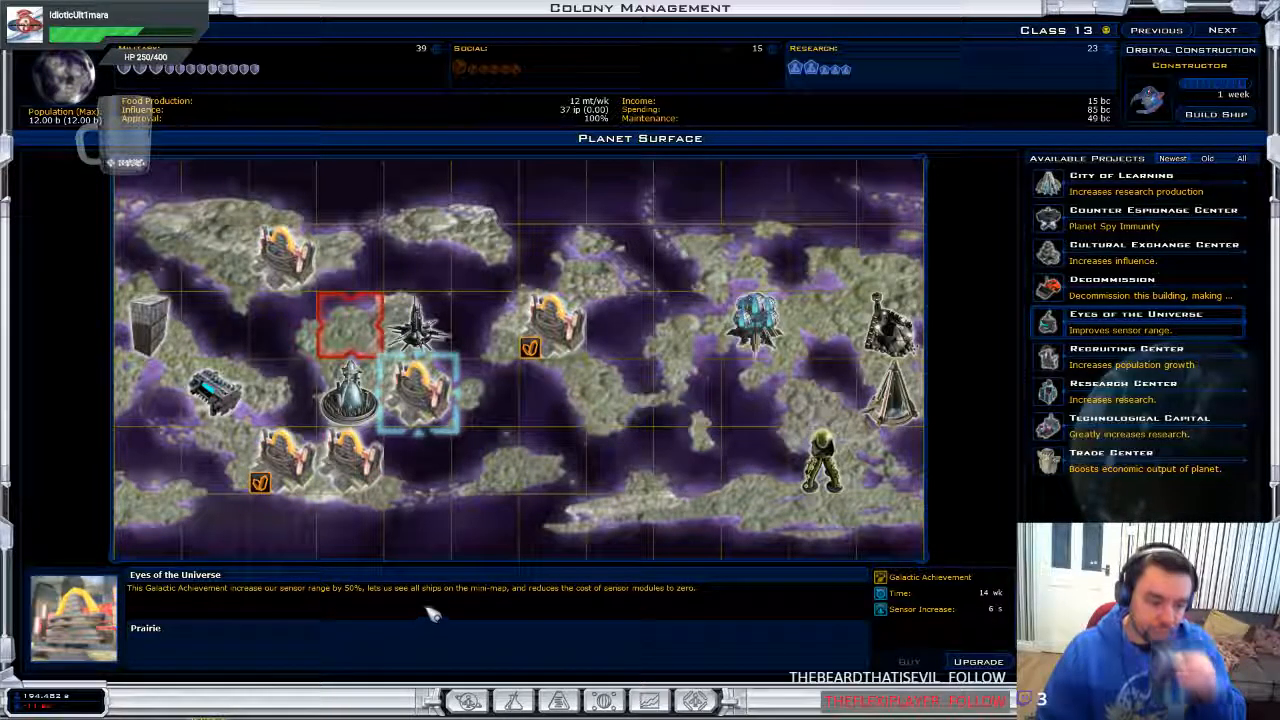
pyautogui.moveTo(540, 610)
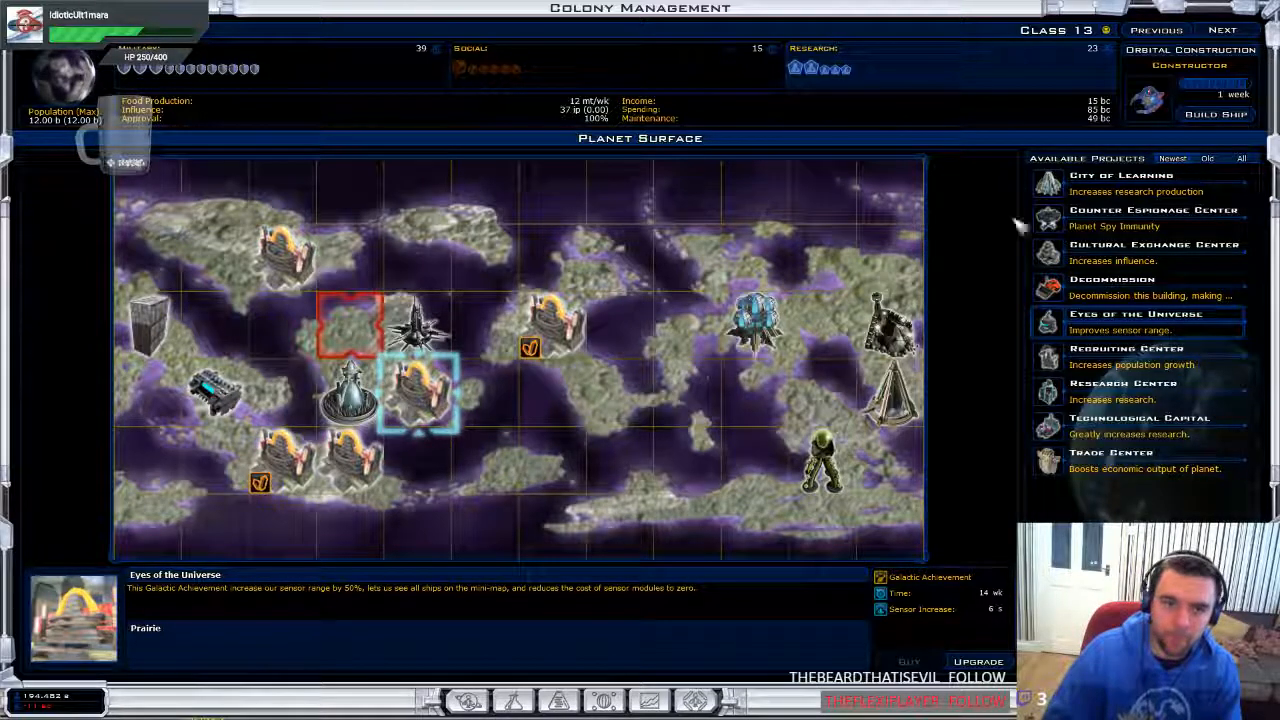
pyautogui.moveTo(815, 310)
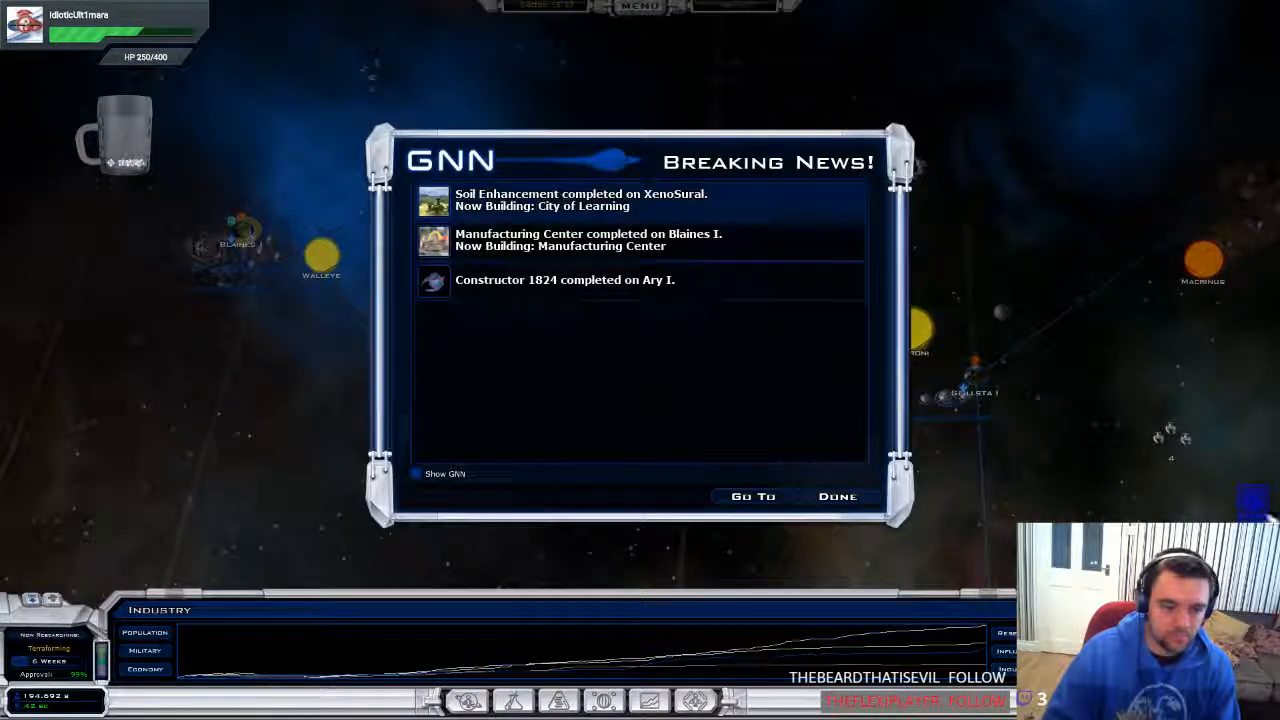
# Dismiss the news and order a module such as Battle Stations for the starbase
pyautogui.click(837, 496)
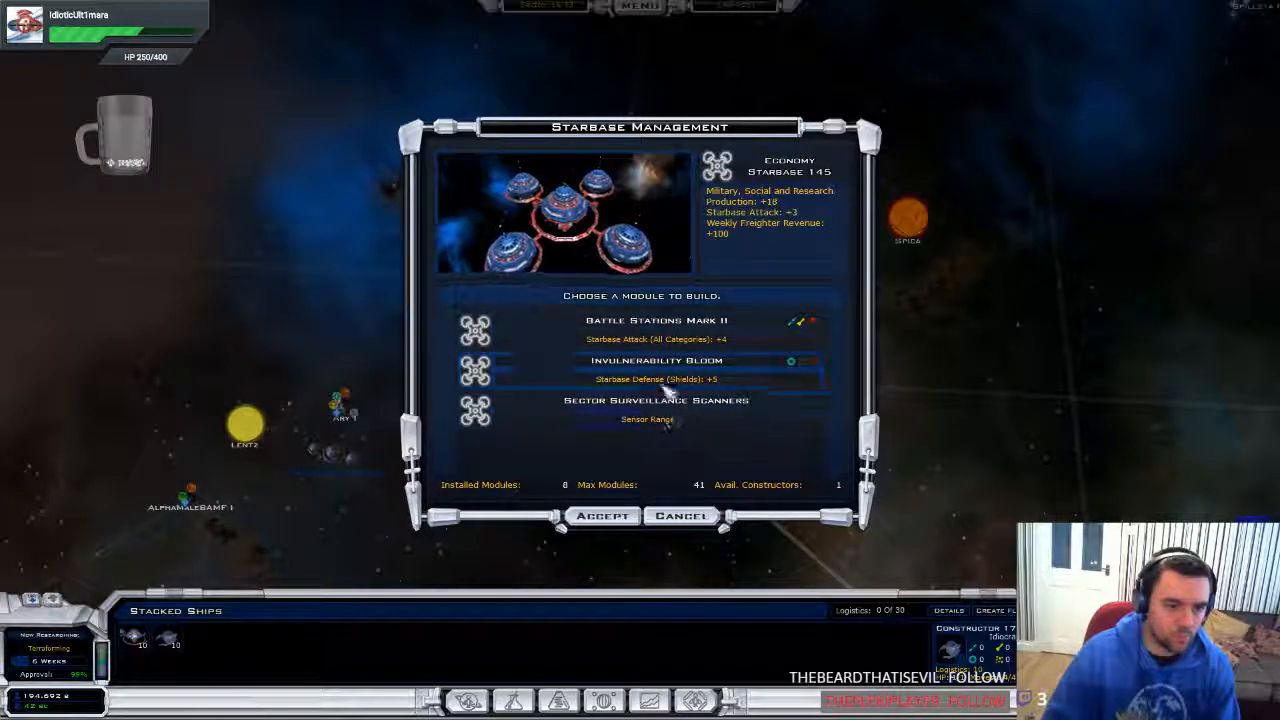
pyautogui.click(681, 515)
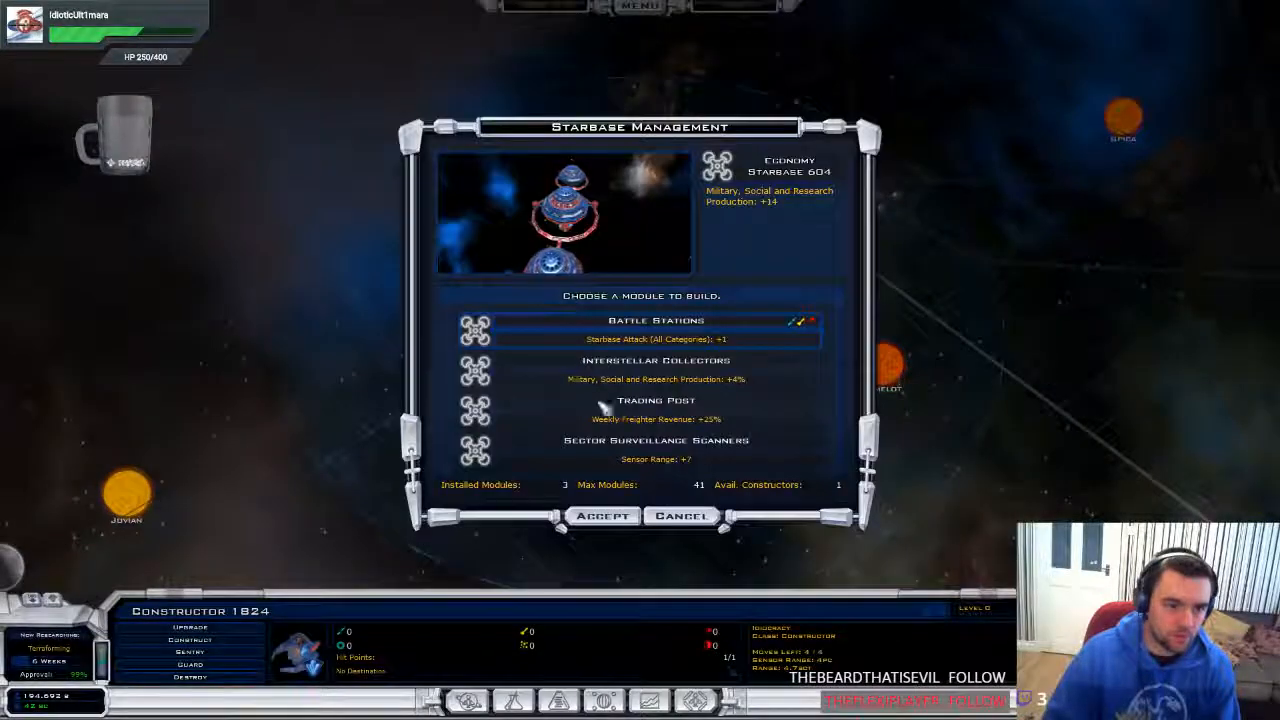
pyautogui.click(681, 515)
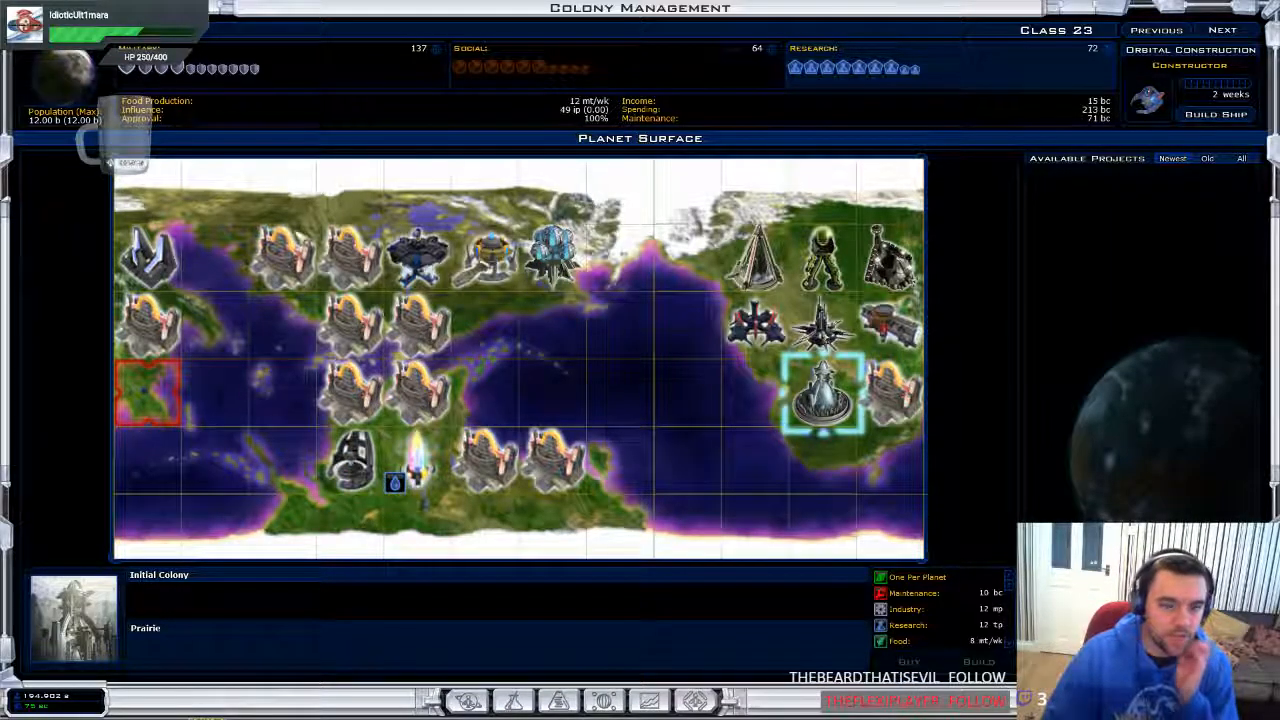
# Select a Manufacturing Center tile and upgrade it to a Cultural Exchange Center
pyautogui.click(355, 250)
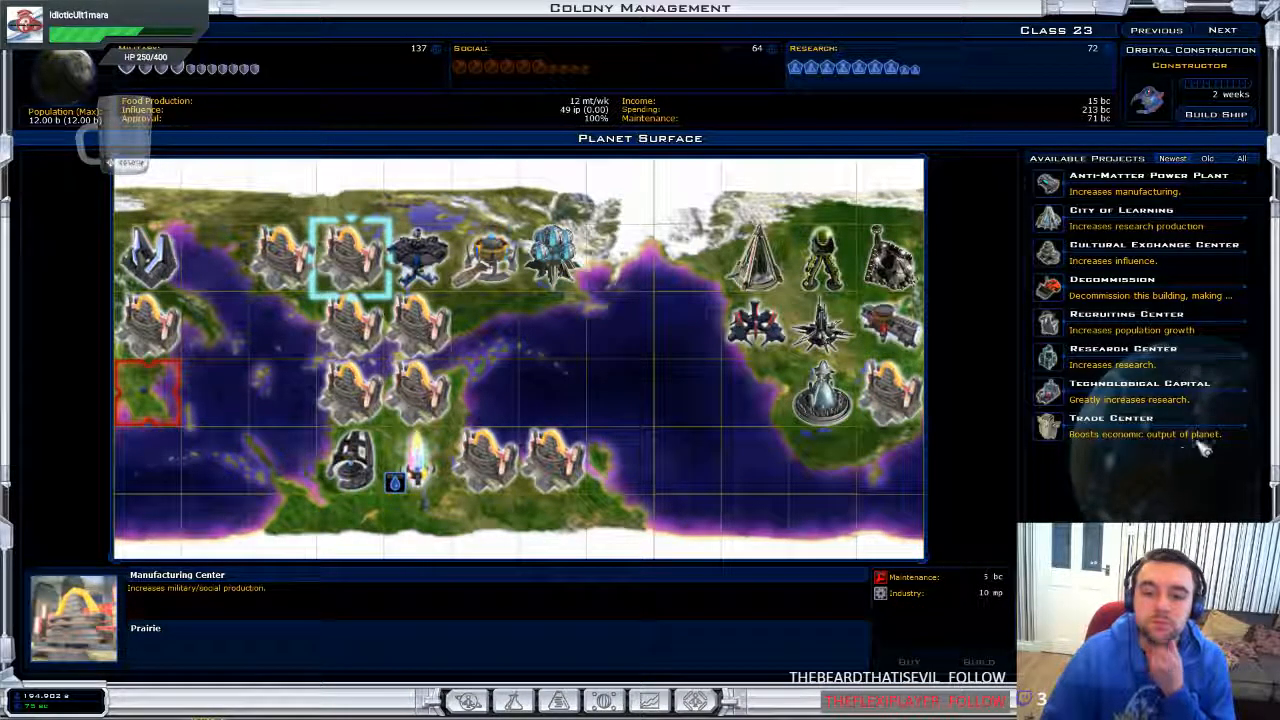
pyautogui.moveTo(1228, 372)
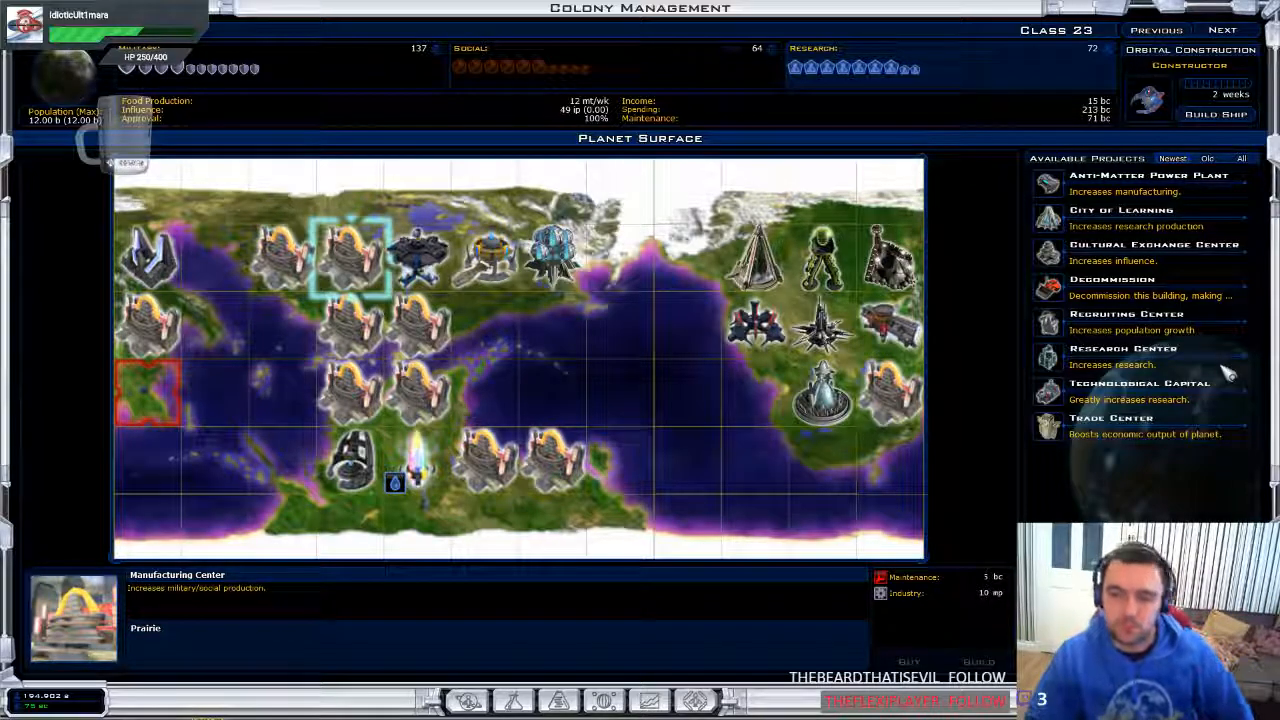
pyautogui.click(1150, 245)
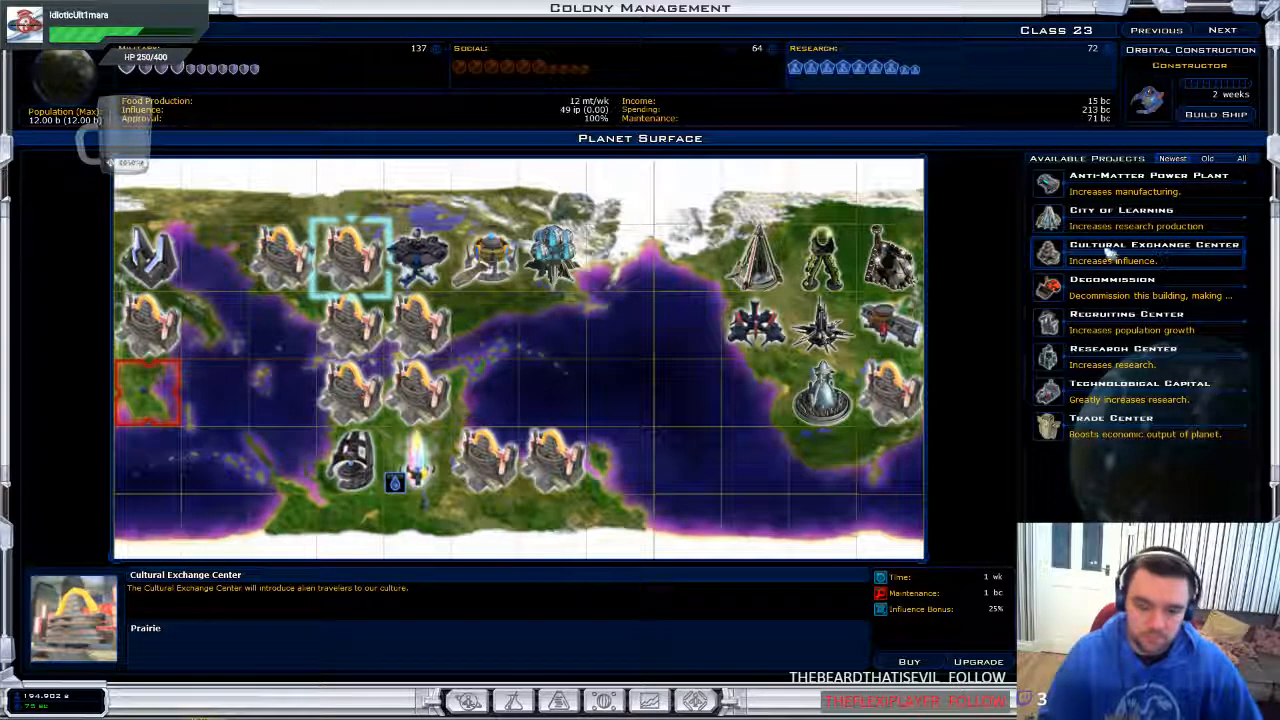
pyautogui.click(1149, 175)
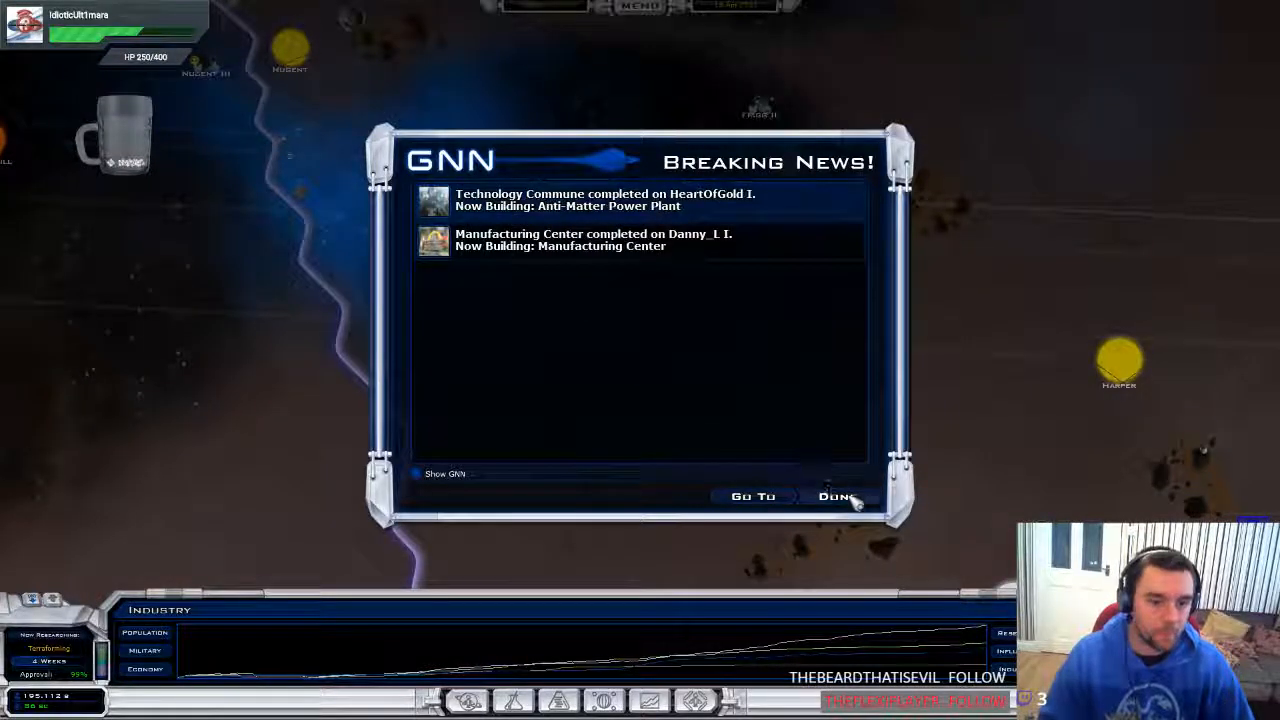
# Dismiss the news, check trade routes, then raise the tax rate to 30%
pyautogui.click(835, 496)
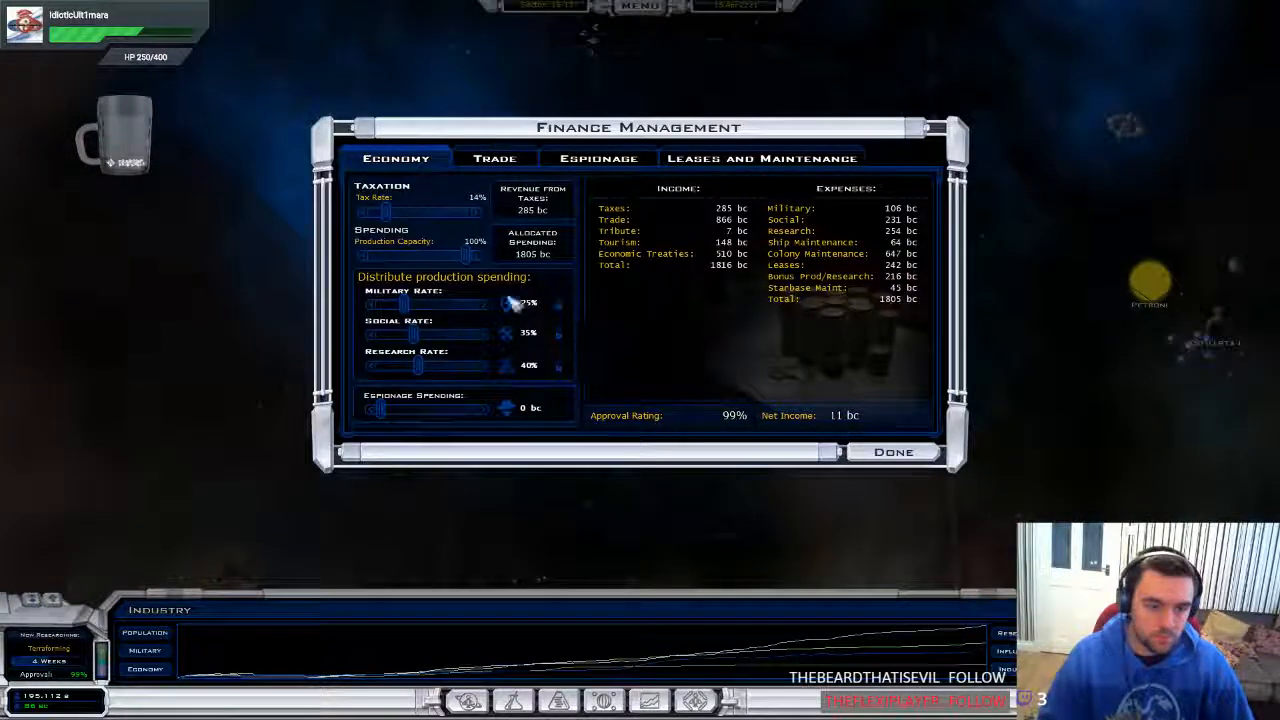
pyautogui.moveTo(815, 308)
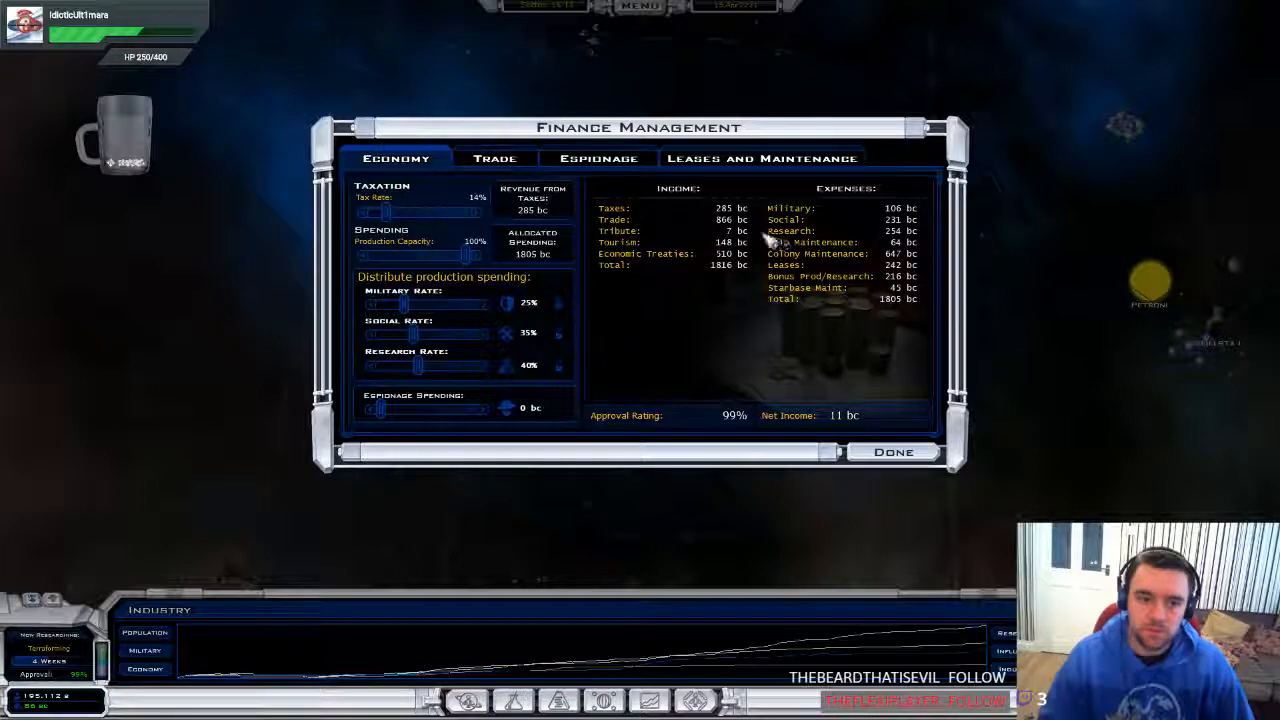
pyautogui.click(494, 158)
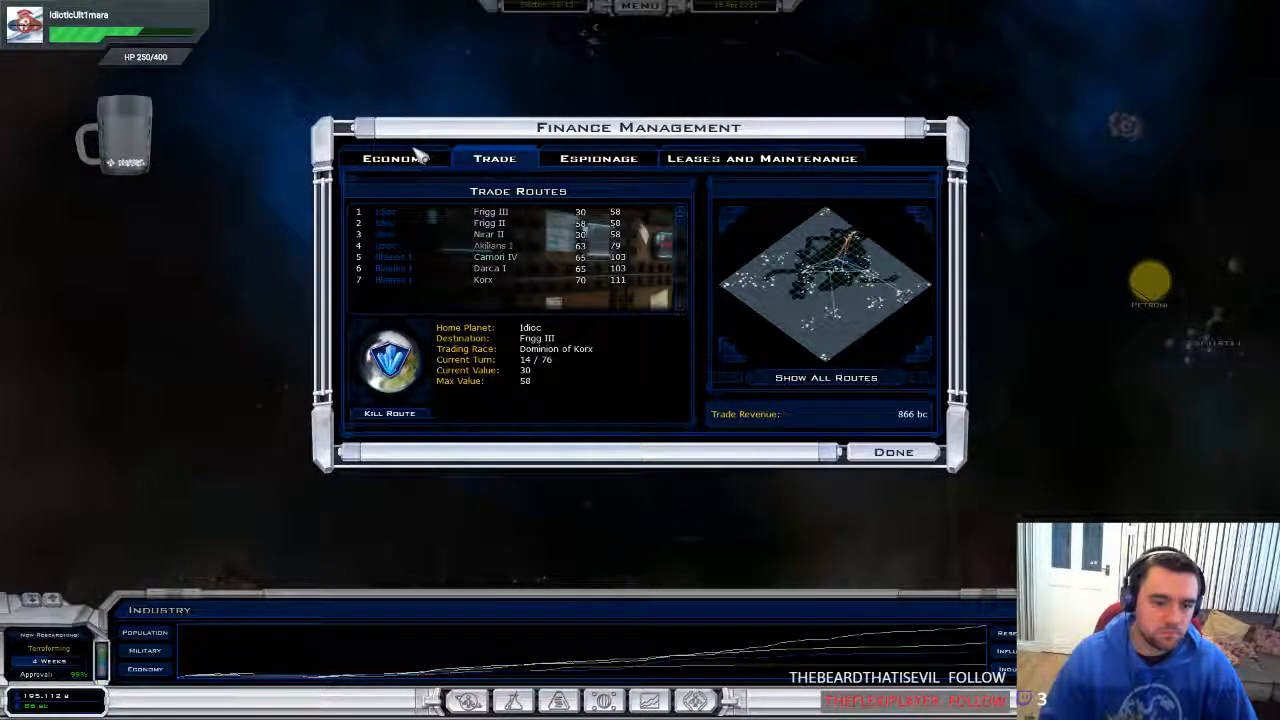
pyautogui.click(396, 158)
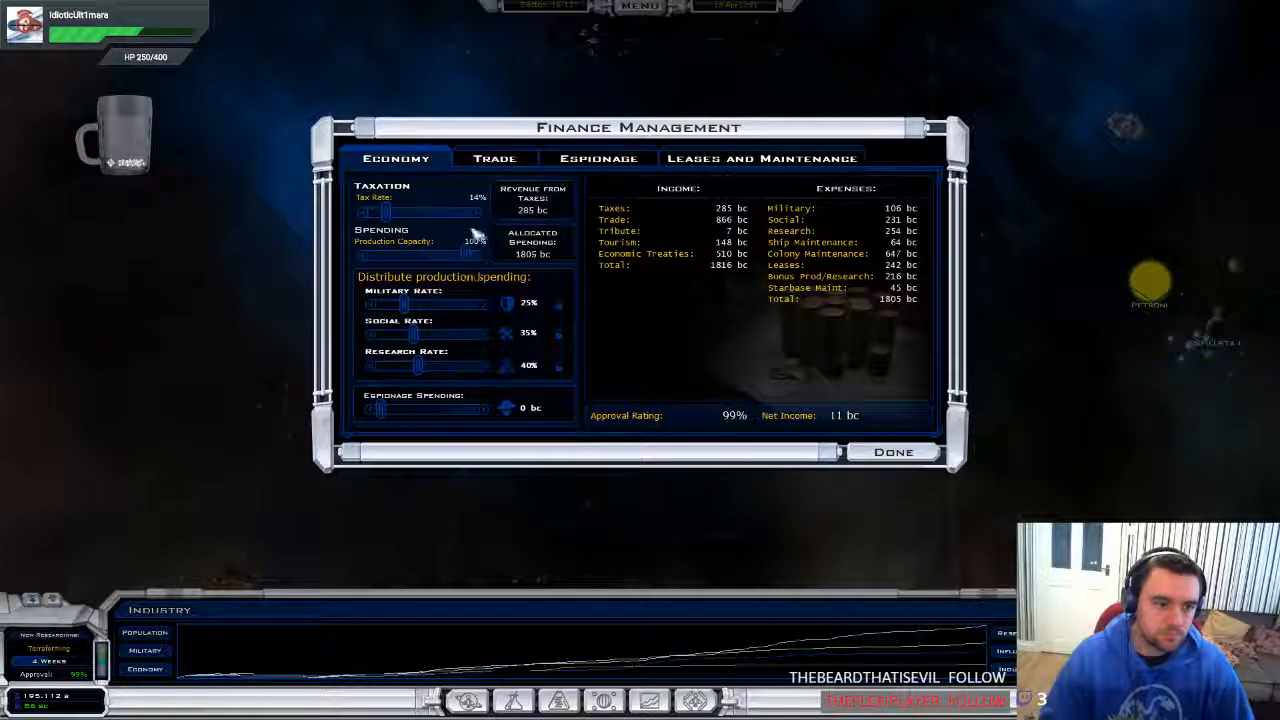
pyautogui.moveTo(385, 212); pyautogui.dragTo(425, 212)
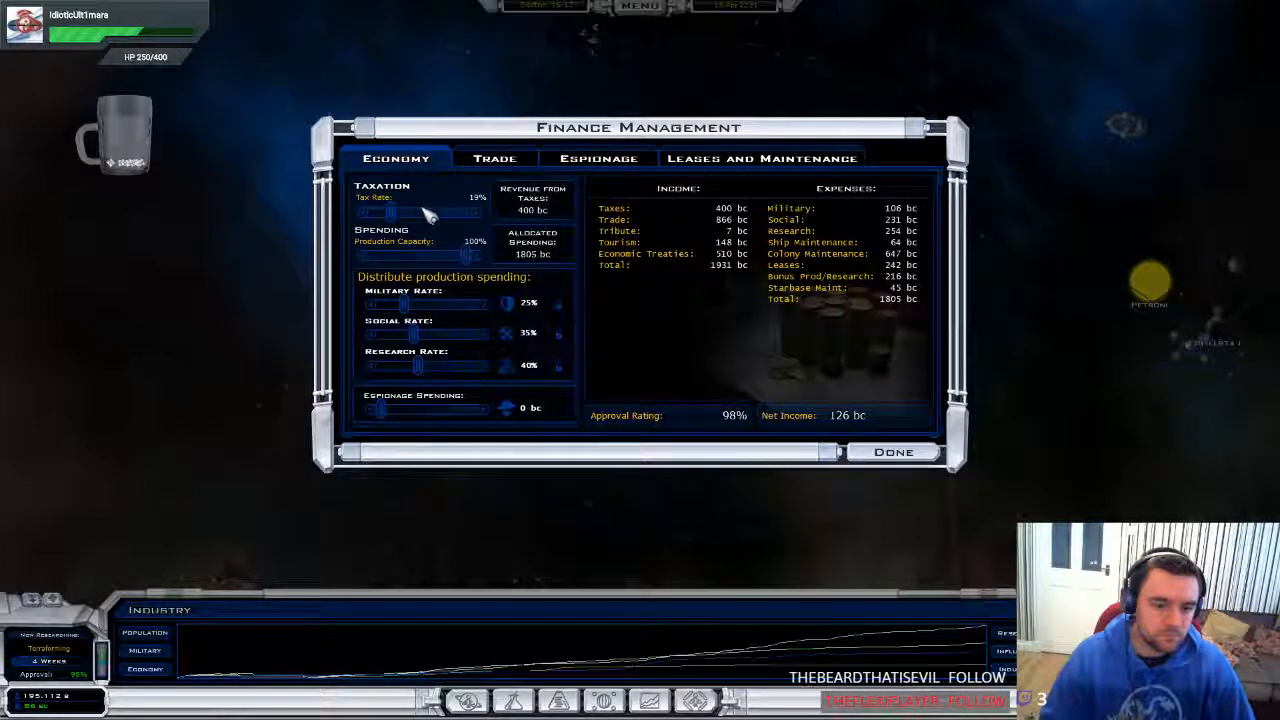
pyautogui.moveTo(385, 212); pyautogui.dragTo(415, 212)
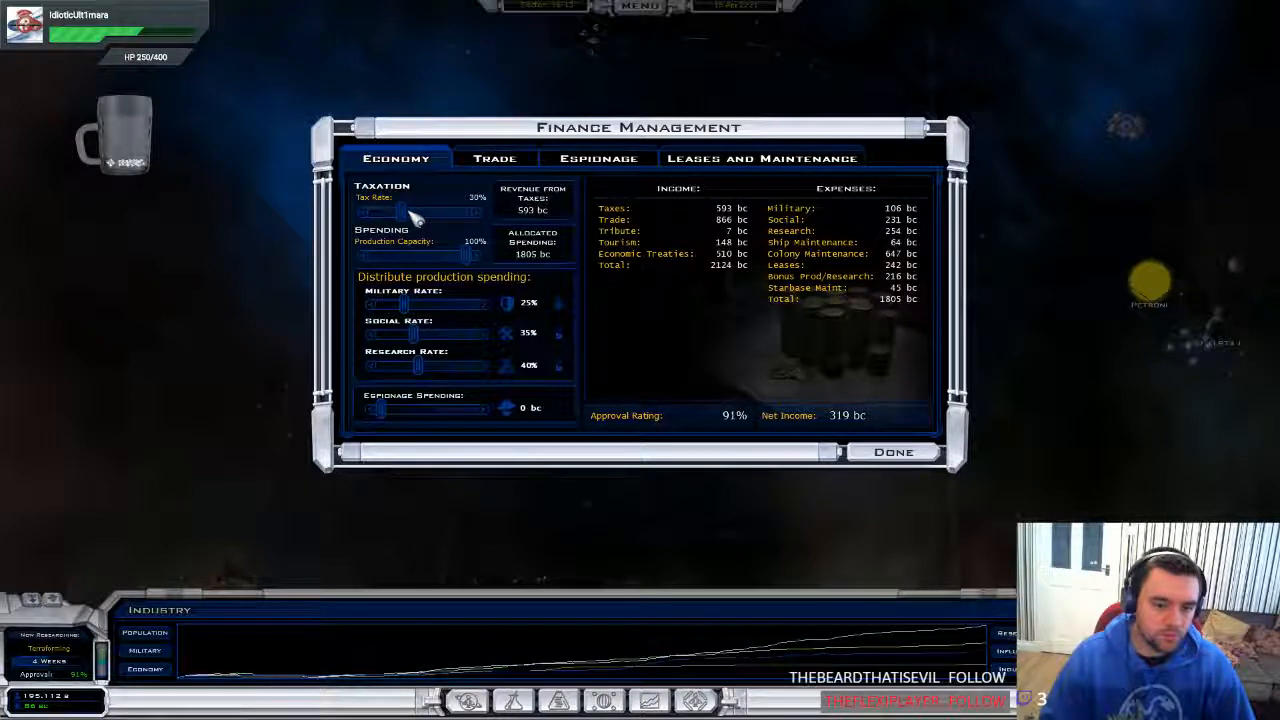
pyautogui.click(892, 451)
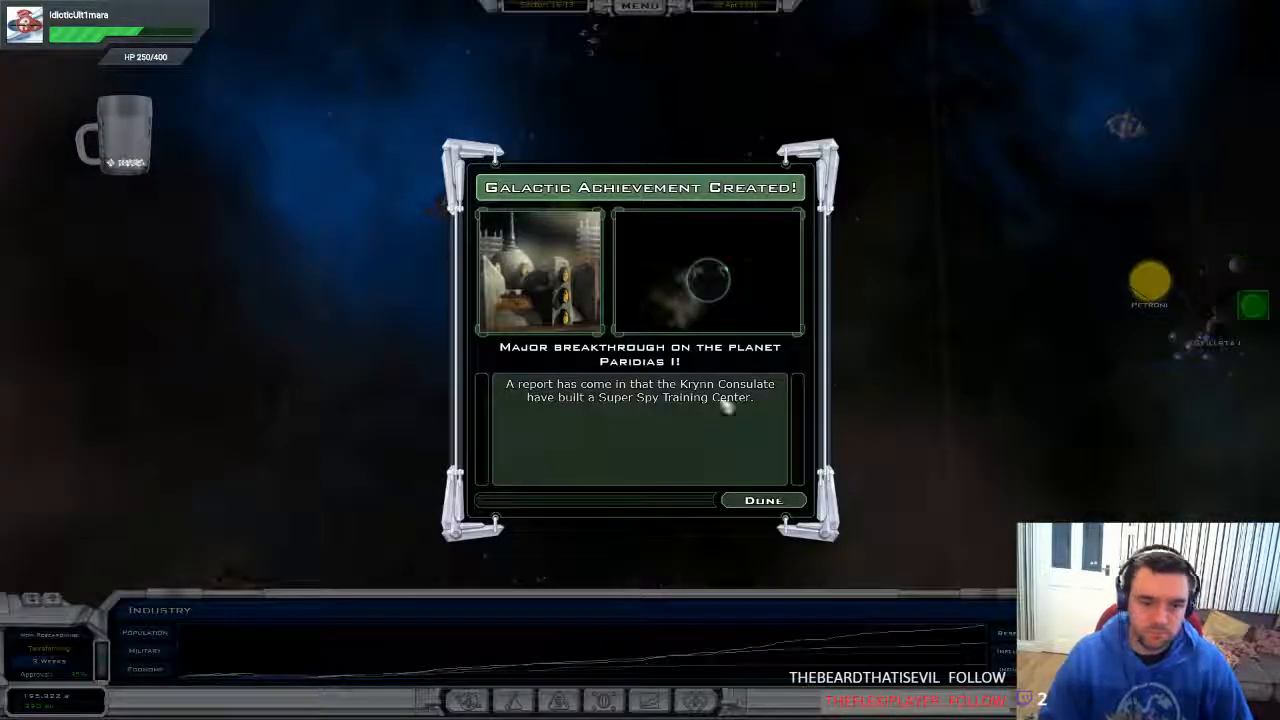
# Dismiss the galactic achievement notice, then open and leave the idle colony
pyautogui.click(763, 500)
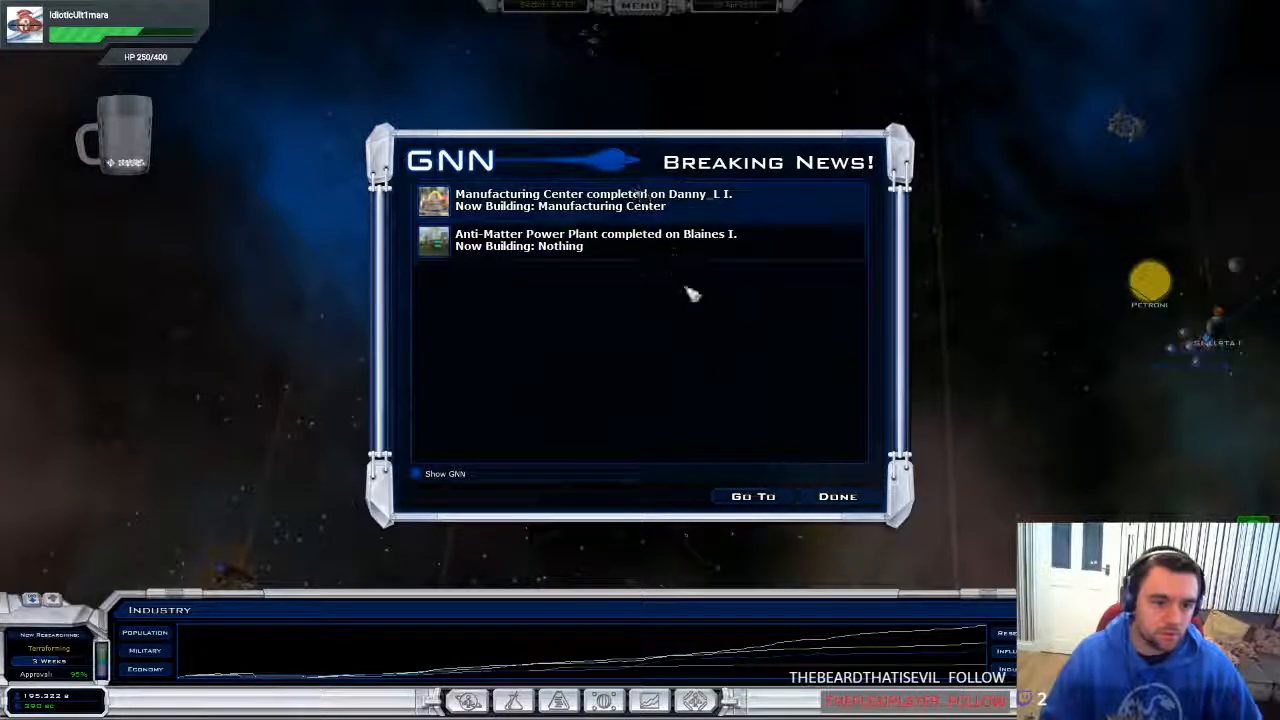
pyautogui.click(837, 496)
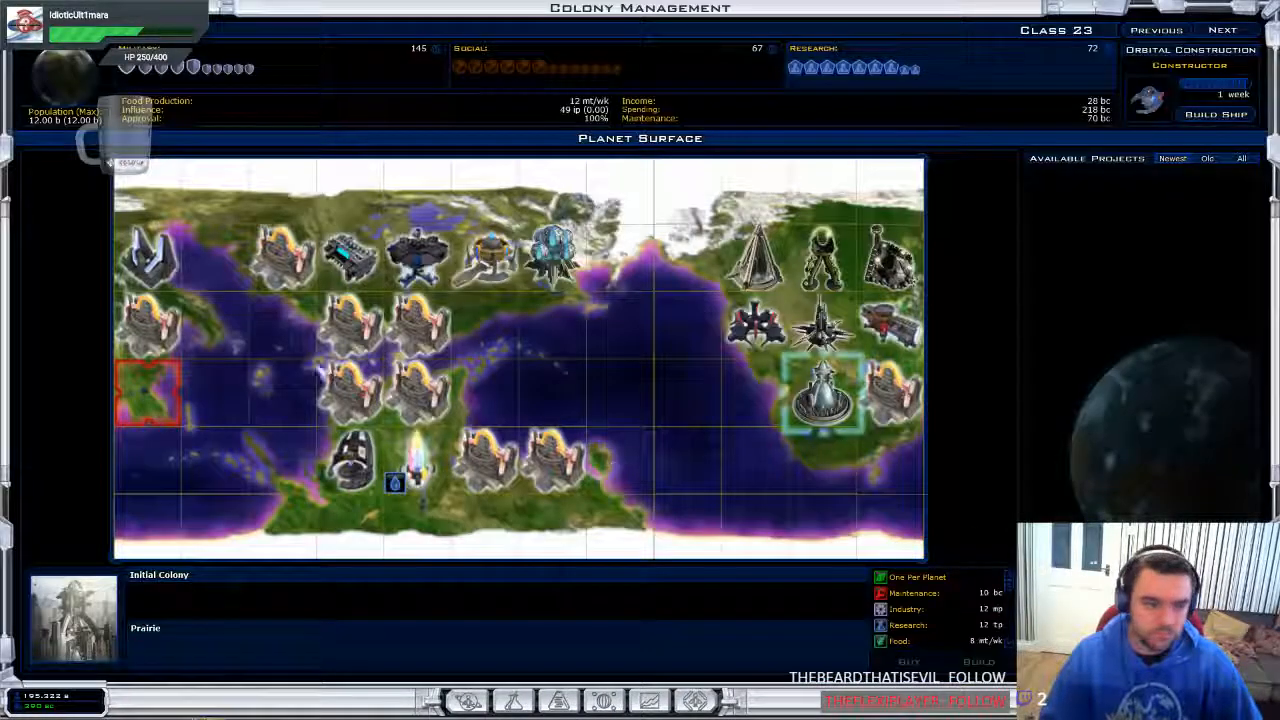
pyautogui.click(420, 330)
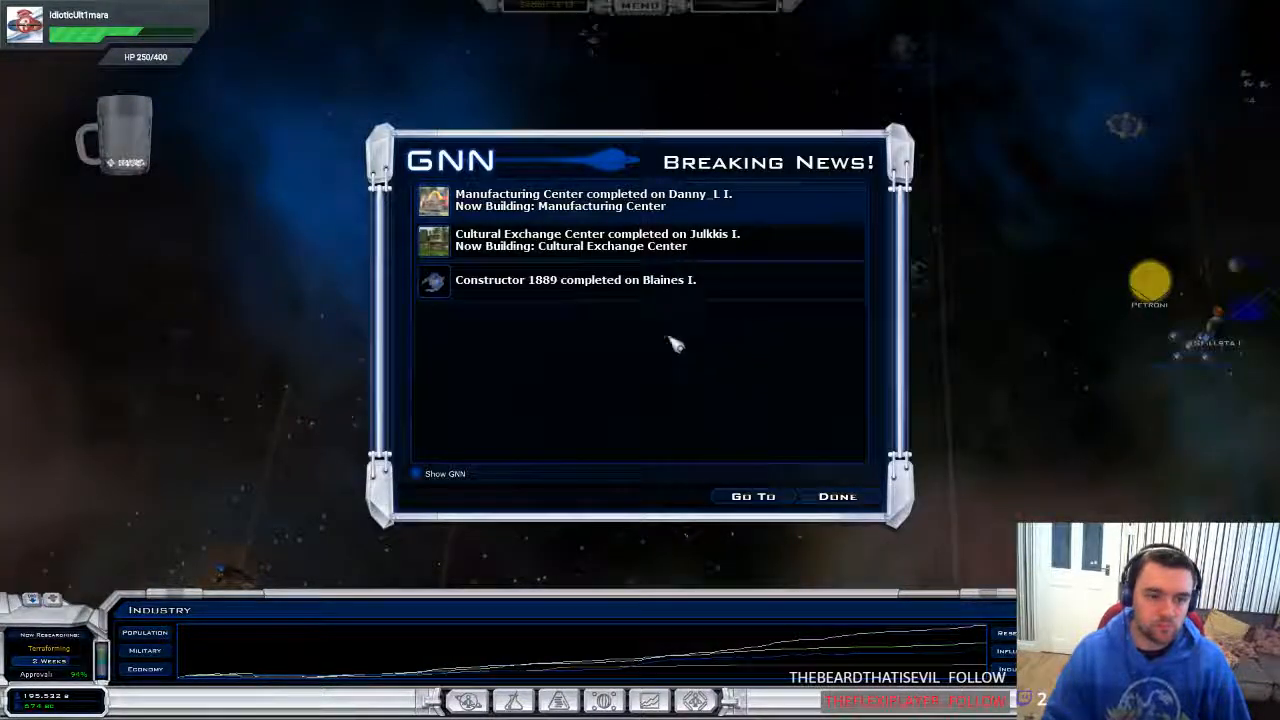
# Acknowledge the breaking news, mining base, discontinued trade route and new trade good reports
pyautogui.click(837, 496)
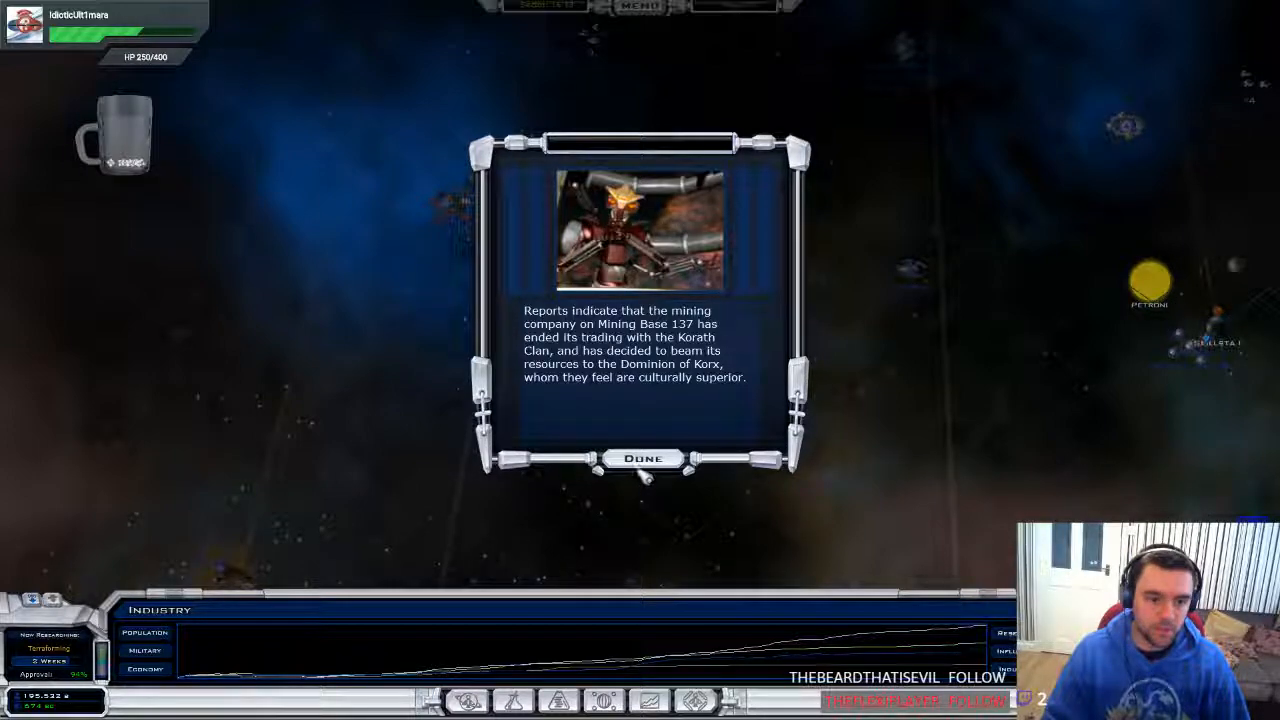
pyautogui.click(643, 458)
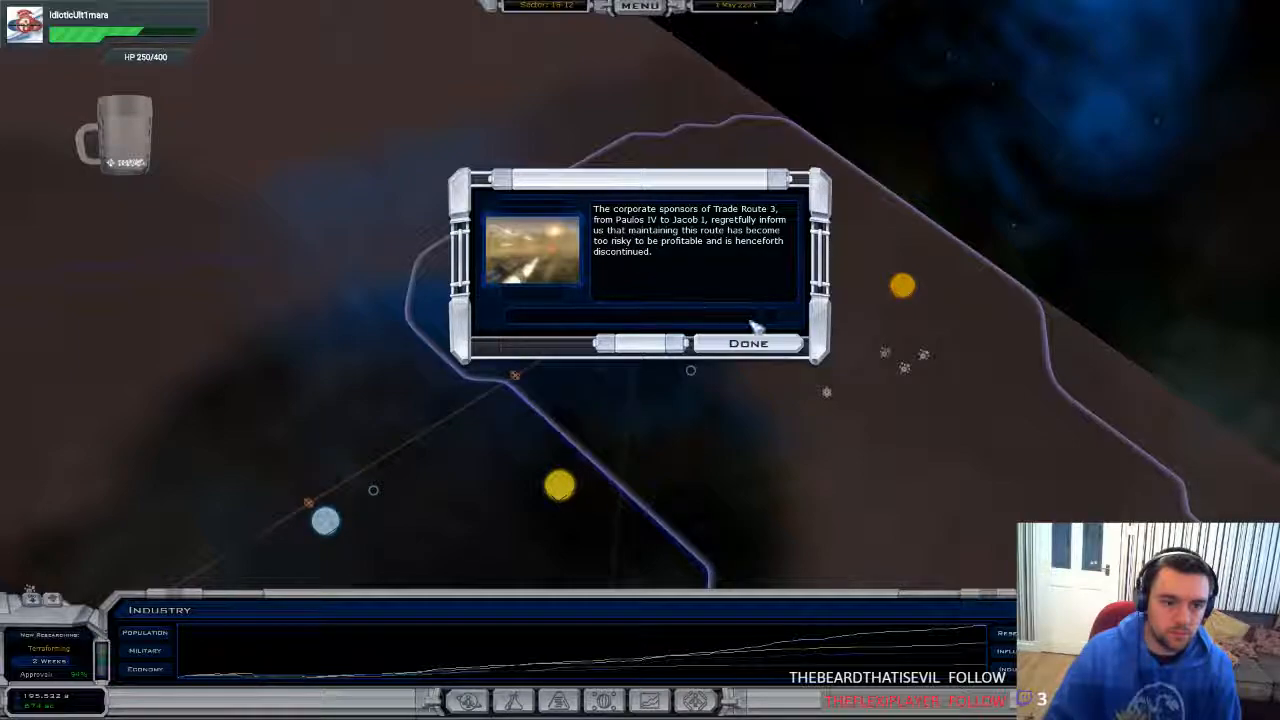
pyautogui.click(748, 343)
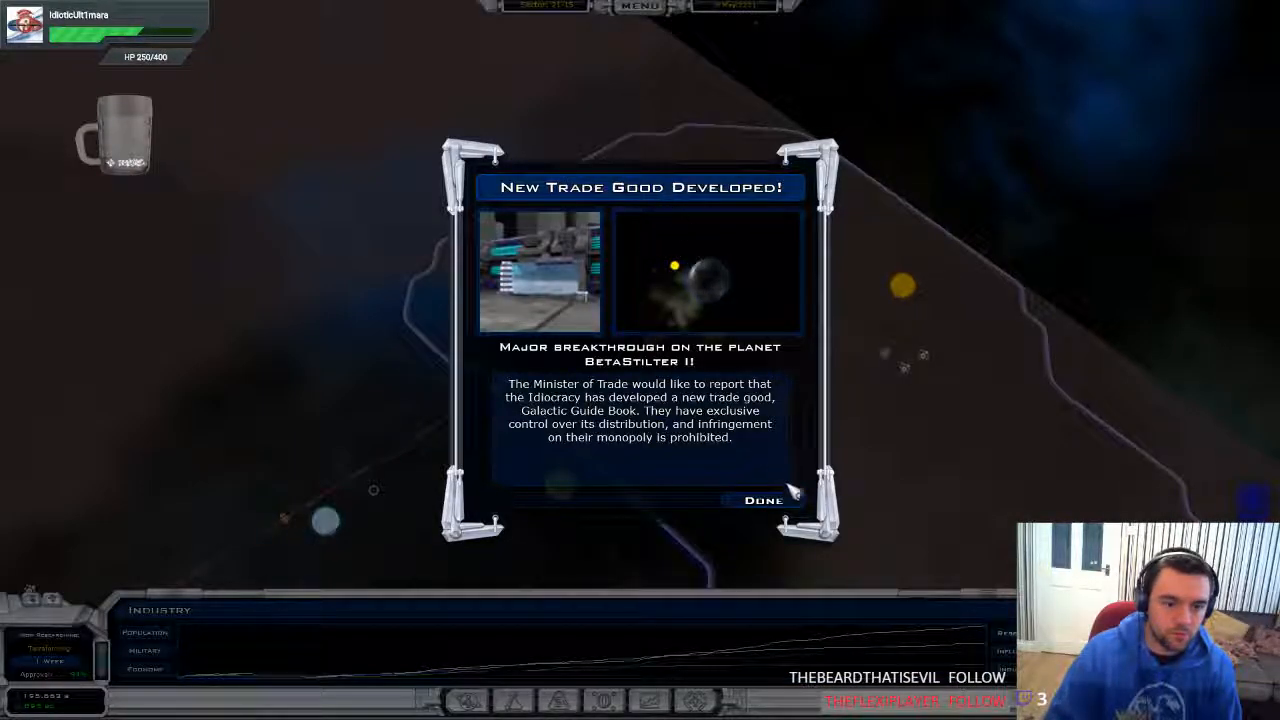
pyautogui.click(763, 500)
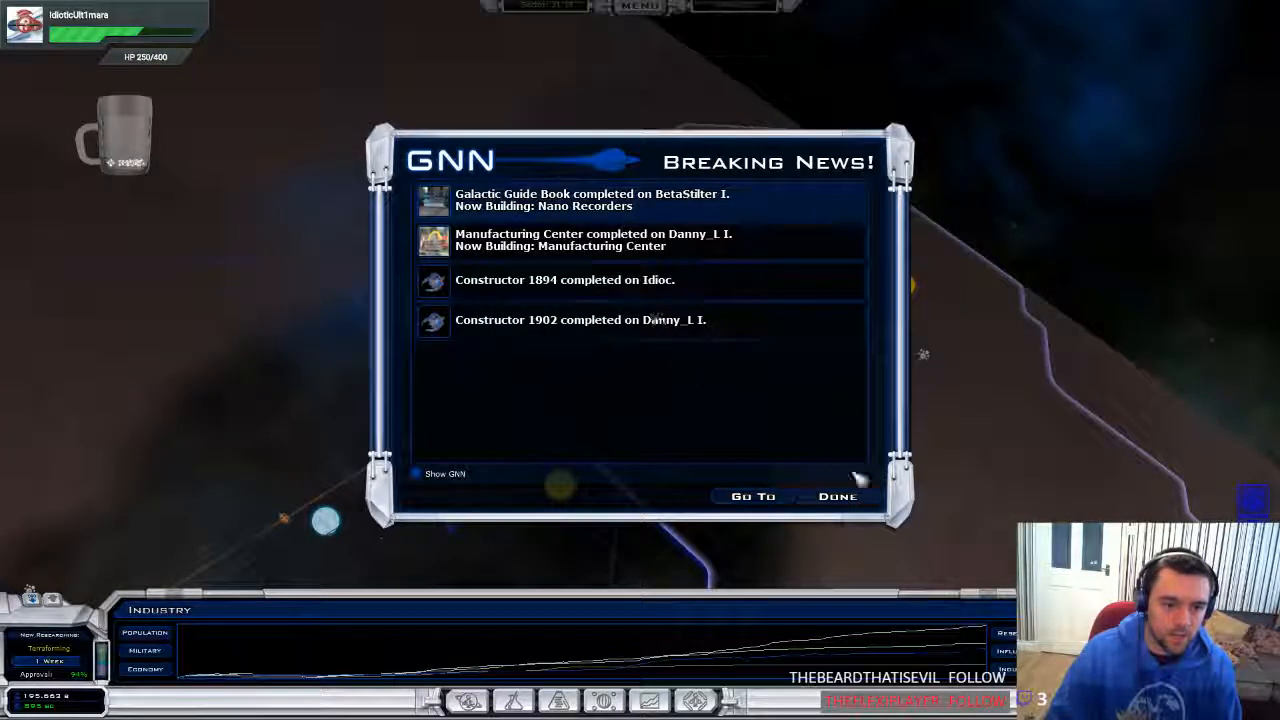
pyautogui.click(837, 496)
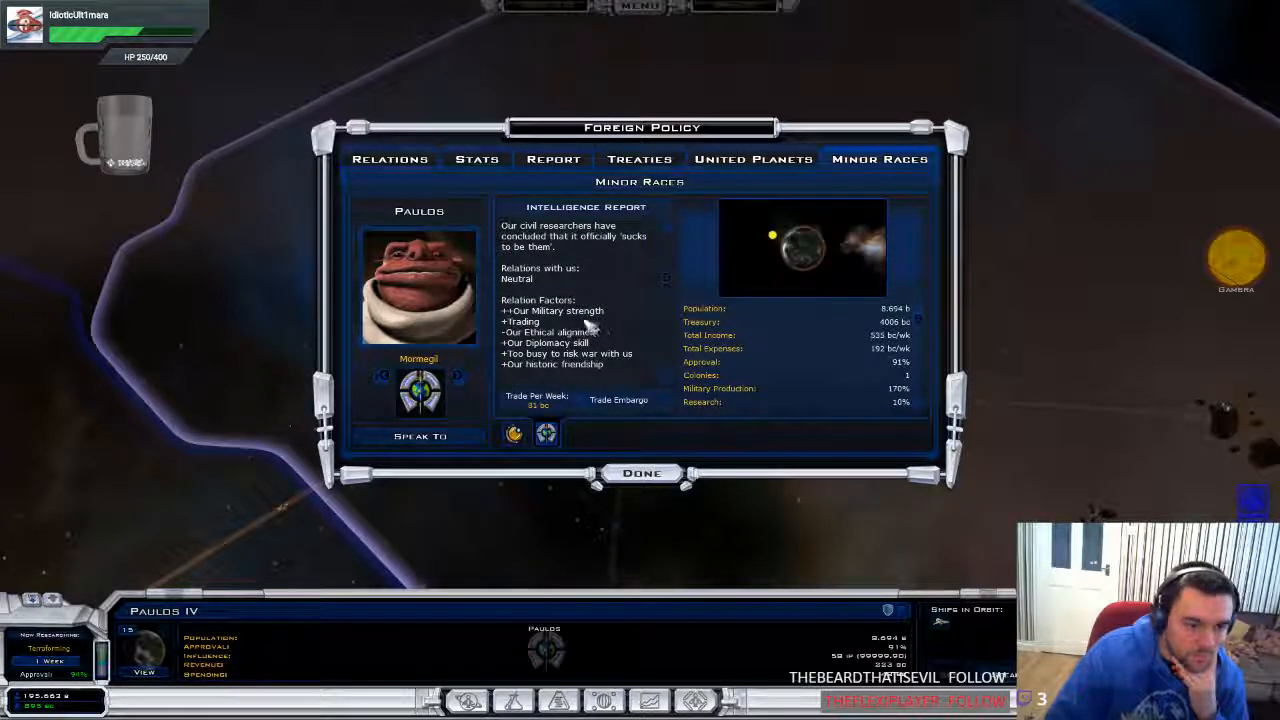
# Open the Paulos minor race's intelligence report in Foreign Policy
pyautogui.click(641, 473)
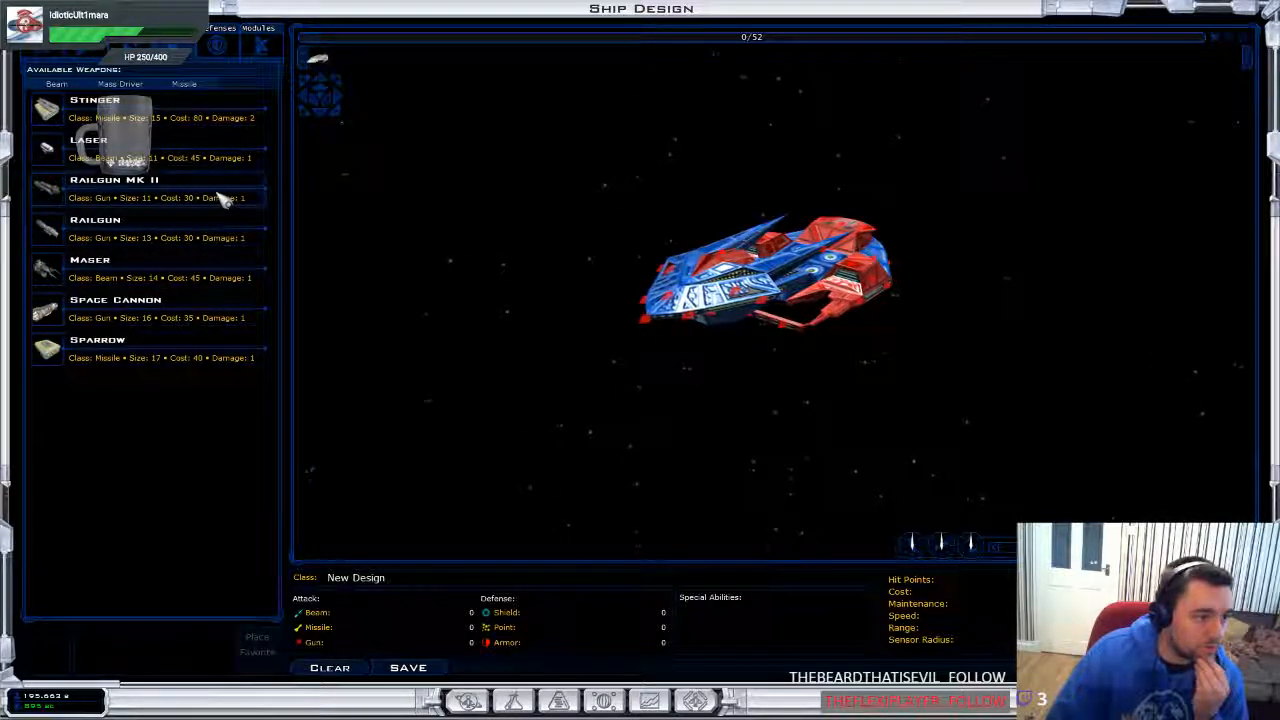
# Fit Railgun MK II on a new design, browse defenses, then discard the design
pyautogui.click(114, 188)
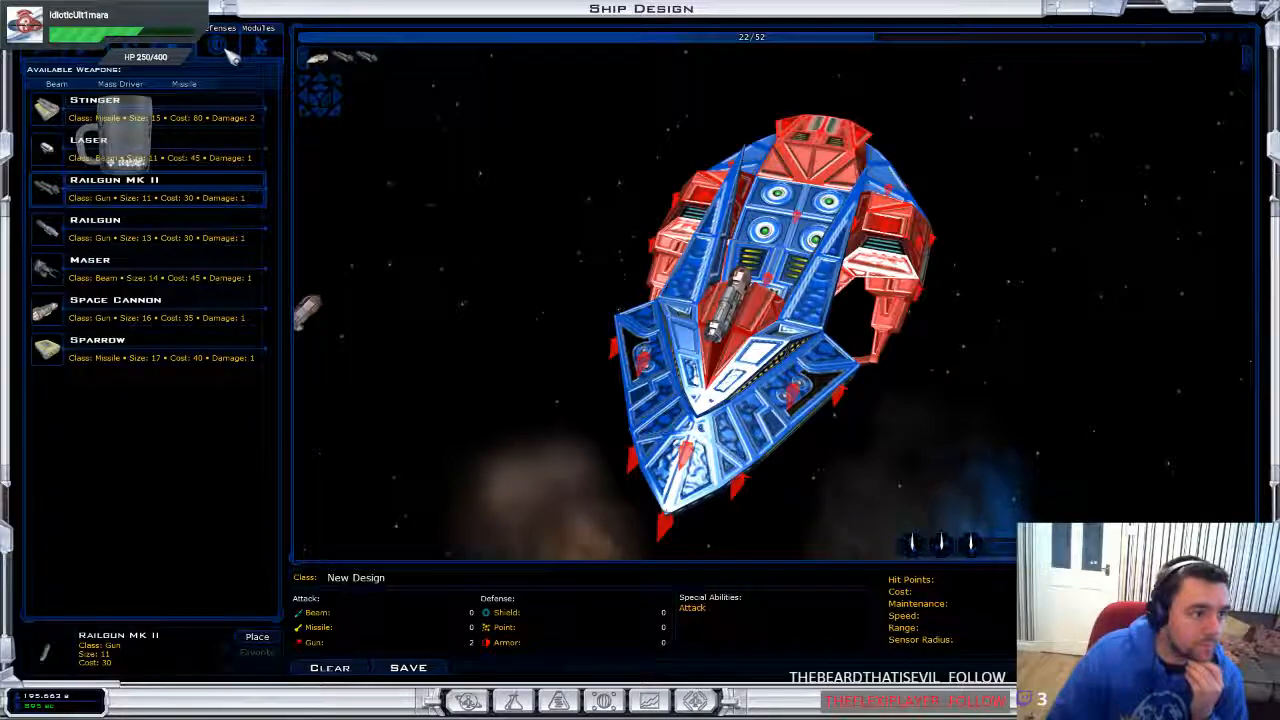
pyautogui.click(219, 27)
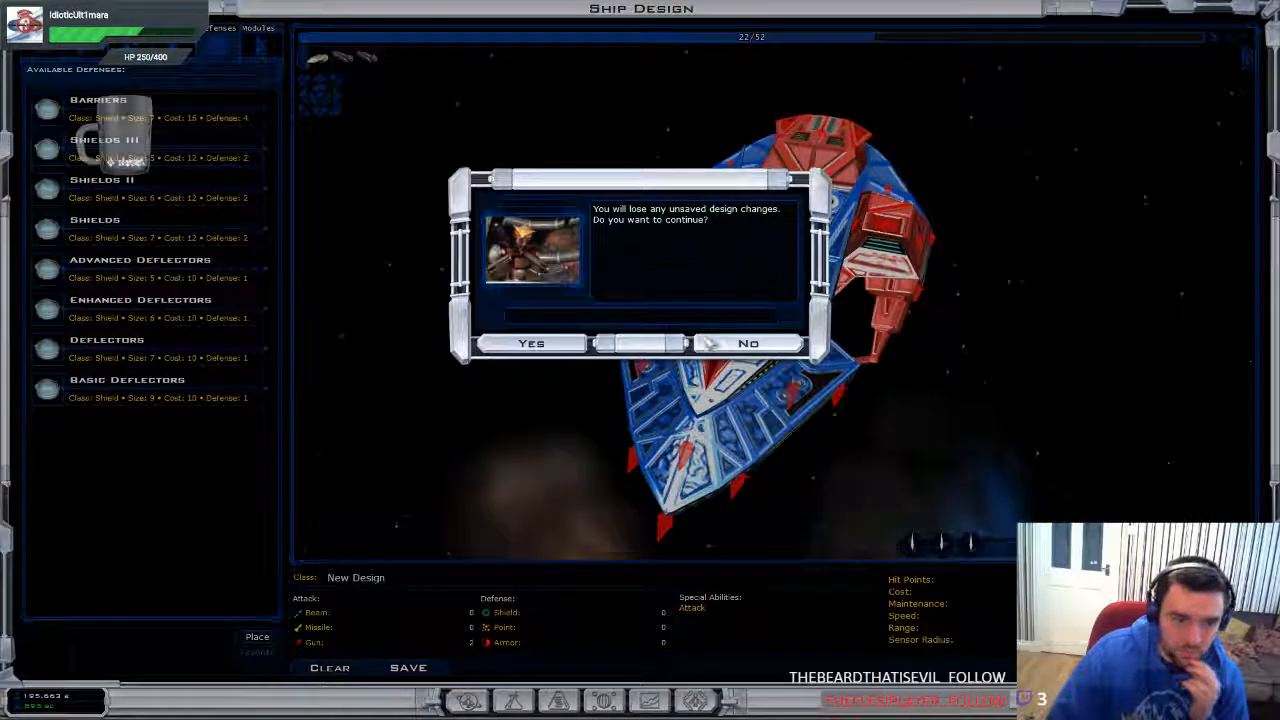
pyautogui.click(531, 343)
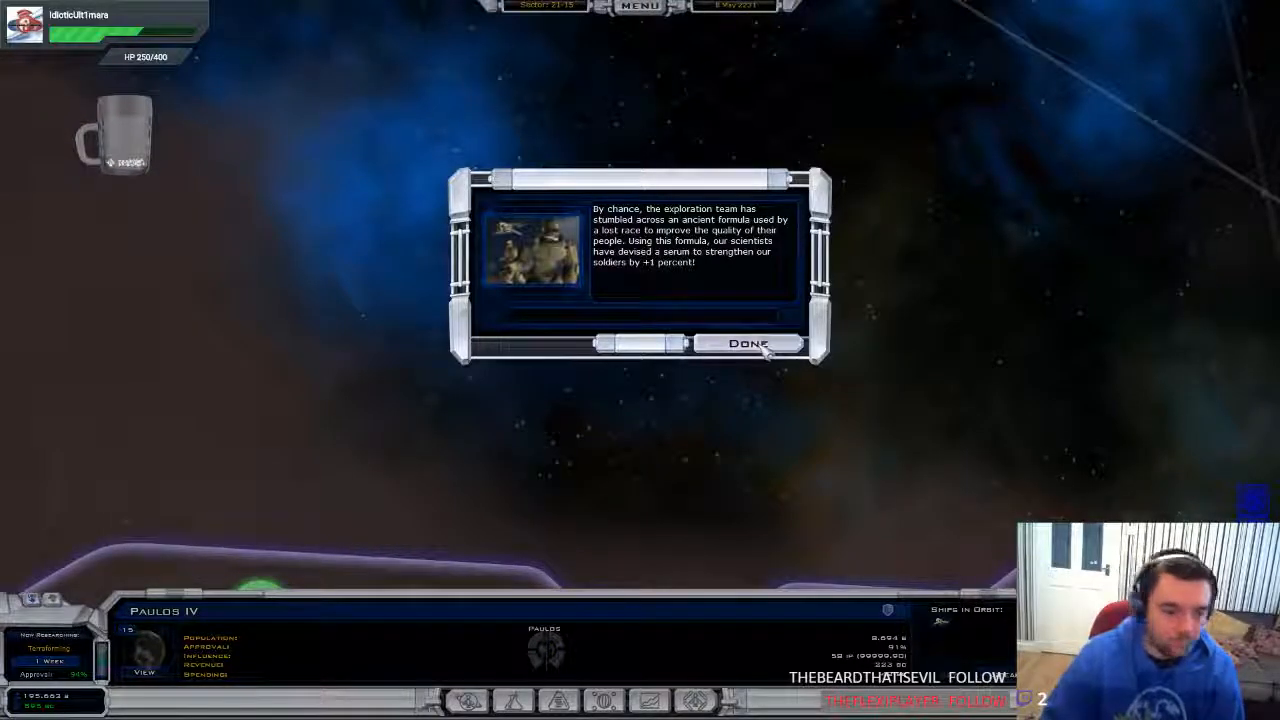
# Acknowledge the soldier serum report, order a Starbase 1074 module, dismiss the Propaganda Center notice
pyautogui.click(748, 343)
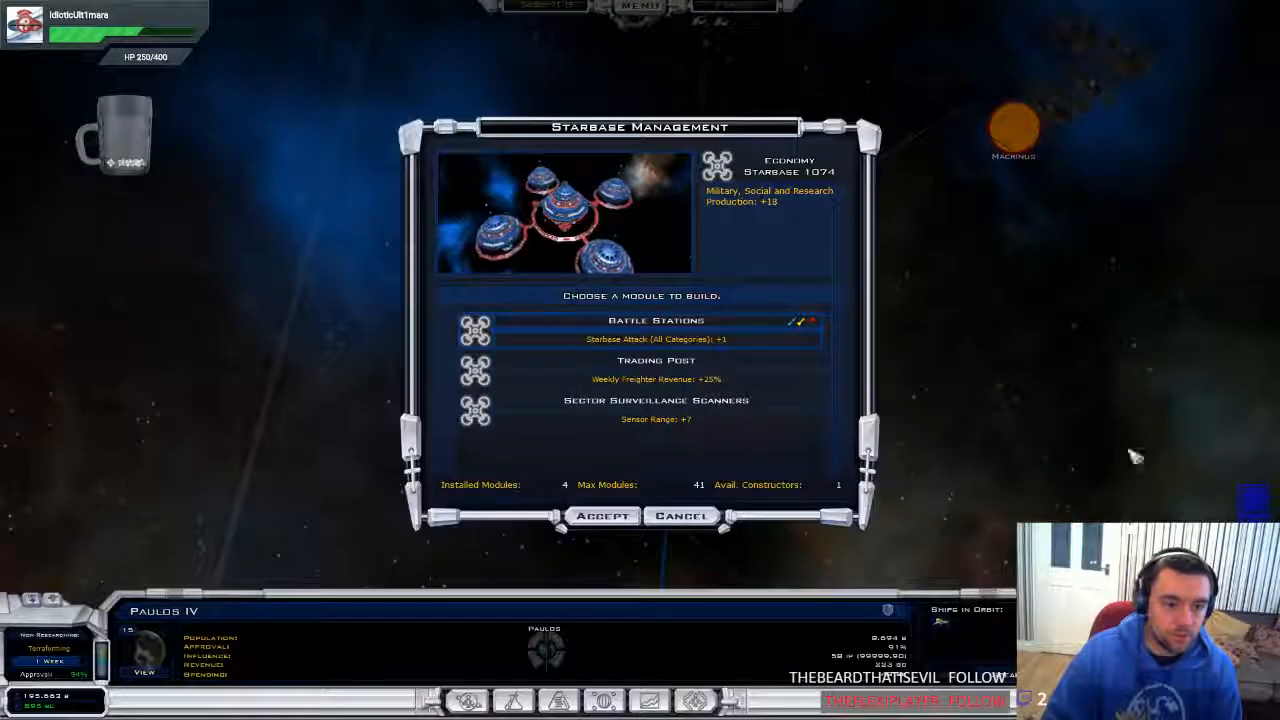
pyautogui.click(681, 515)
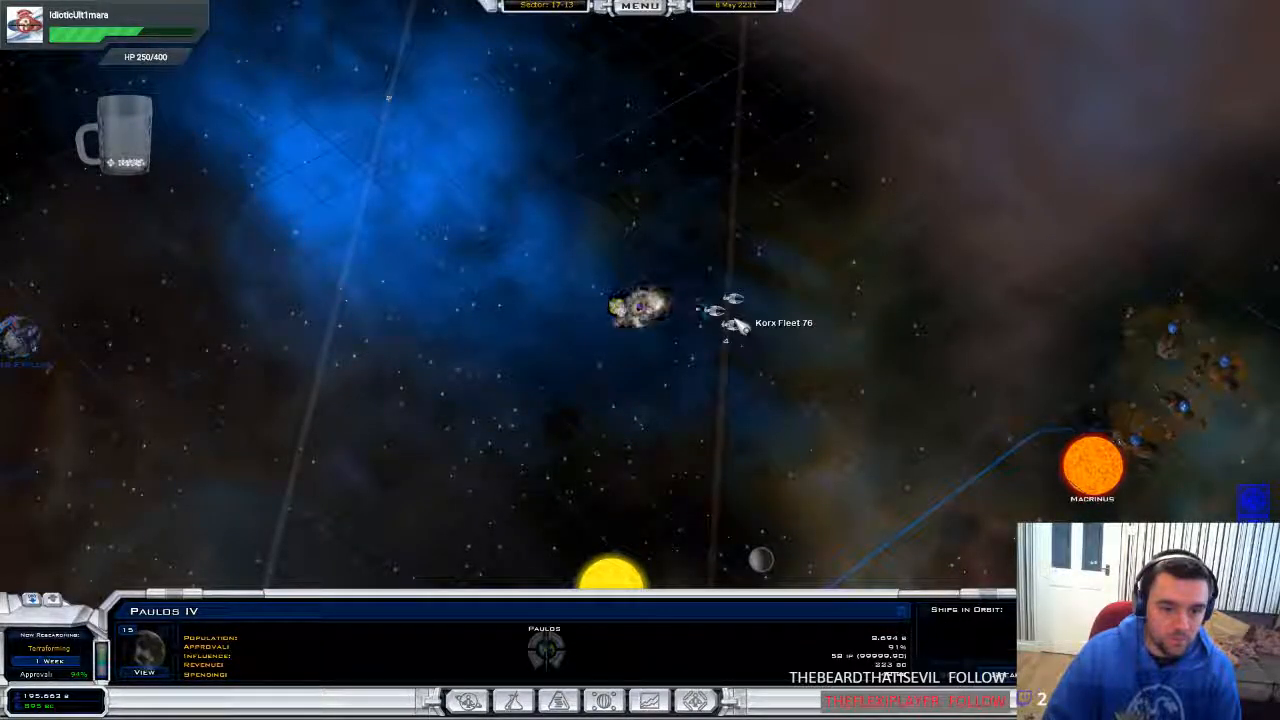
pyautogui.moveTo(645, 315)
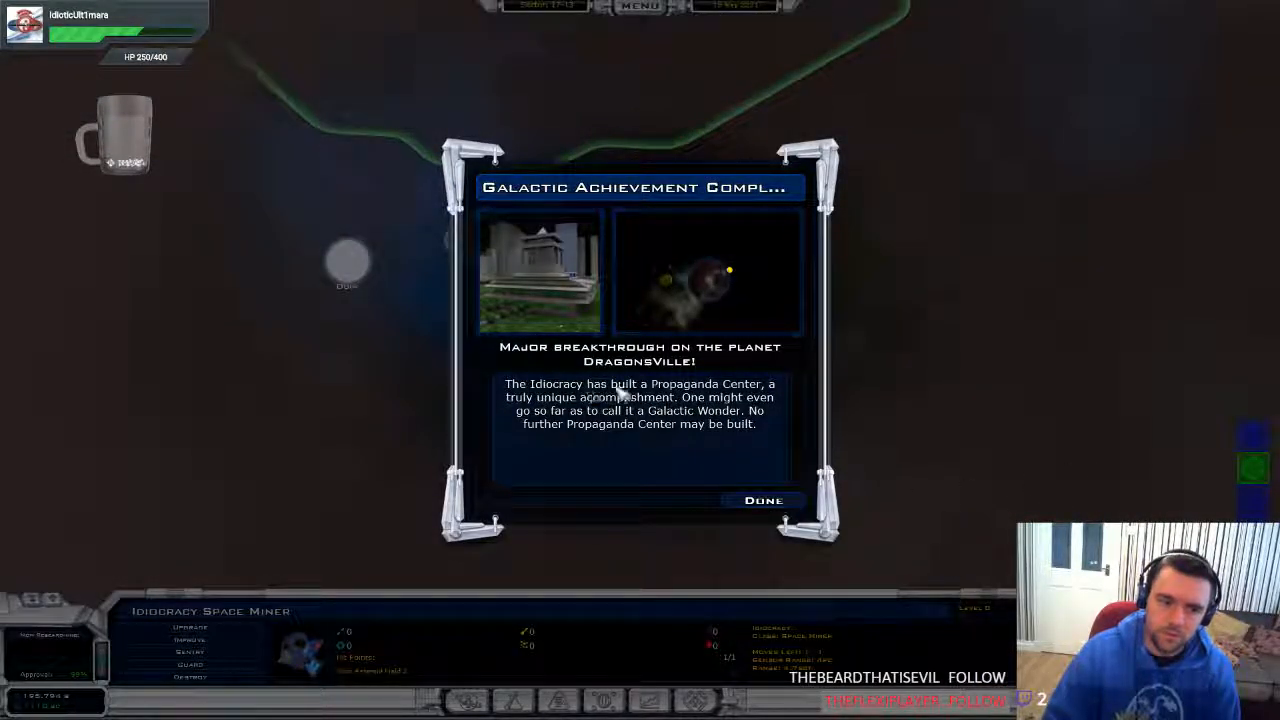
pyautogui.click(763, 500)
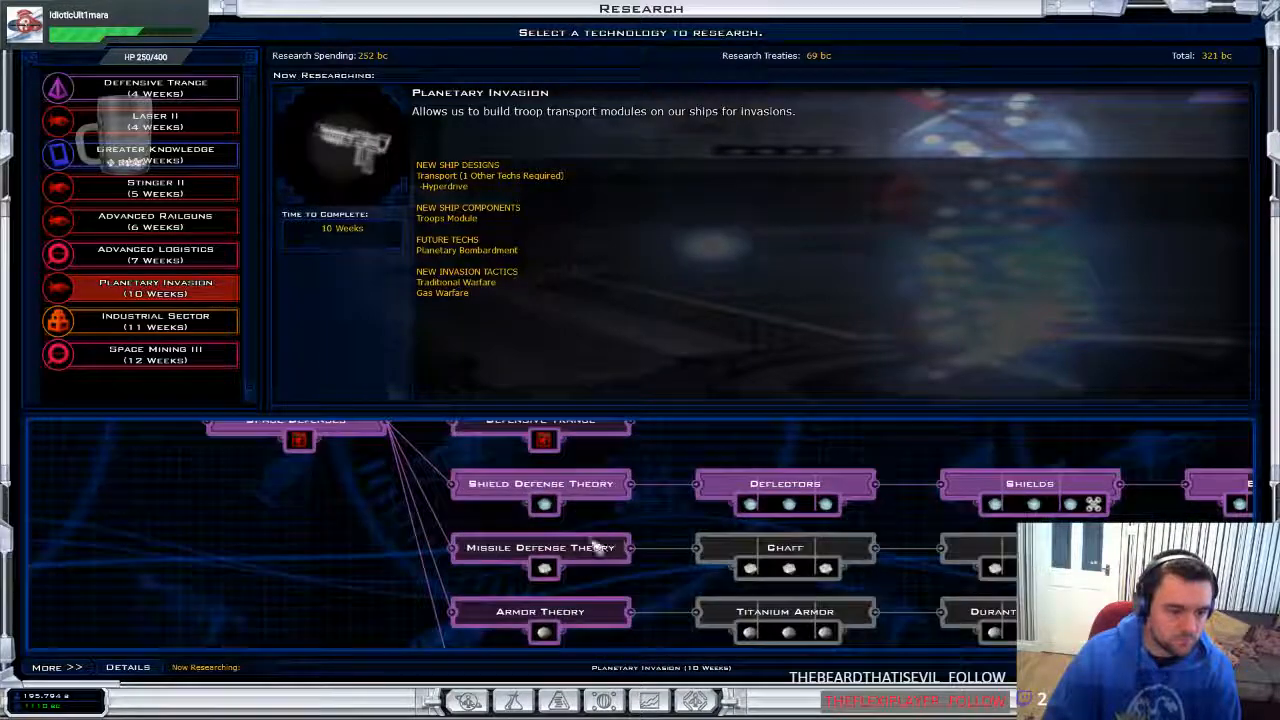
# Research Industrial Sector, check what it unlocks, and scroll the tech tree
pyautogui.click(155, 320)
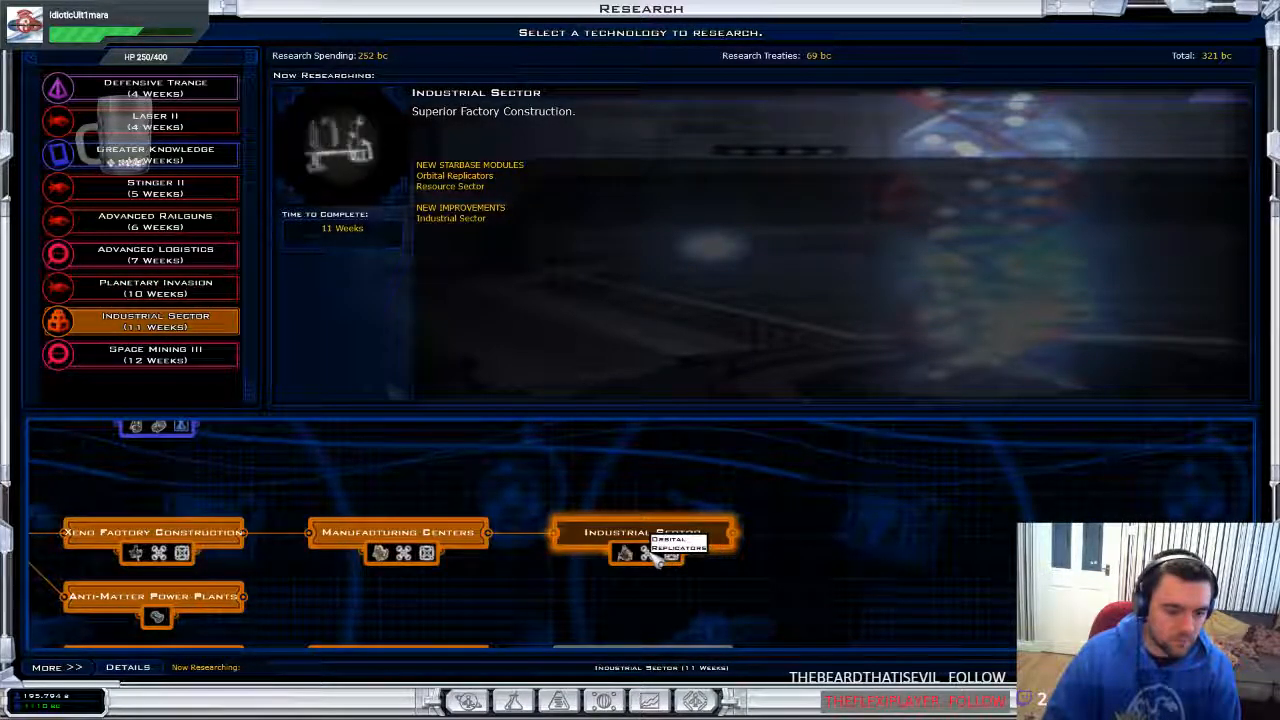
pyautogui.click(647, 532)
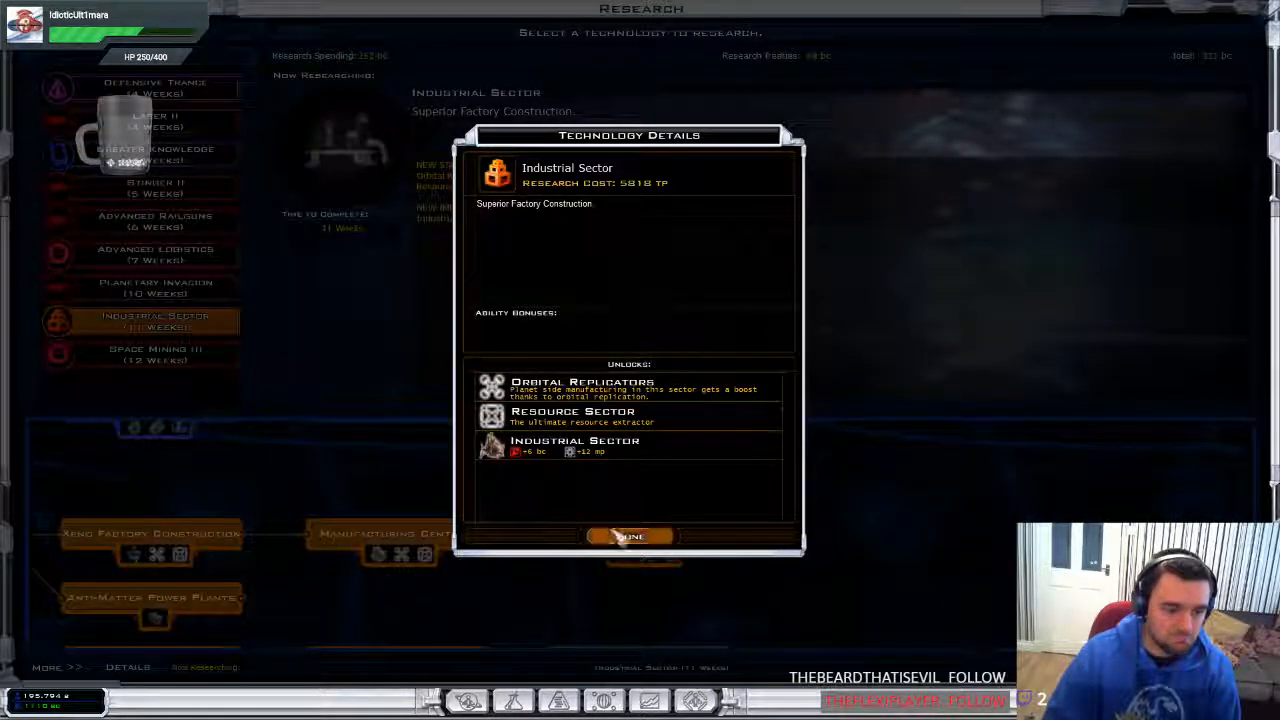
pyautogui.click(629, 537)
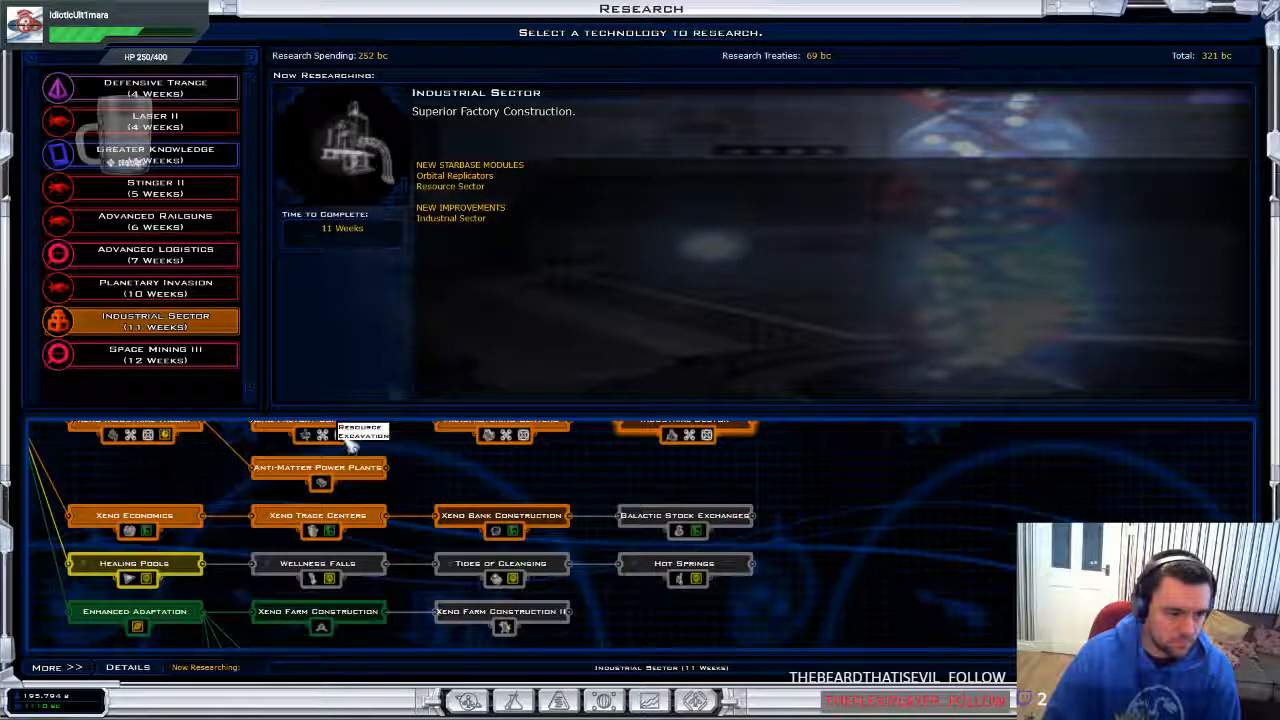
pyautogui.scroll(-3)
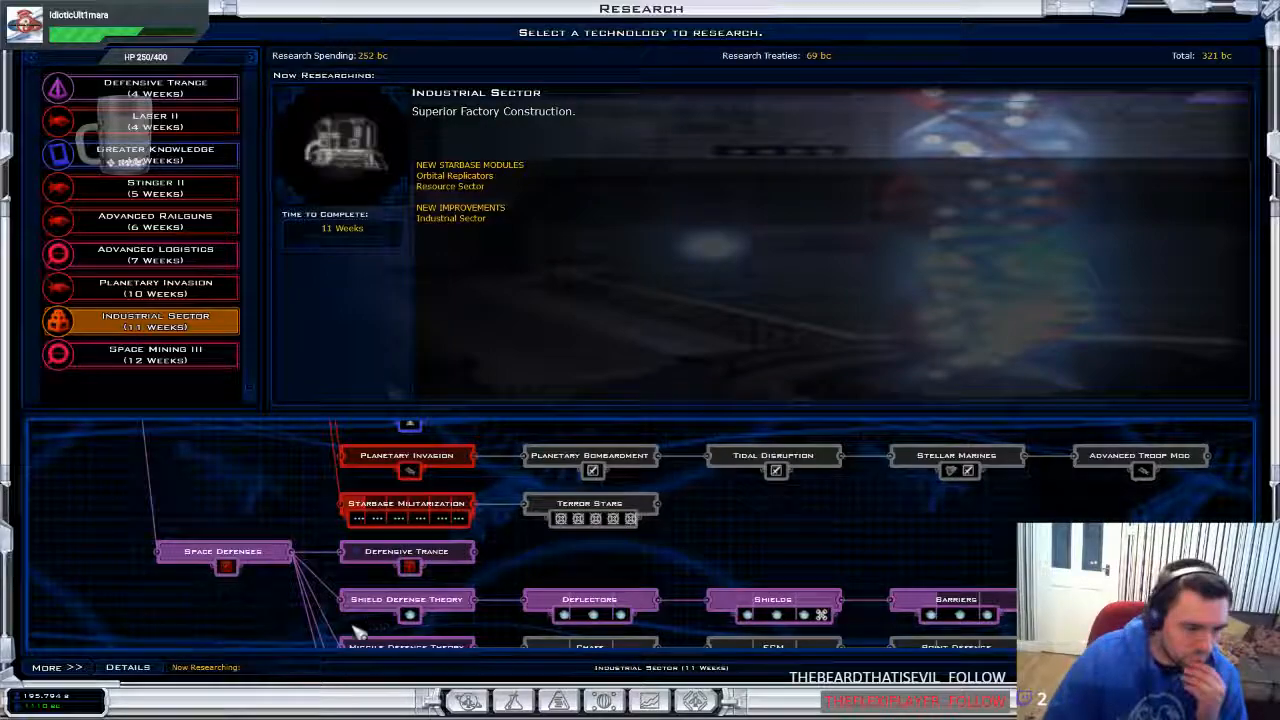
pyautogui.scroll(-3)
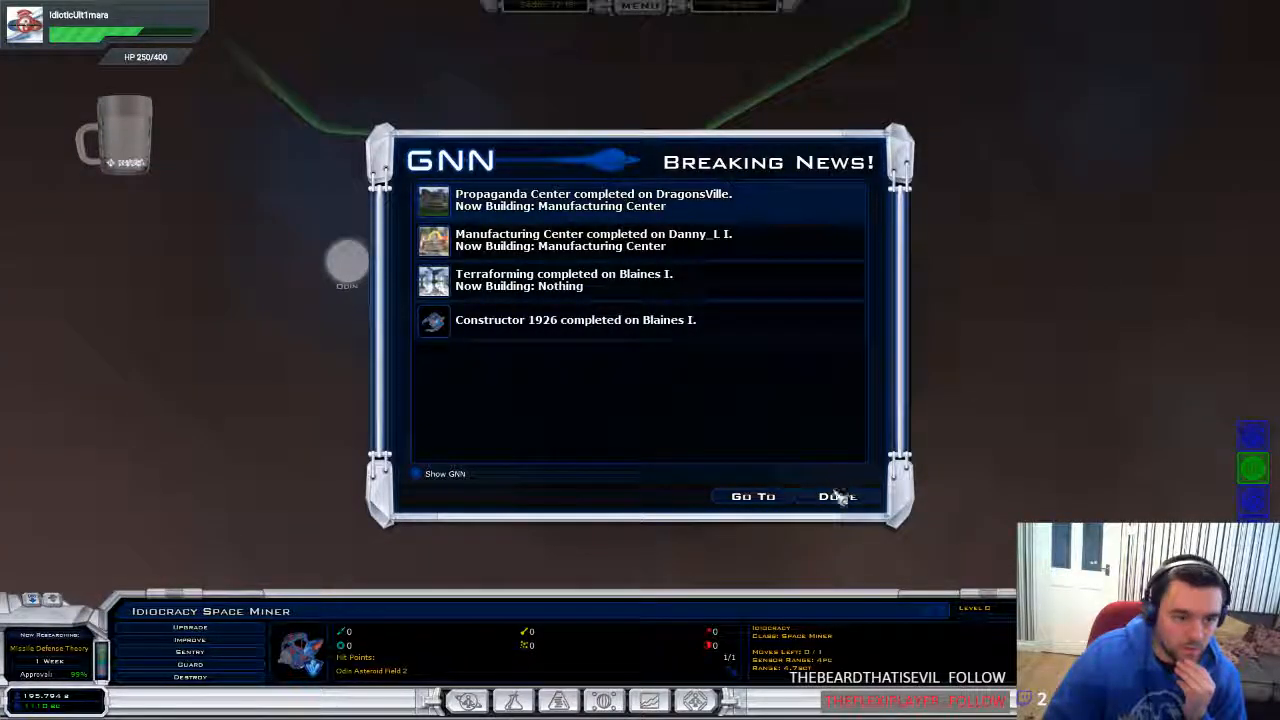
# Dismiss the GNN news report and queue a new project on the planet
pyautogui.click(838, 496)
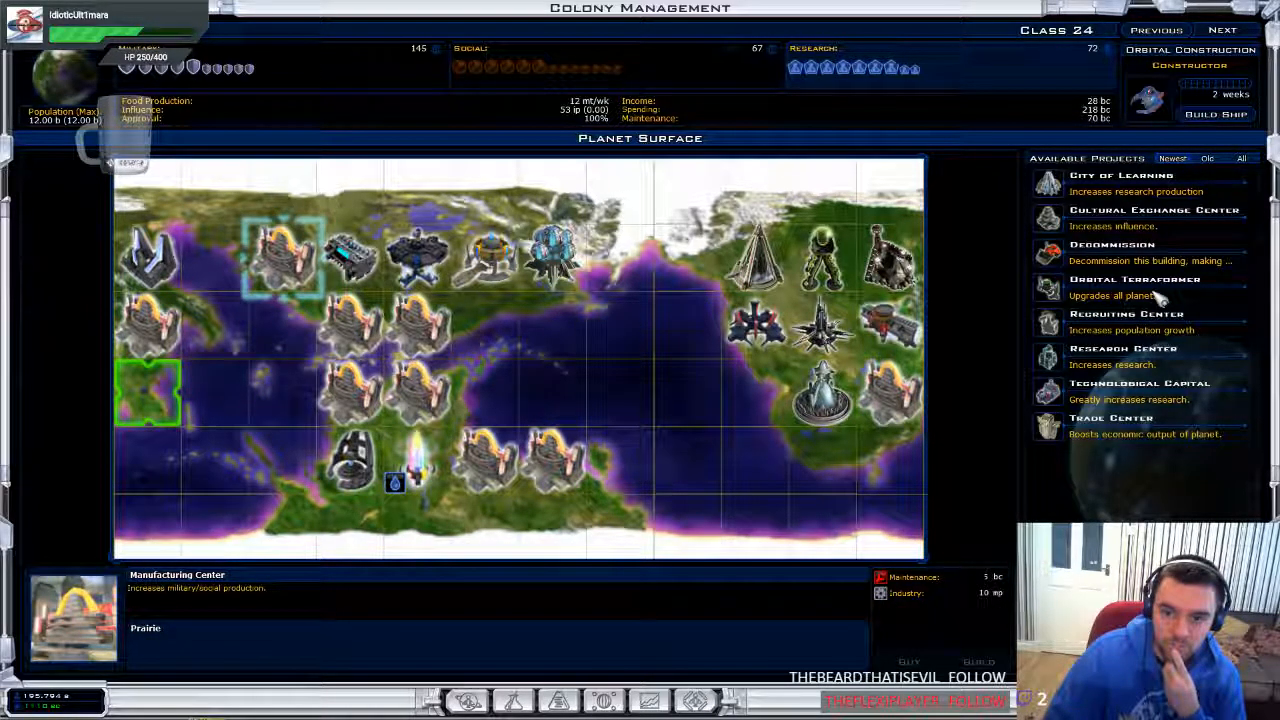
pyautogui.click(1135, 286)
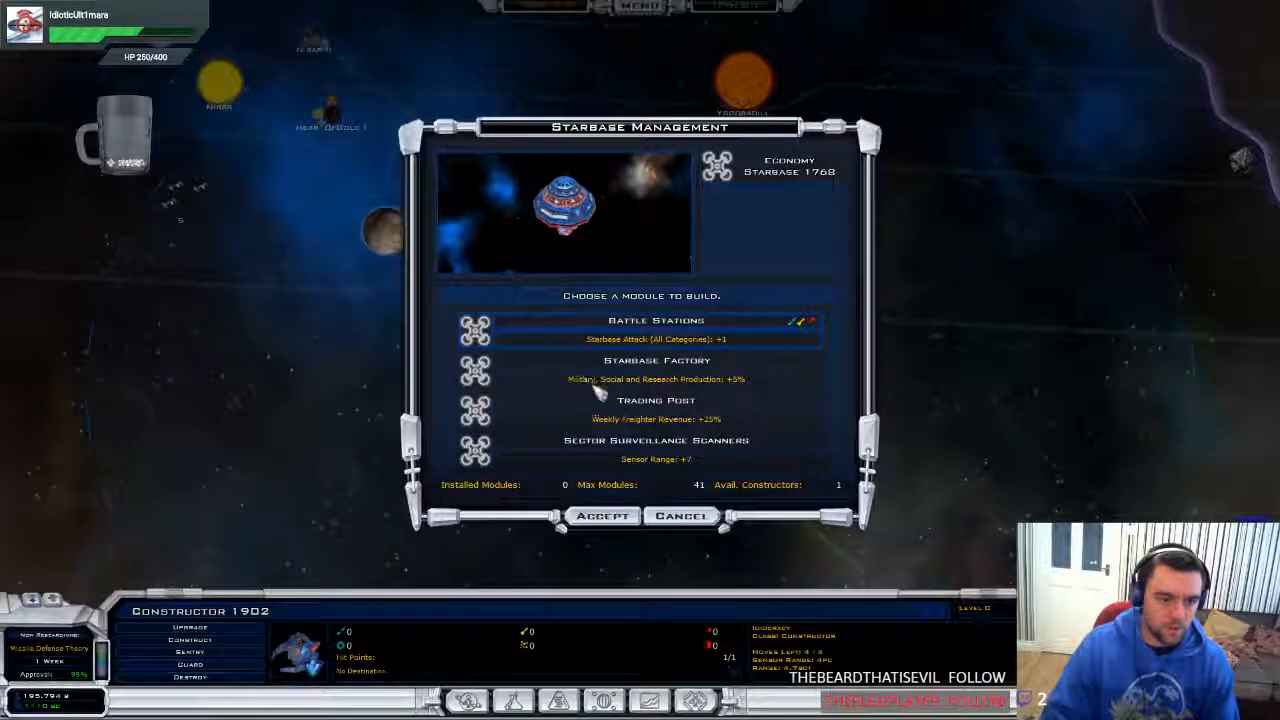
# Choose the Starbase Factory module for Economy Starbase 1768
pyautogui.click(682, 515)
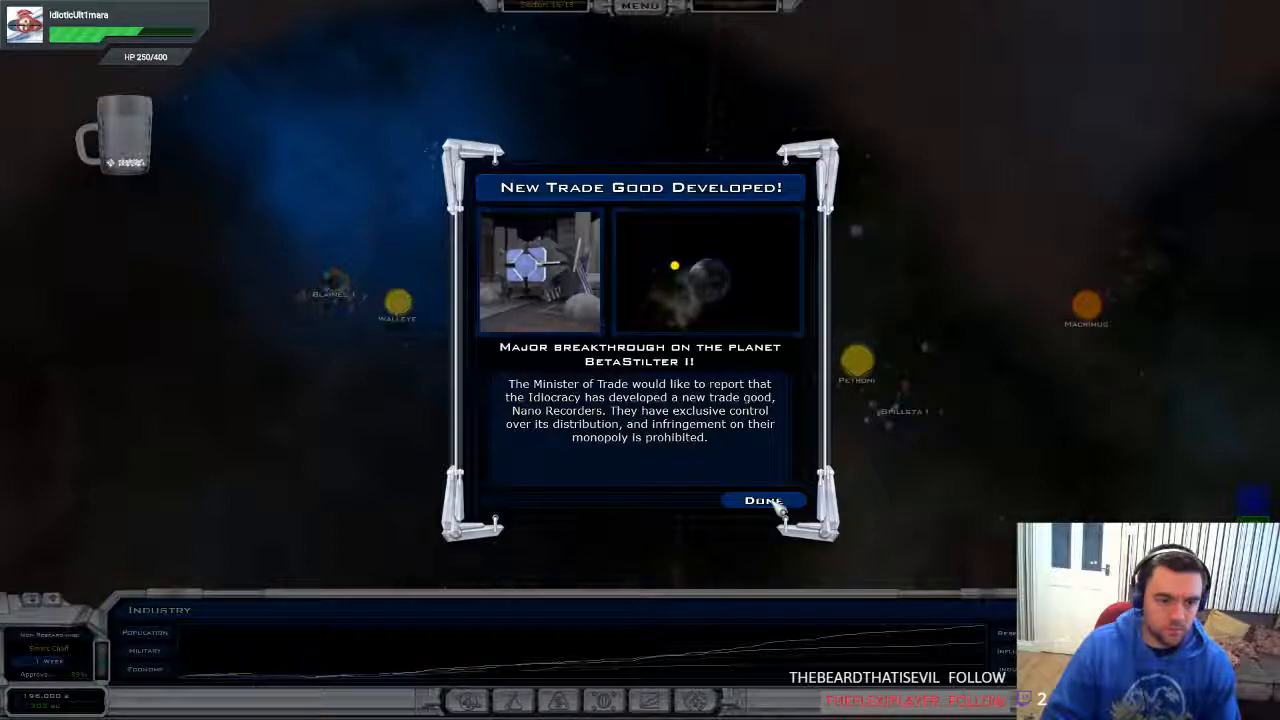
# Close the Nano Recorders new trade good announcement
pyautogui.click(763, 500)
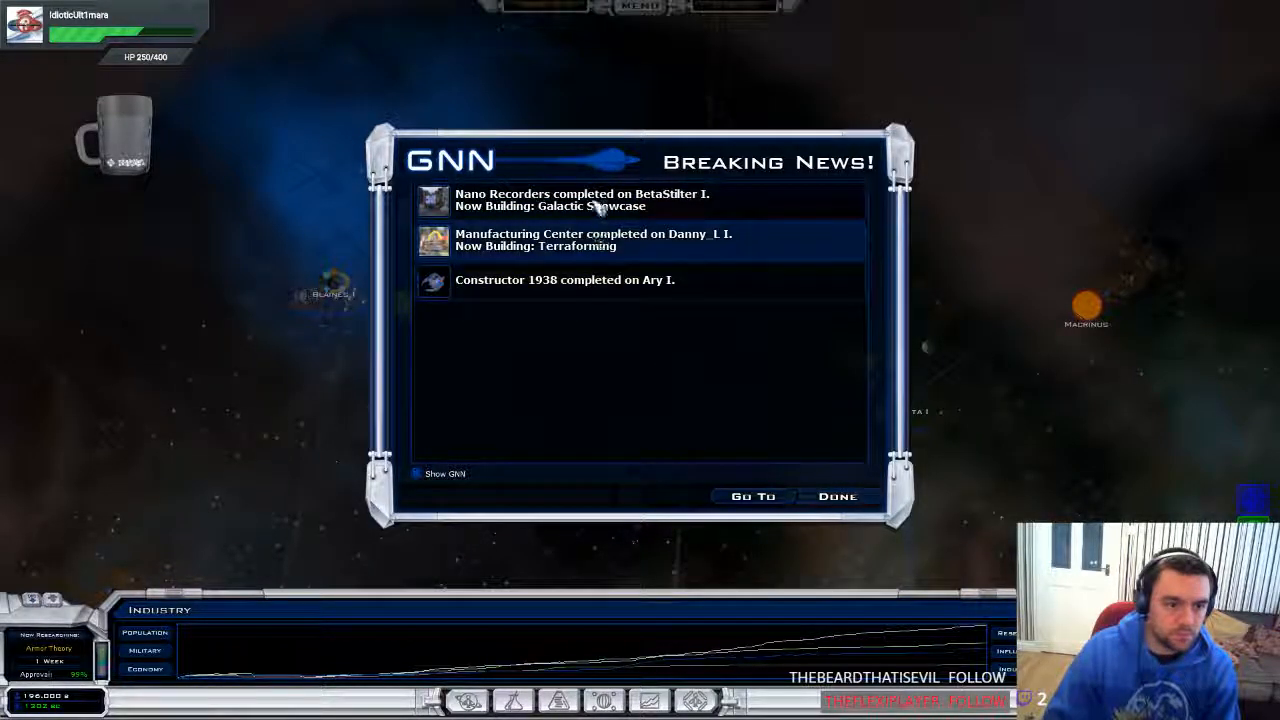
# Review the Nano Recorders completion entry in the GNN report
pyautogui.click(837, 496)
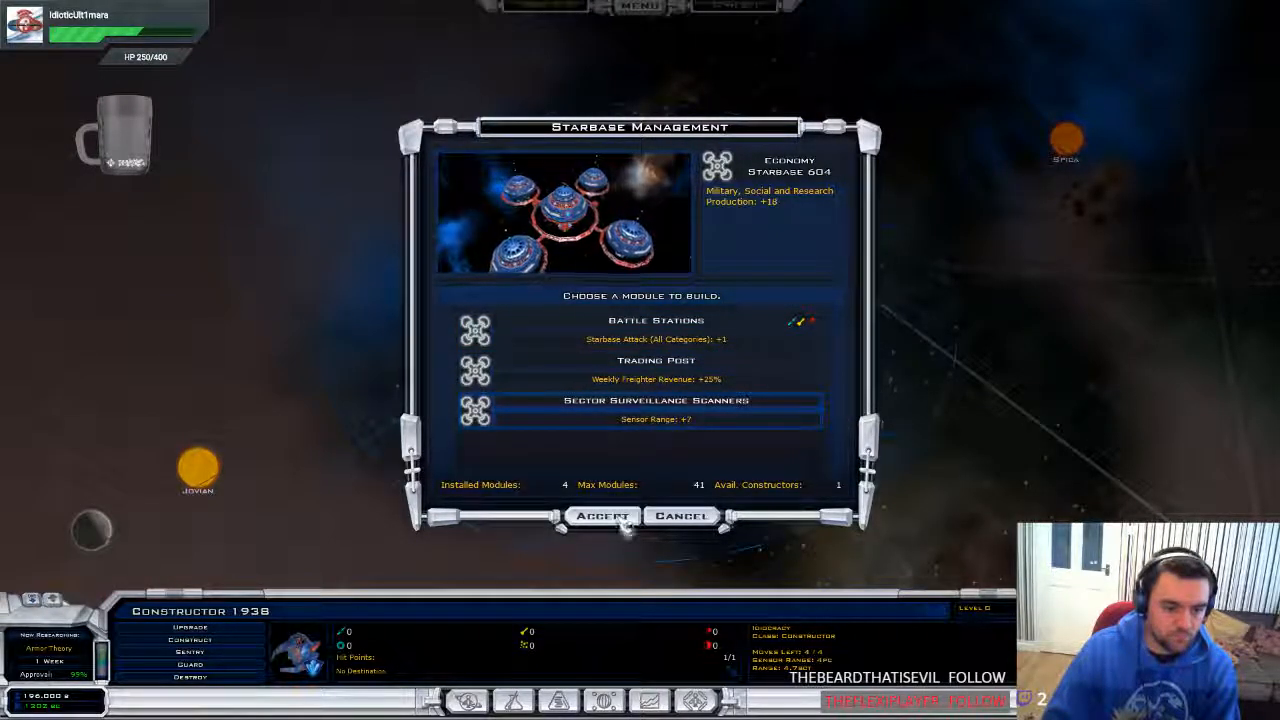
# Confirm Sector Surveillance Scanners as Economy Starbase 604's new module
pyautogui.click(681, 515)
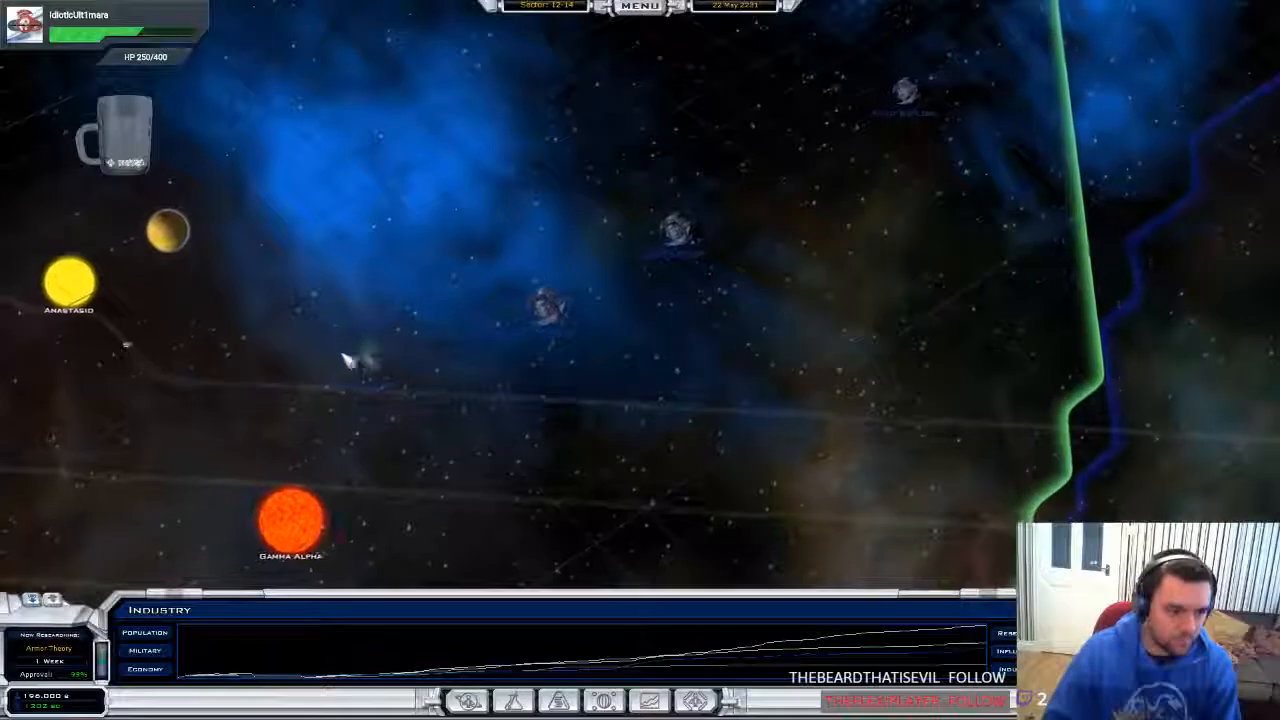
# Look over the galaxy map, then end the turn so Titanium Armor completes
pyautogui.click(370, 356)
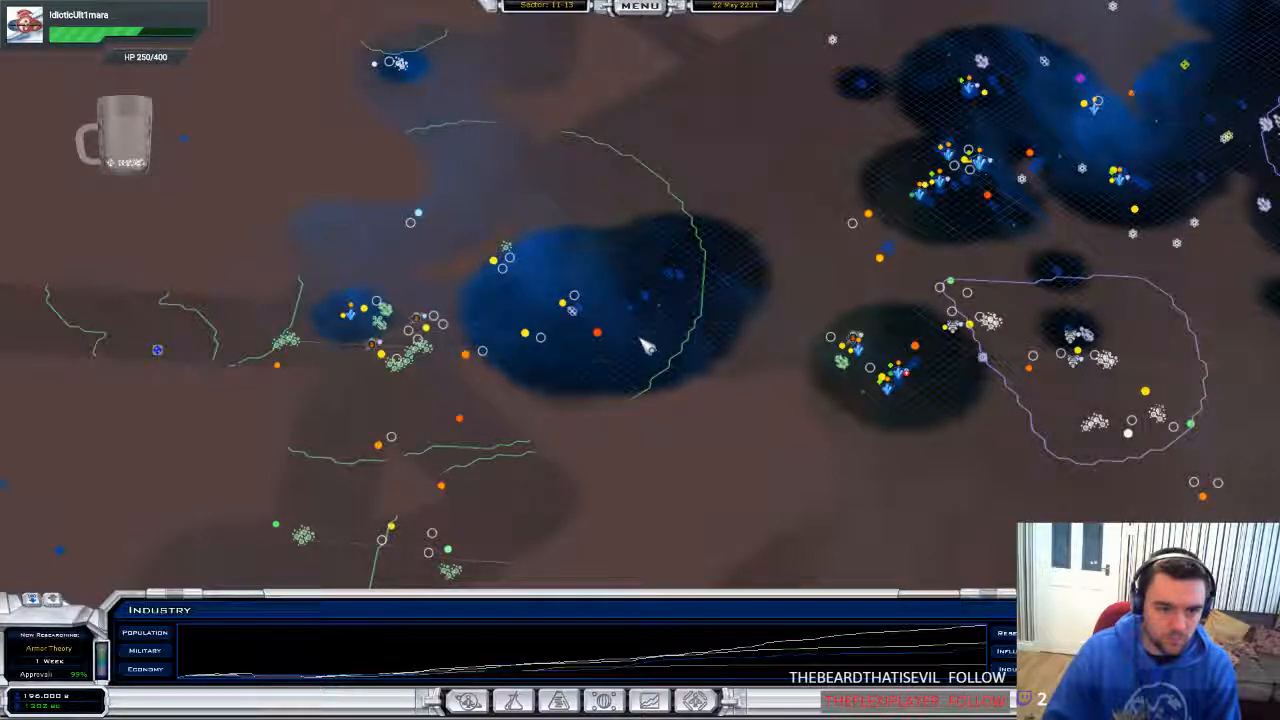
pyautogui.click(640, 330)
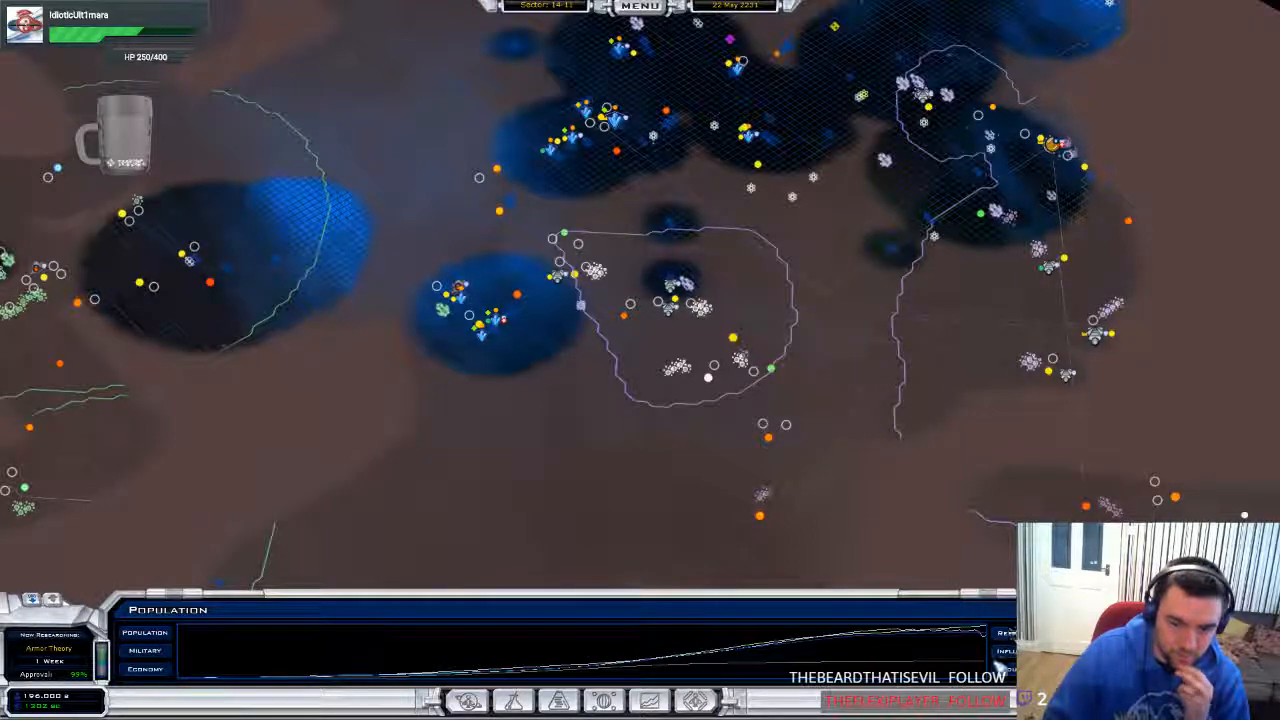
pyautogui.click(144, 650)
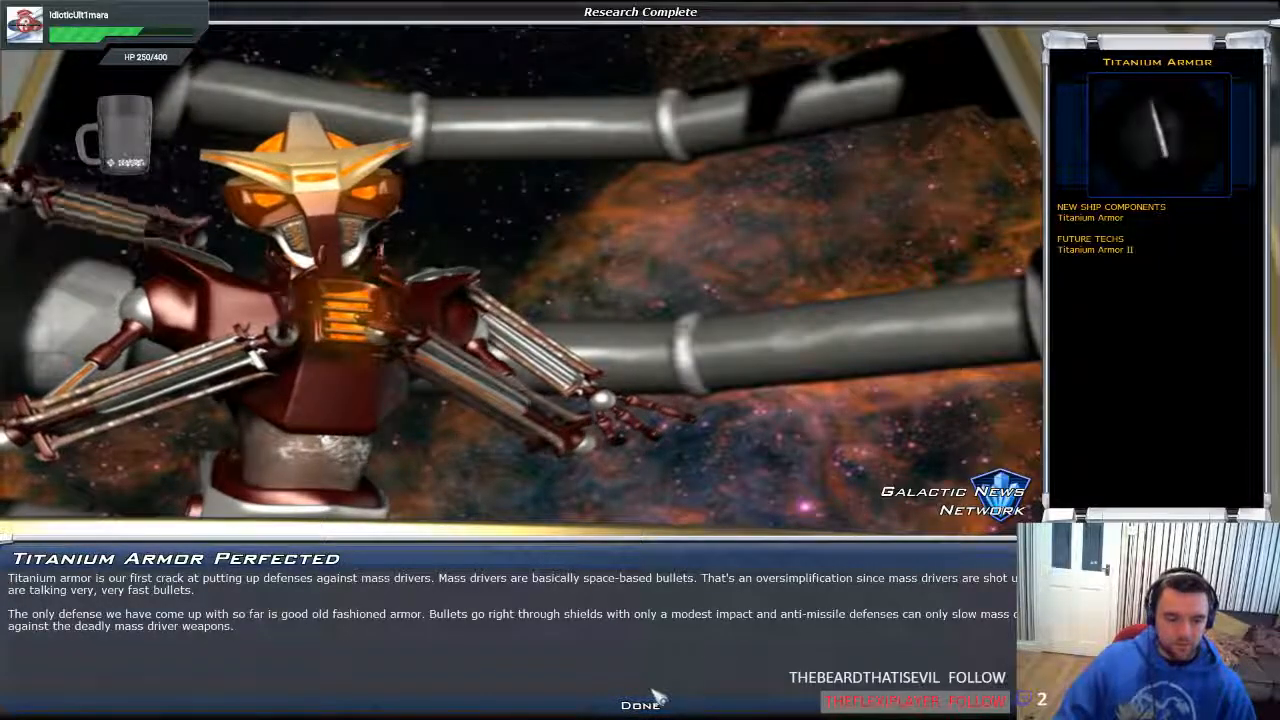
# Dismiss the Titanium Armor report and review Starbase Militarization, Cultural Domination and Terraforming
pyautogui.click(640, 703)
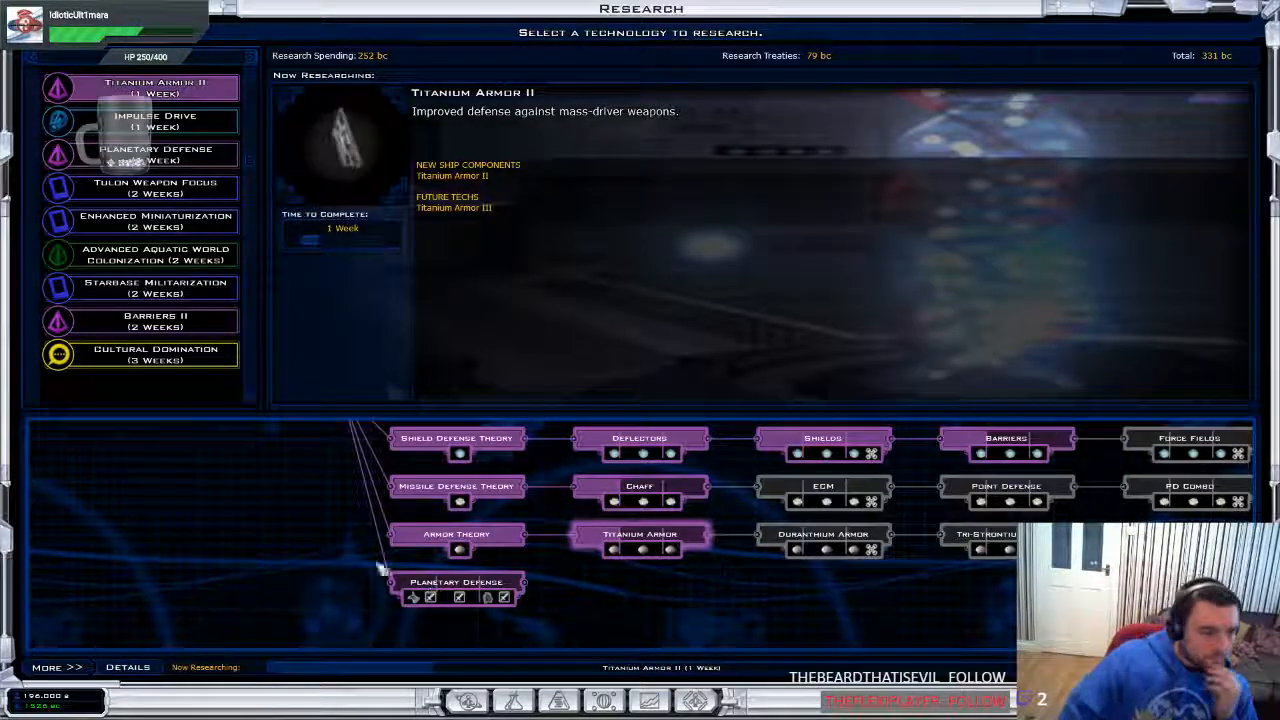
pyautogui.click(155, 287)
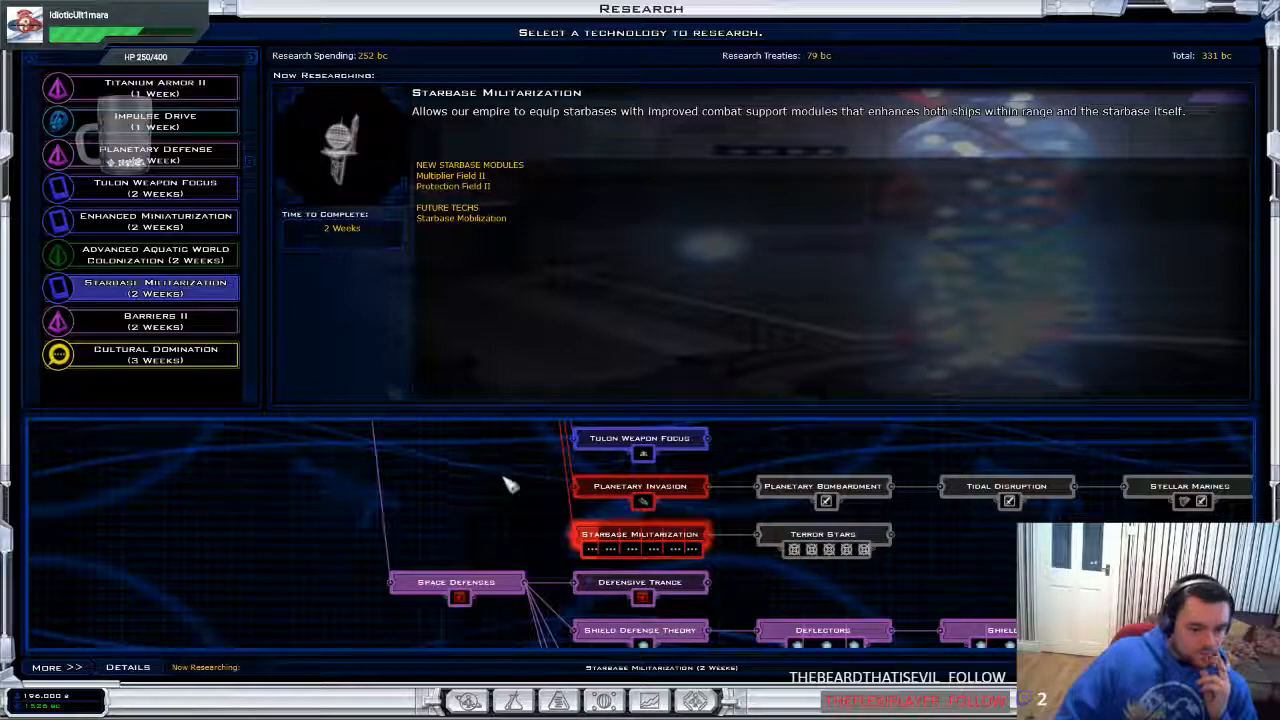
pyautogui.click(155, 354)
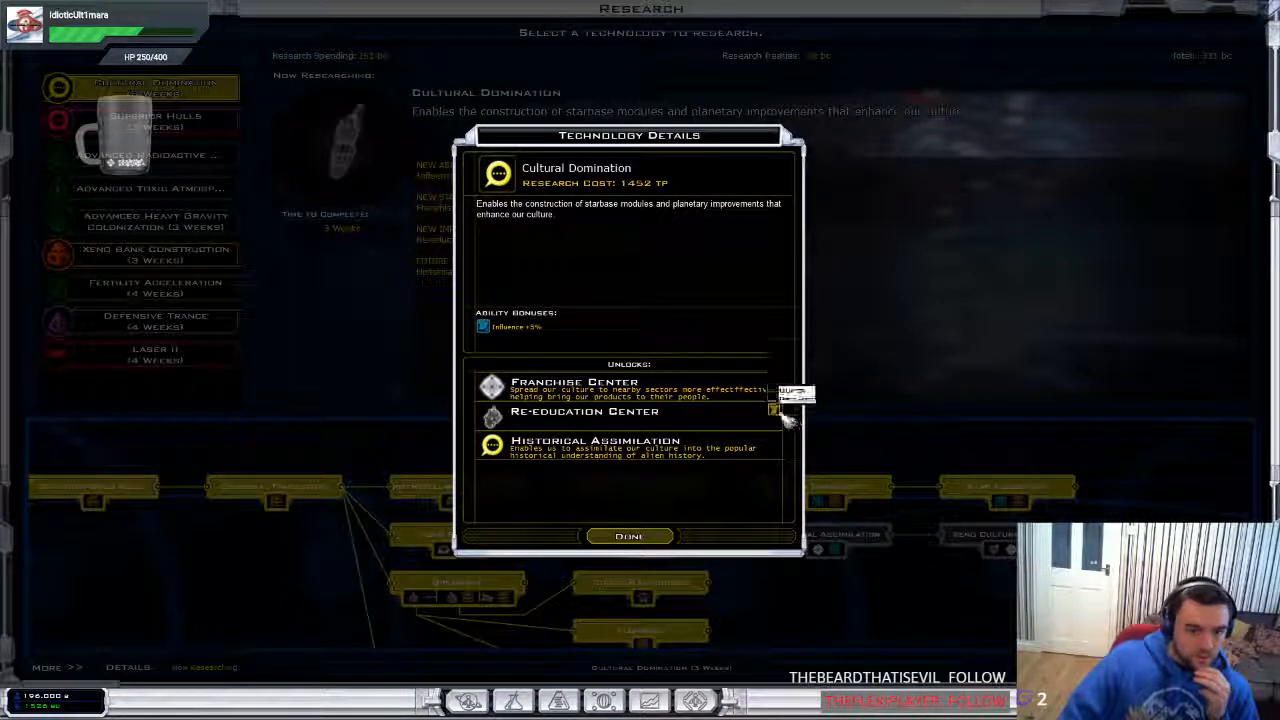
pyautogui.moveTo(584, 411)
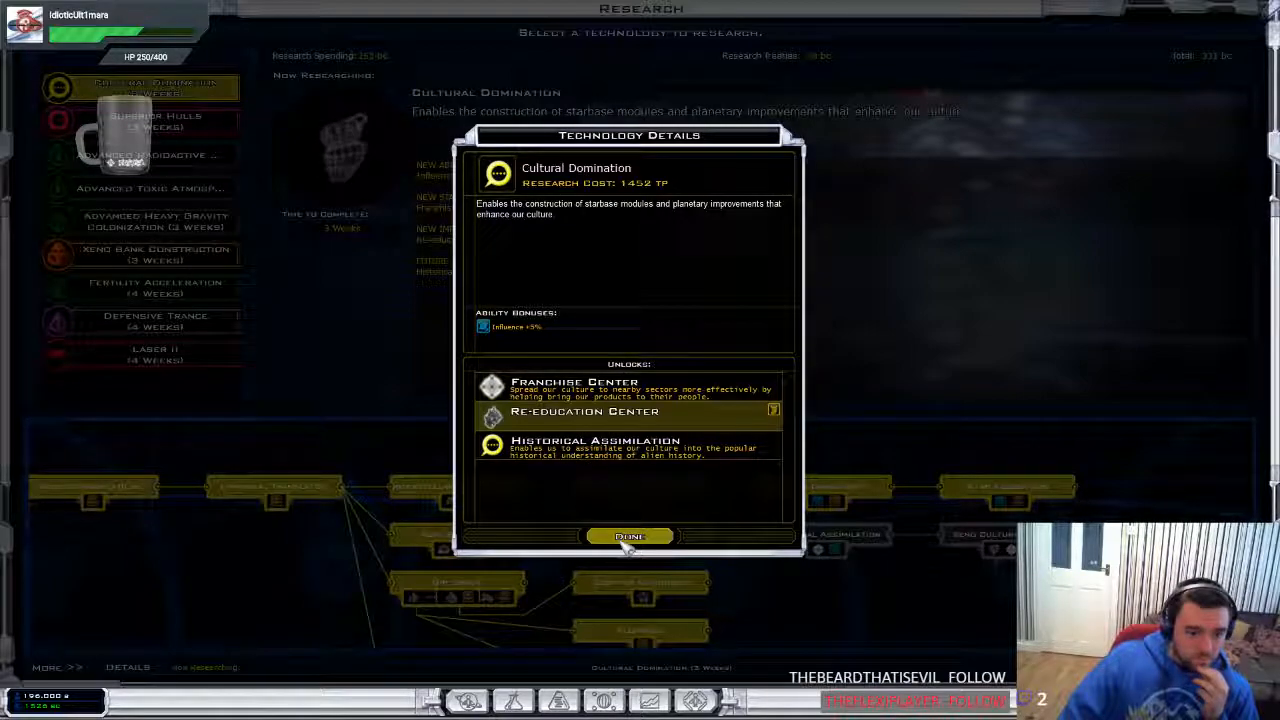
pyautogui.click(629, 536)
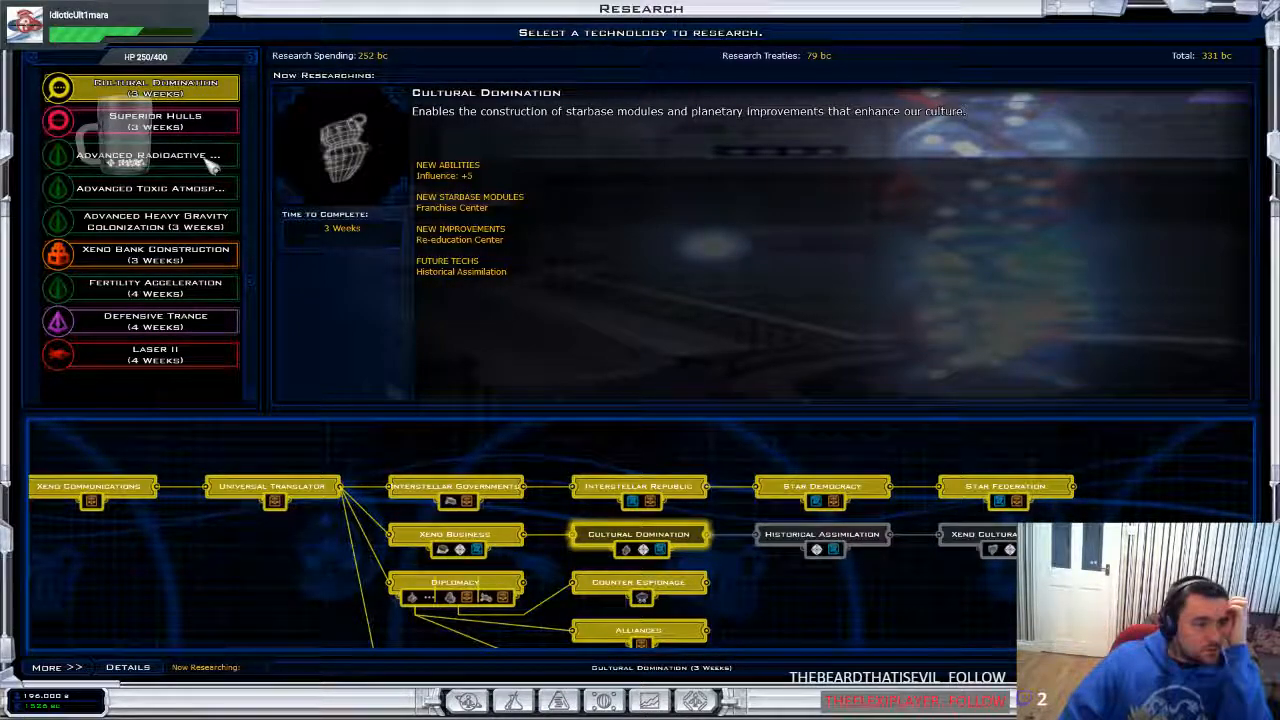
pyautogui.click(150, 155)
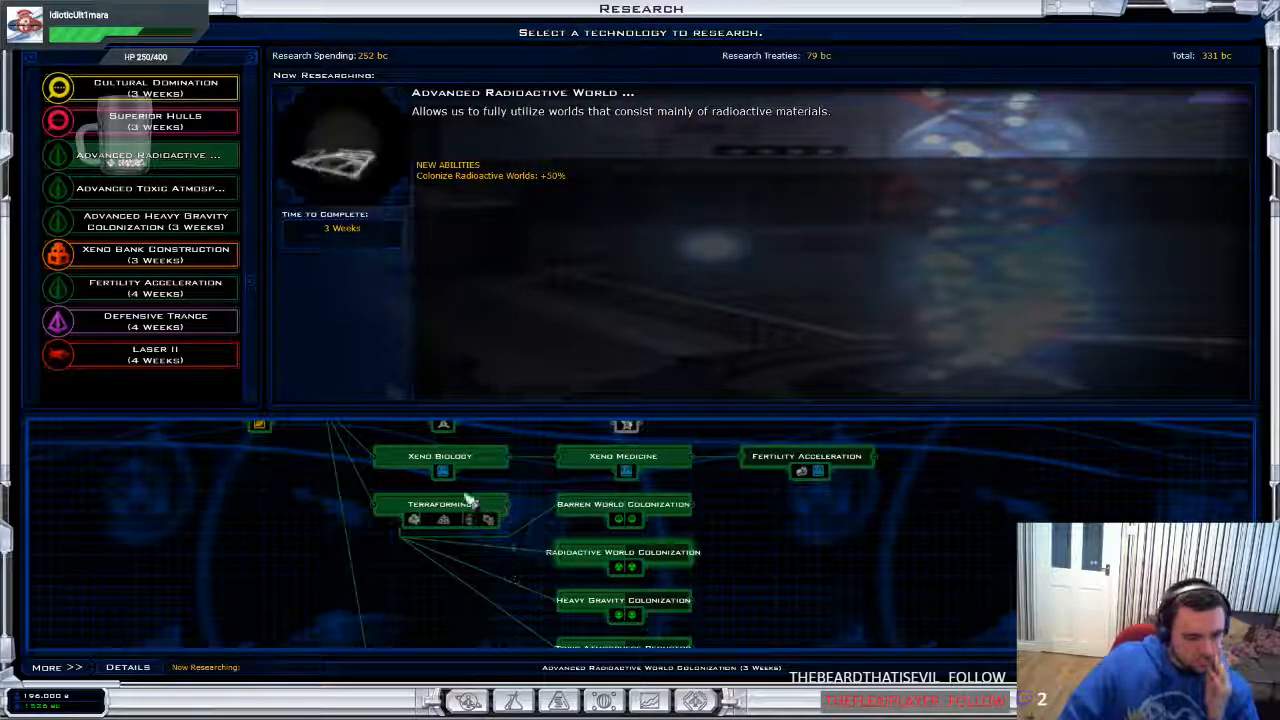
pyautogui.moveTo(483, 528)
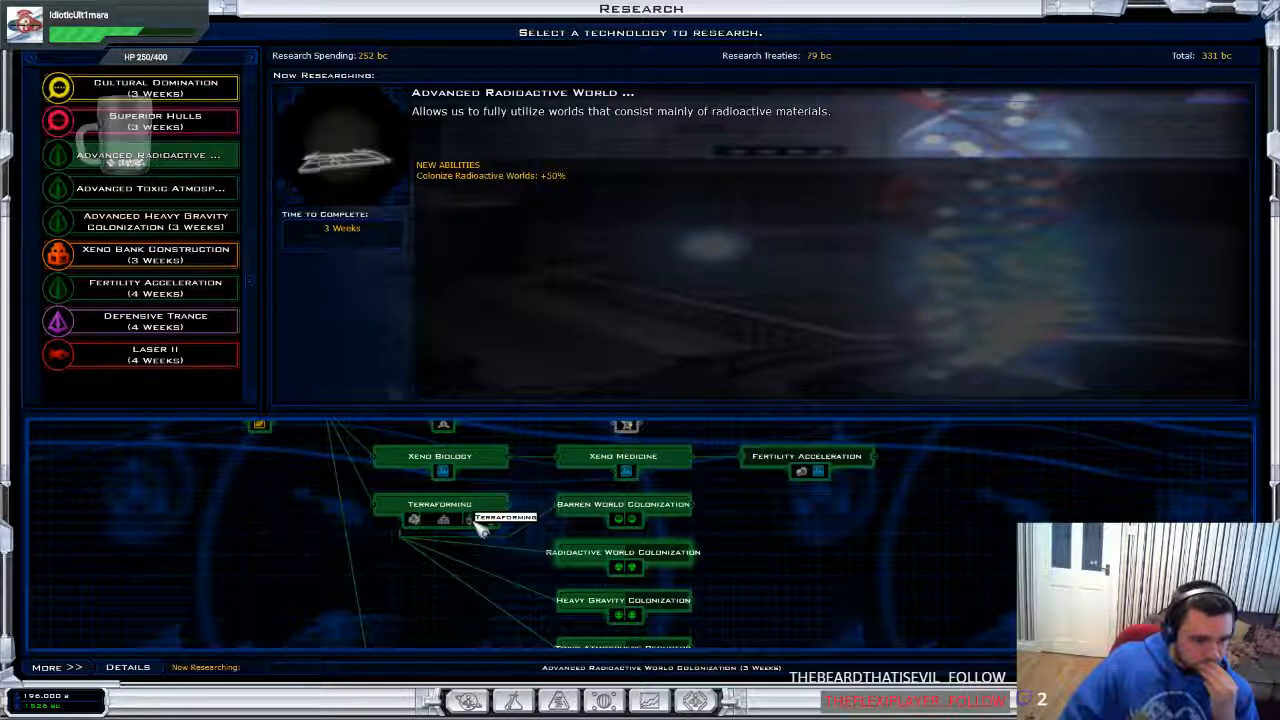
pyautogui.click(440, 504)
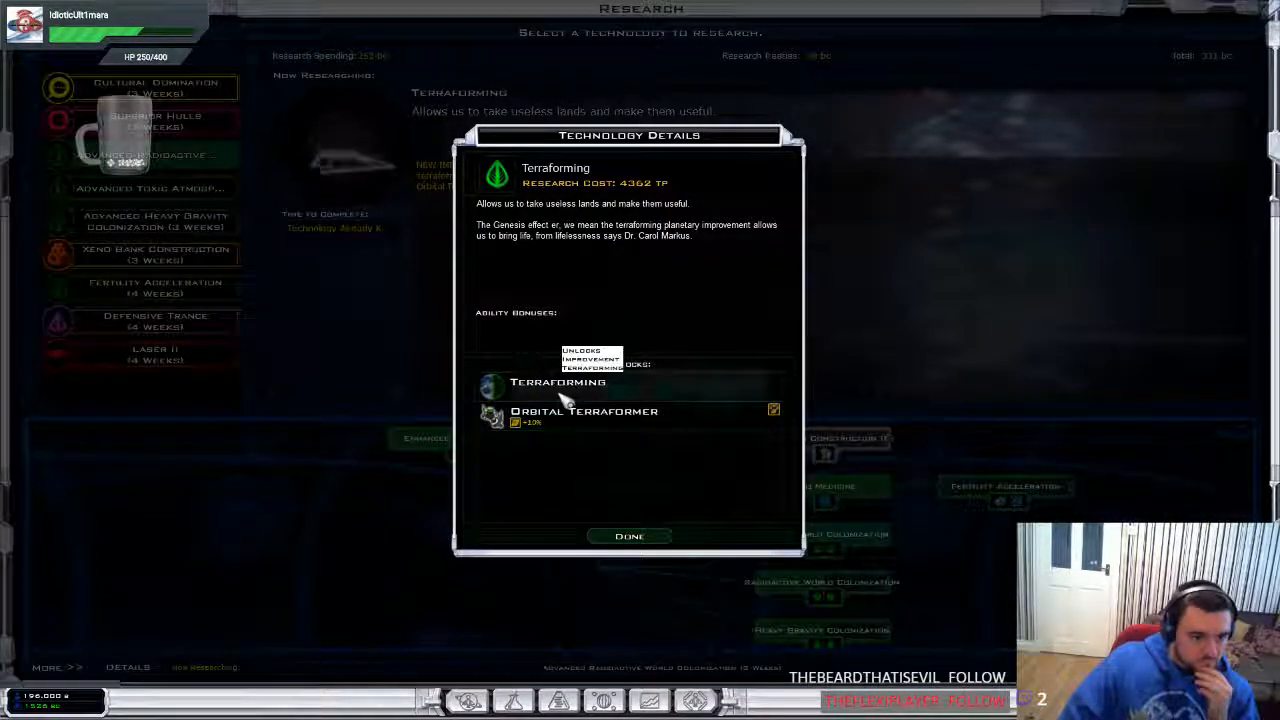
pyautogui.click(629, 536)
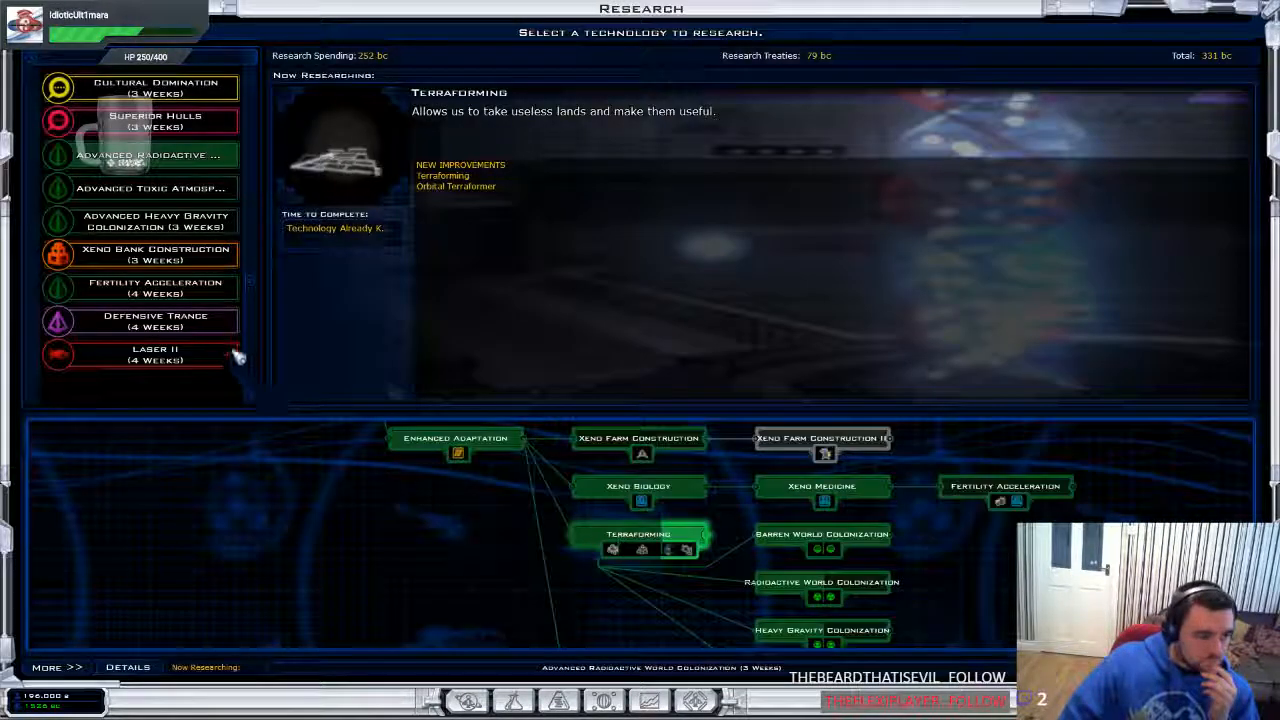
# Preview military options and Greater Knowledge, then research Nano Materials and dismiss the early-completion notice
pyautogui.scroll(-3)
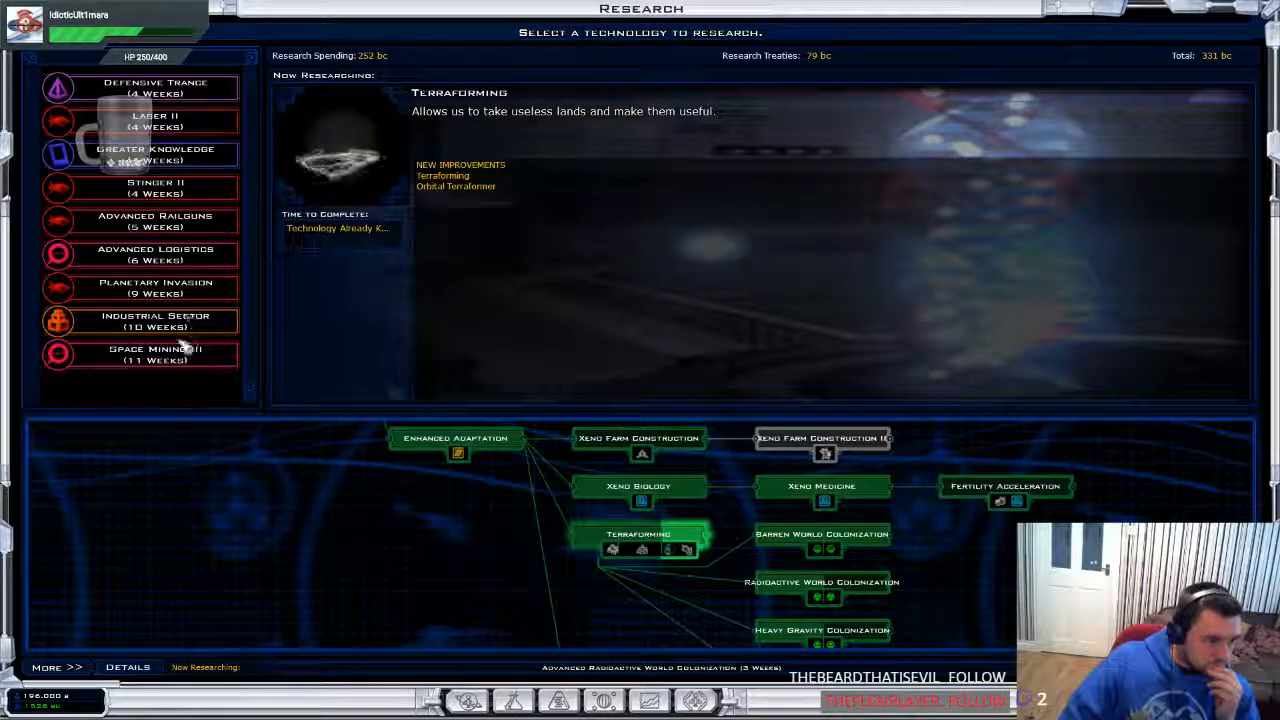
pyautogui.click(155, 320)
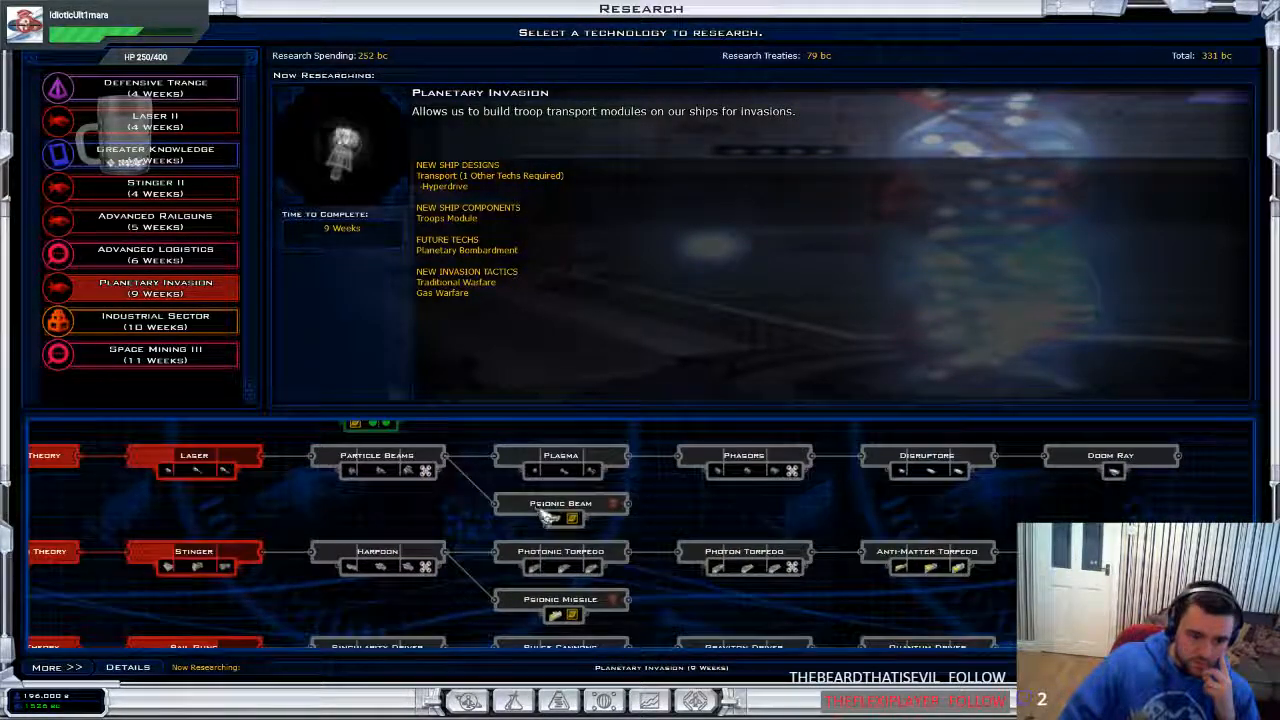
pyautogui.scroll(-3)
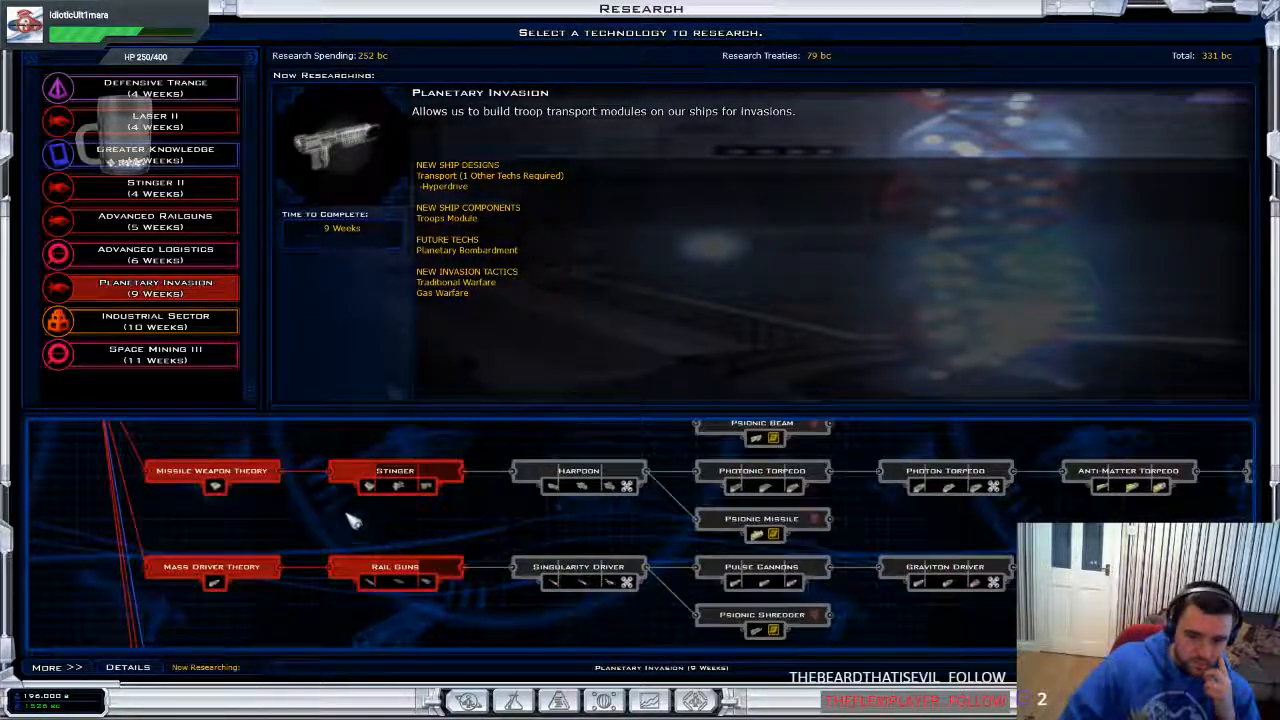
pyautogui.click(155, 220)
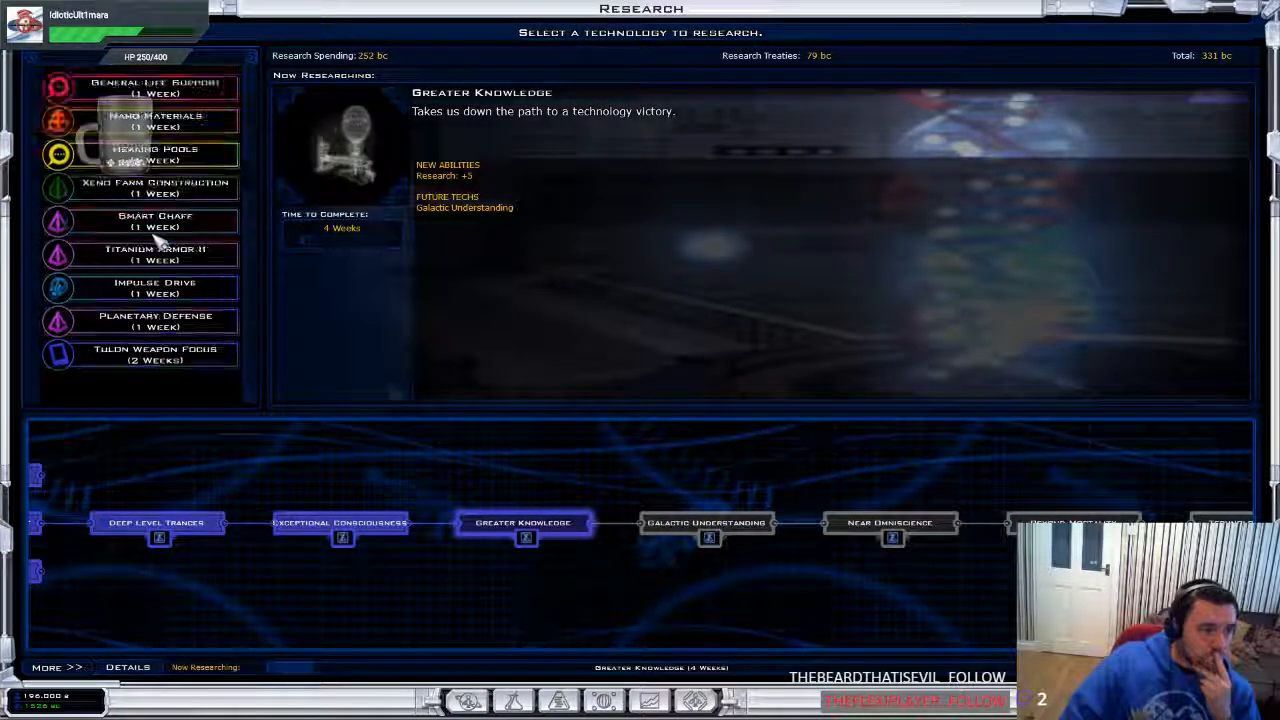
pyautogui.click(155, 120)
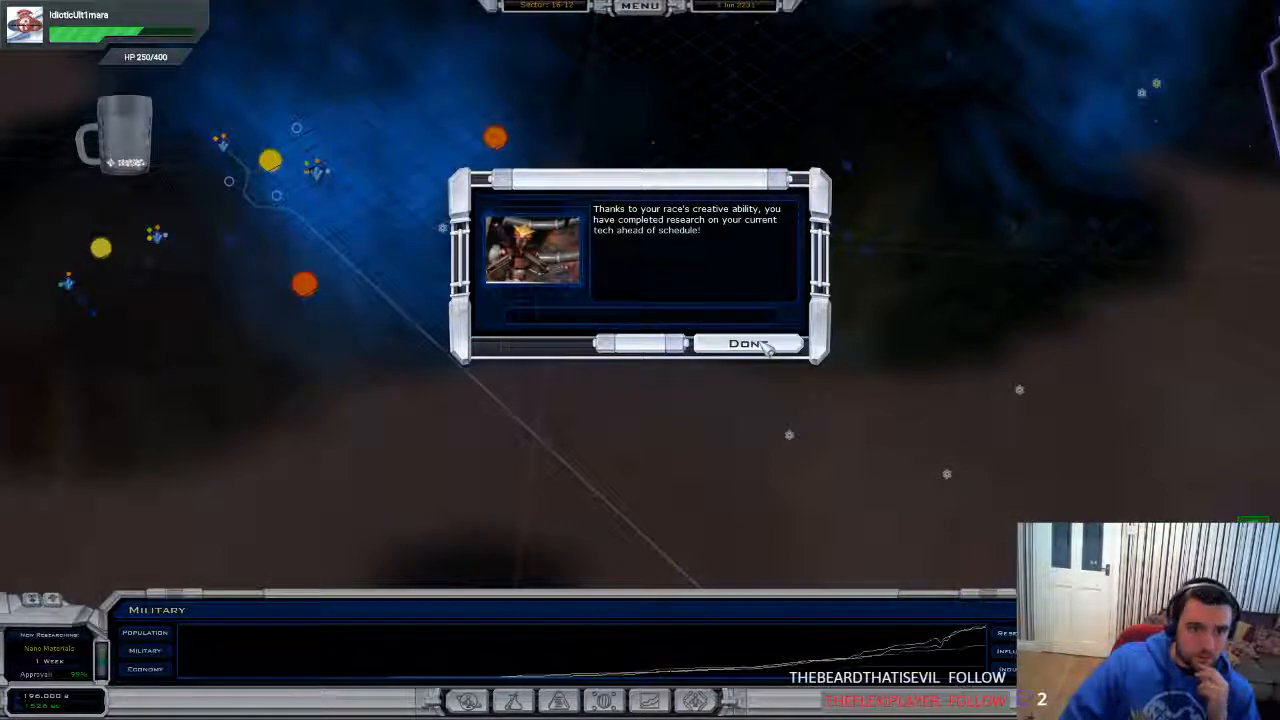
pyautogui.click(747, 343)
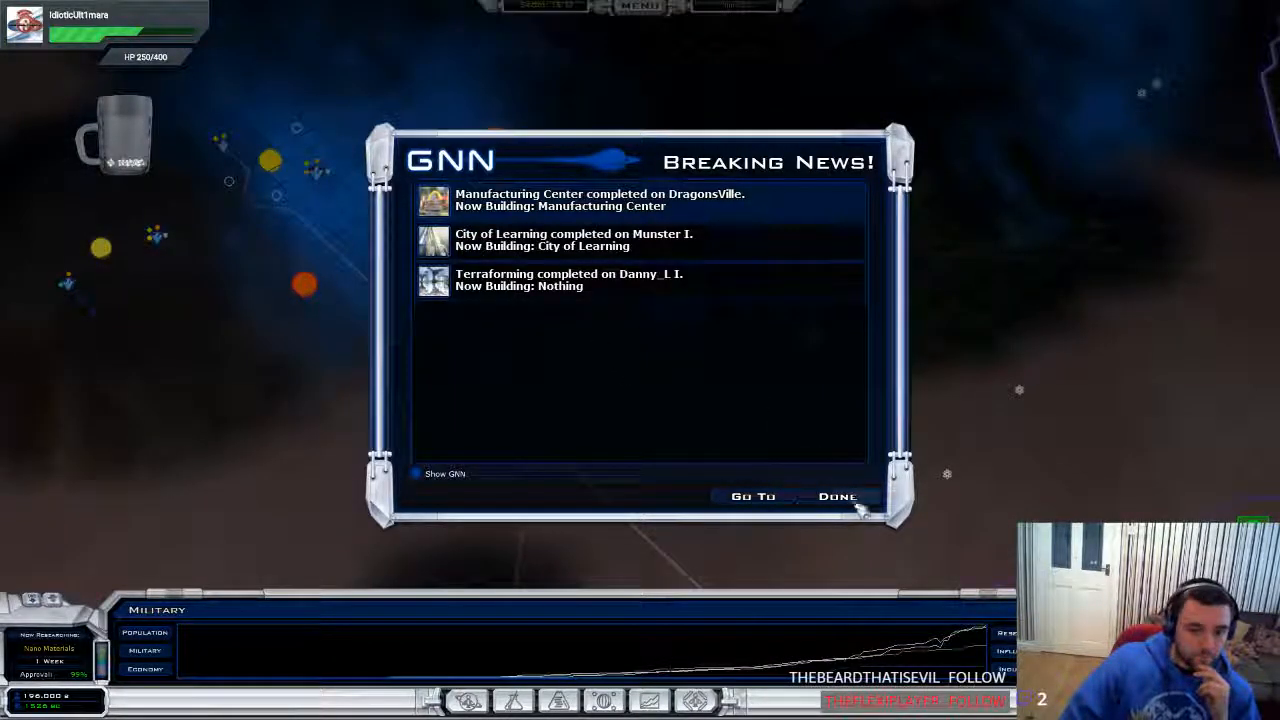
# Dismiss the news, then offer the Krynn 1526 bc for Planetary Invasion
pyautogui.click(838, 496)
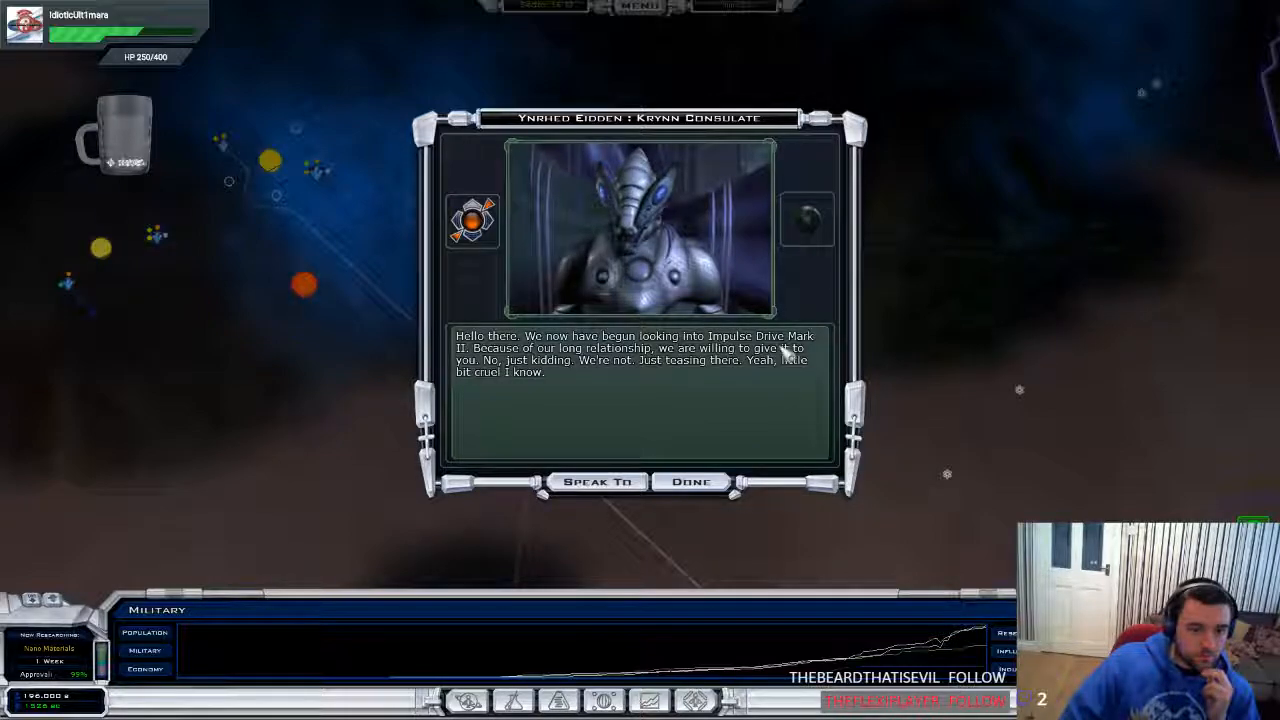
pyautogui.click(597, 481)
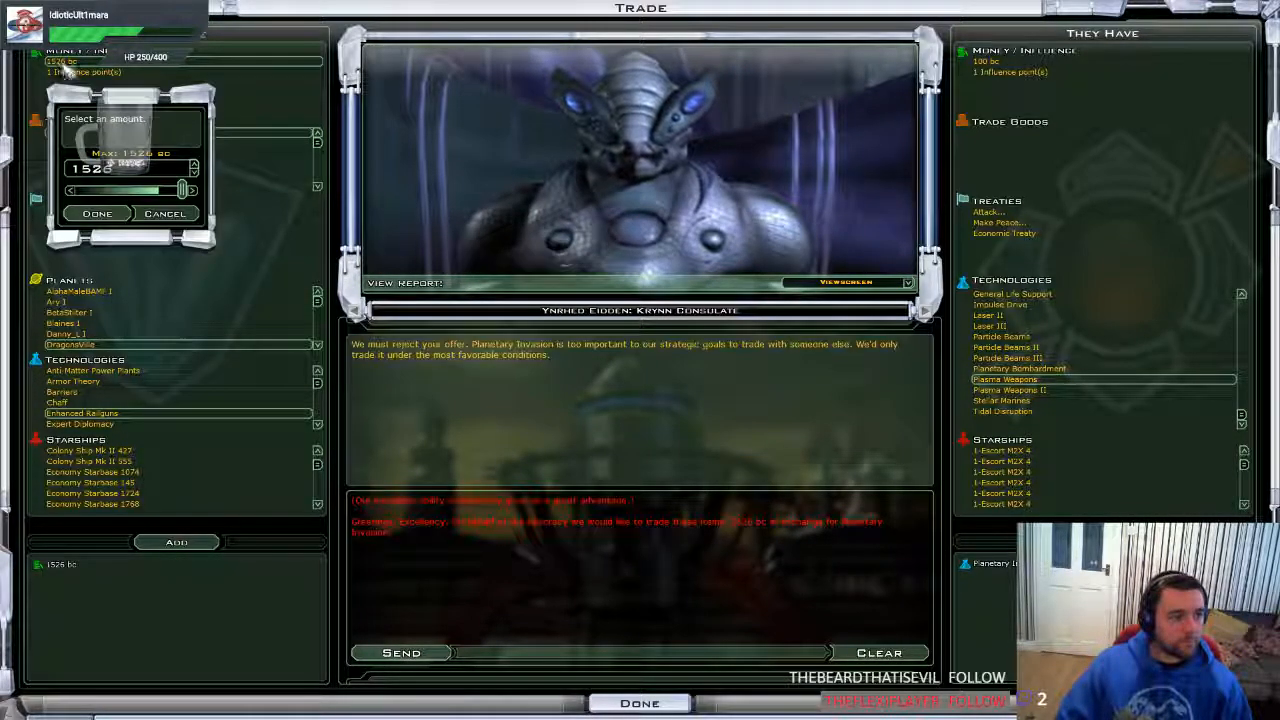
pyautogui.click(97, 213)
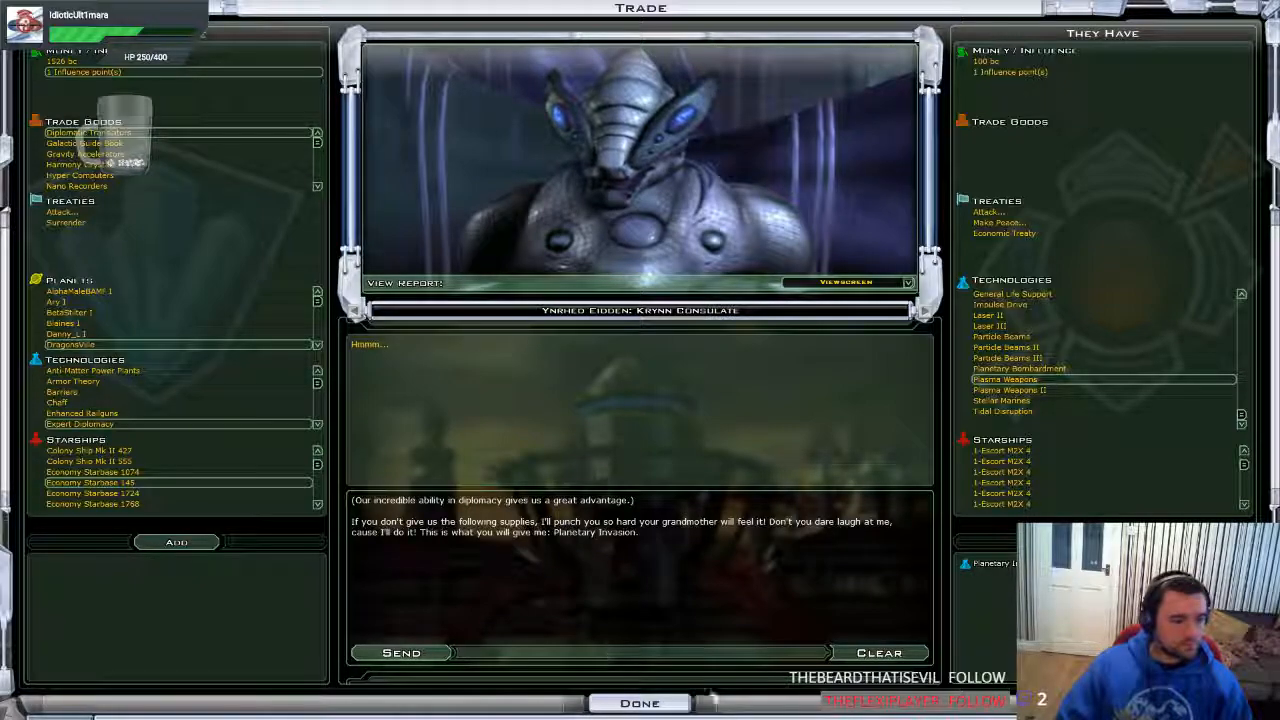
pyautogui.click(639, 703)
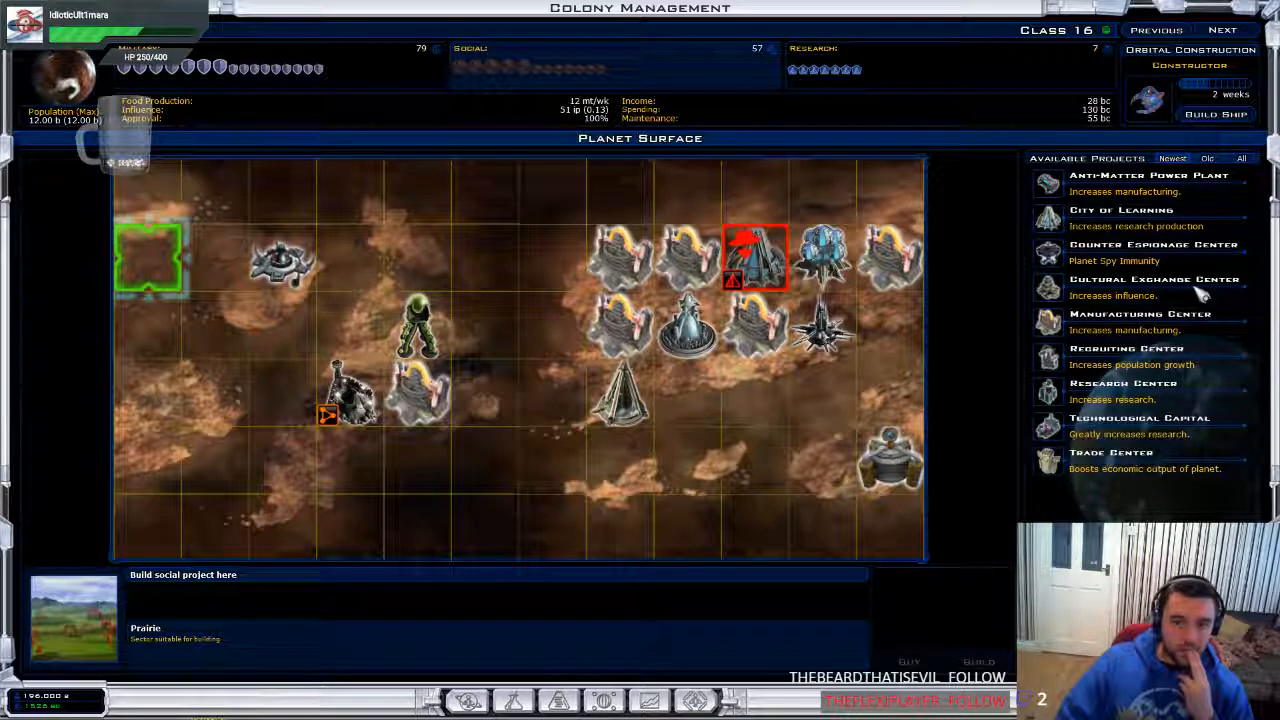
pyautogui.moveTo(1205, 362)
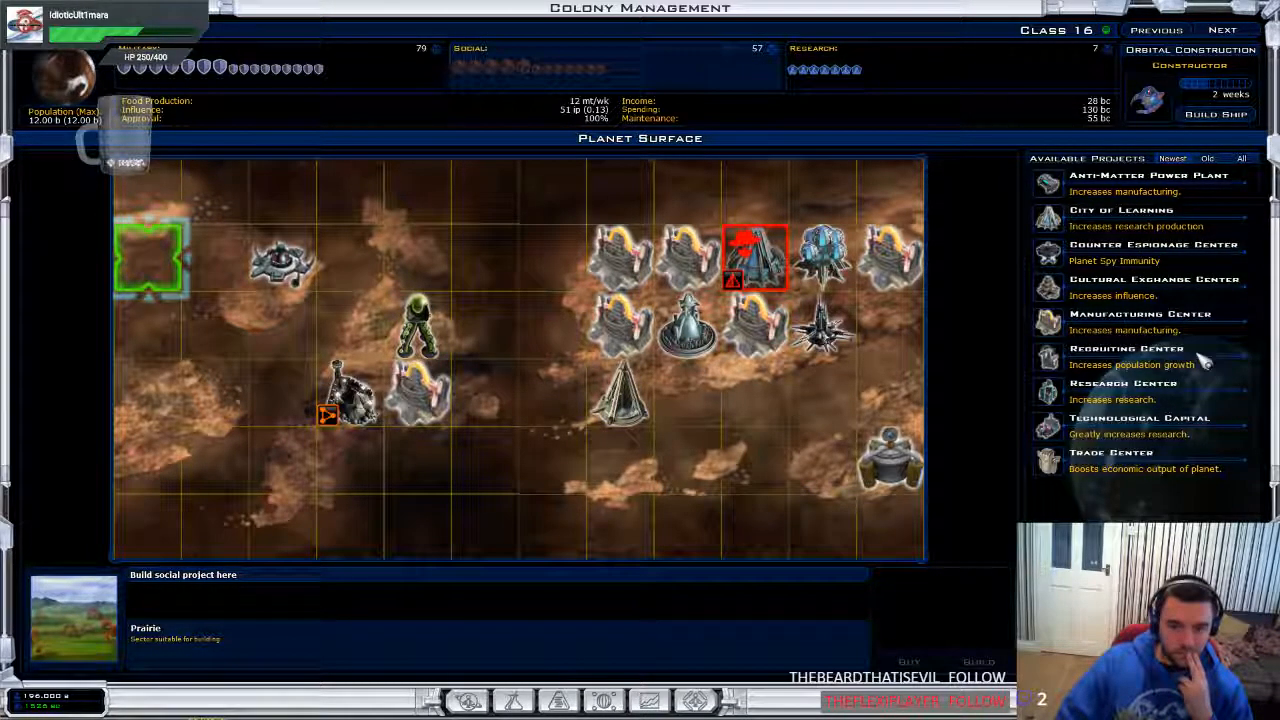
# Queue a social improvement on the colony's empty prairie tile
pyautogui.click(150, 255)
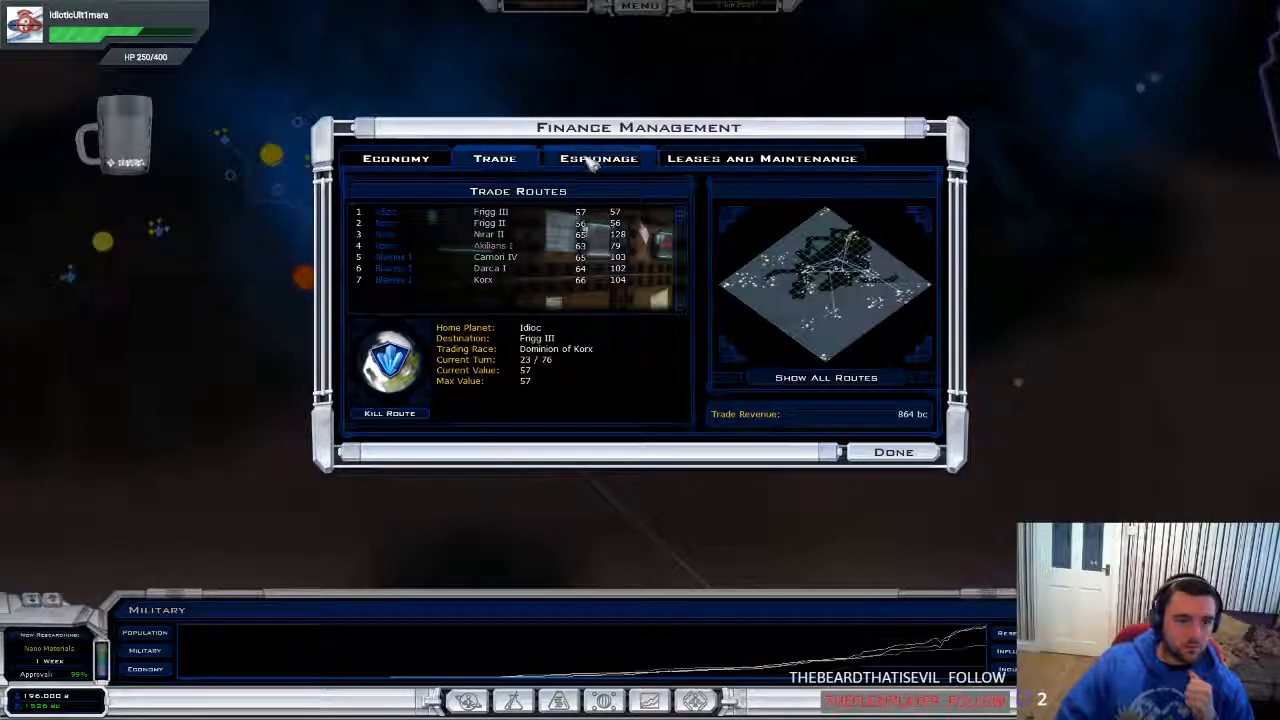
# Raise espionage spending to 206 bc so a new agent arrives in 4 weeks
pyautogui.click(597, 158)
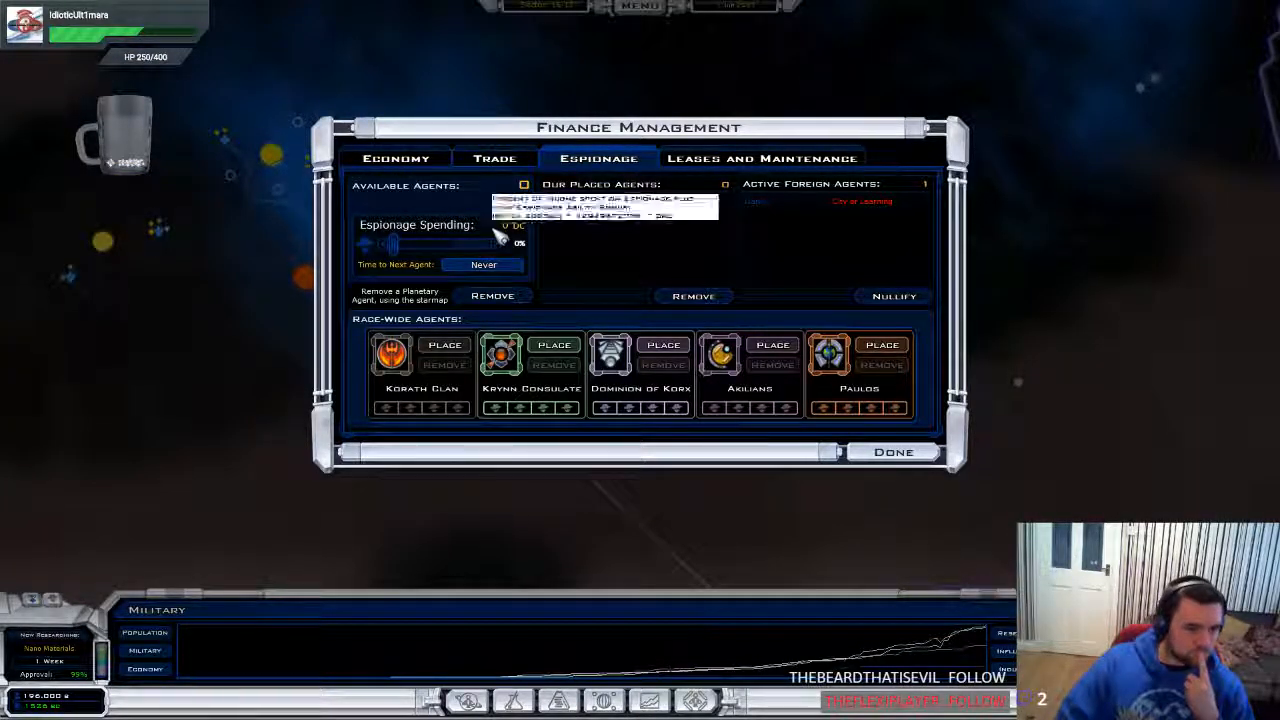
pyautogui.moveTo(385, 244); pyautogui.dragTo(400, 244)
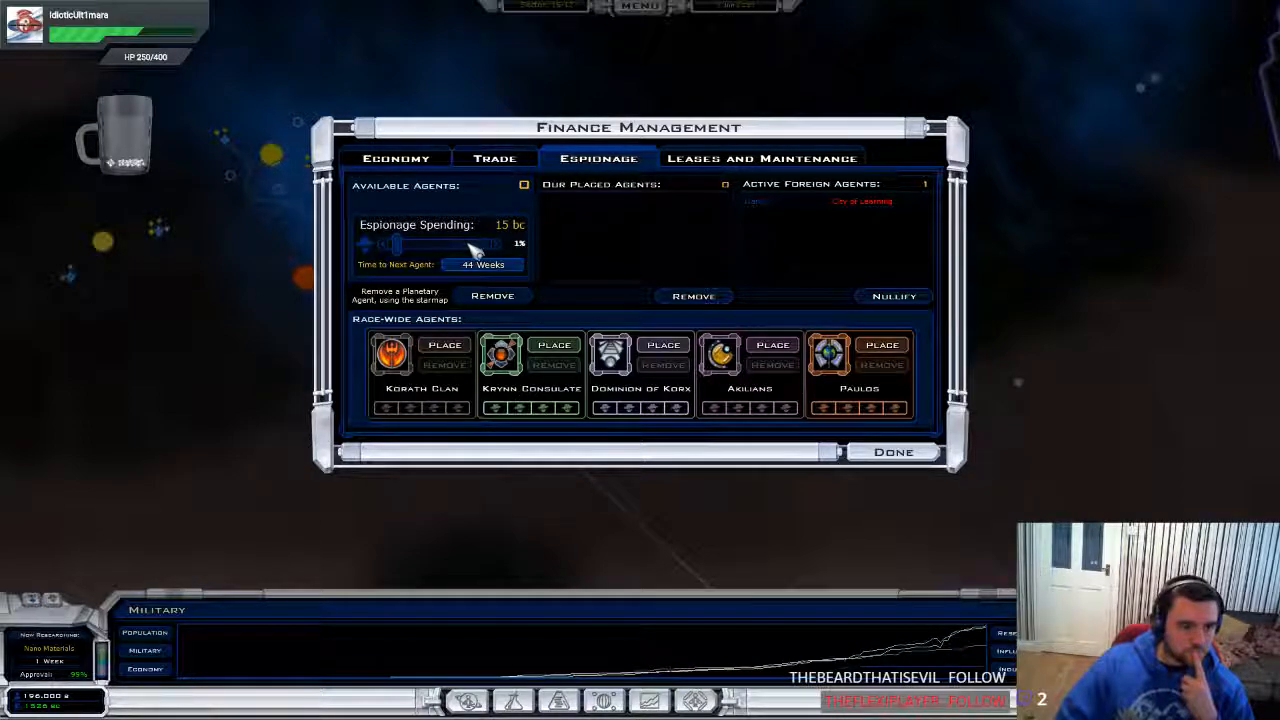
pyautogui.click(396, 158)
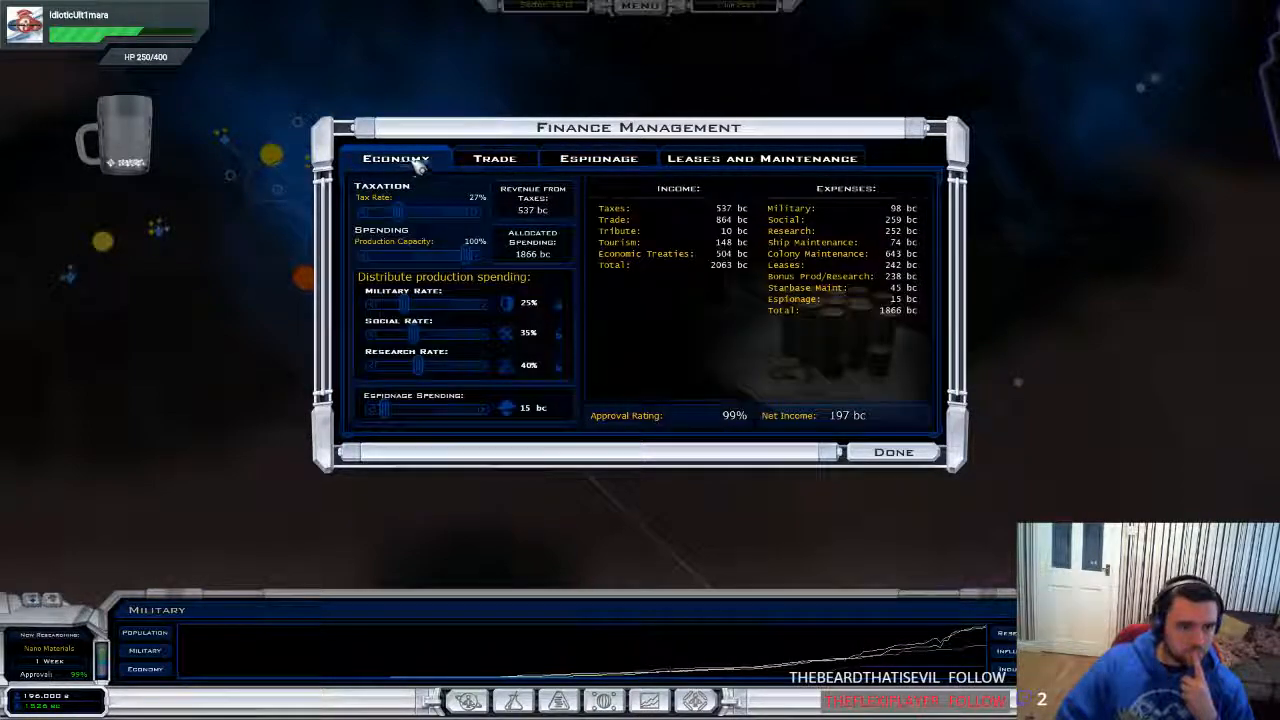
pyautogui.moveTo(455, 418)
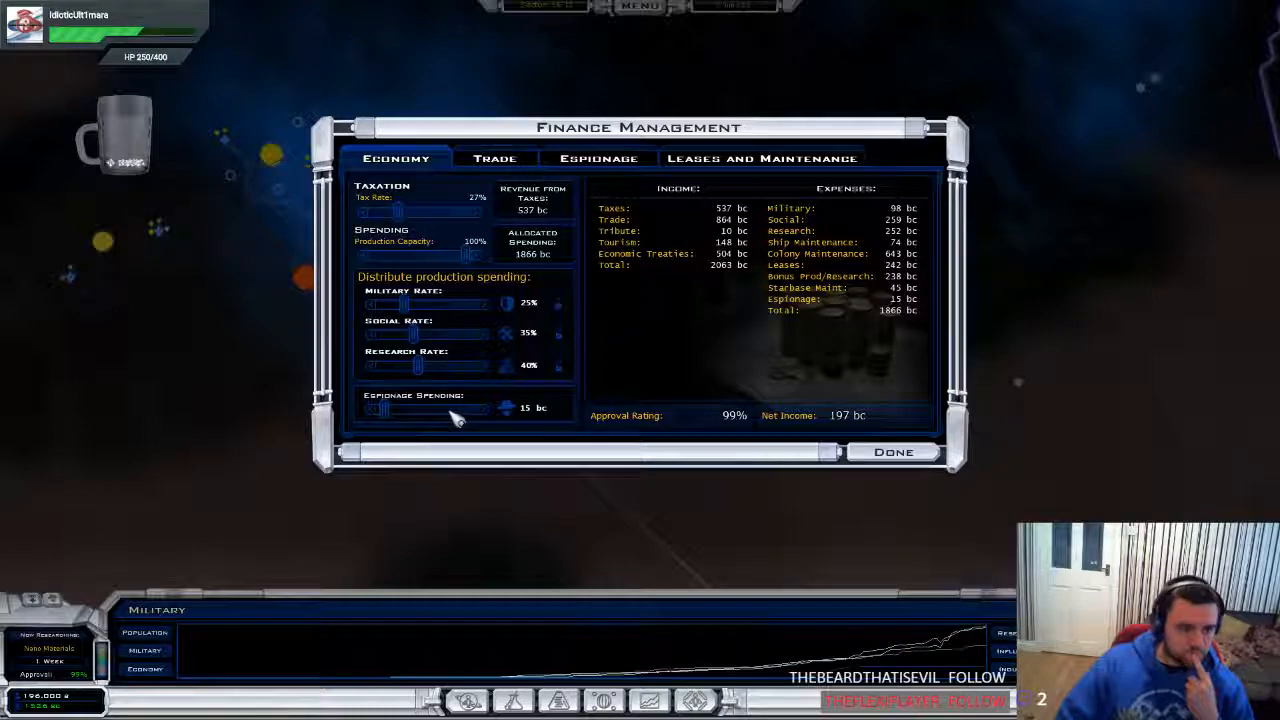
pyautogui.moveTo(380, 410); pyautogui.dragTo(430, 410)
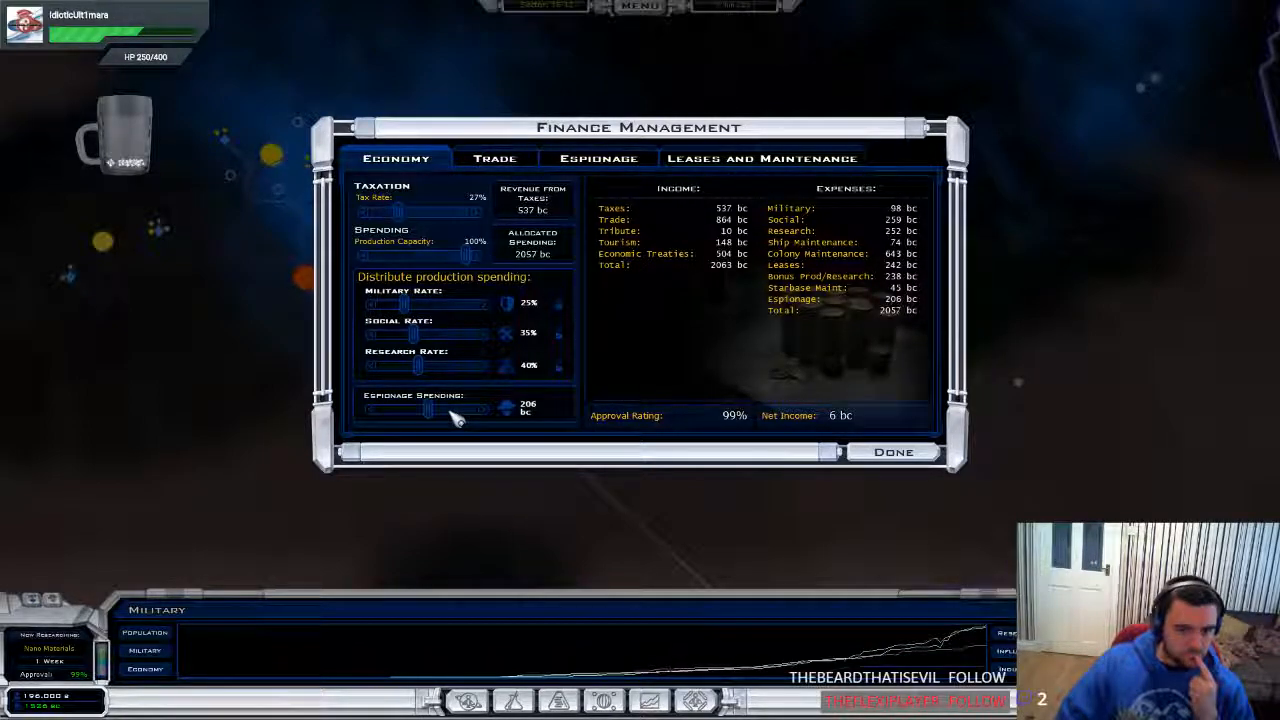
pyautogui.click(598, 158)
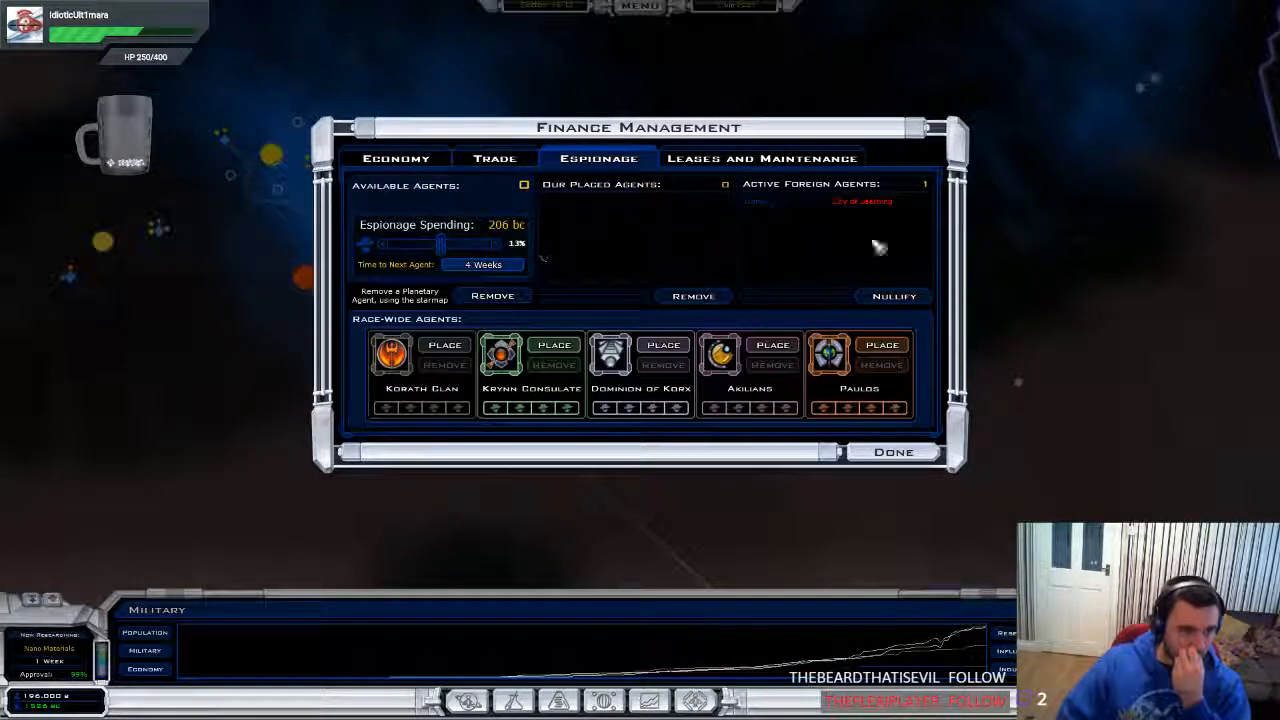
pyautogui.click(892, 451)
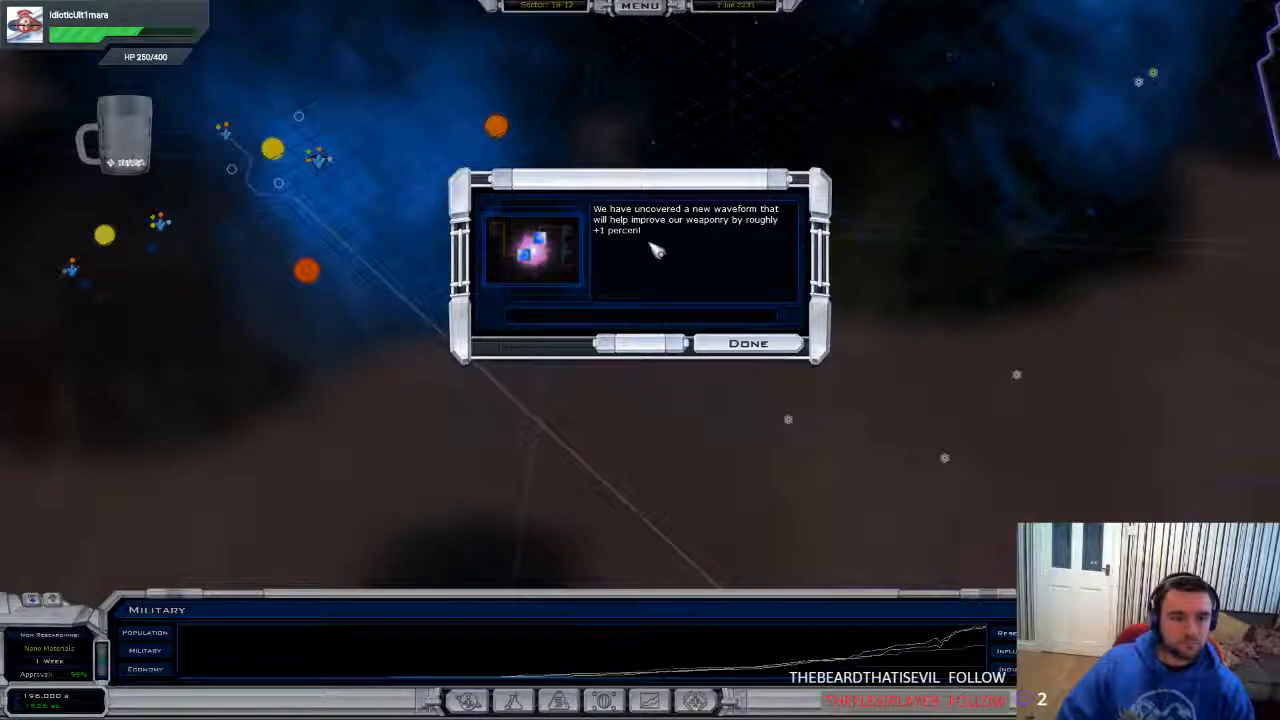
# Dismiss the waveform discovery and Nano Materials report, then jump to and leave the capital
pyautogui.click(748, 343)
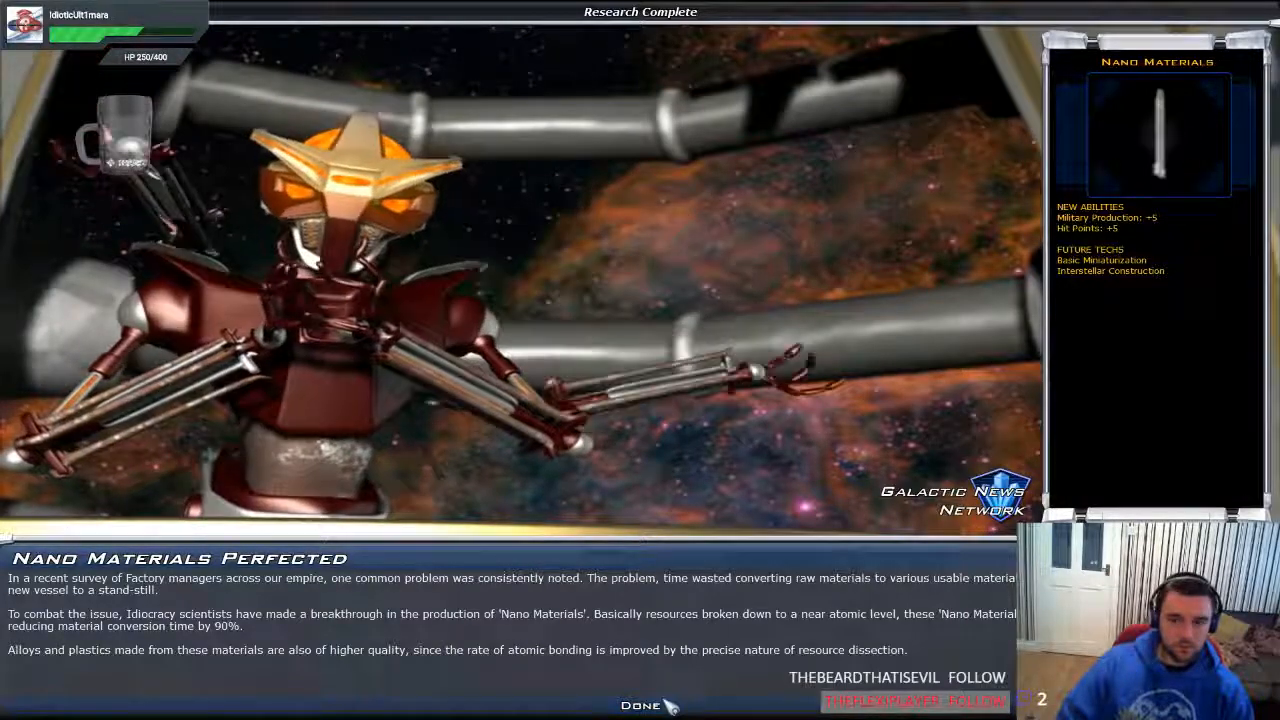
pyautogui.click(639, 705)
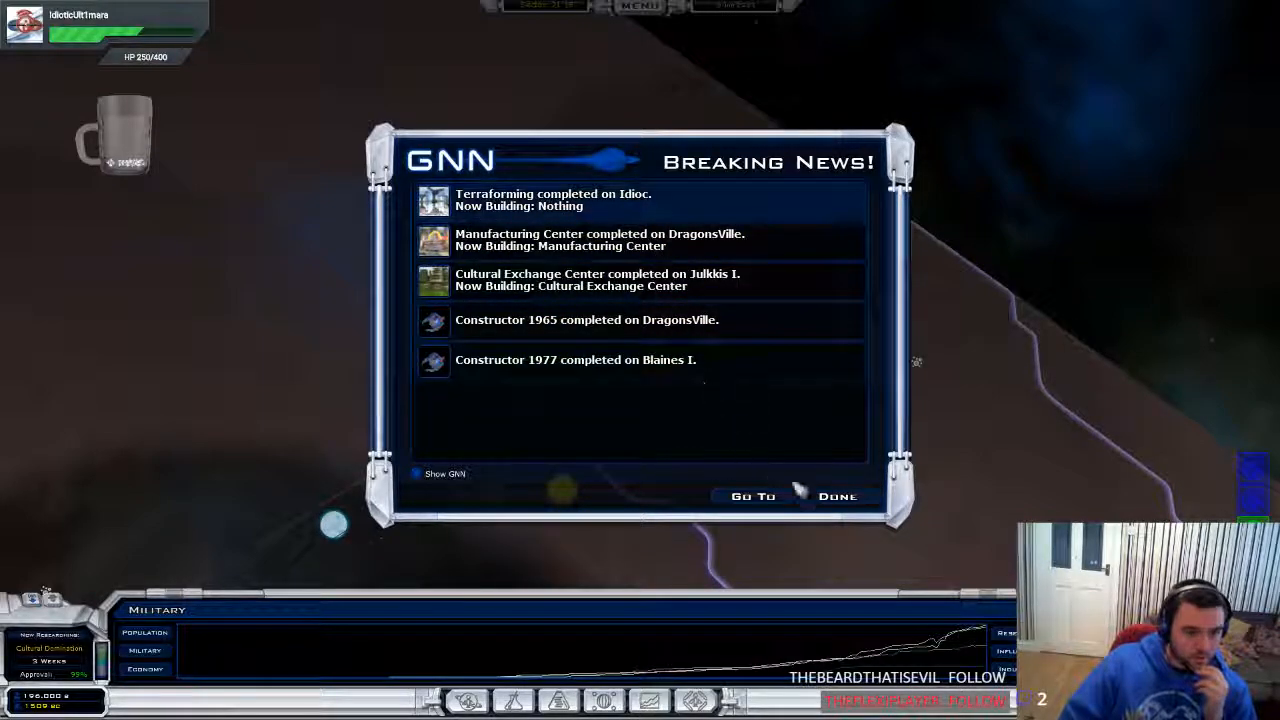
pyautogui.click(838, 496)
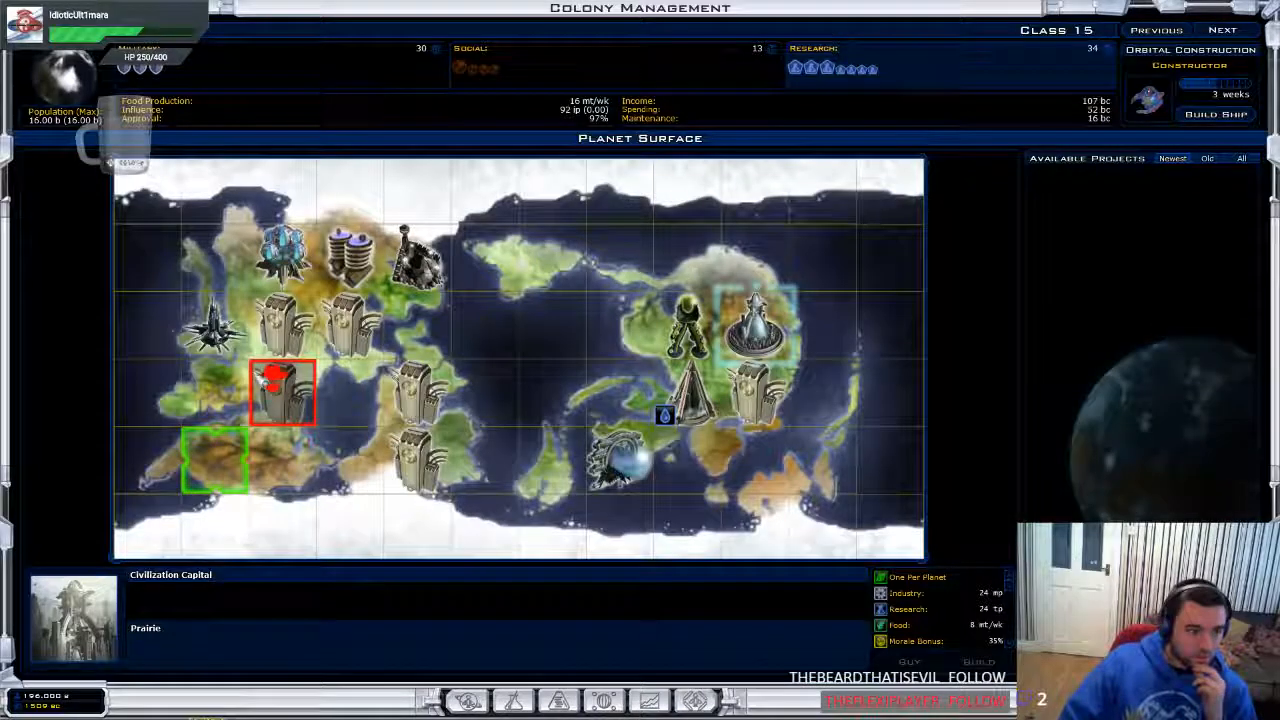
pyautogui.click(214, 460)
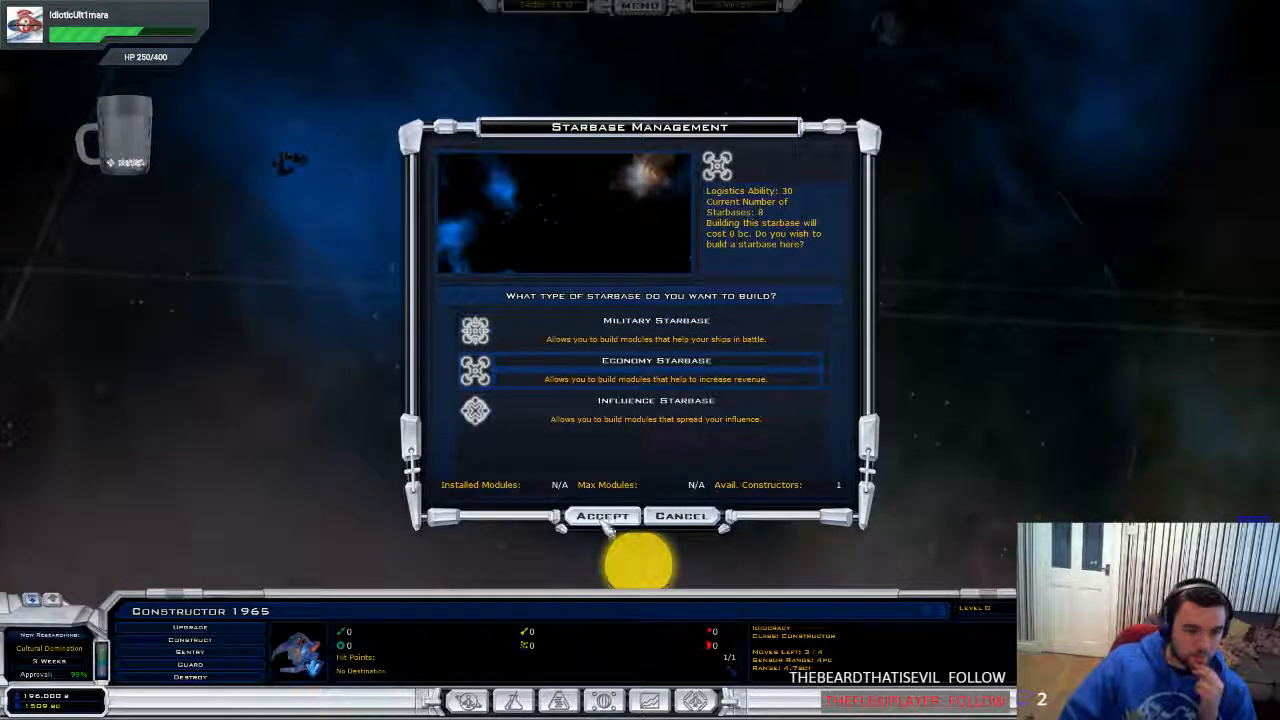
# Build an economy starbase, clear the anomaly and news popups, and view espionage finances
pyautogui.click(603, 516)
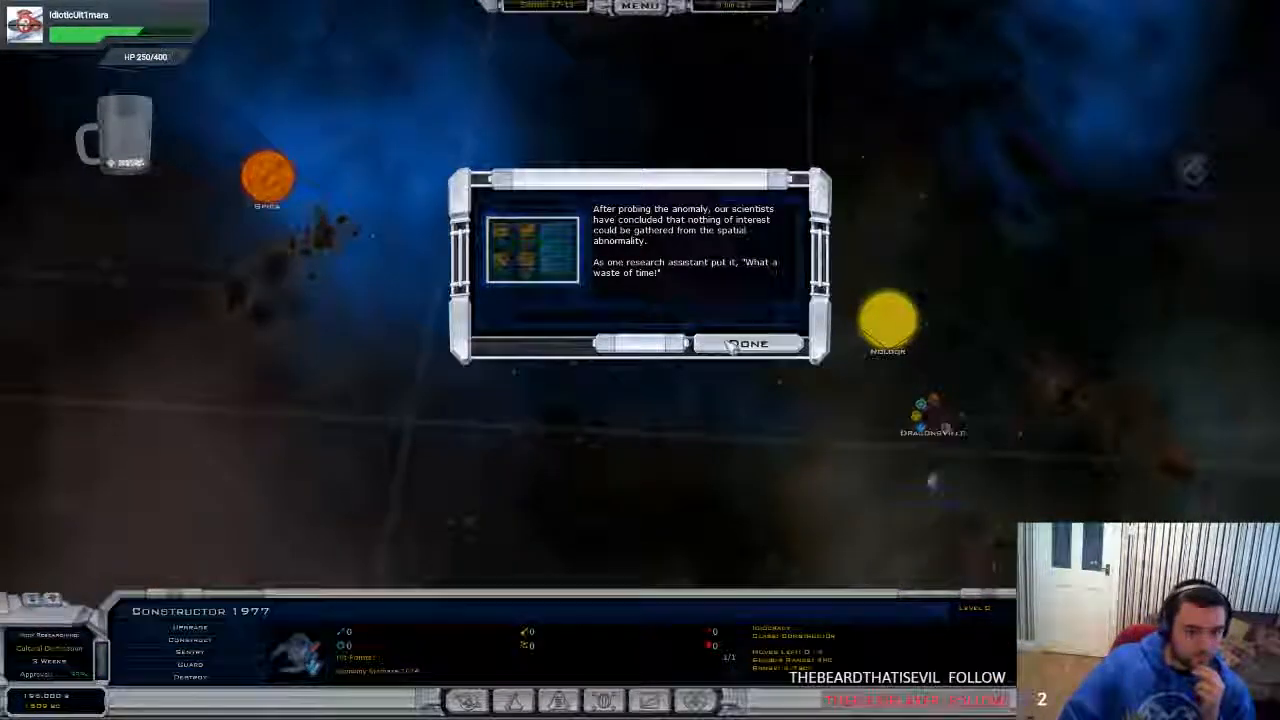
pyautogui.click(748, 343)
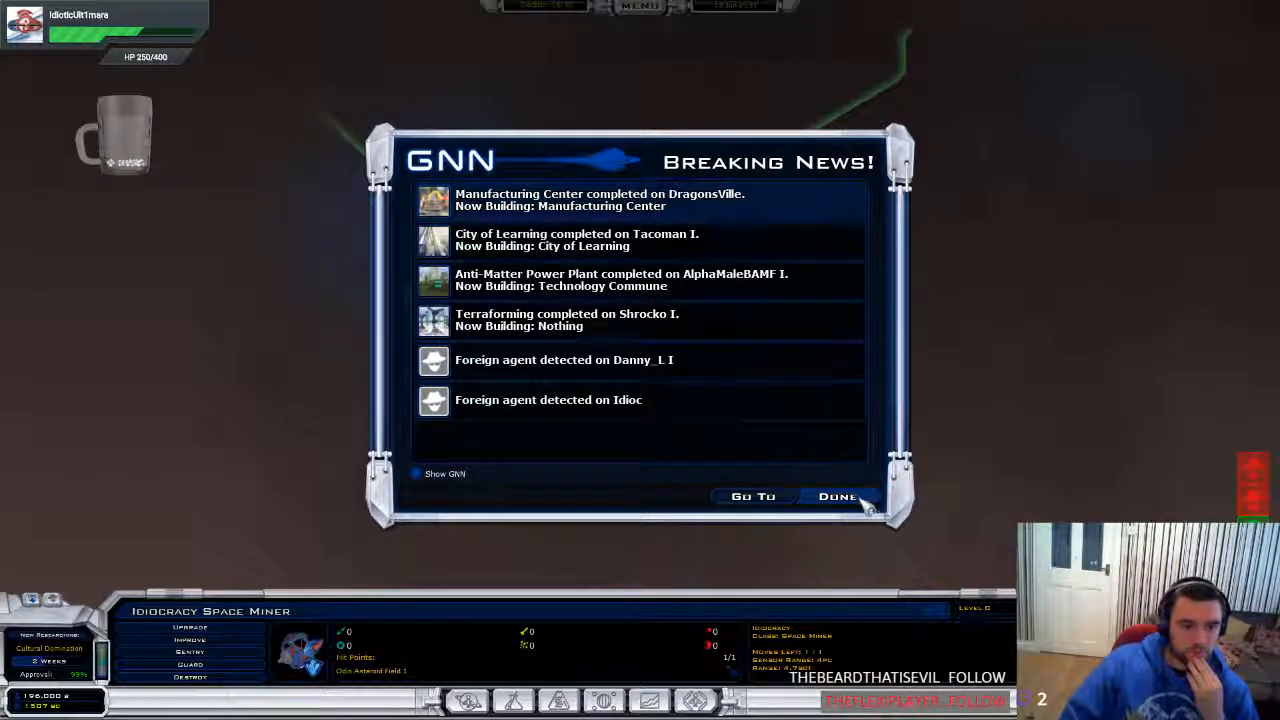
pyautogui.click(837, 496)
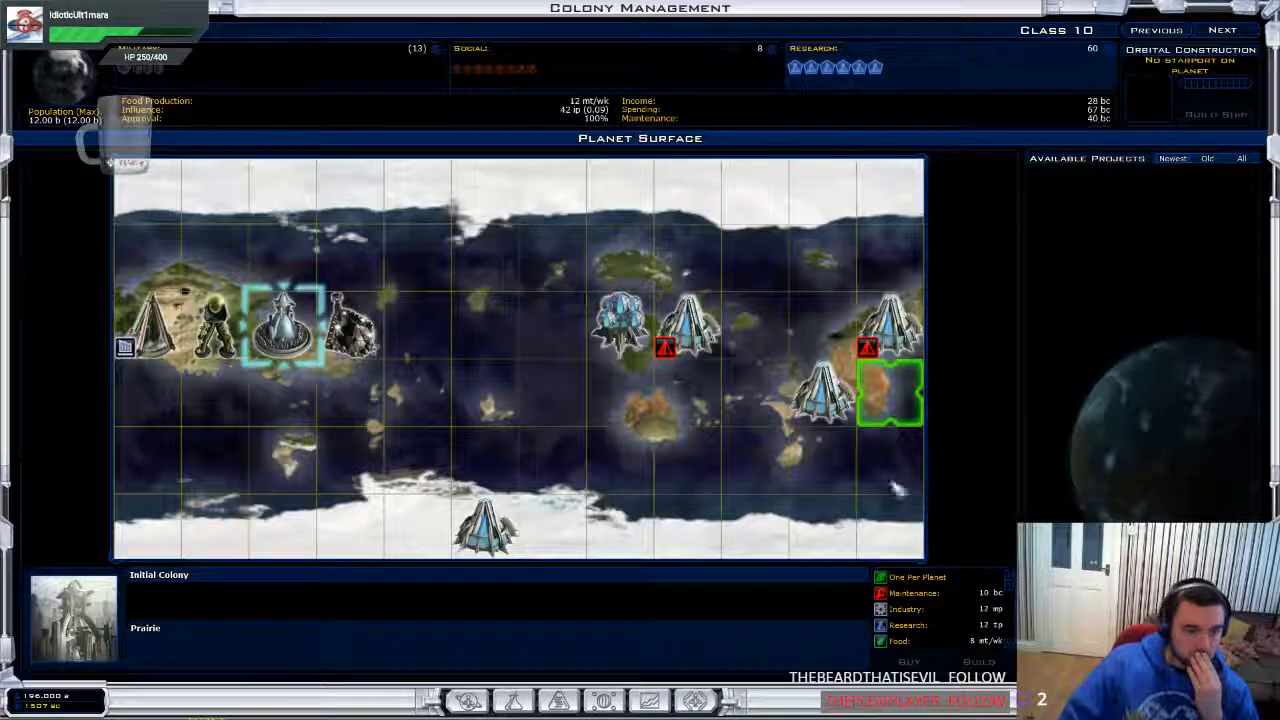
pyautogui.click(888, 390)
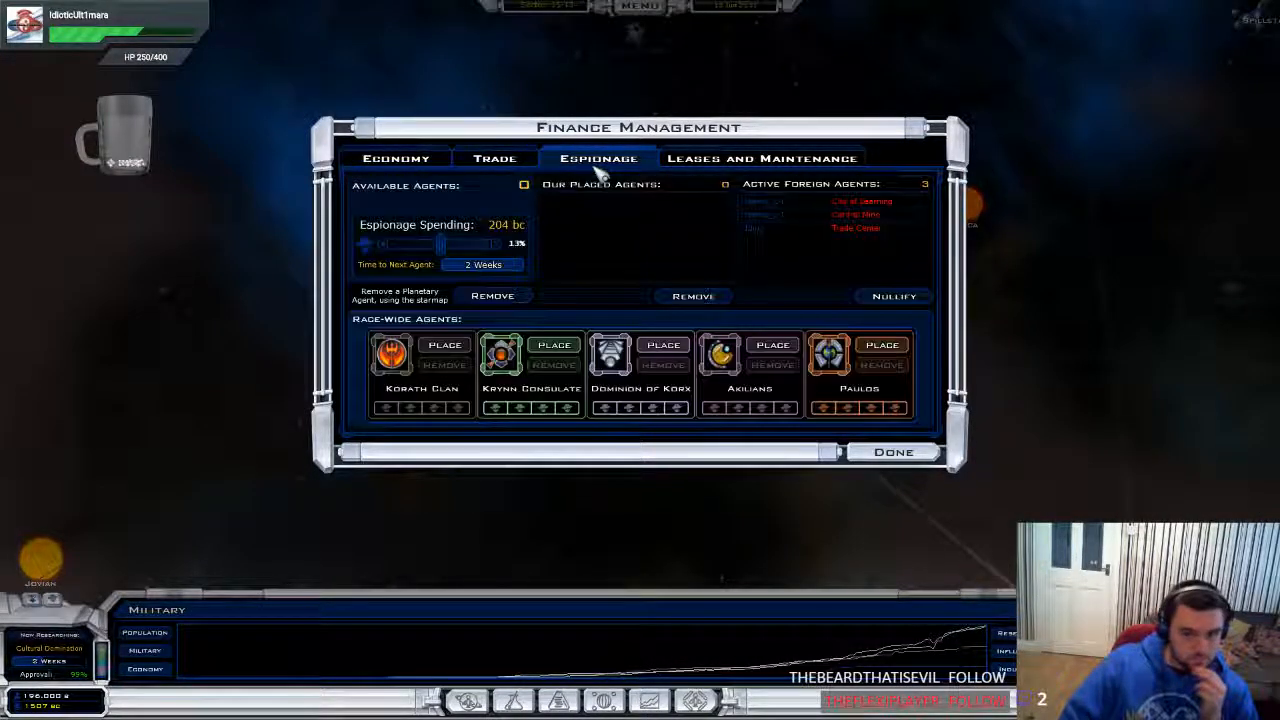
# Lower espionage spending slightly and raise taxes to 41% for 253 bc net income
pyautogui.click(396, 158)
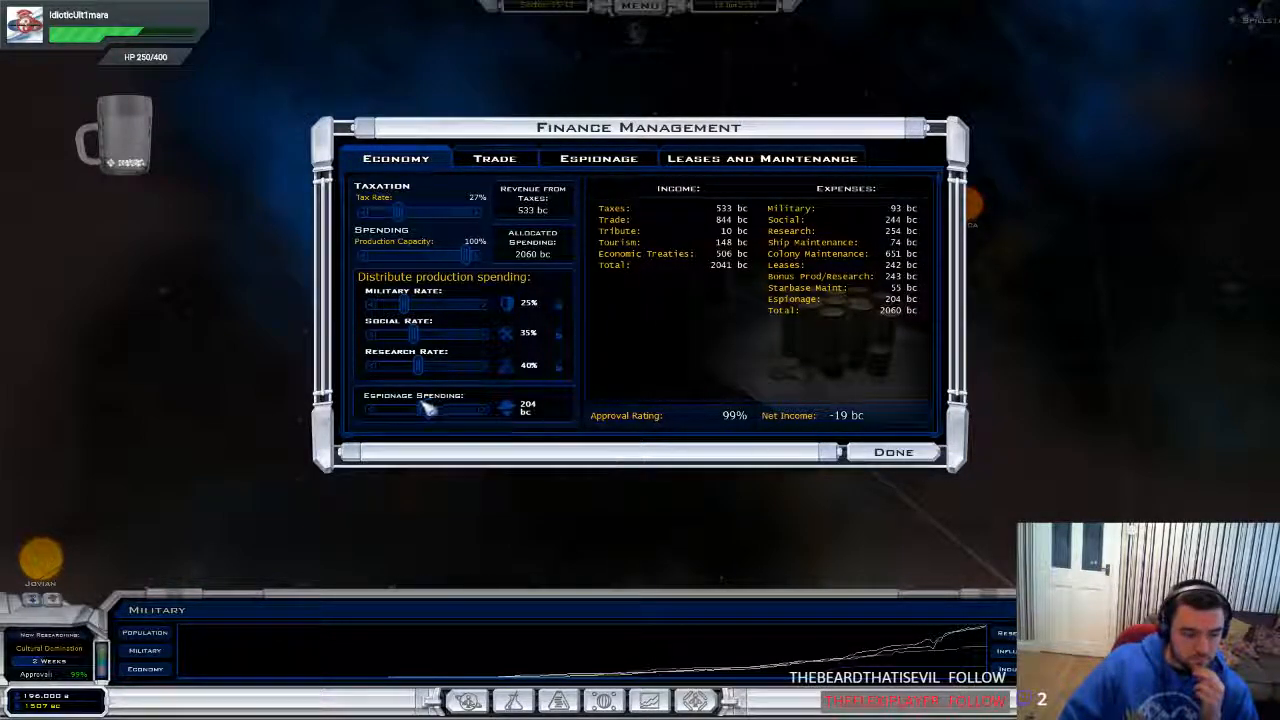
pyautogui.moveTo(435, 410); pyautogui.dragTo(425, 410)
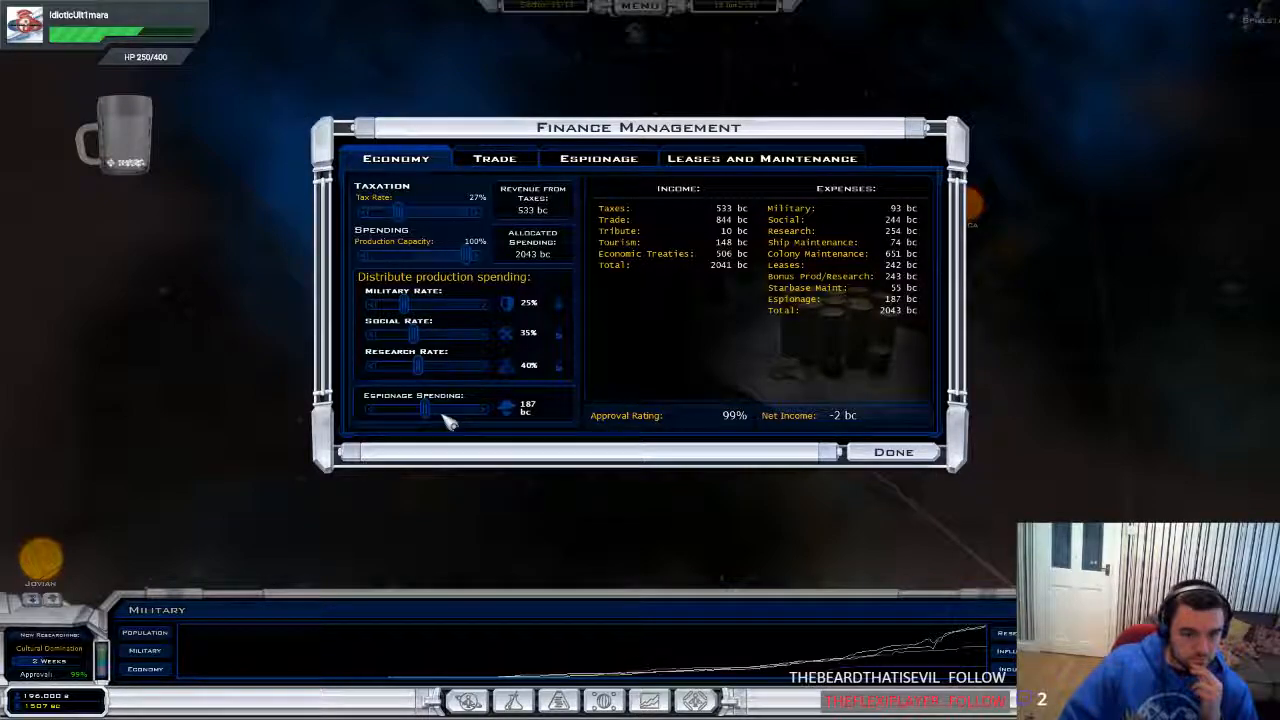
pyautogui.moveTo(405, 211); pyautogui.dragTo(430, 211)
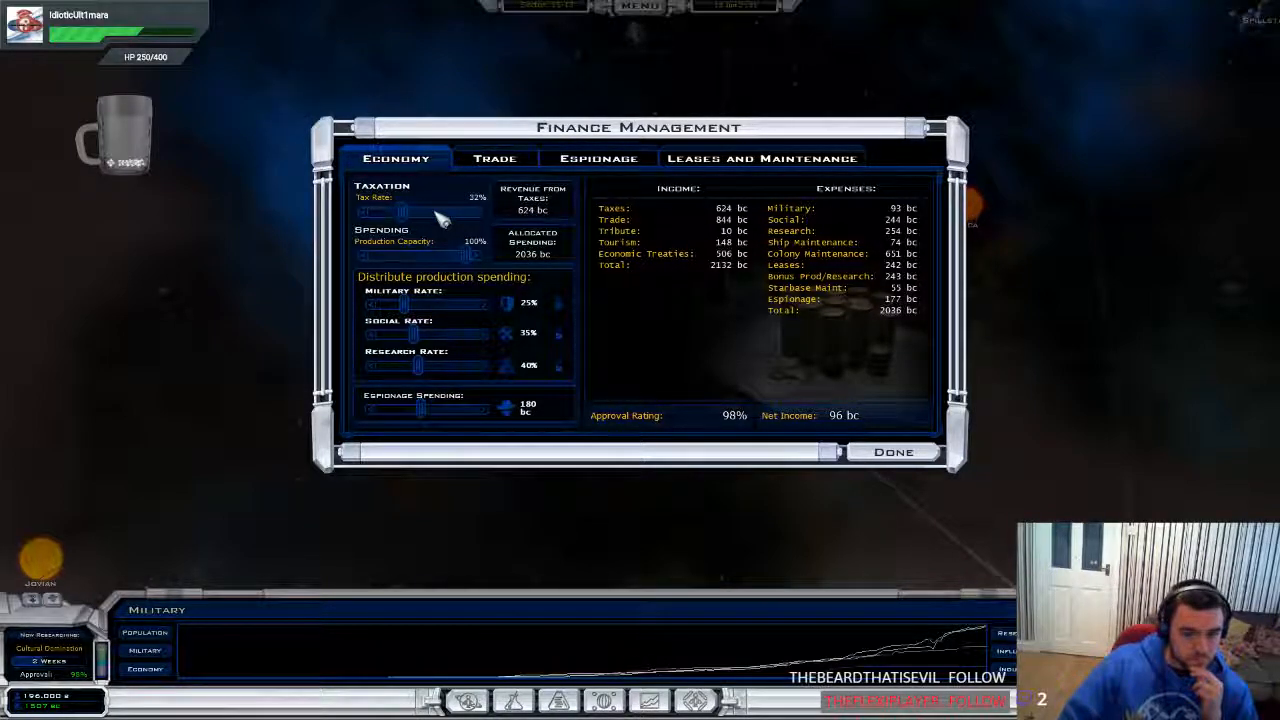
pyautogui.moveTo(385, 212); pyautogui.dragTo(415, 212)
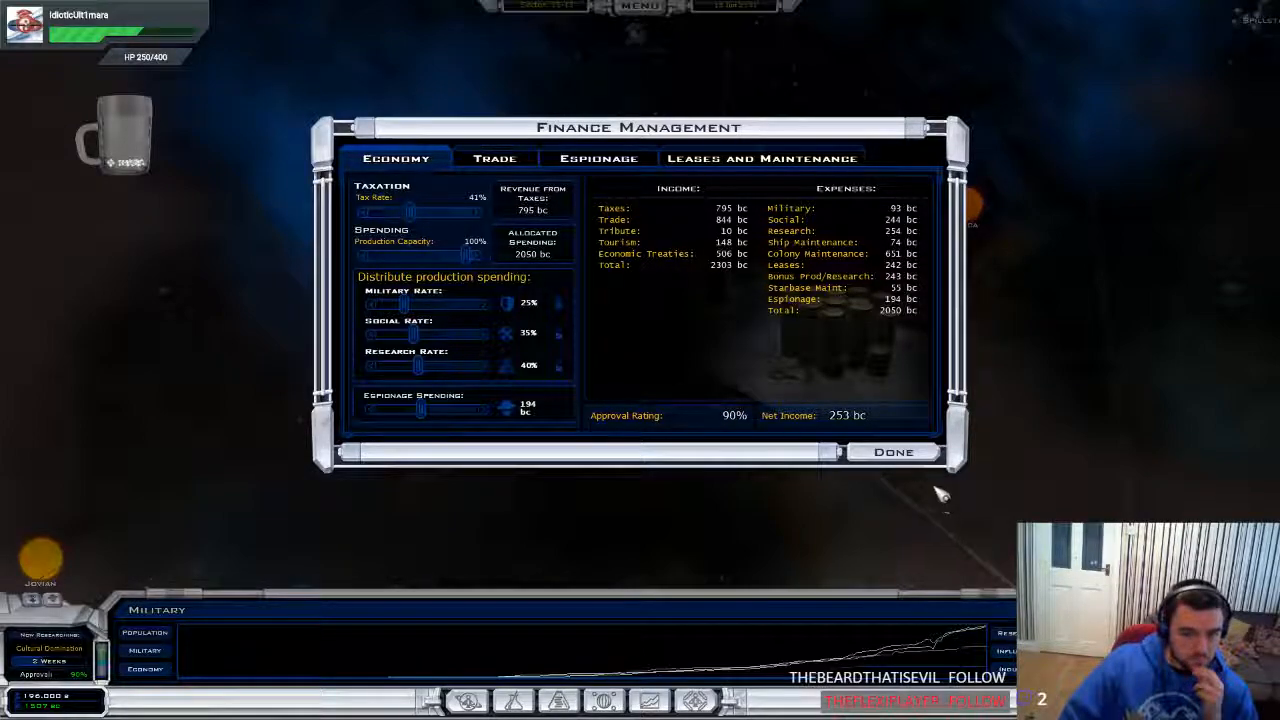
pyautogui.click(893, 451)
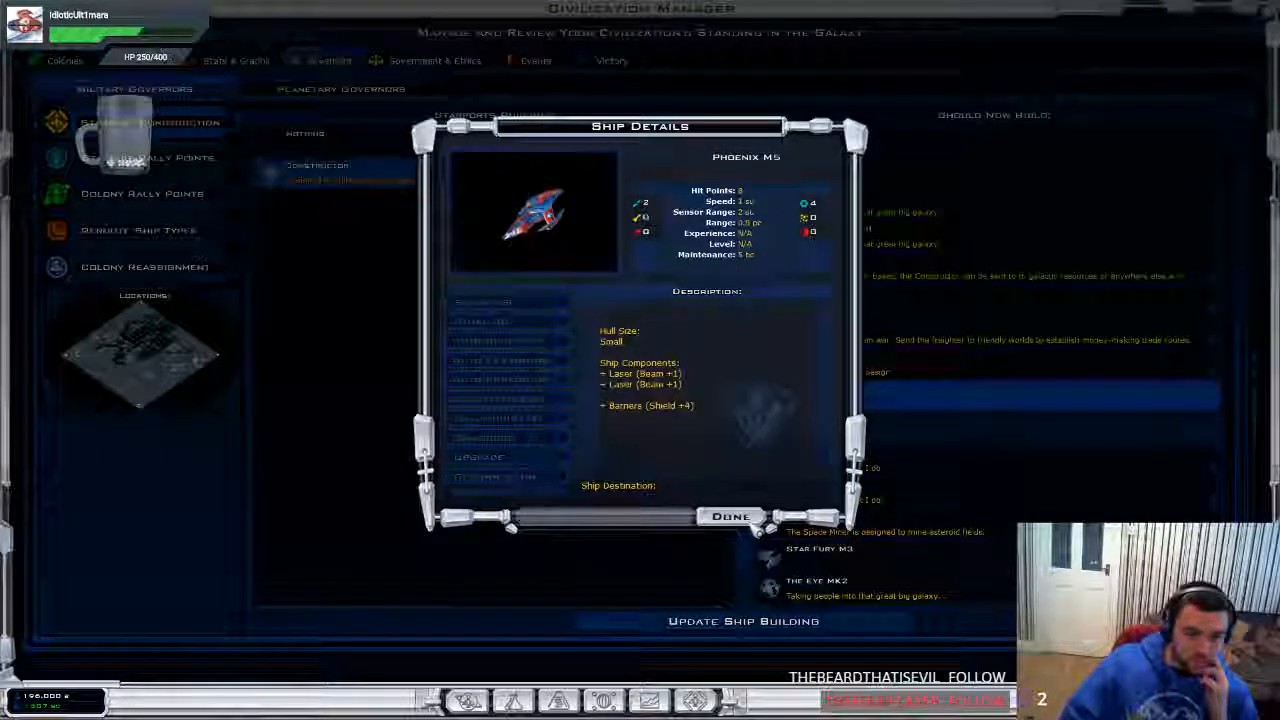
# Review the Phoenix M5 stats and components, then close its details
pyautogui.click(729, 516)
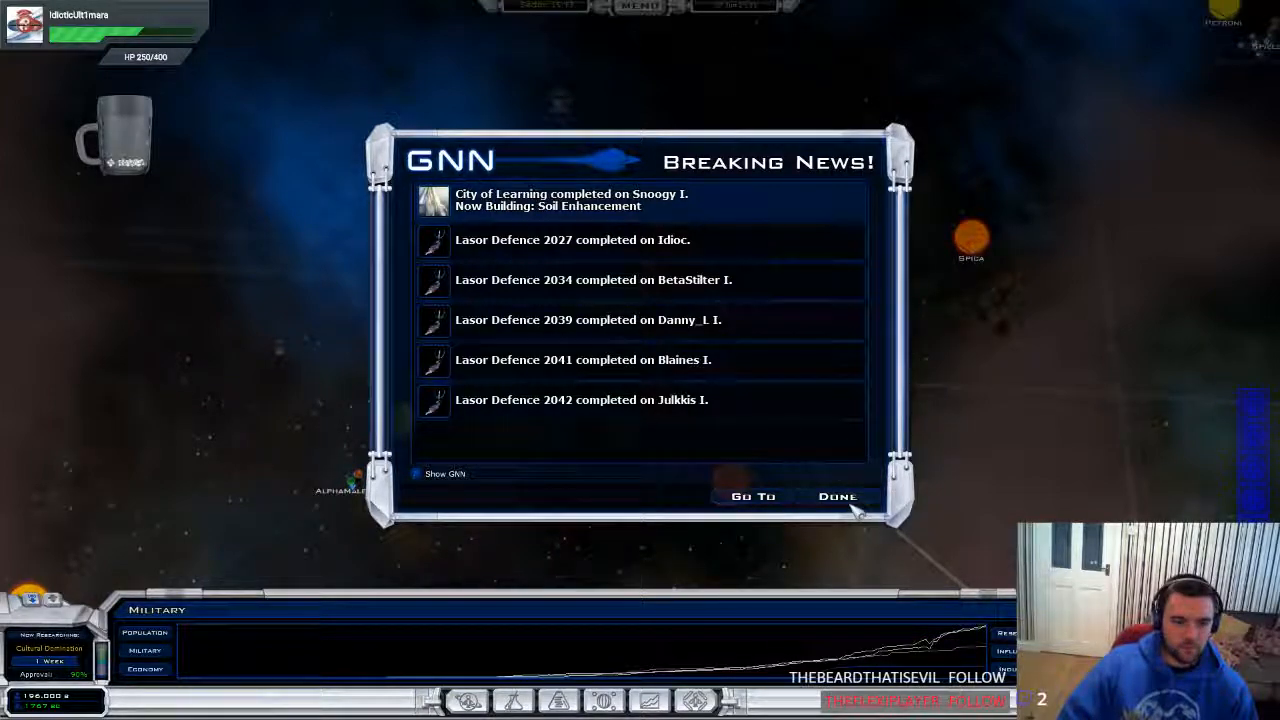
# Dismiss the breaking news, Cultural Domination report, quarterly status report and finance window
pyautogui.click(838, 496)
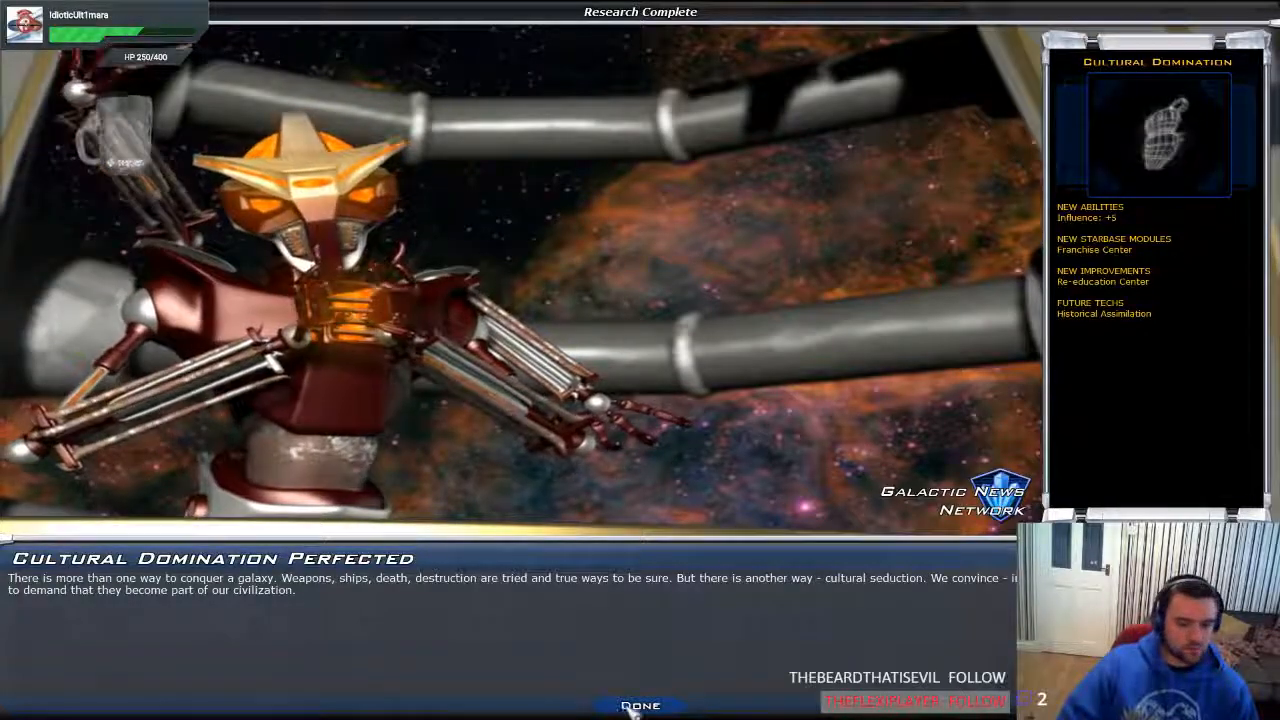
pyautogui.click(640, 705)
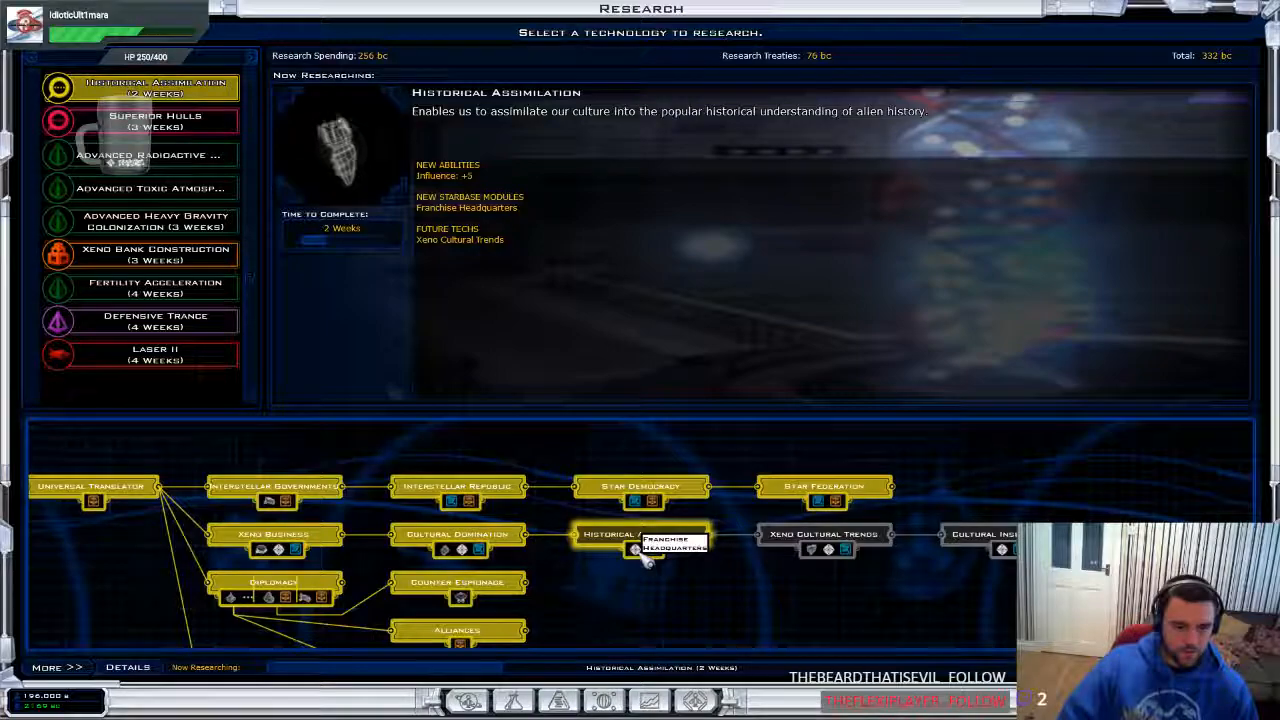
pyautogui.moveTo(460, 548)
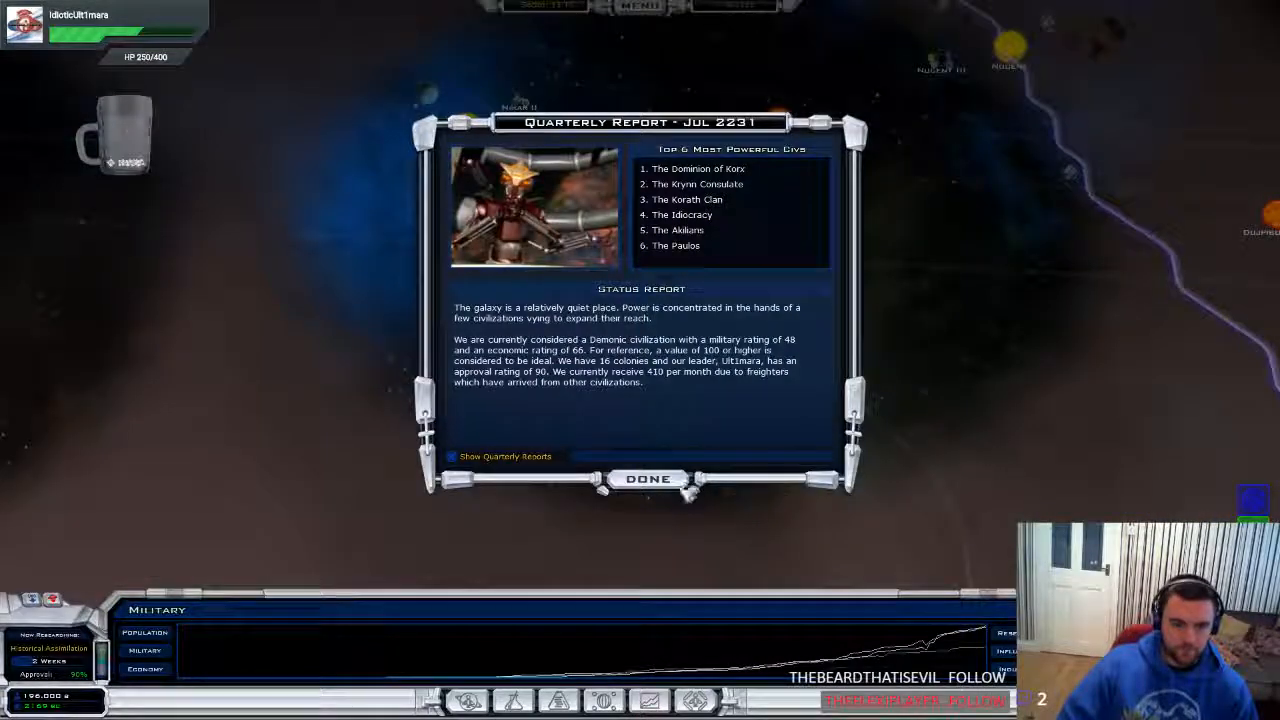
pyautogui.click(648, 478)
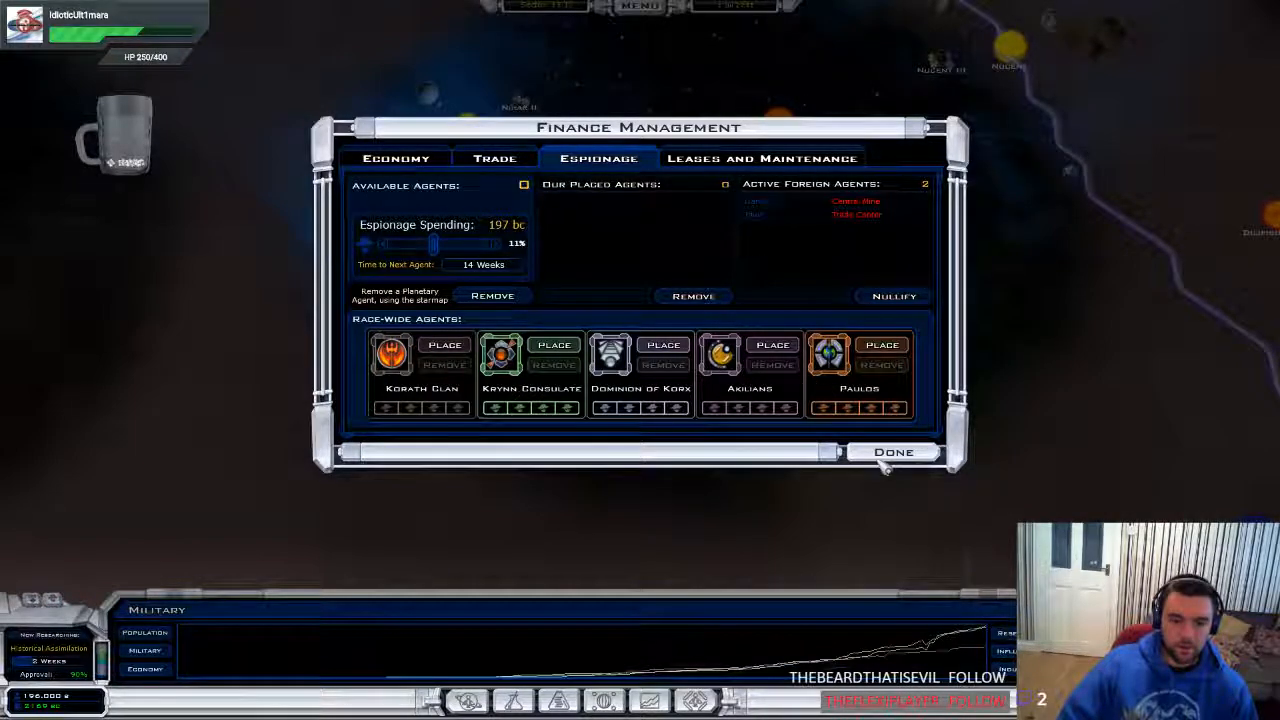
pyautogui.click(893, 452)
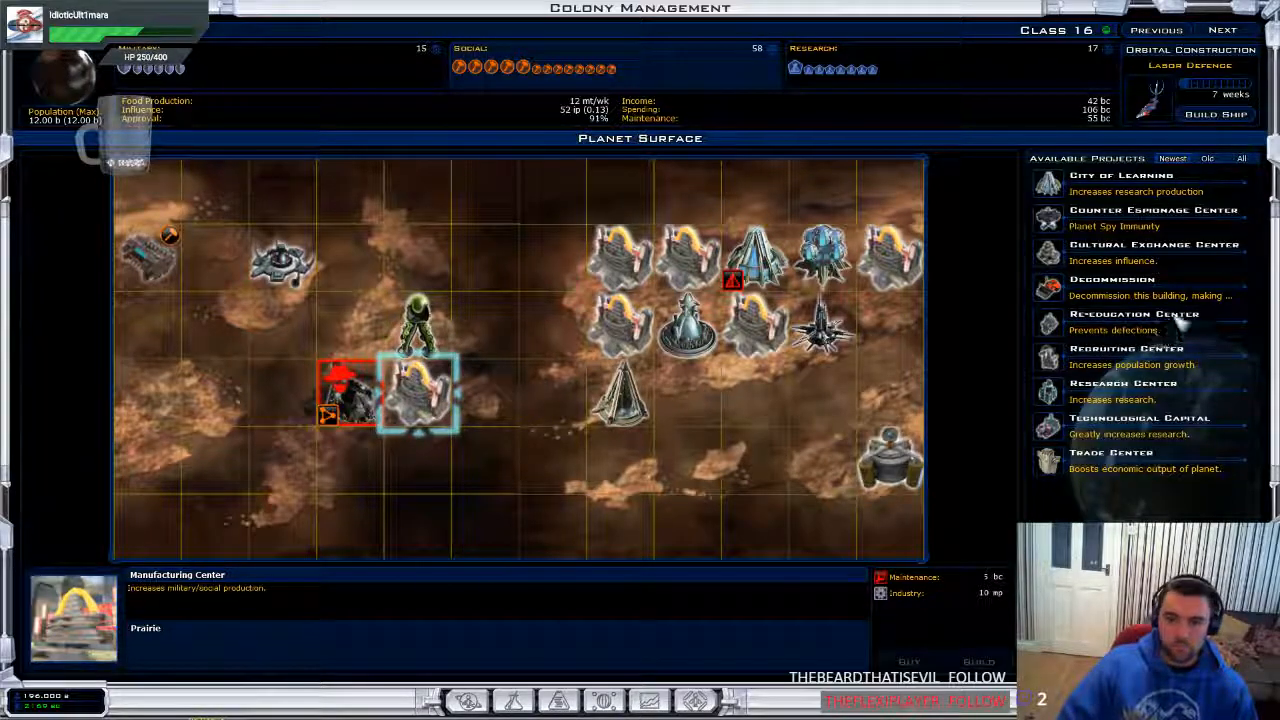
# Close the colony screen, answer the economy starbase upgrade prompt, and dismiss the energy field and diplomacy discoveries
pyautogui.click(1135, 320)
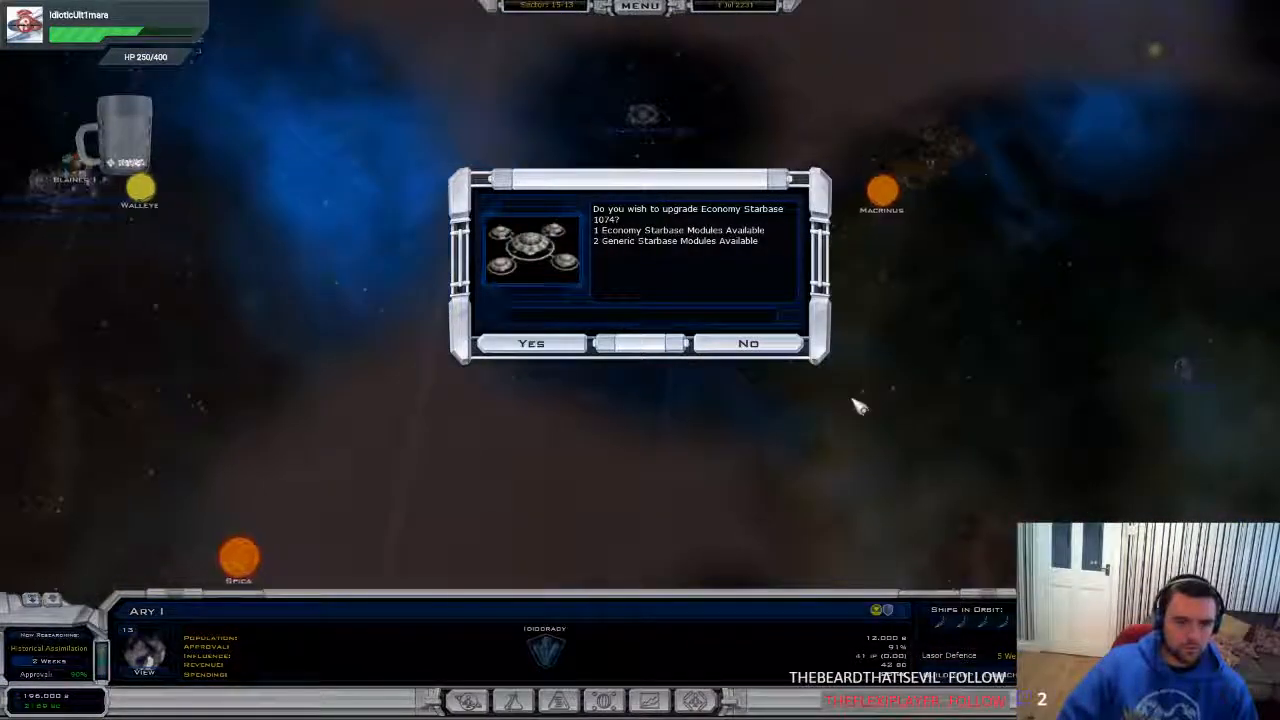
pyautogui.click(531, 343)
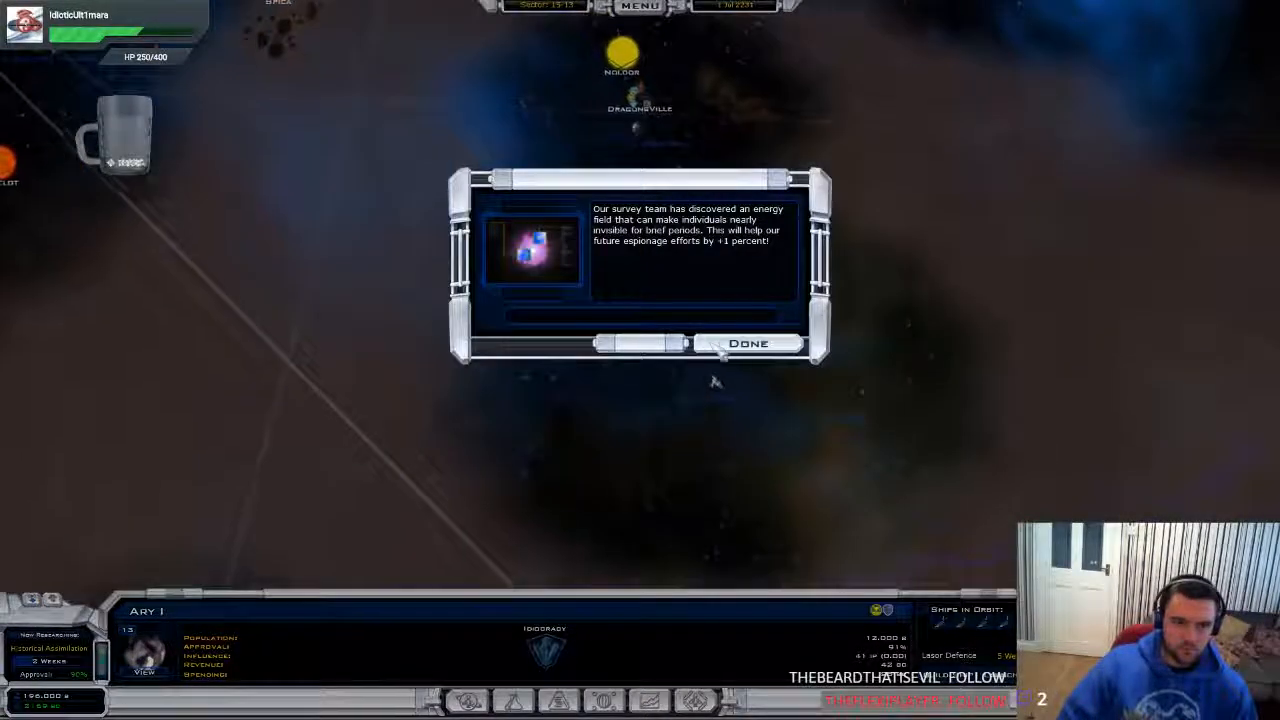
pyautogui.click(747, 343)
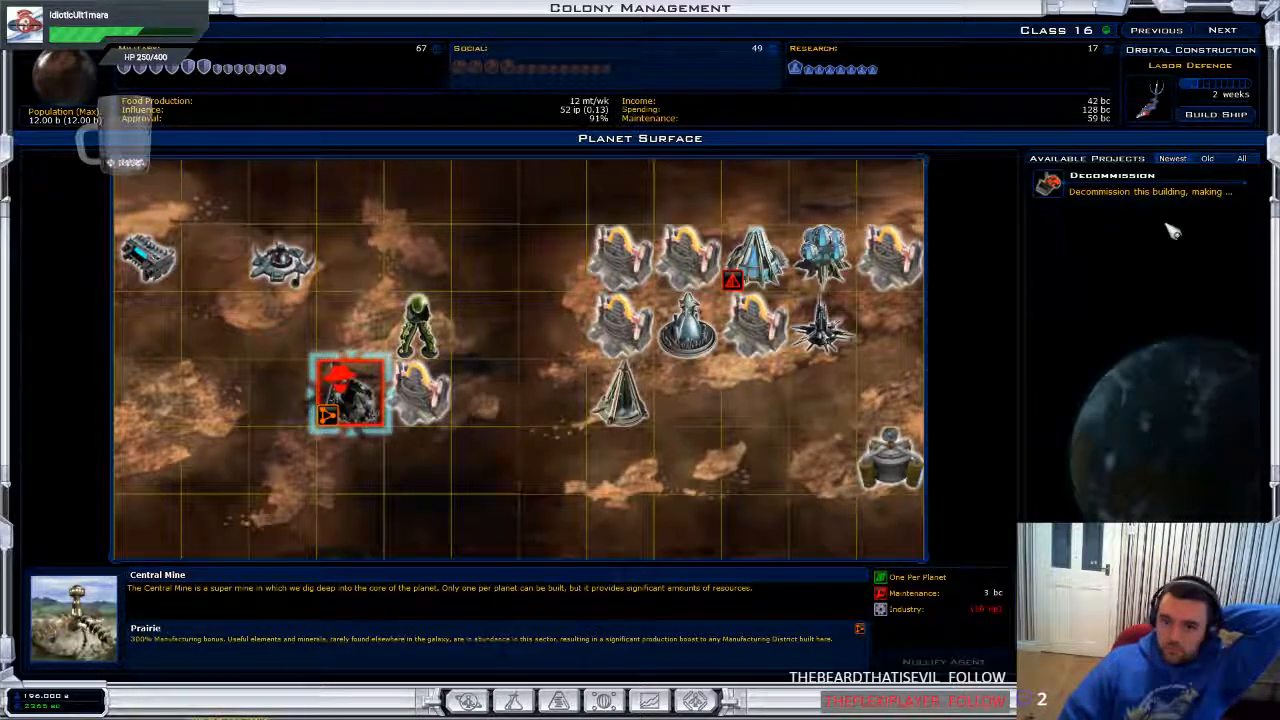
pyautogui.click(418, 390)
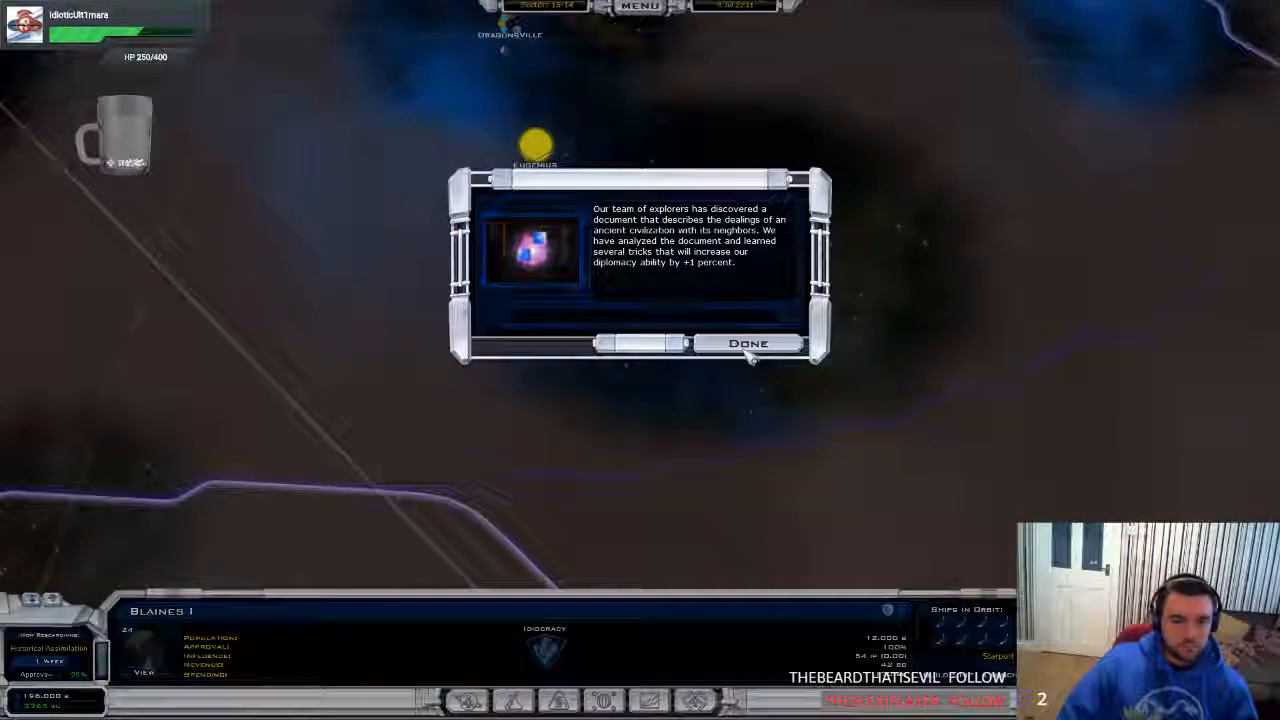
pyautogui.click(747, 343)
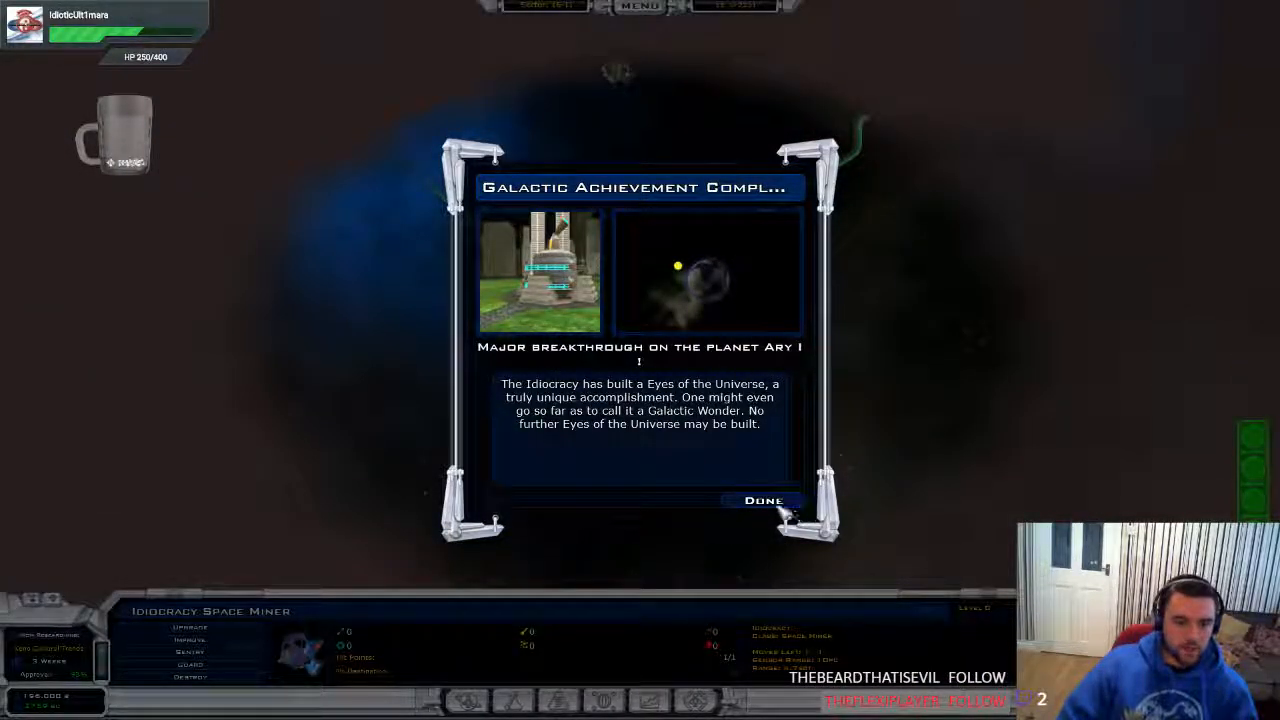
# Dismiss the Eyes of the Universe and Orbital Terraformer notices, keep Xeno Cultural Trends, and open a colony
pyautogui.click(763, 500)
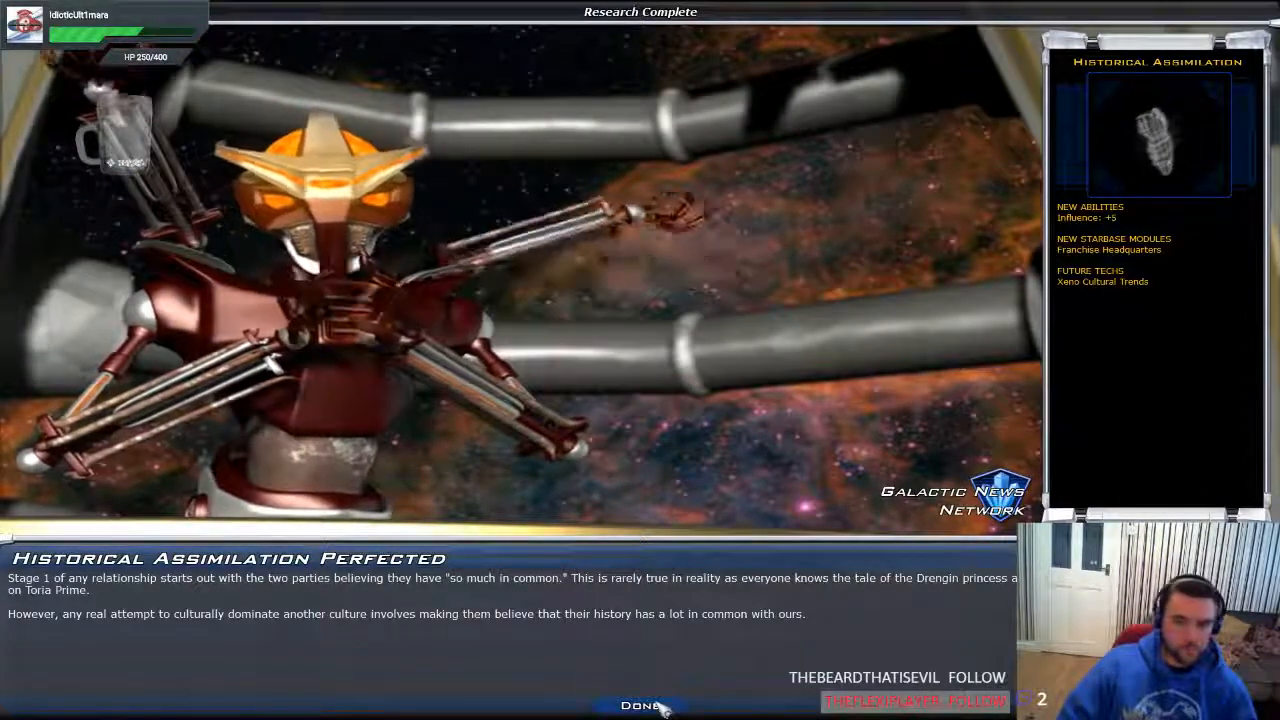
pyautogui.click(640, 705)
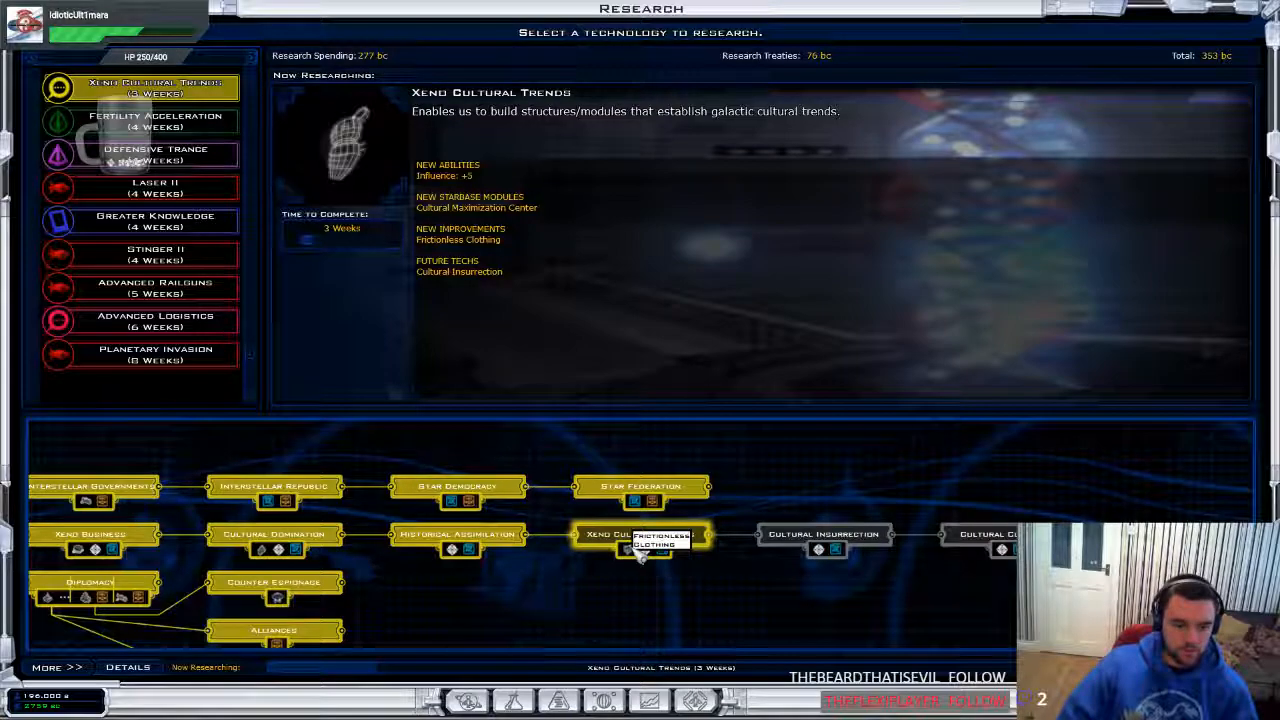
pyautogui.click(640, 535)
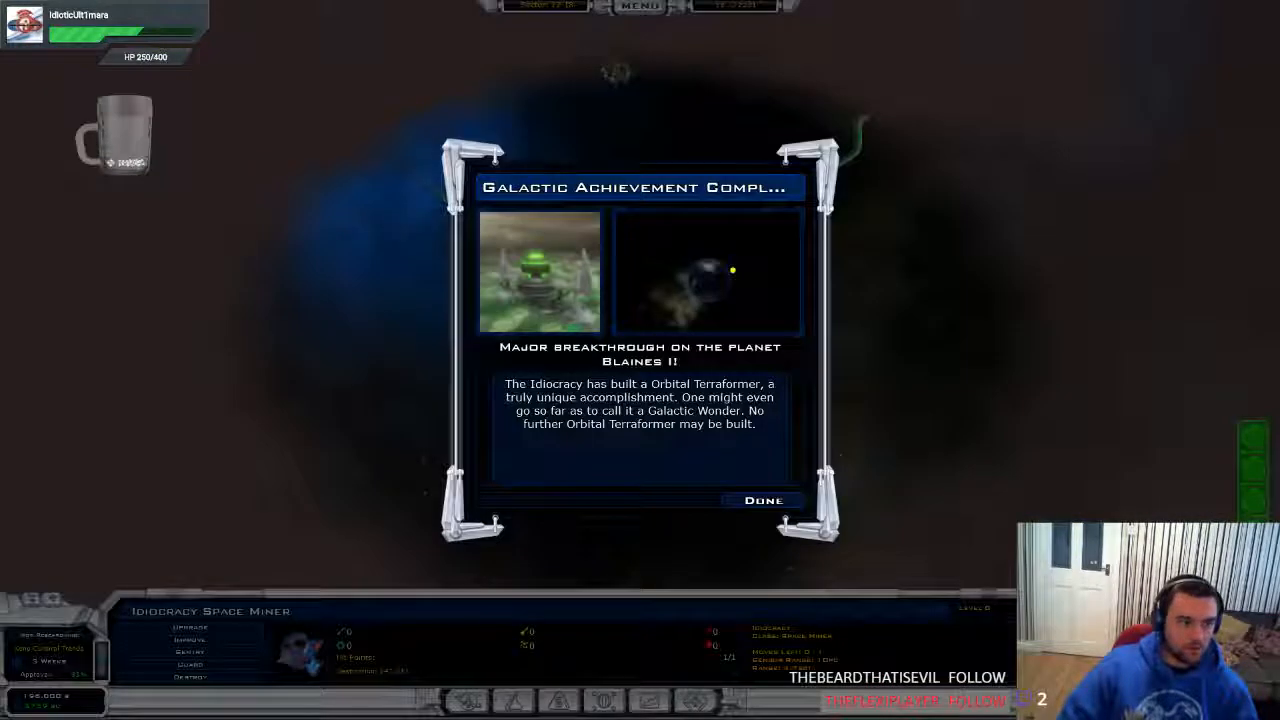
pyautogui.moveTo(740, 380)
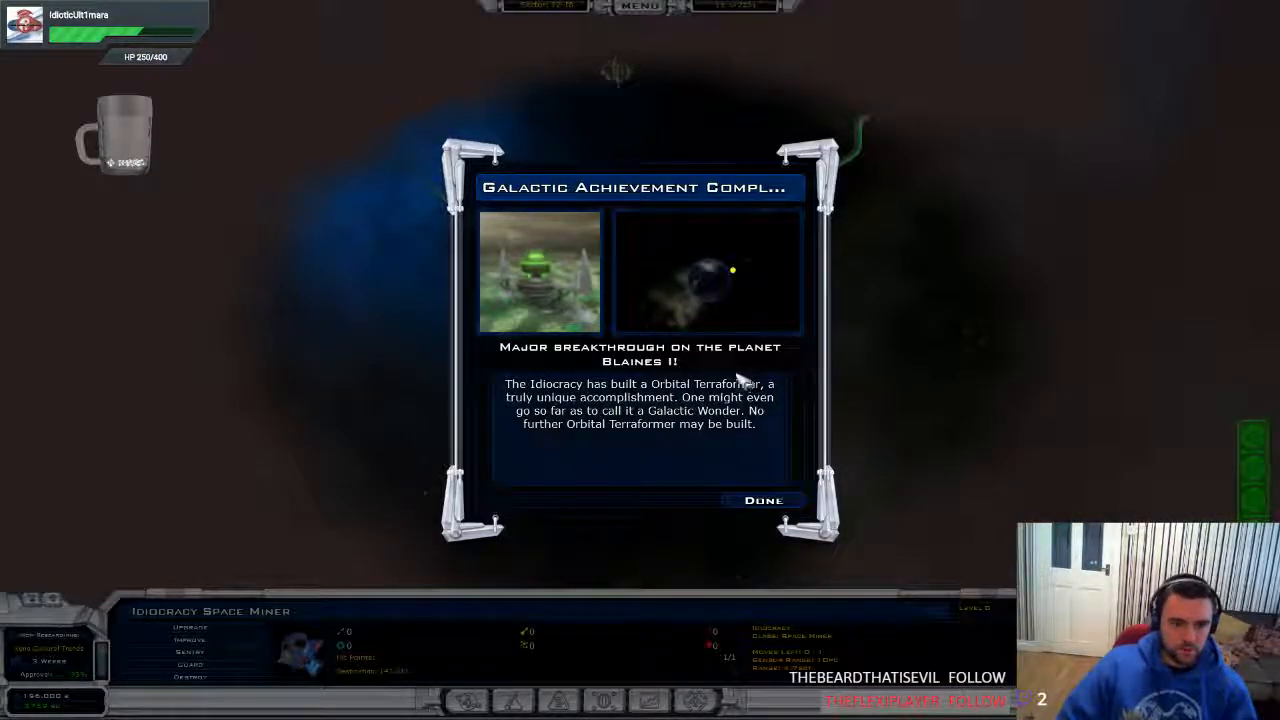
pyautogui.click(763, 500)
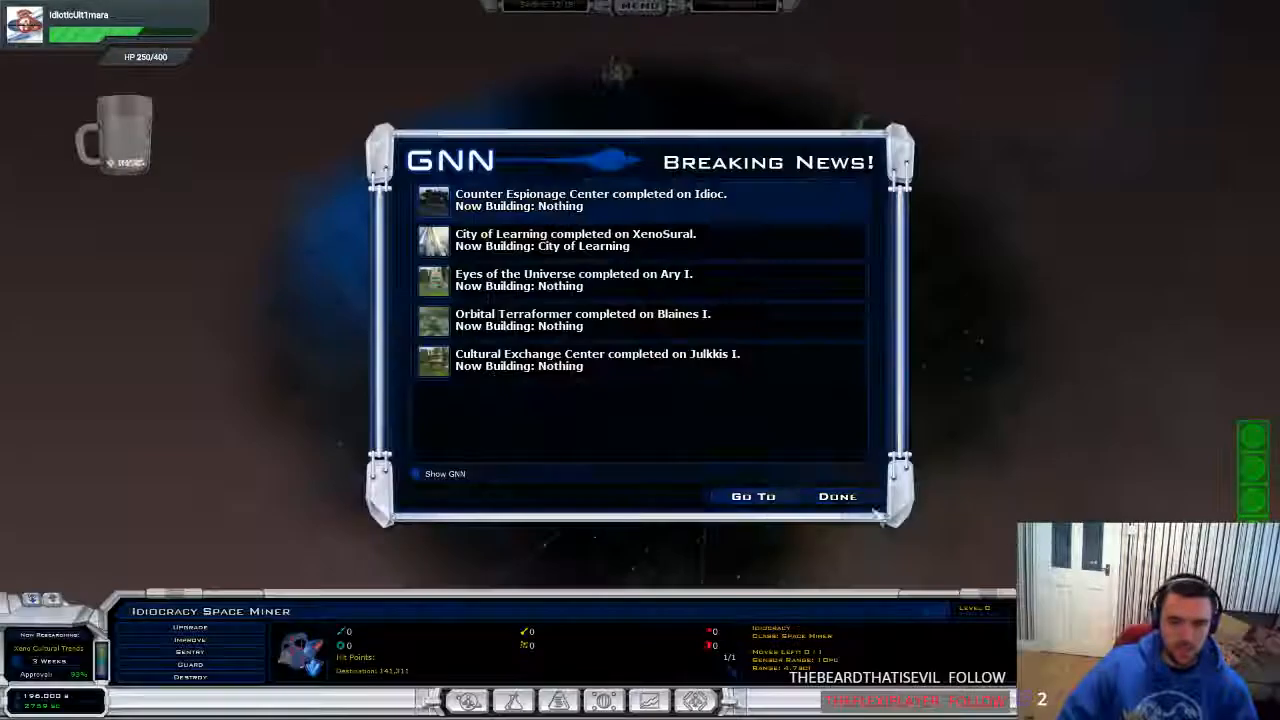
pyautogui.click(837, 496)
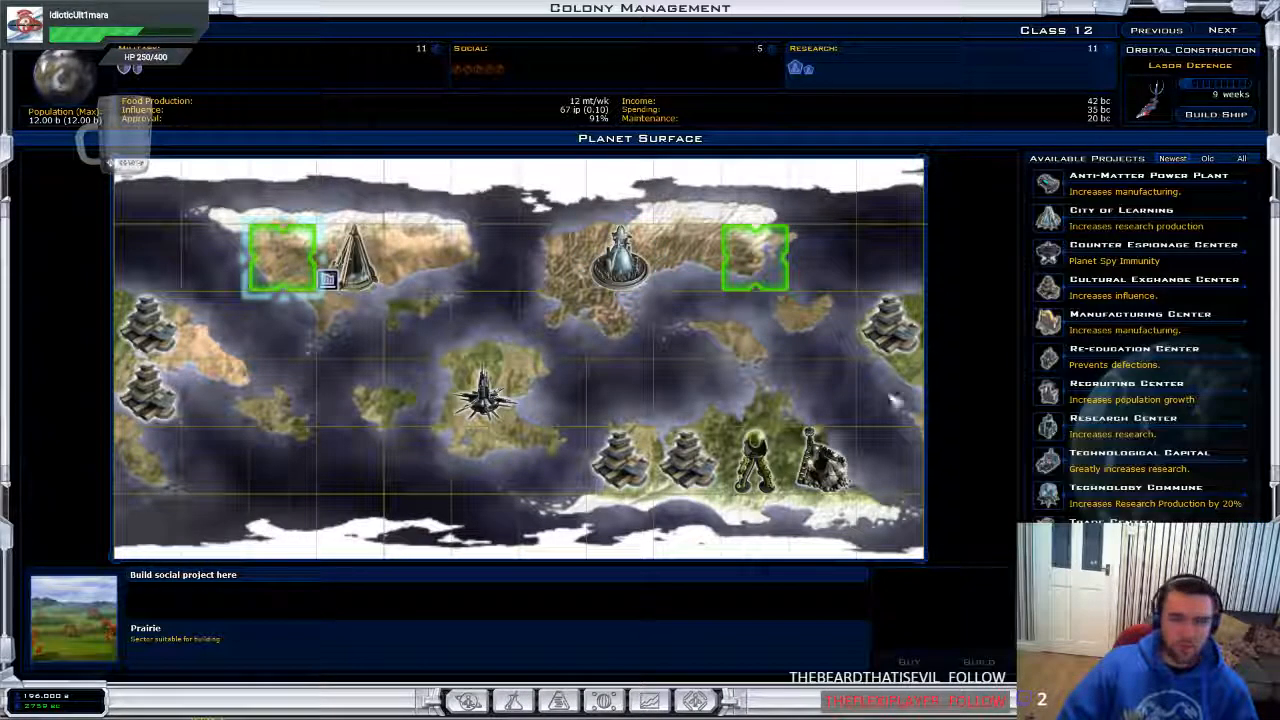
# Queue a Cultural Exchange Center on one colony and a Research Center on a Class 25 colony's prairie tile
pyautogui.click(1150, 244)
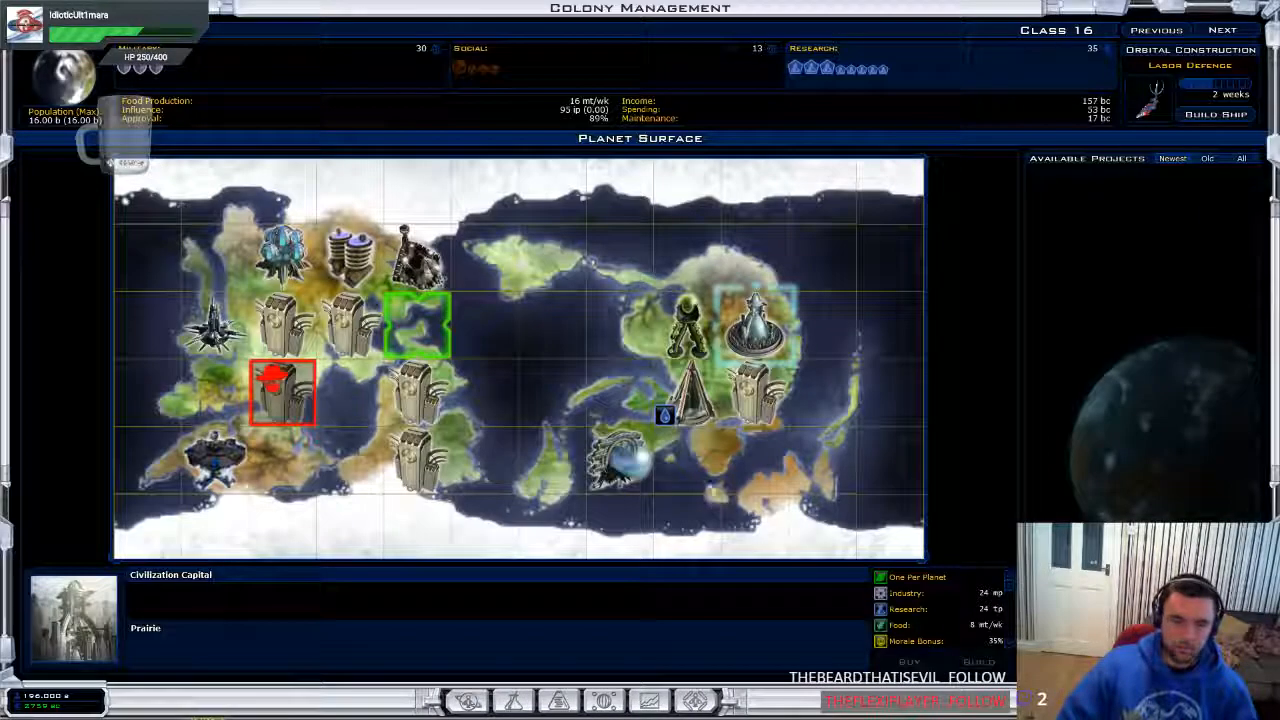
pyautogui.click(418, 325)
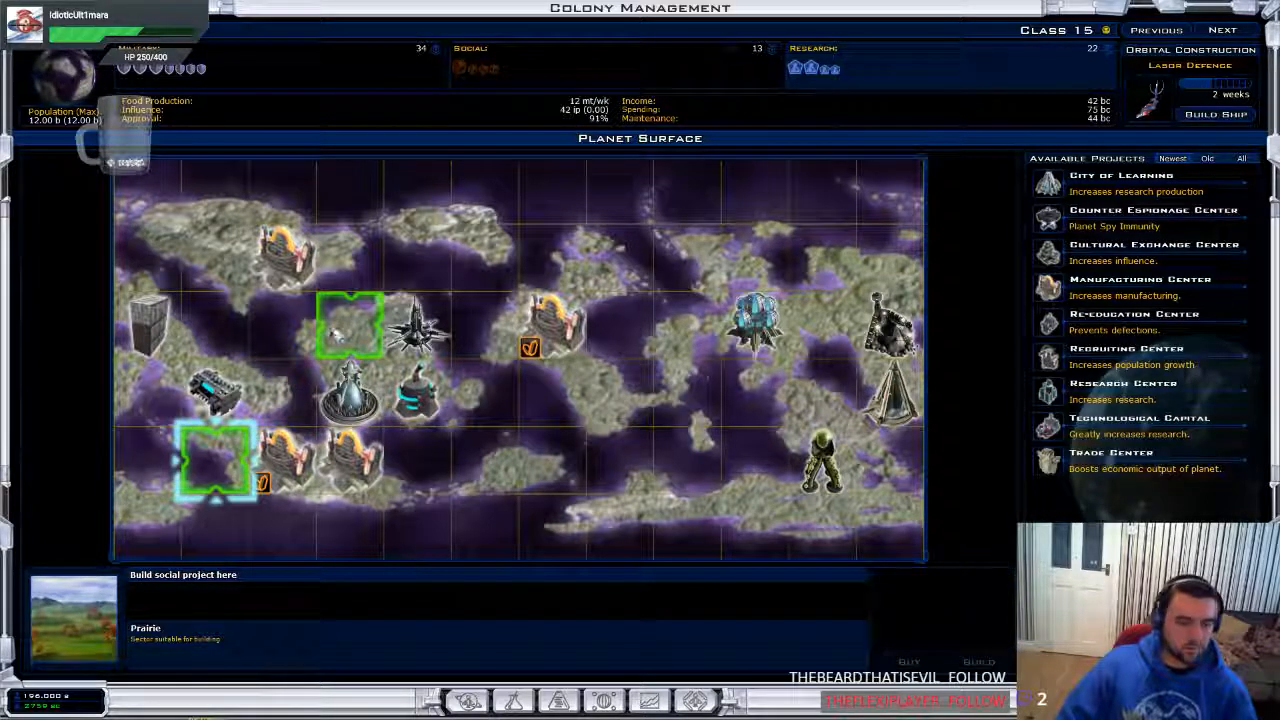
pyautogui.click(1154, 210)
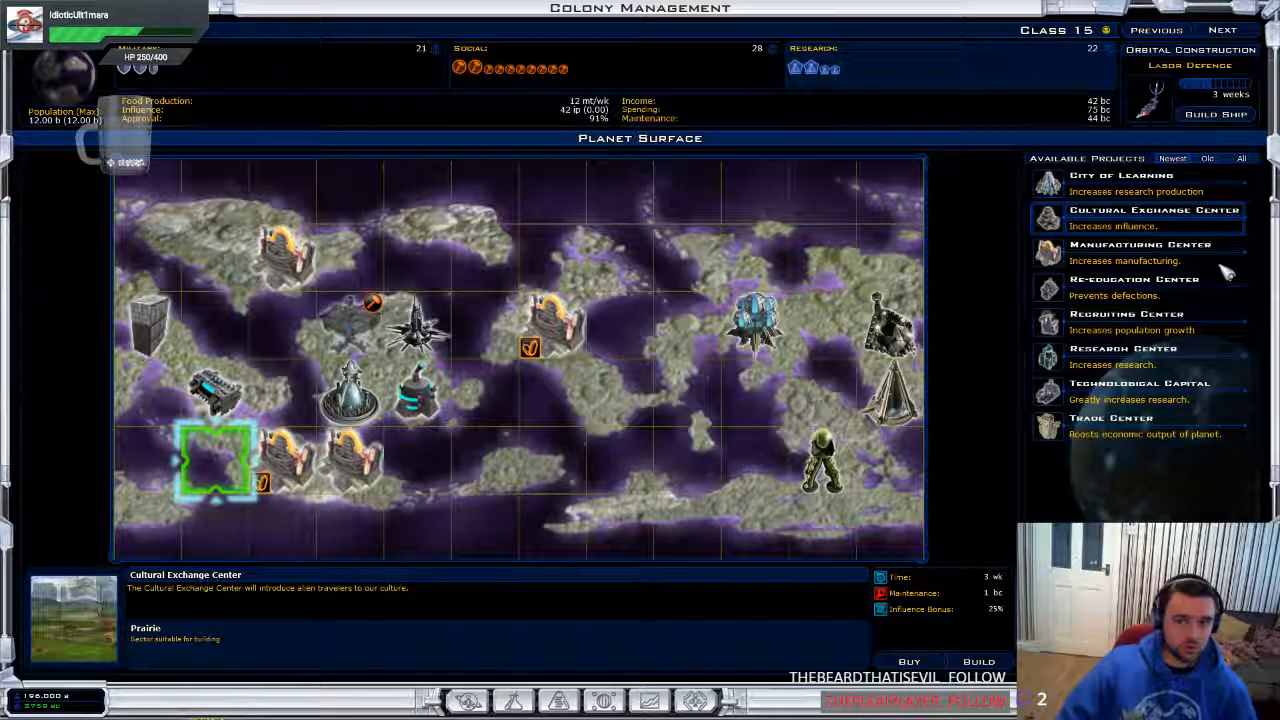
pyautogui.moveTo(1165, 335)
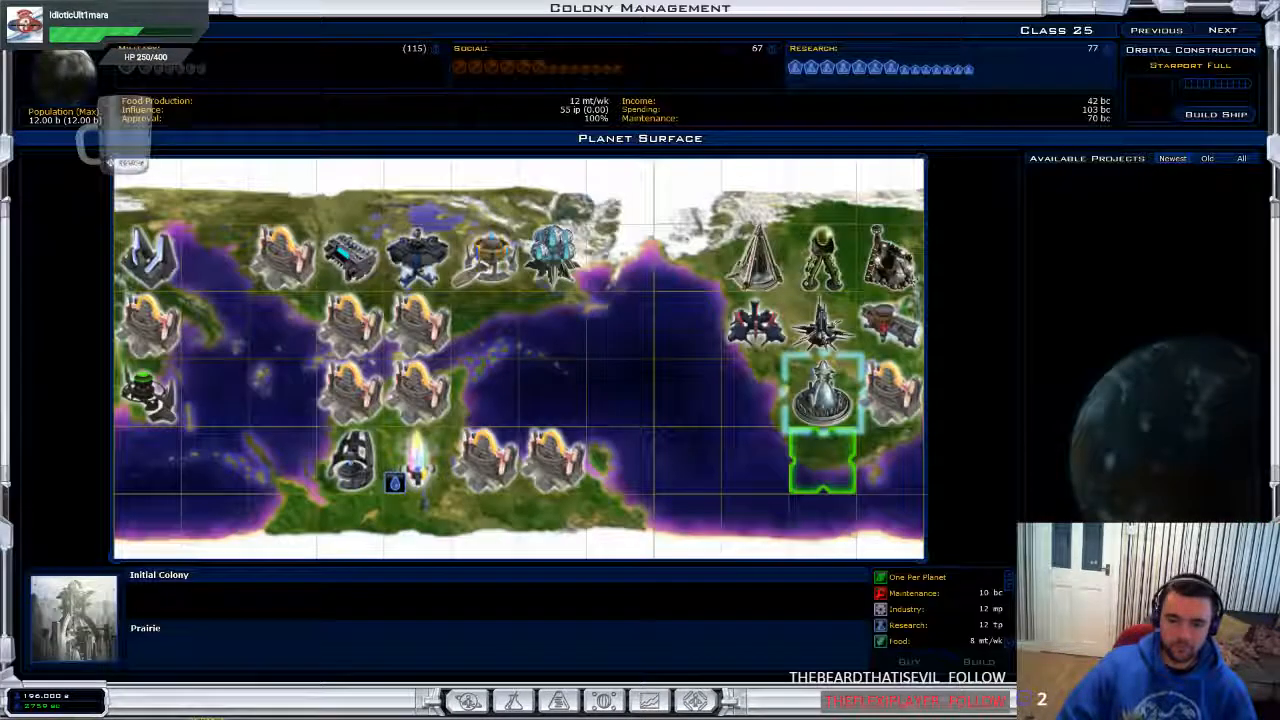
pyautogui.click(823, 460)
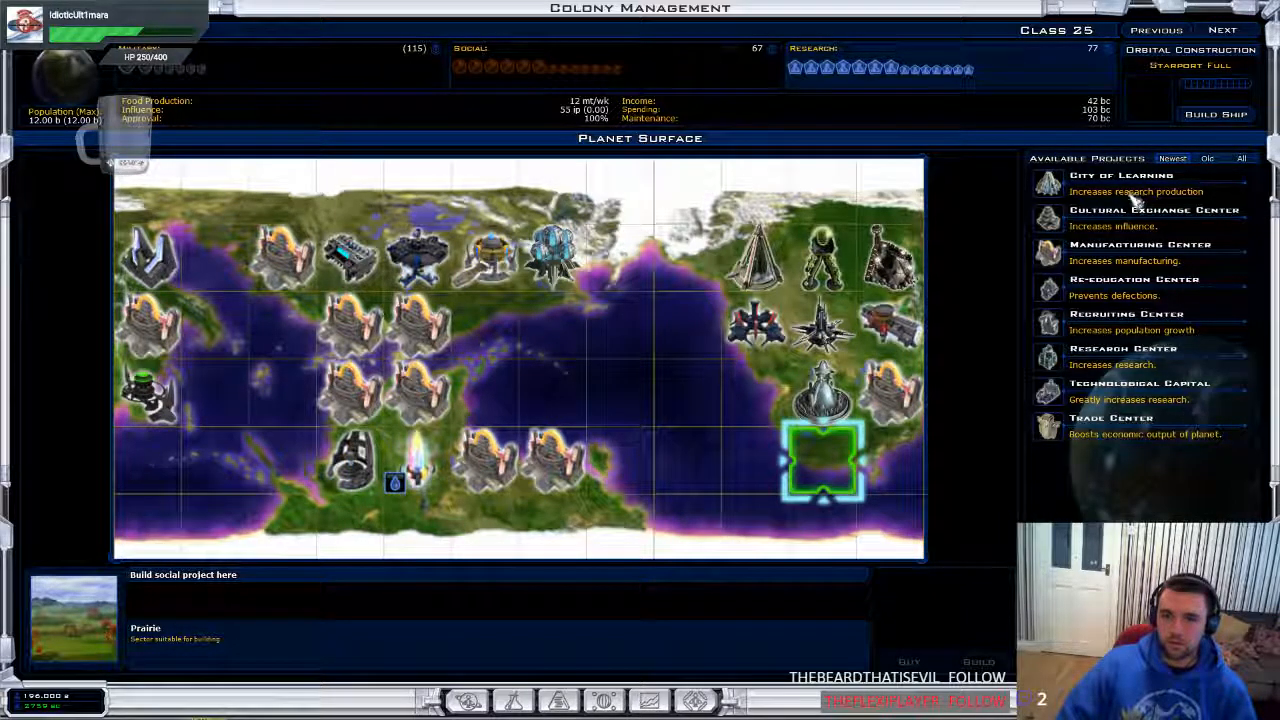
pyautogui.click(1140, 390)
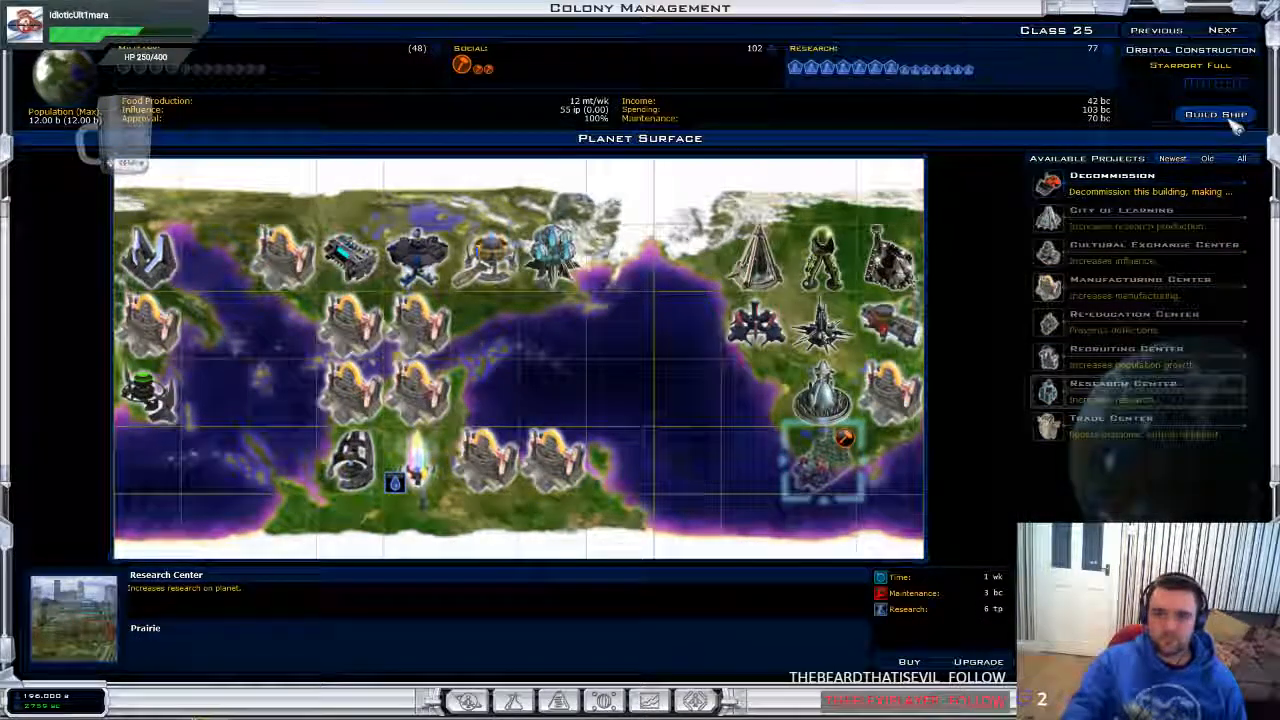
# Queue a ship design from Blaines I's Star Port list and dismiss the out-of-range warning
pyautogui.click(1215, 113)
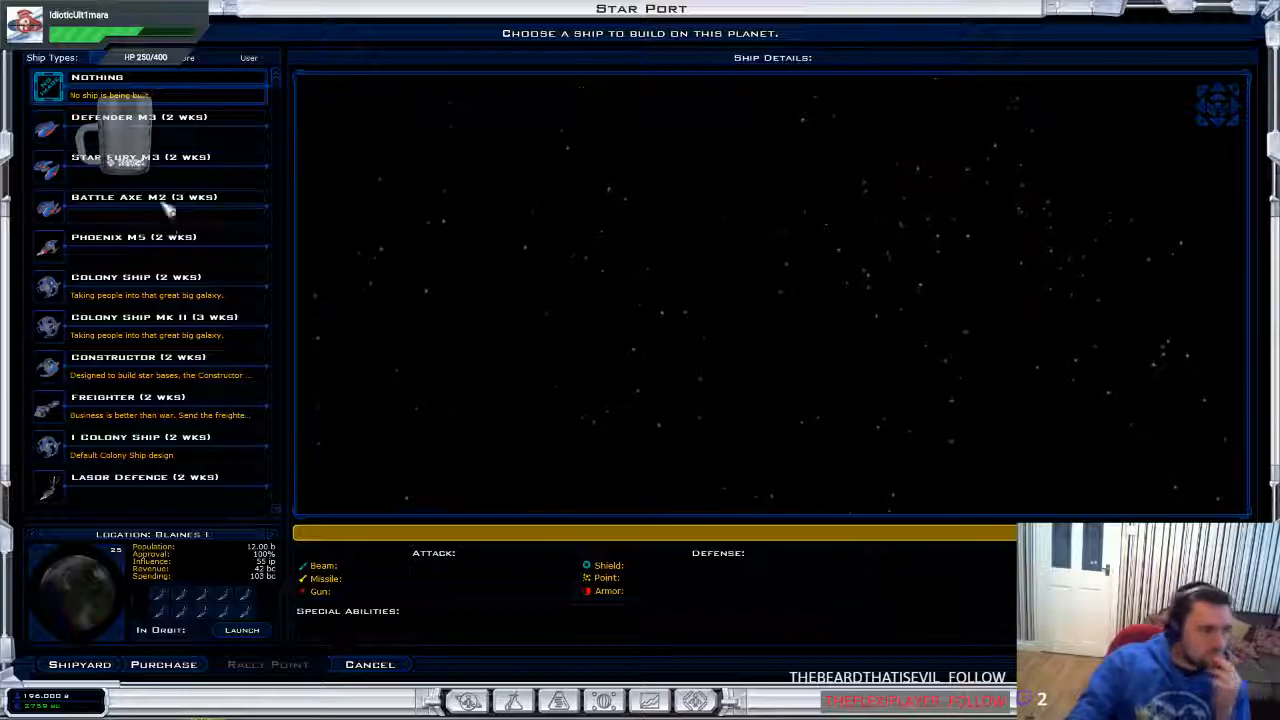
pyautogui.scroll(-3)
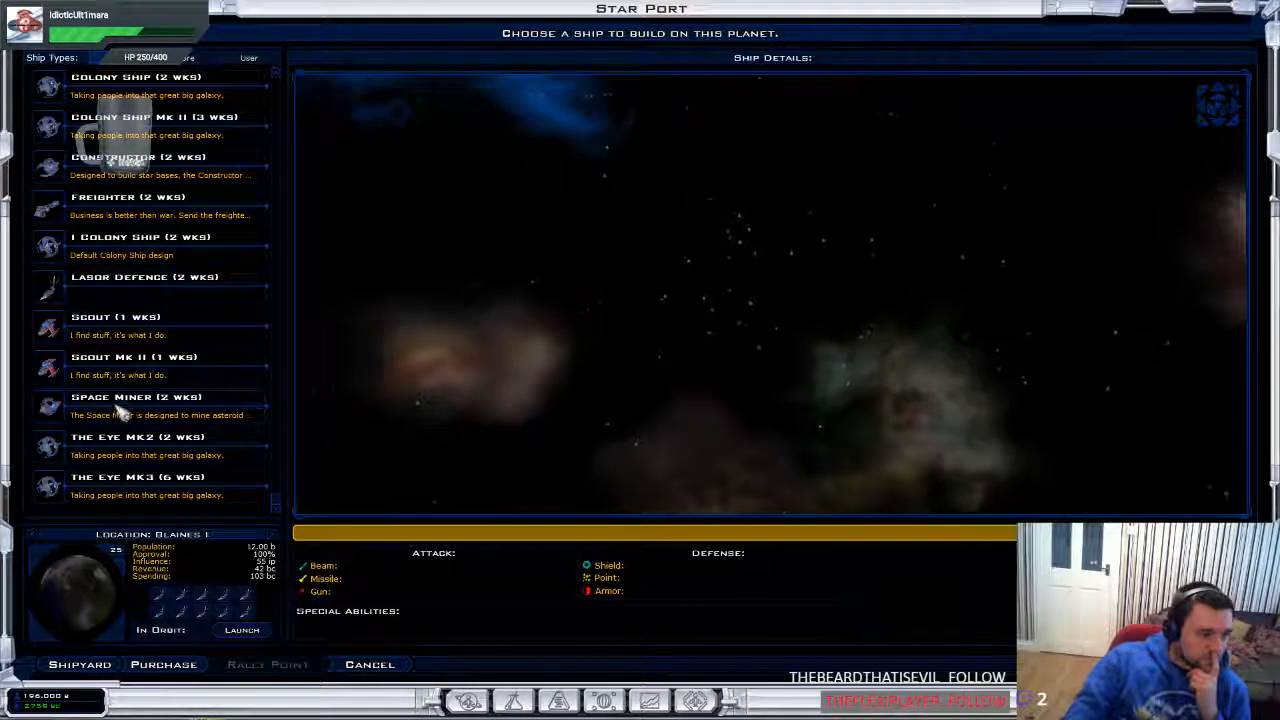
pyautogui.click(136, 396)
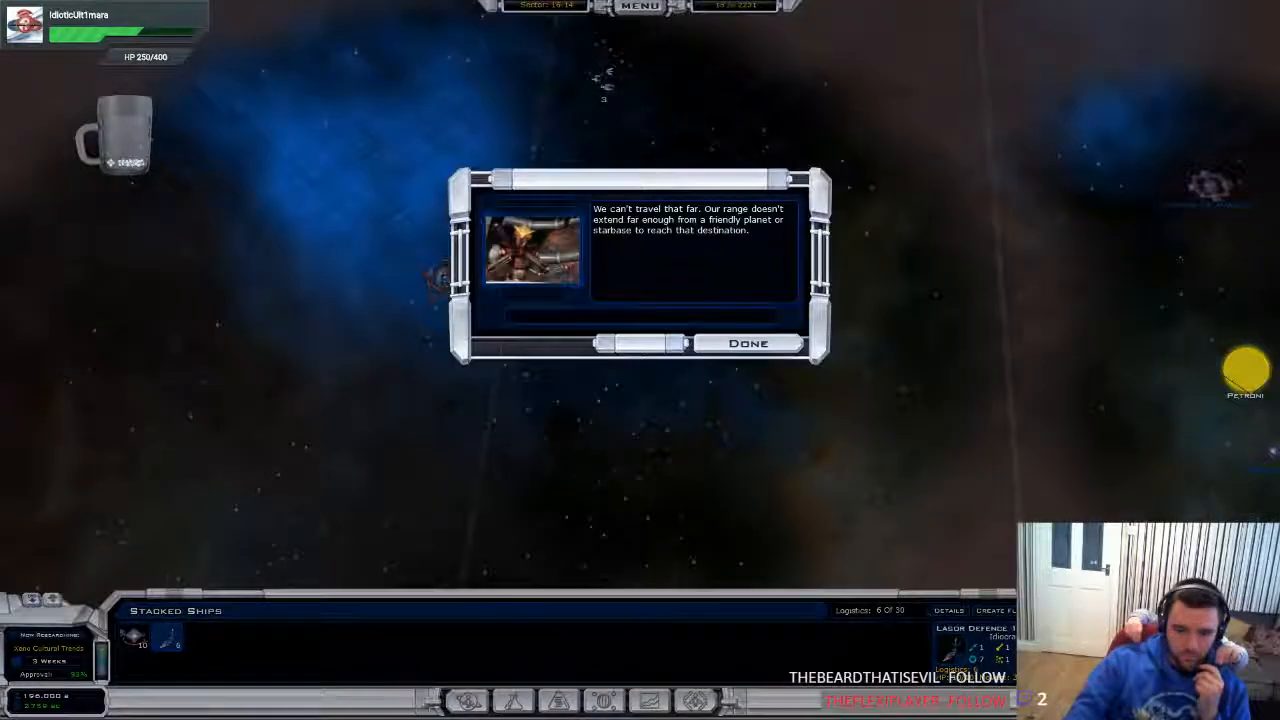
pyautogui.click(748, 343)
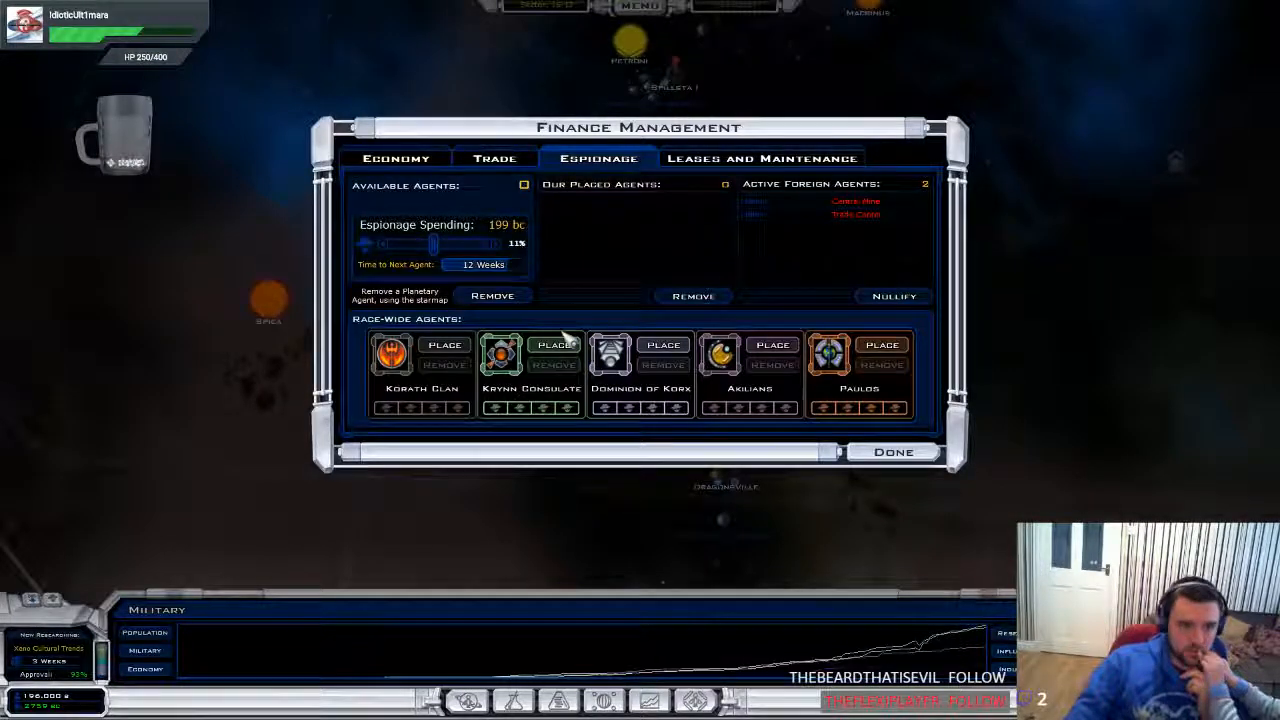
pyautogui.moveTo(450, 175)
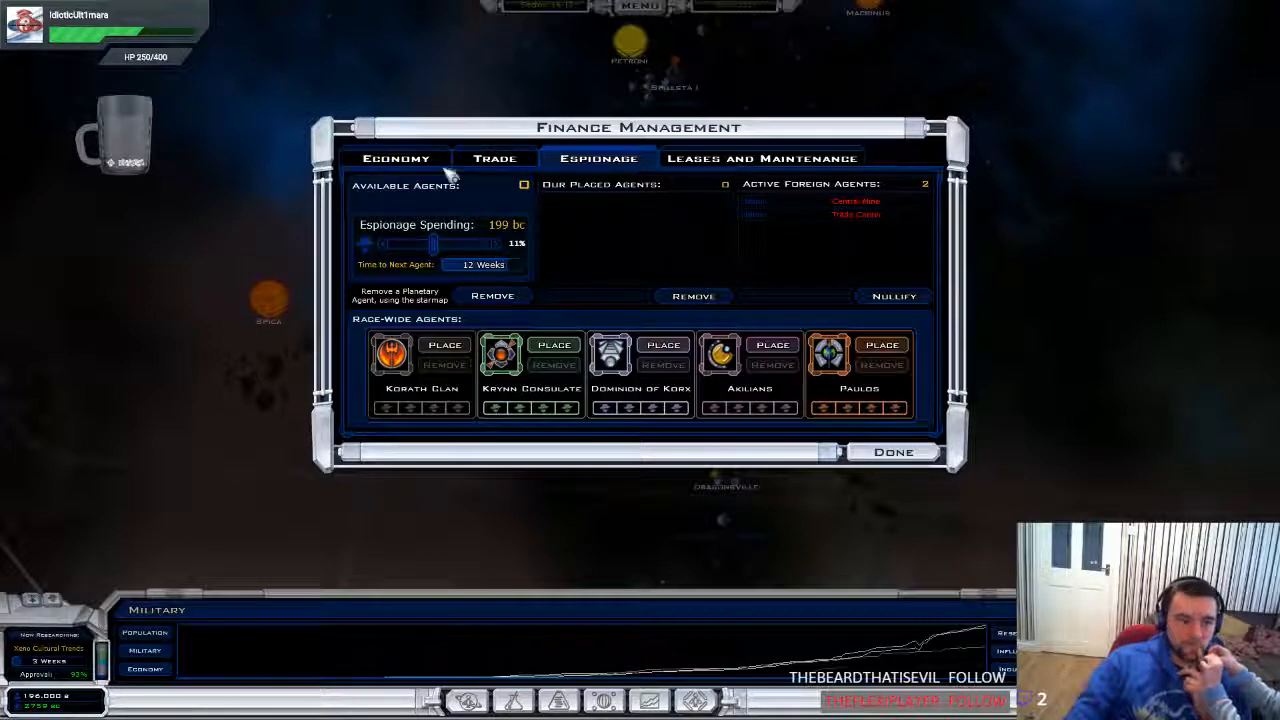
# On the Economy tab, set espionage spending to about 436 bc and taxes to 43%
pyautogui.click(396, 158)
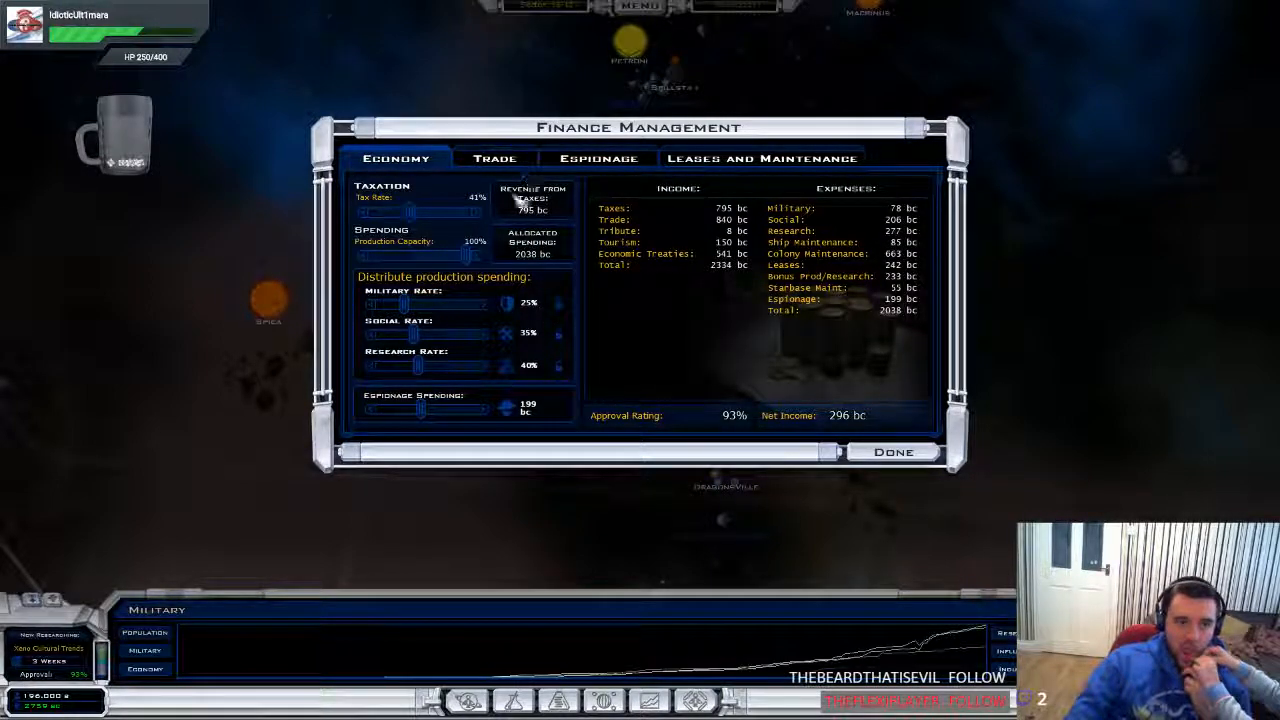
pyautogui.moveTo(420, 410); pyautogui.dragTo(500, 410)
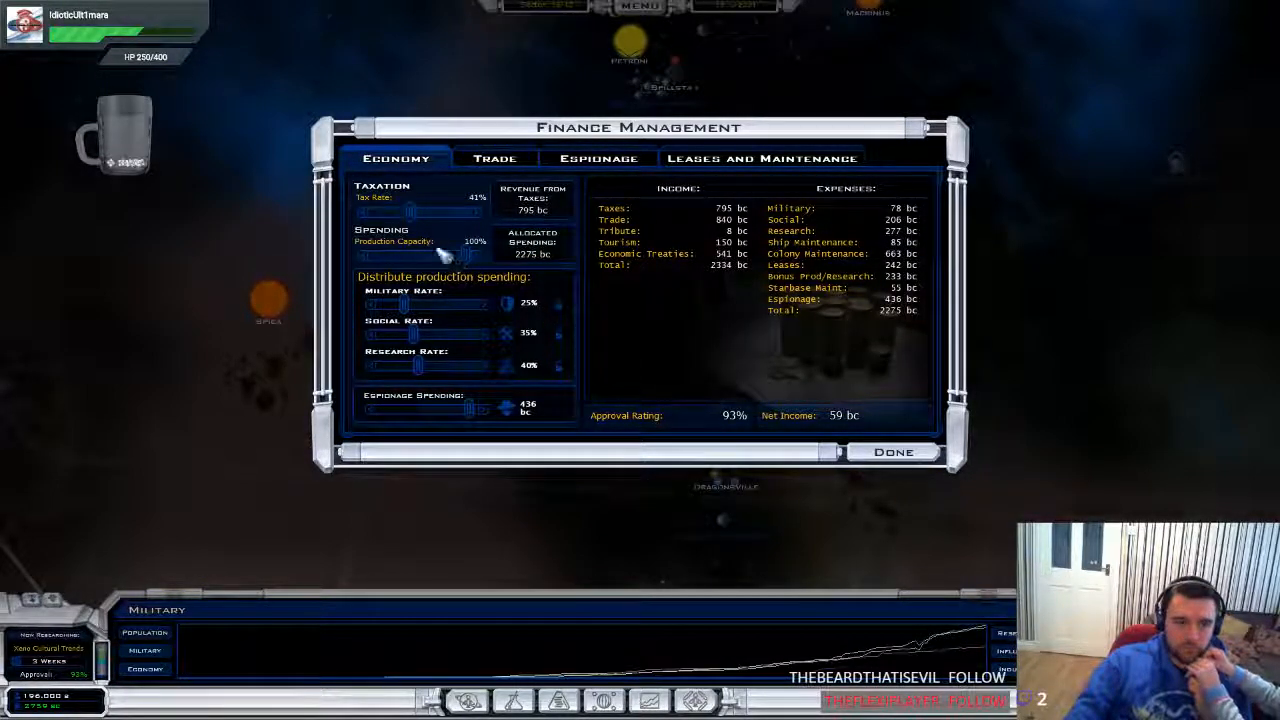
pyautogui.moveTo(925, 377)
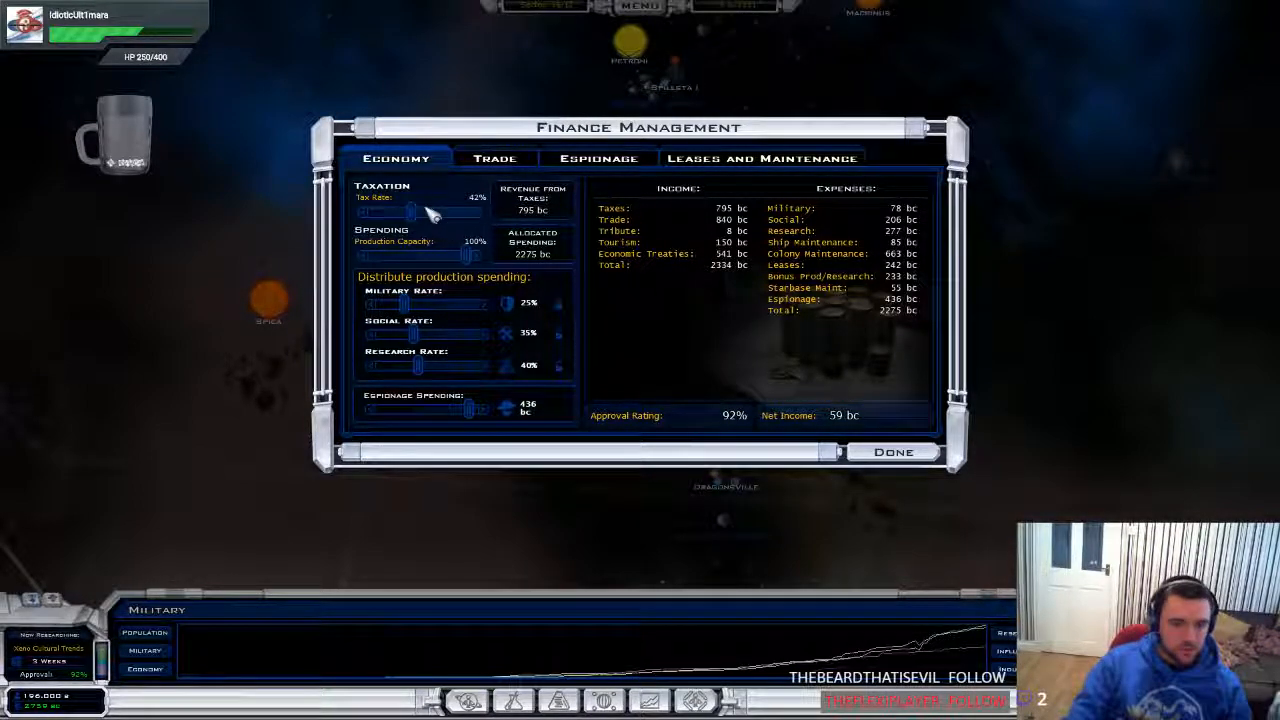
pyautogui.moveTo(413, 211); pyautogui.dragTo(430, 211)
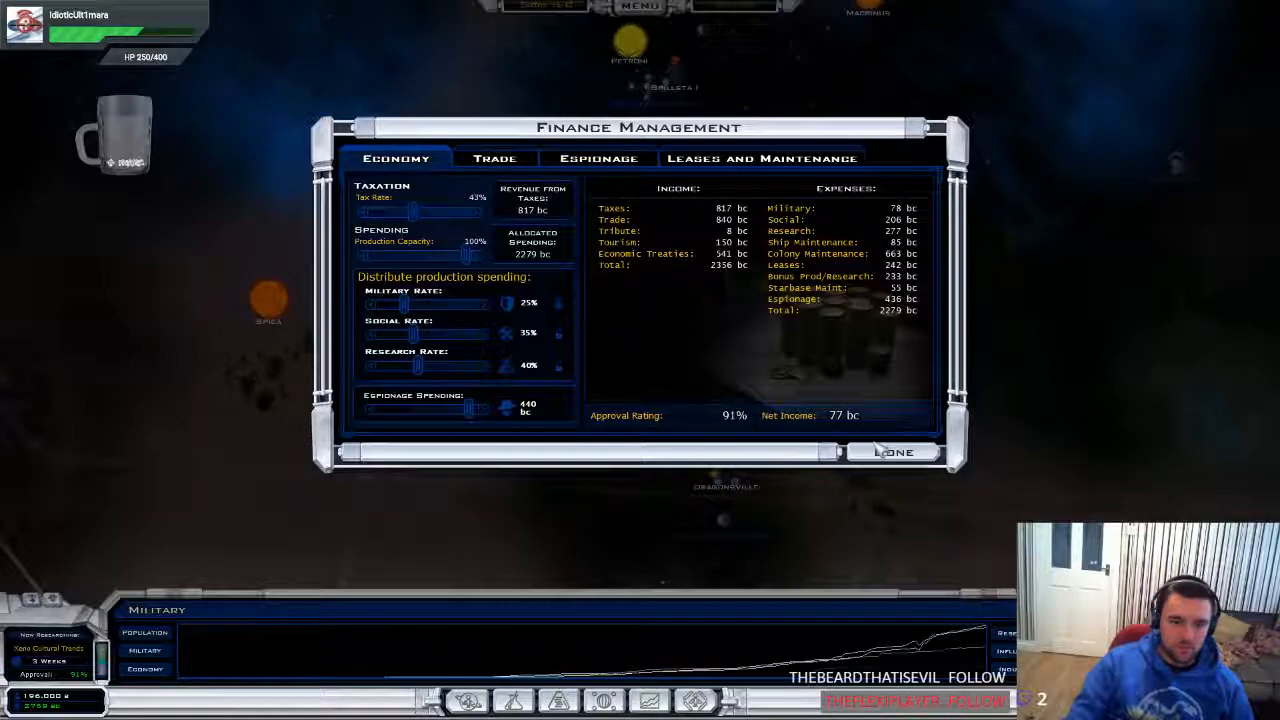
pyautogui.click(893, 452)
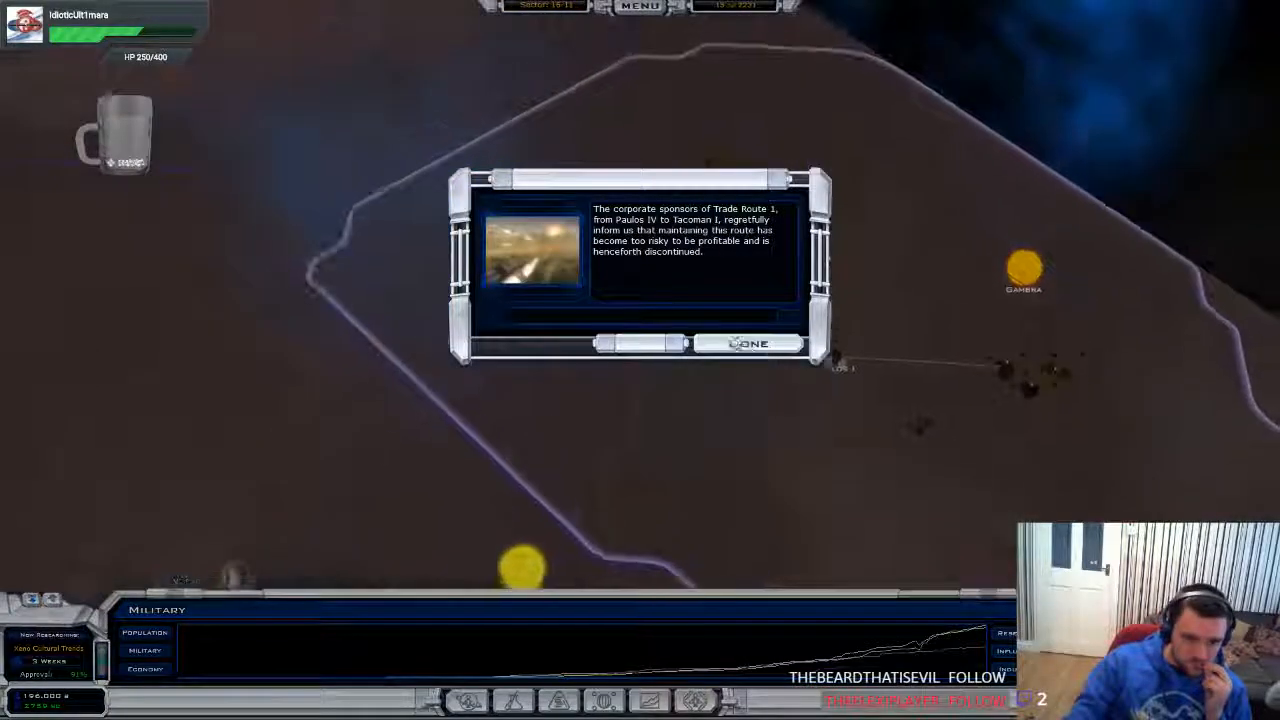
# Dismiss the trade route, news and early completion notices, then the Xeno Cultural Trends report
pyautogui.click(749, 343)
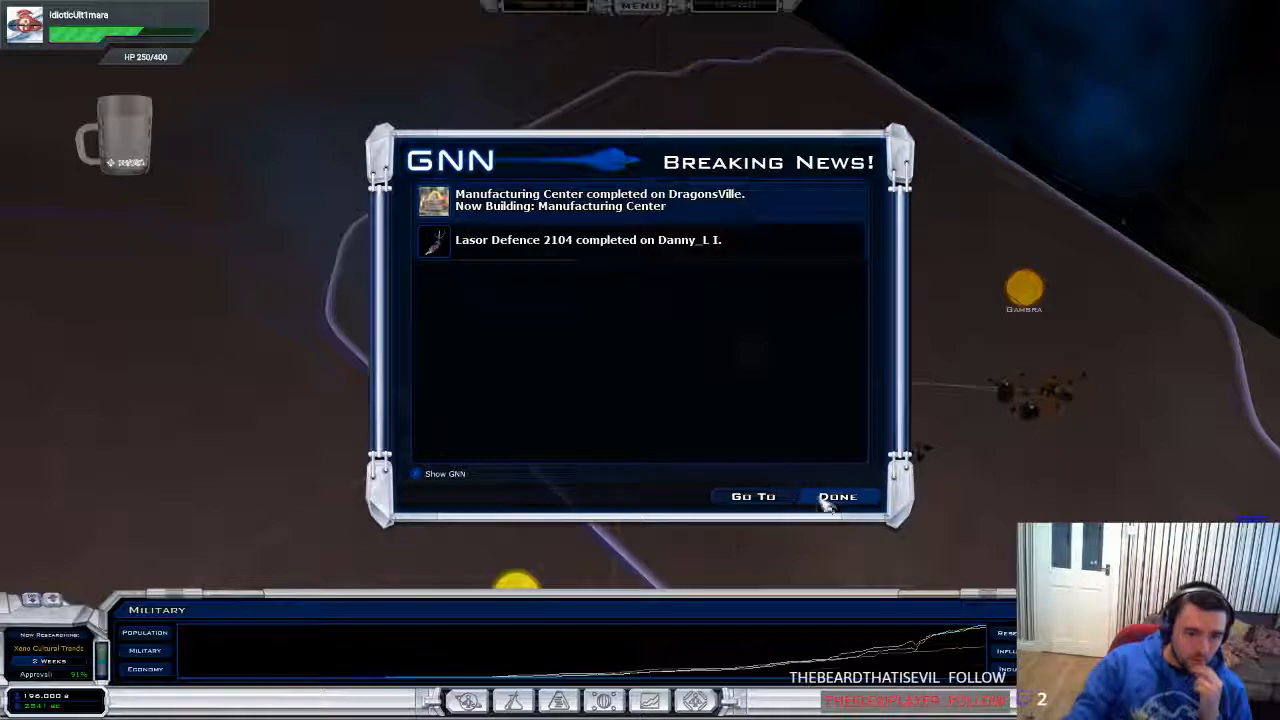
pyautogui.click(838, 496)
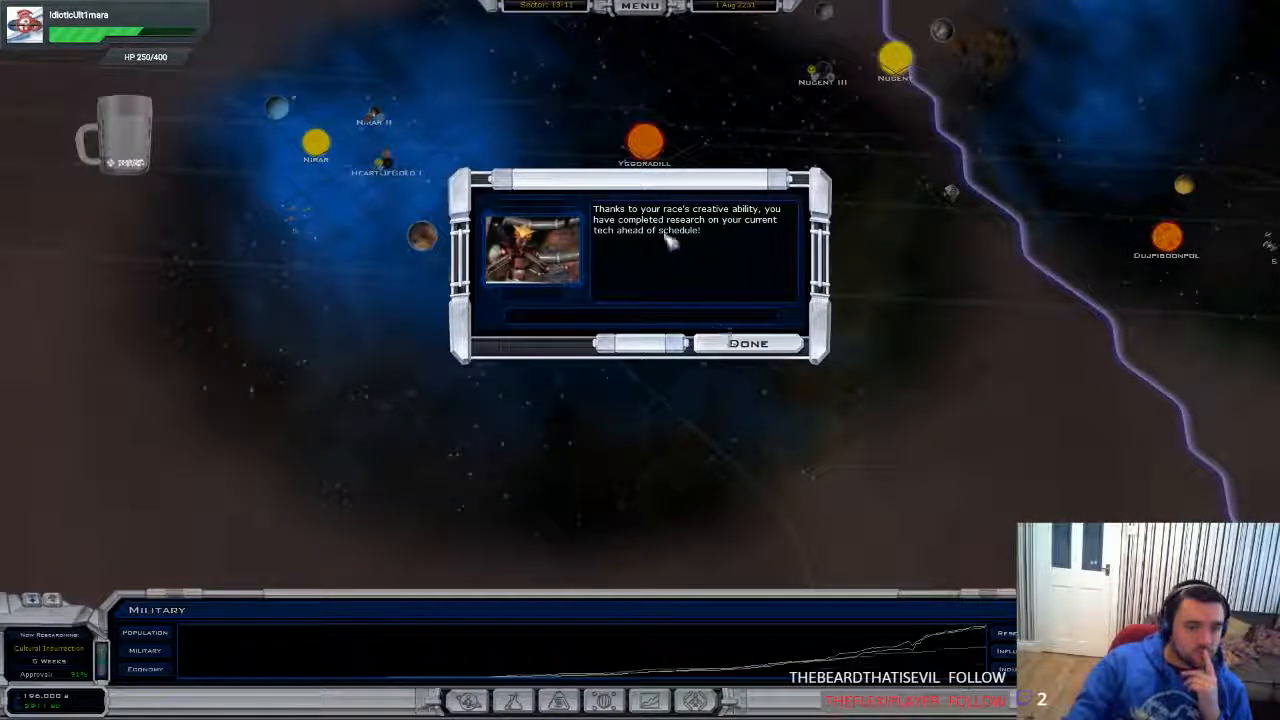
pyautogui.click(748, 343)
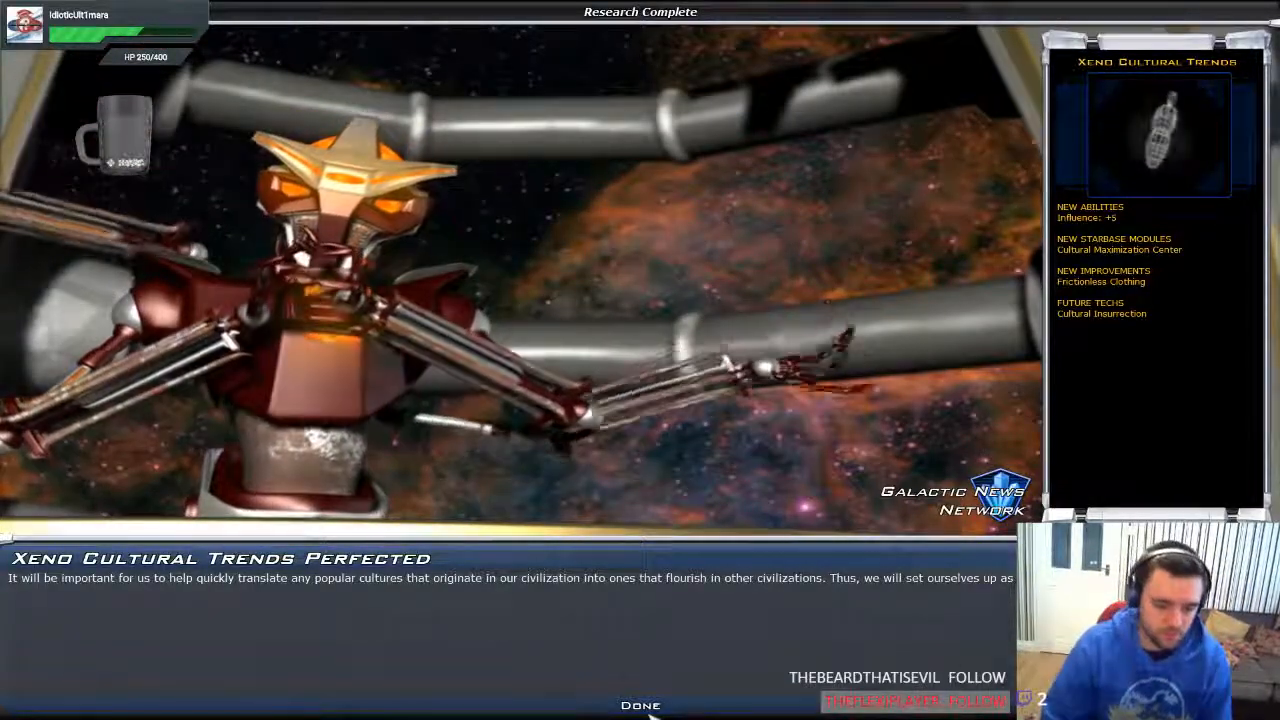
pyautogui.click(640, 705)
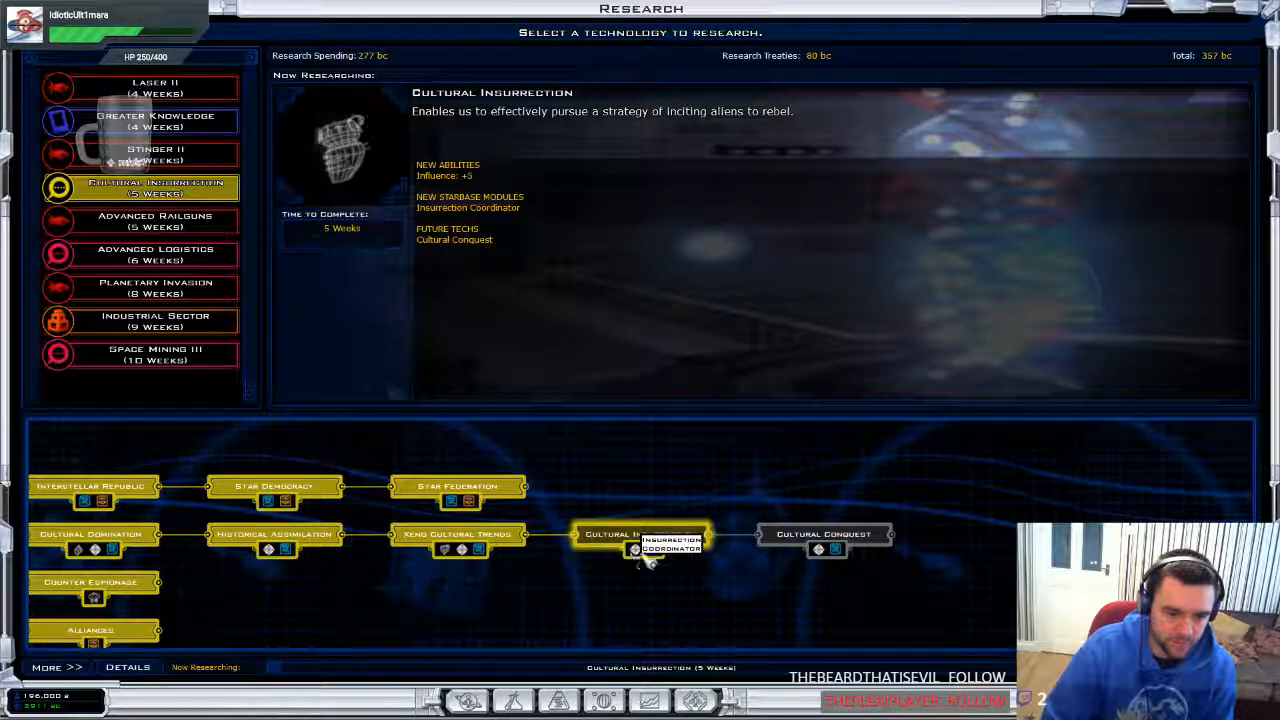
# Review the Cultural Conquest technology details, then dismiss the breaking news report
pyautogui.click(640, 540)
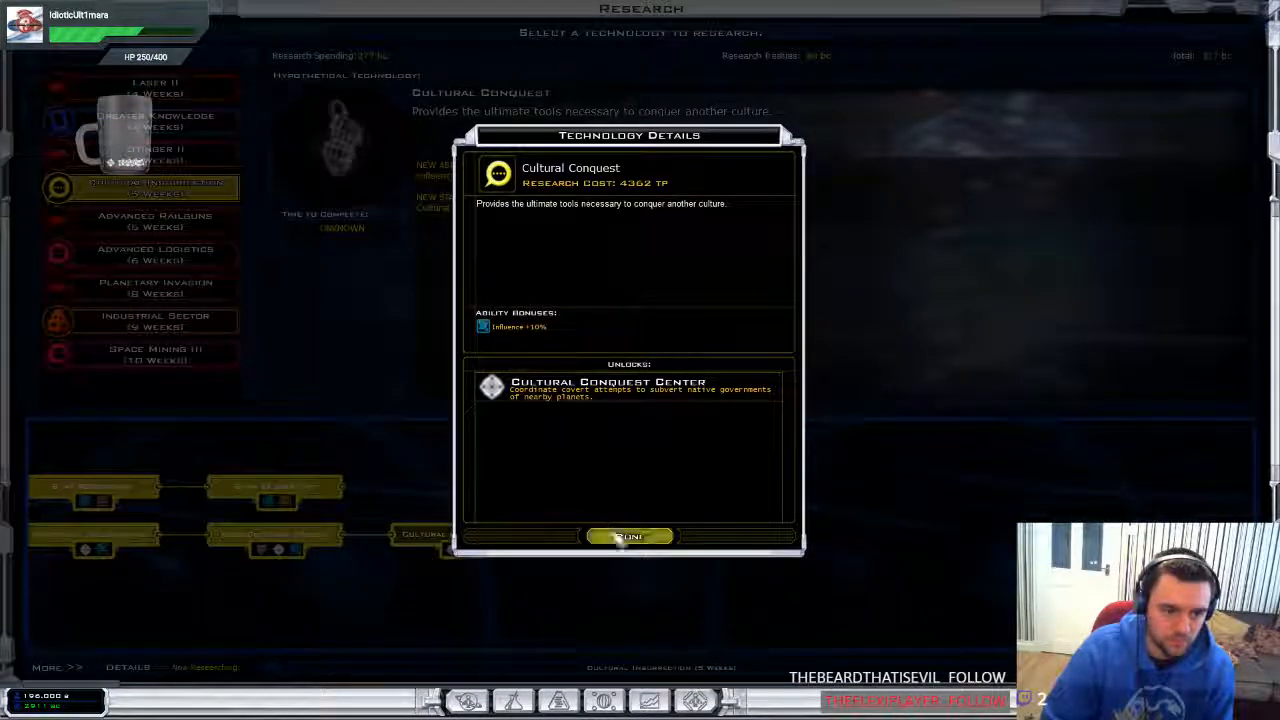
pyautogui.click(628, 537)
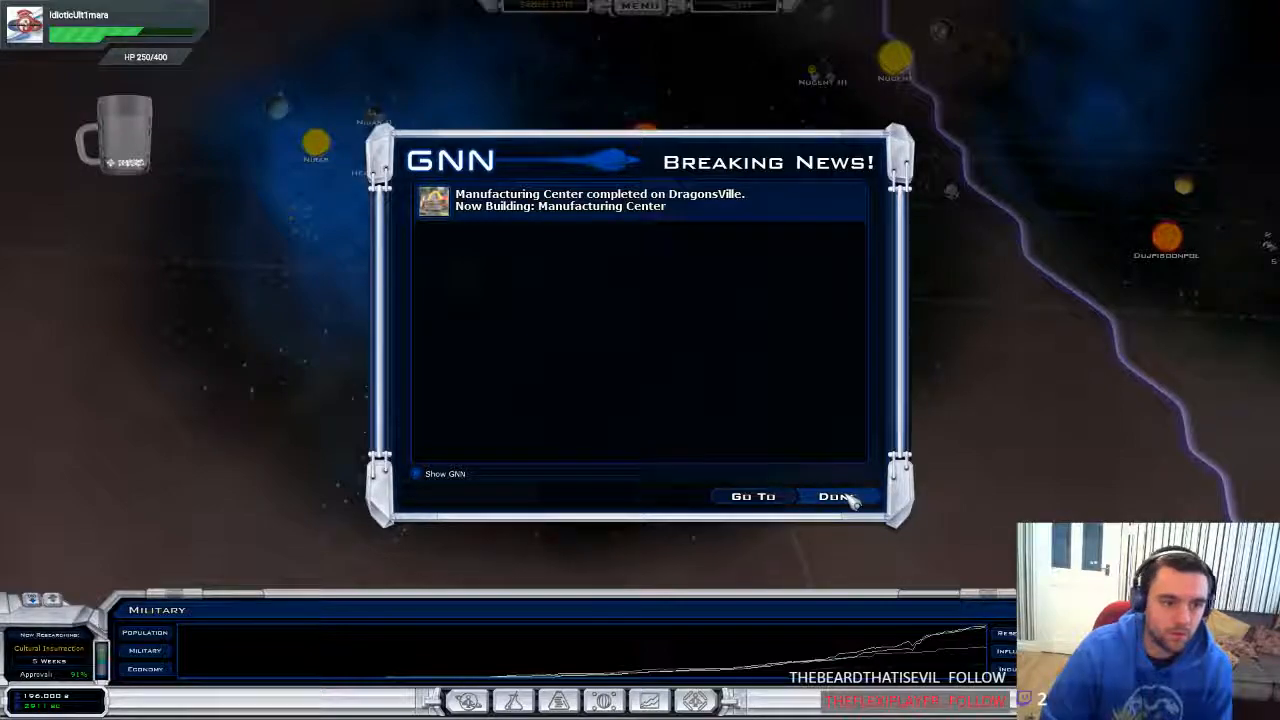
pyautogui.click(836, 496)
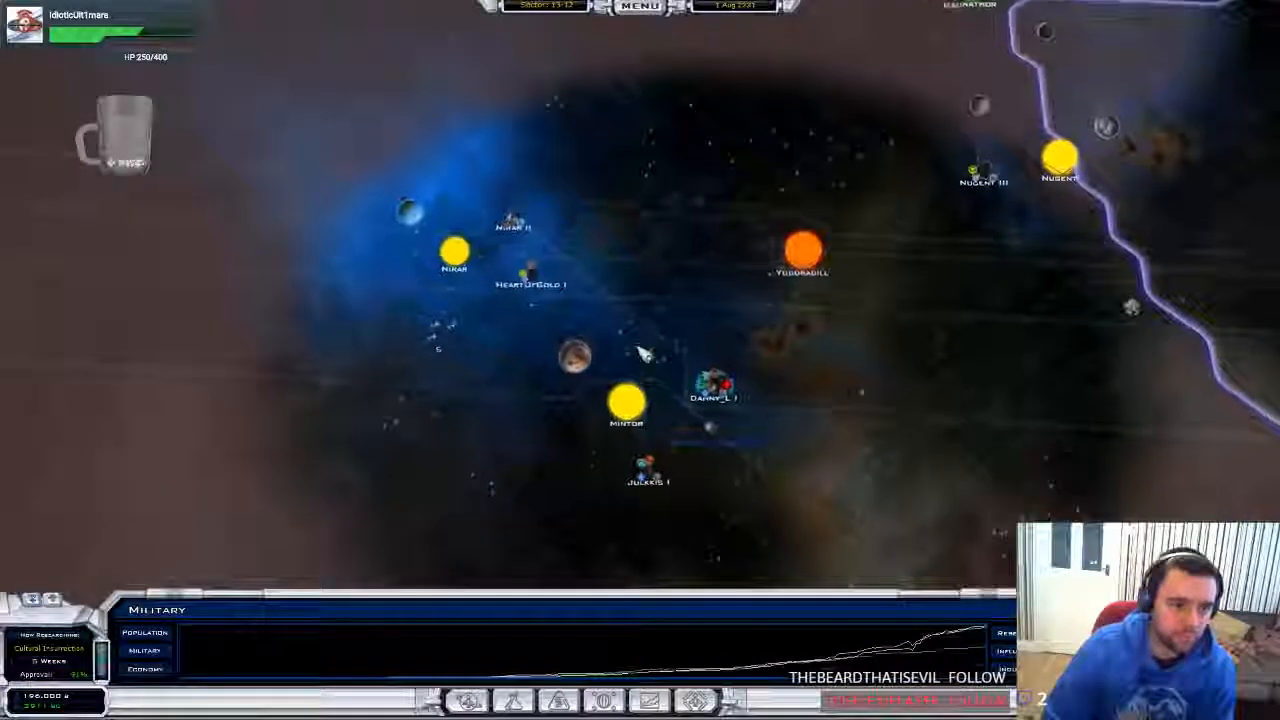